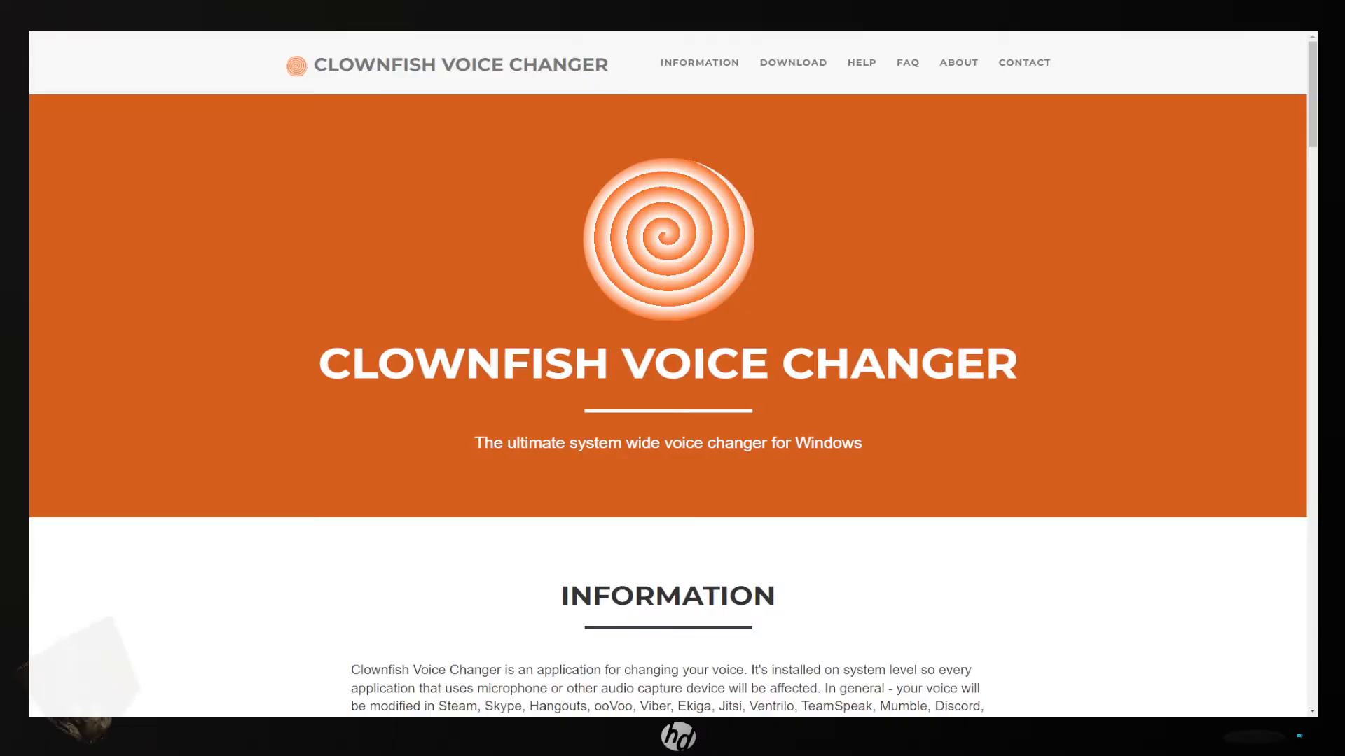
pyautogui.moveTo(597, 411)
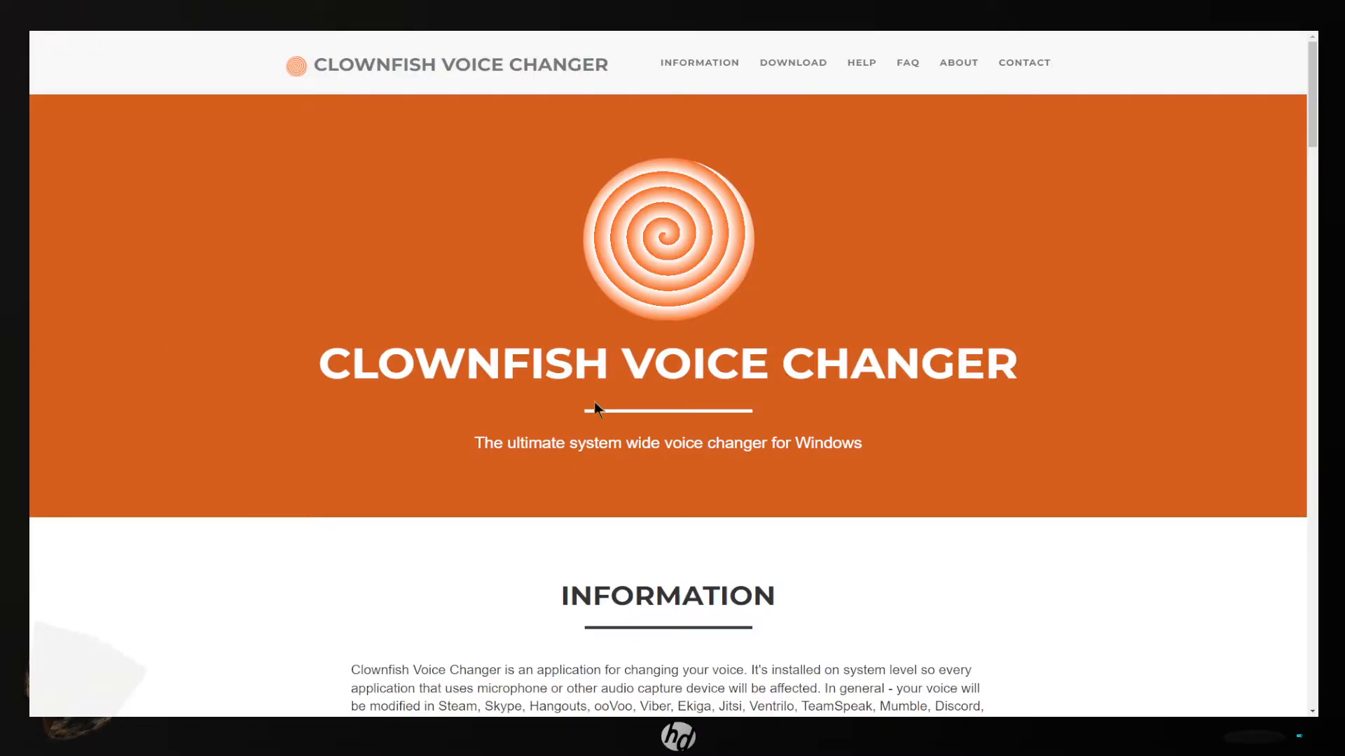
pyautogui.moveTo(608, 401)
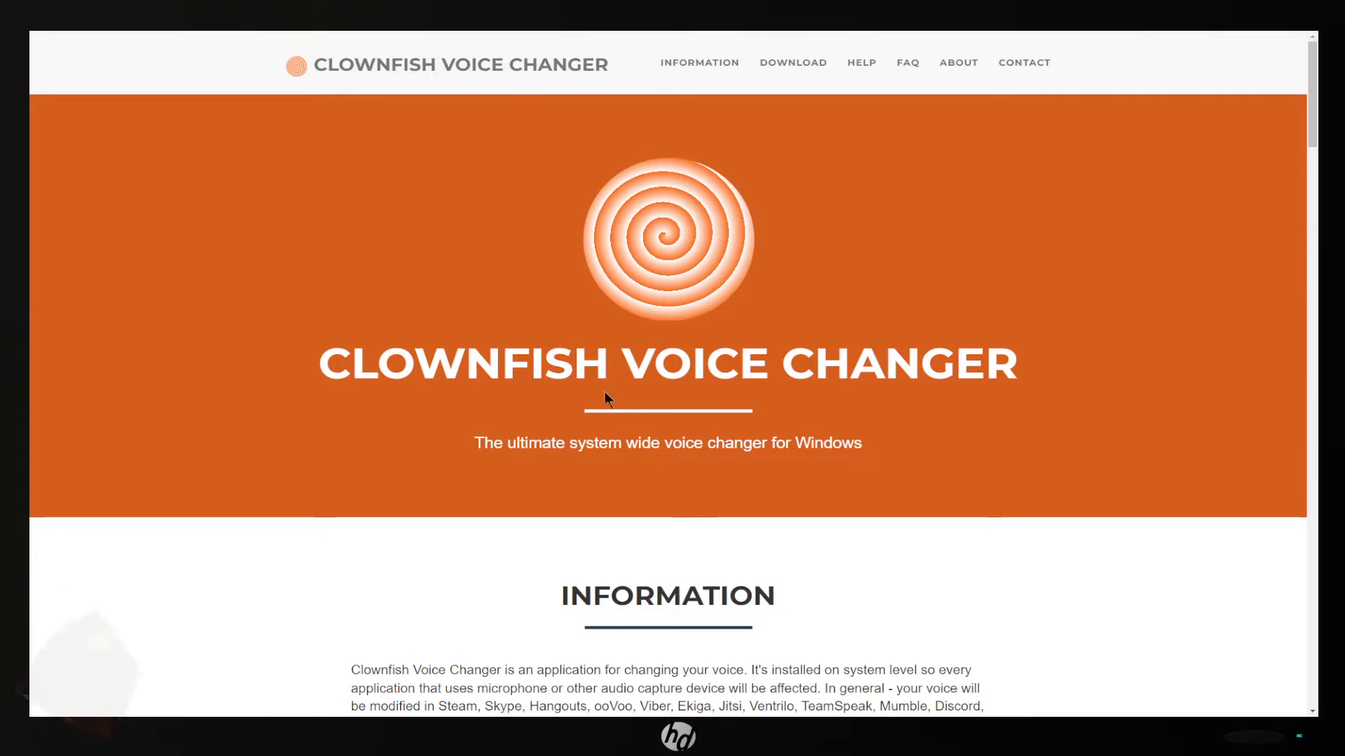
# Scroll down the site to the Information section listing effects like Alien, Atari and Robot.
pyautogui.scroll(-3)
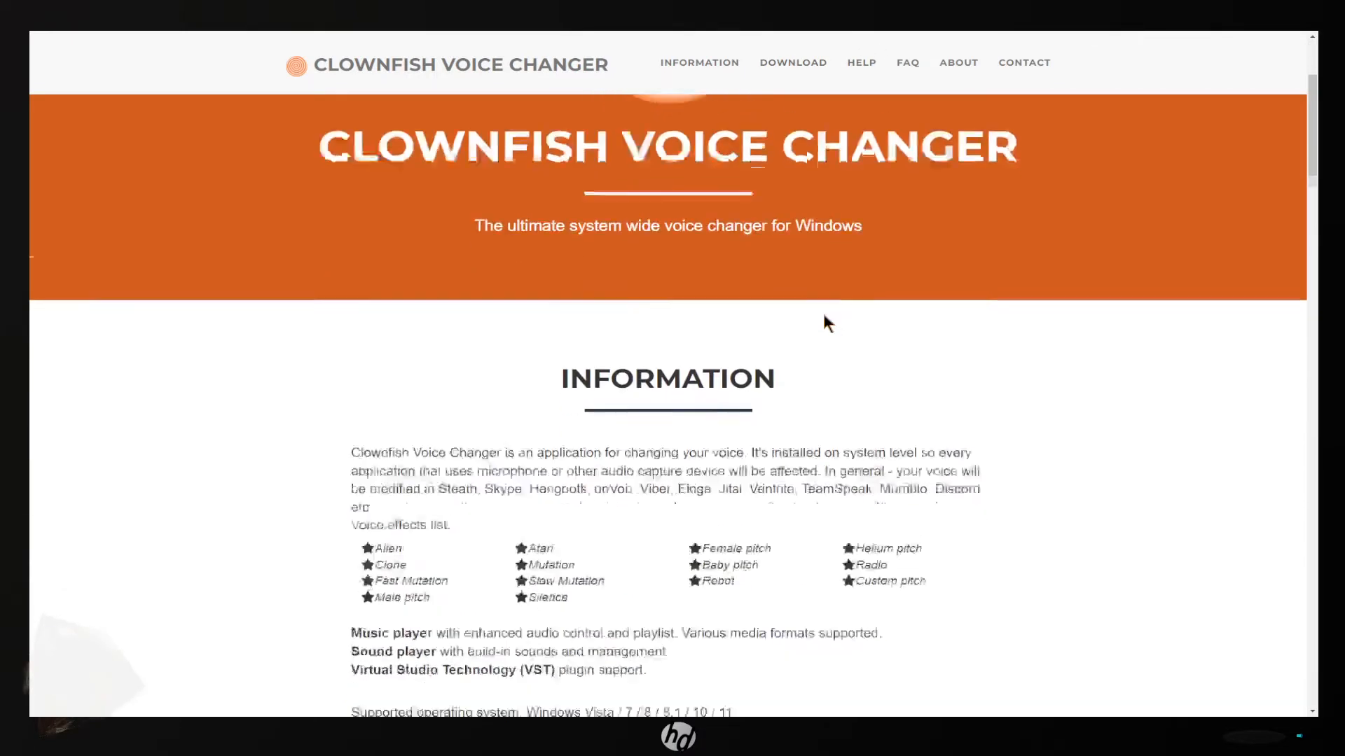
pyautogui.scroll(-3)
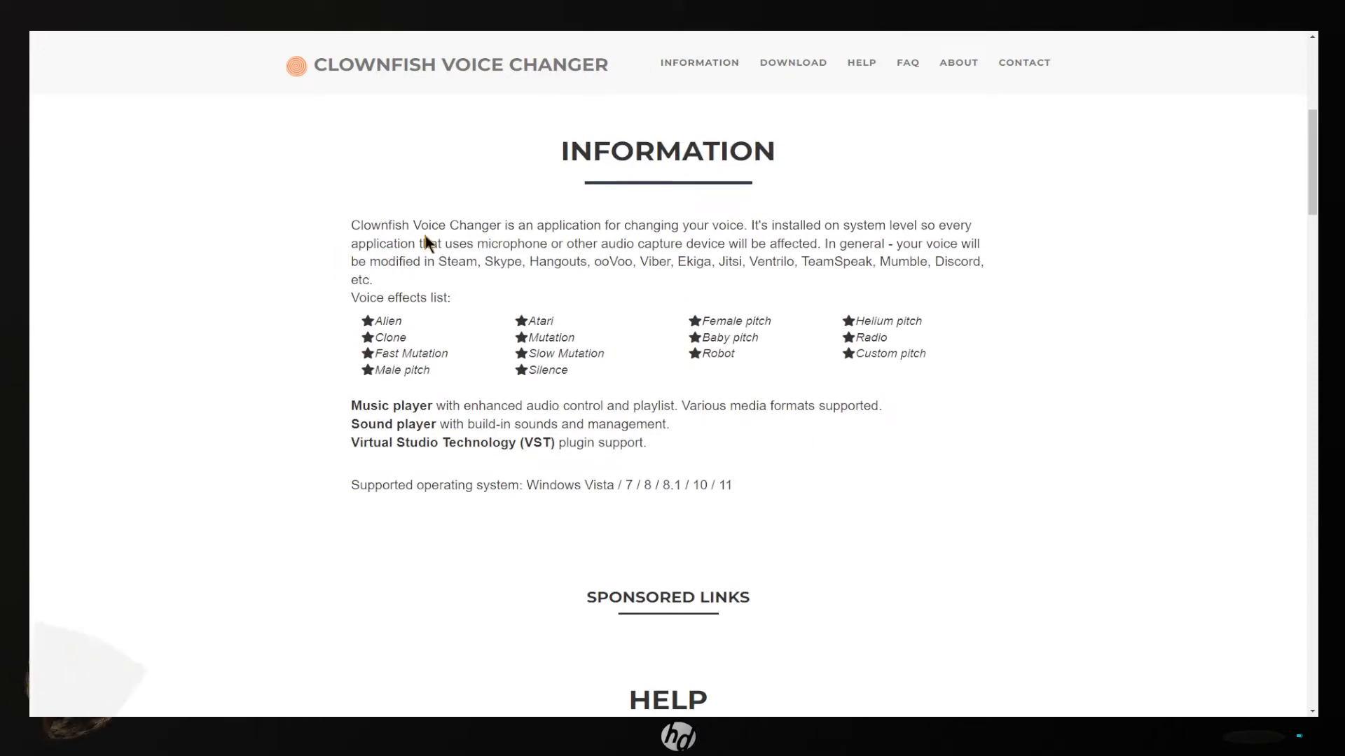
pyautogui.moveTo(498, 284)
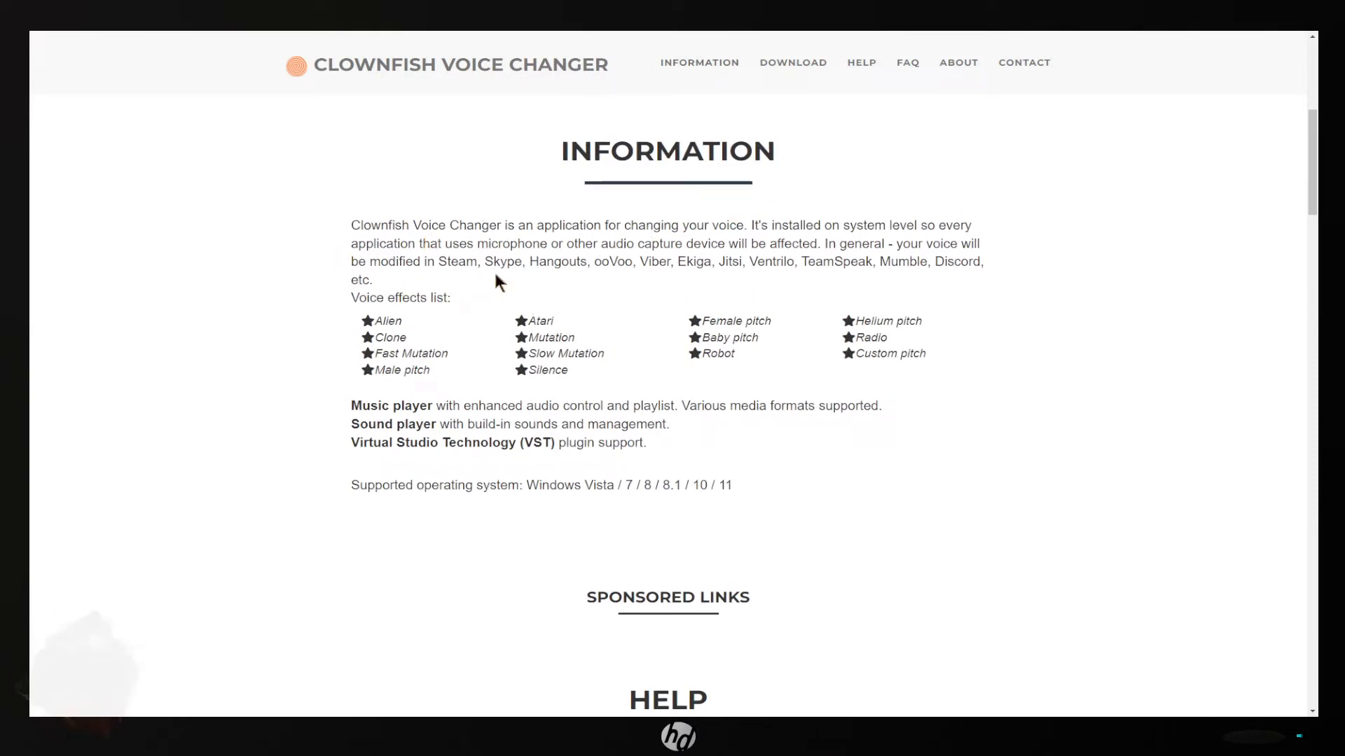
pyautogui.moveTo(966, 289)
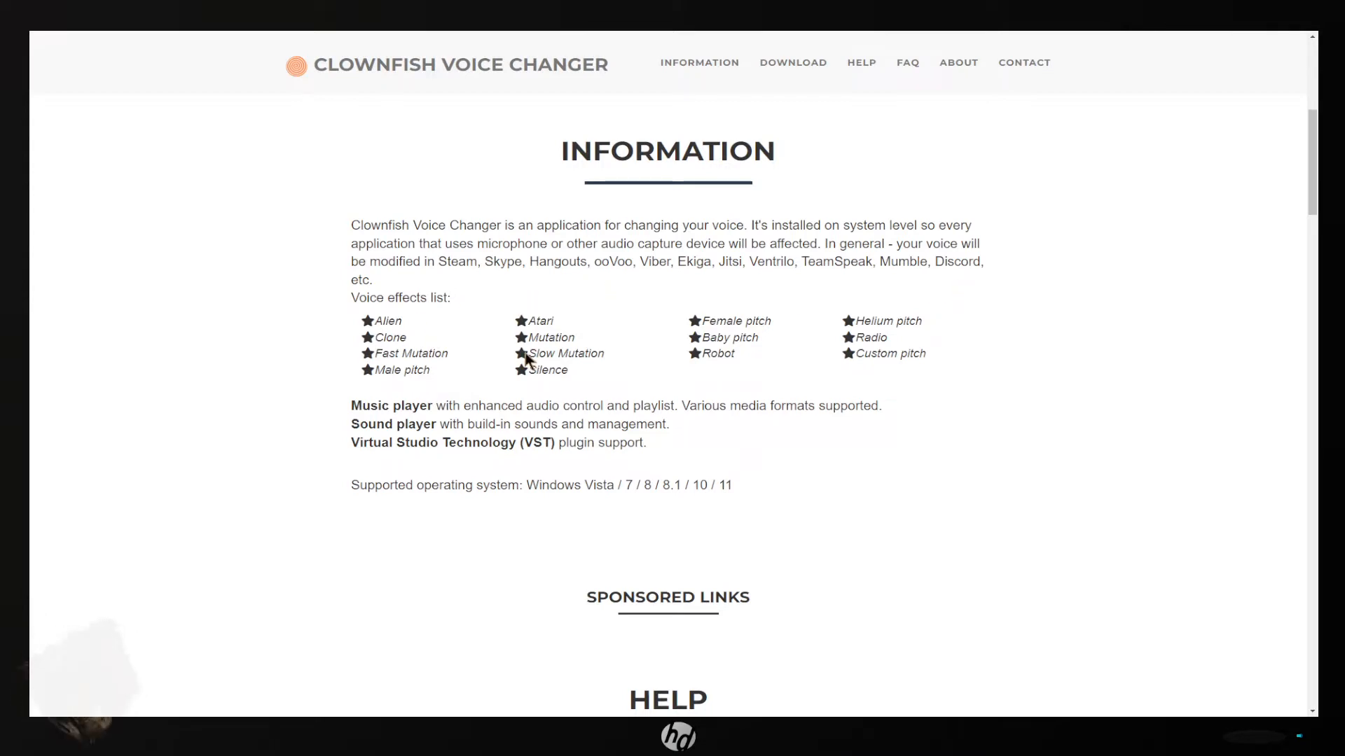
pyautogui.moveTo(510, 400)
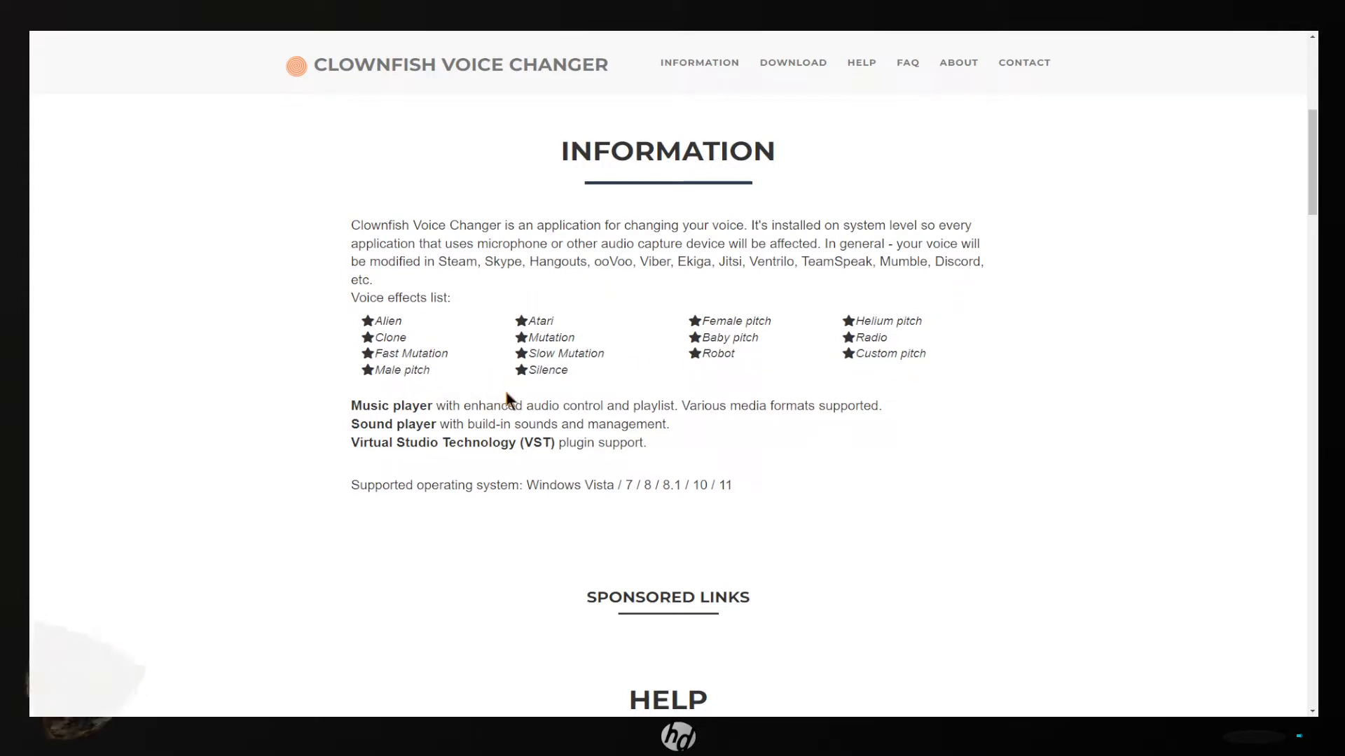
pyautogui.scroll(-3)
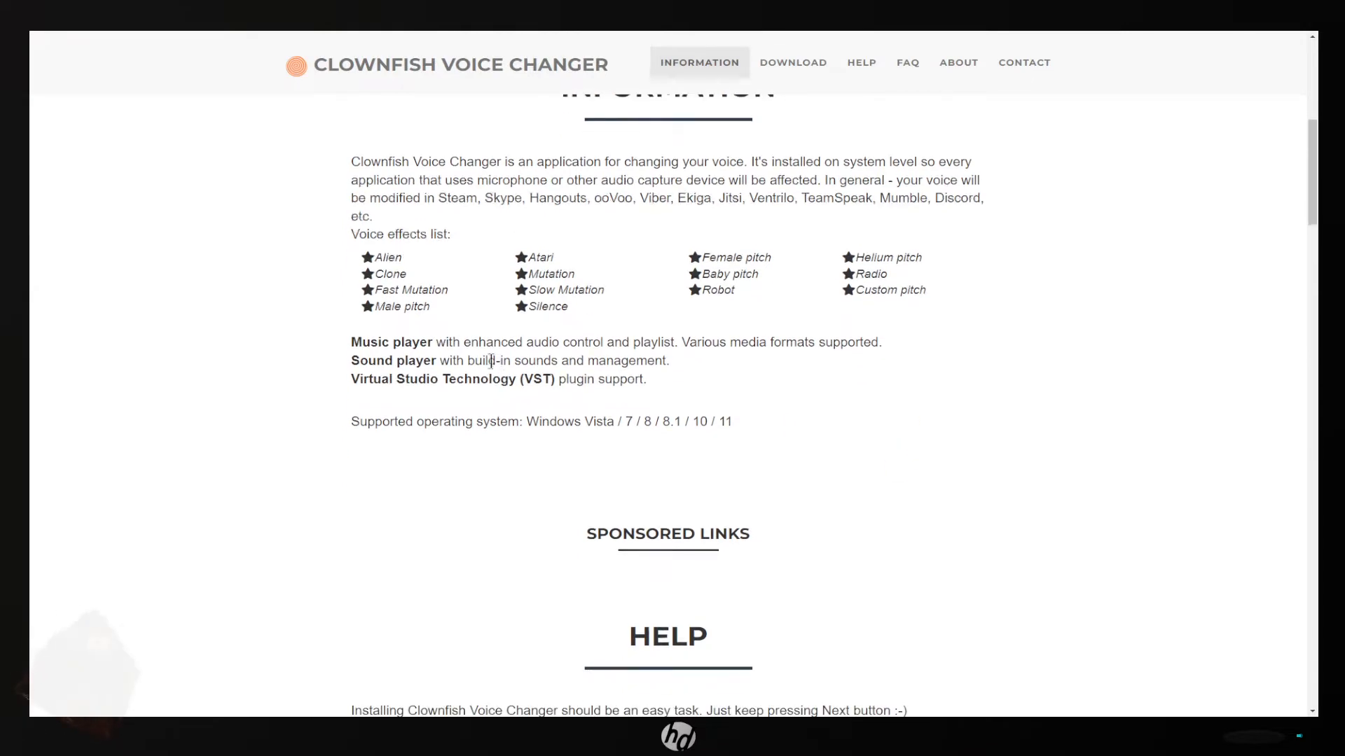
pyautogui.scroll(-3)
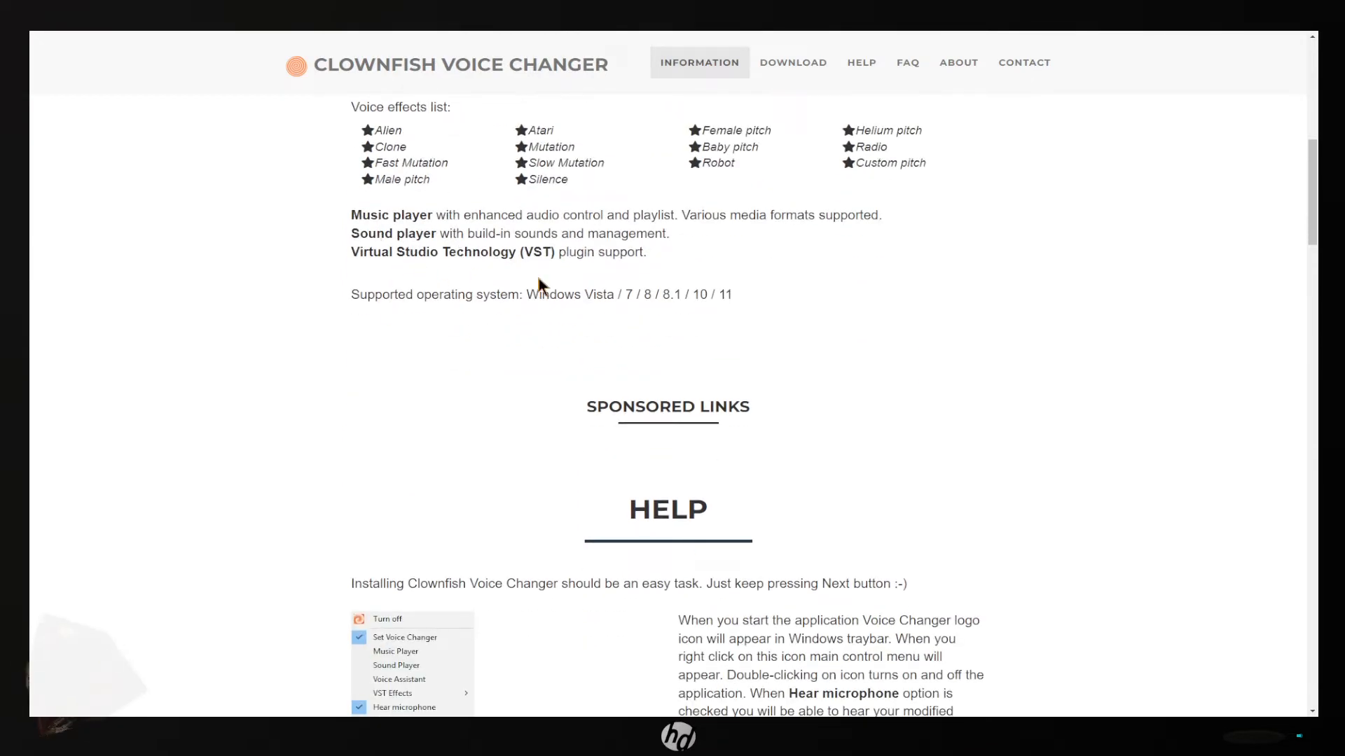
pyautogui.scroll(-3)
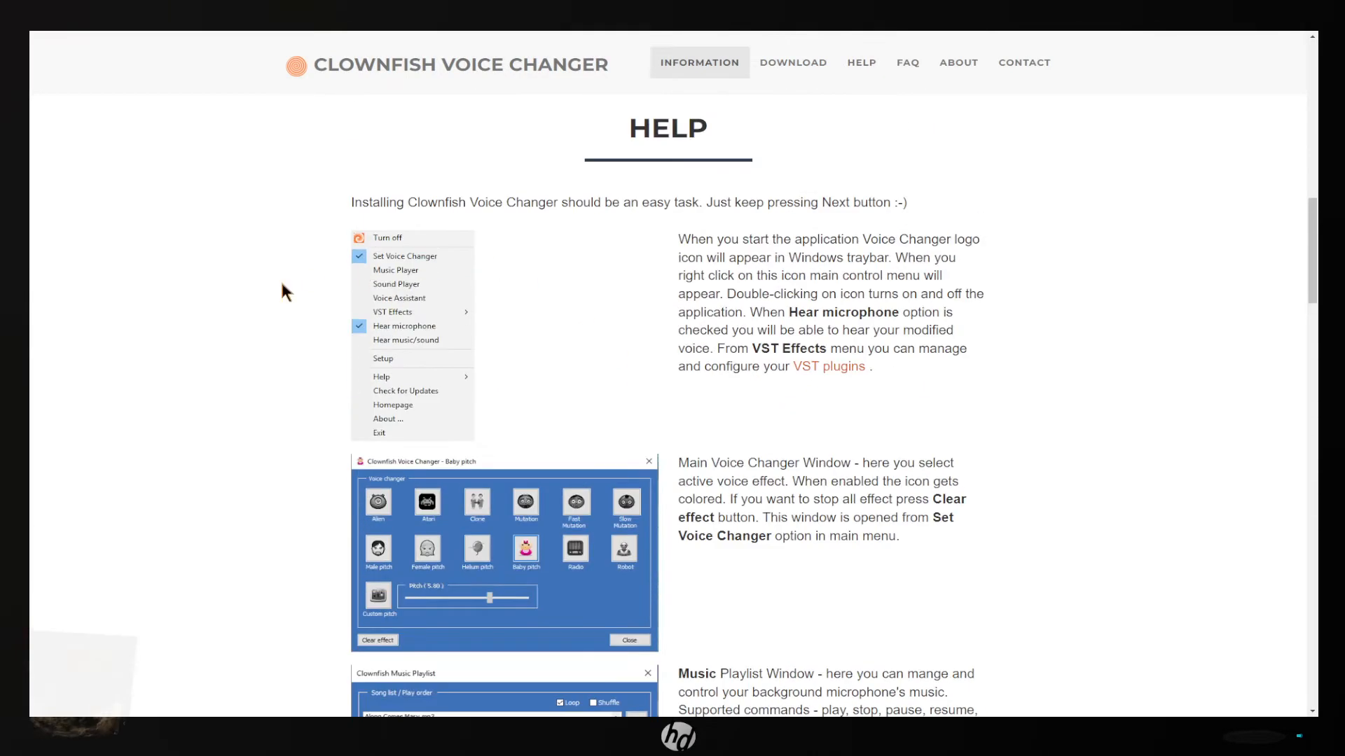
pyautogui.moveTo(380, 215)
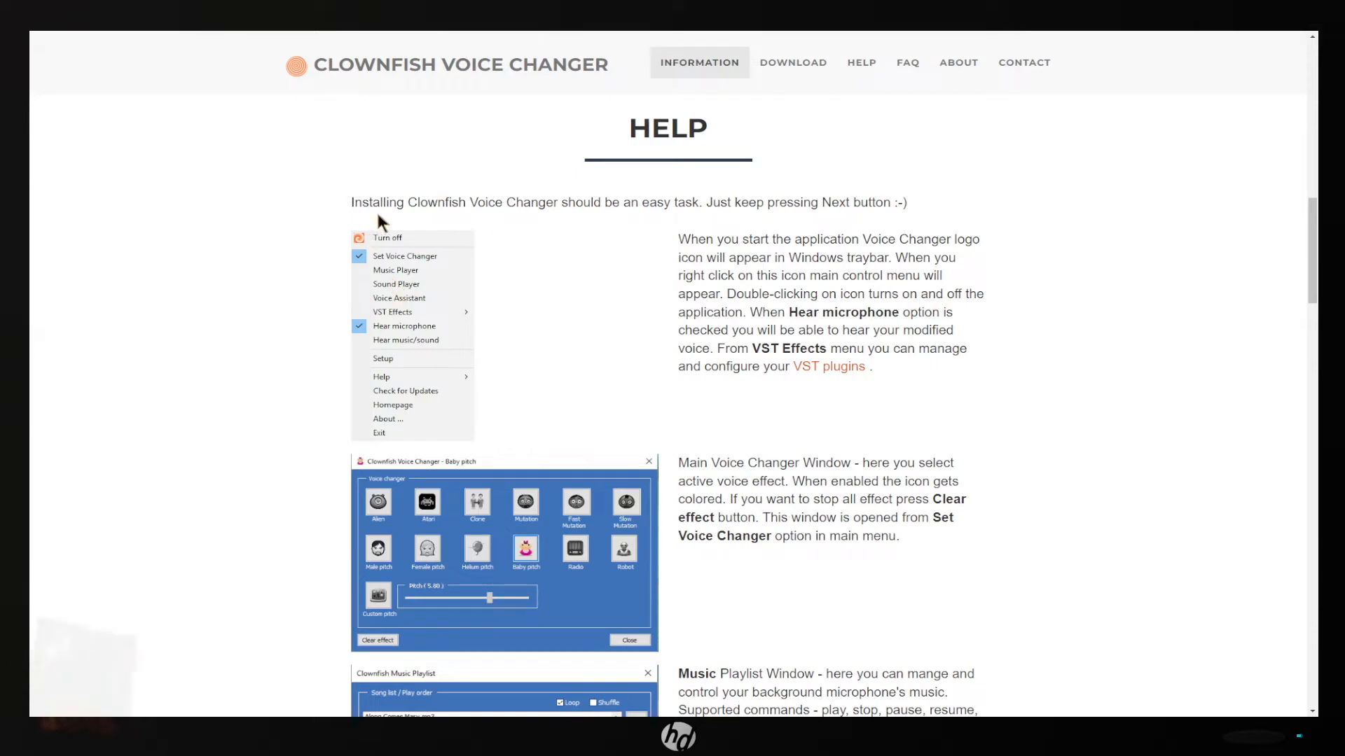
pyautogui.moveTo(501, 378)
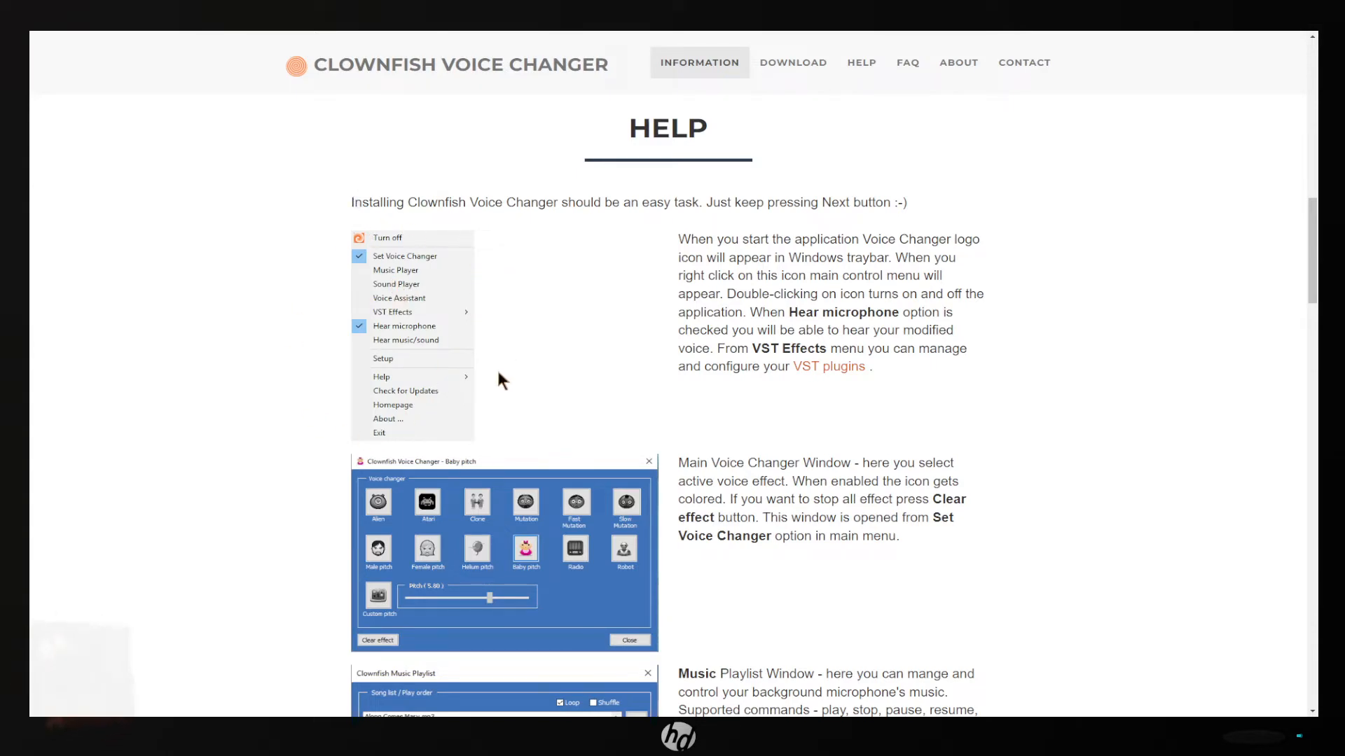
pyautogui.moveTo(1232, 712)
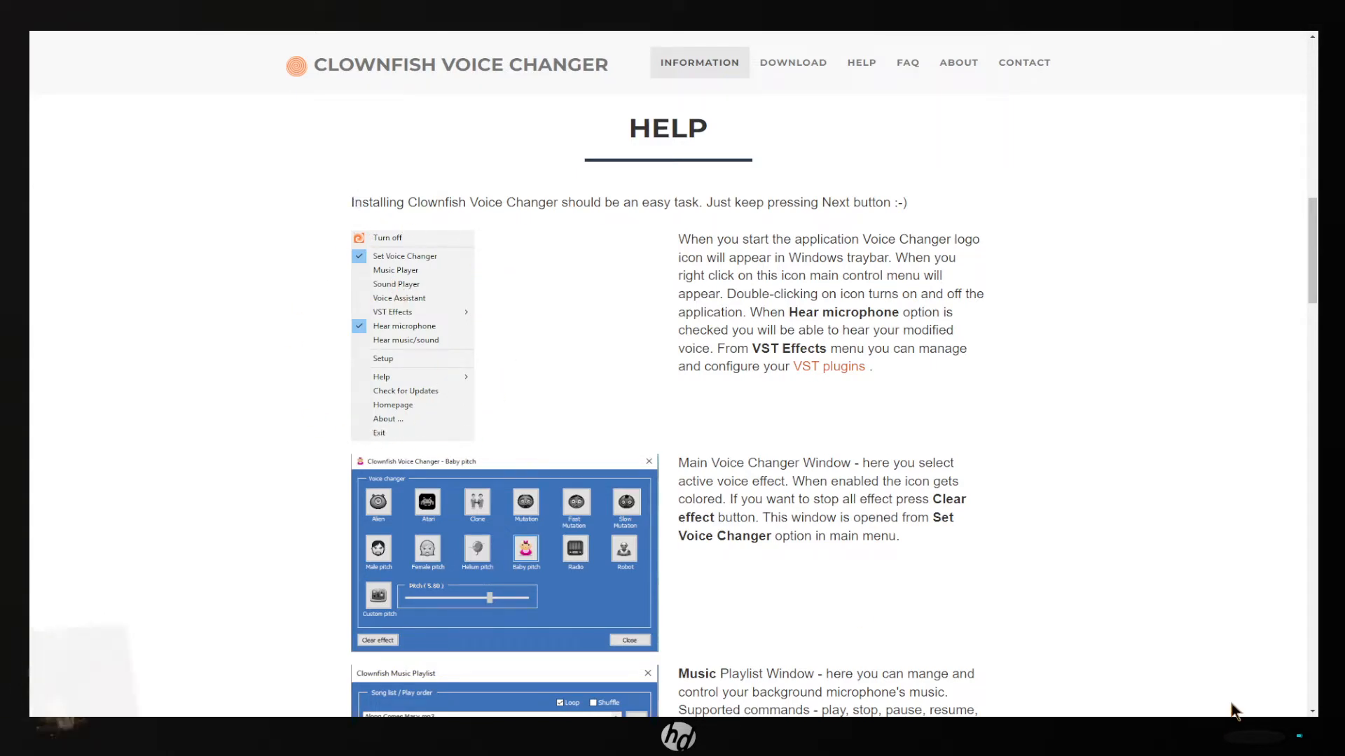
# Scroll to the Help section describing the tray menu and main voice changer window.
pyautogui.scroll(-3)
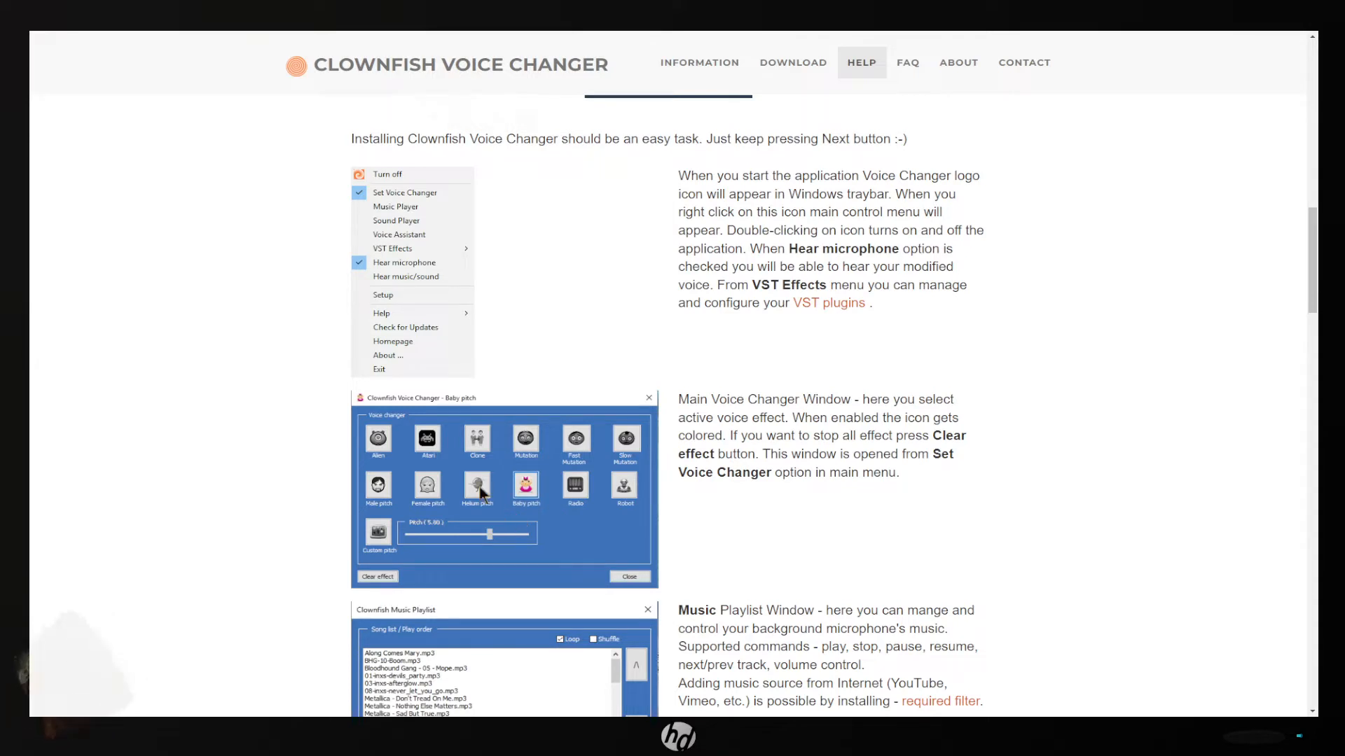
pyautogui.moveTo(640, 325)
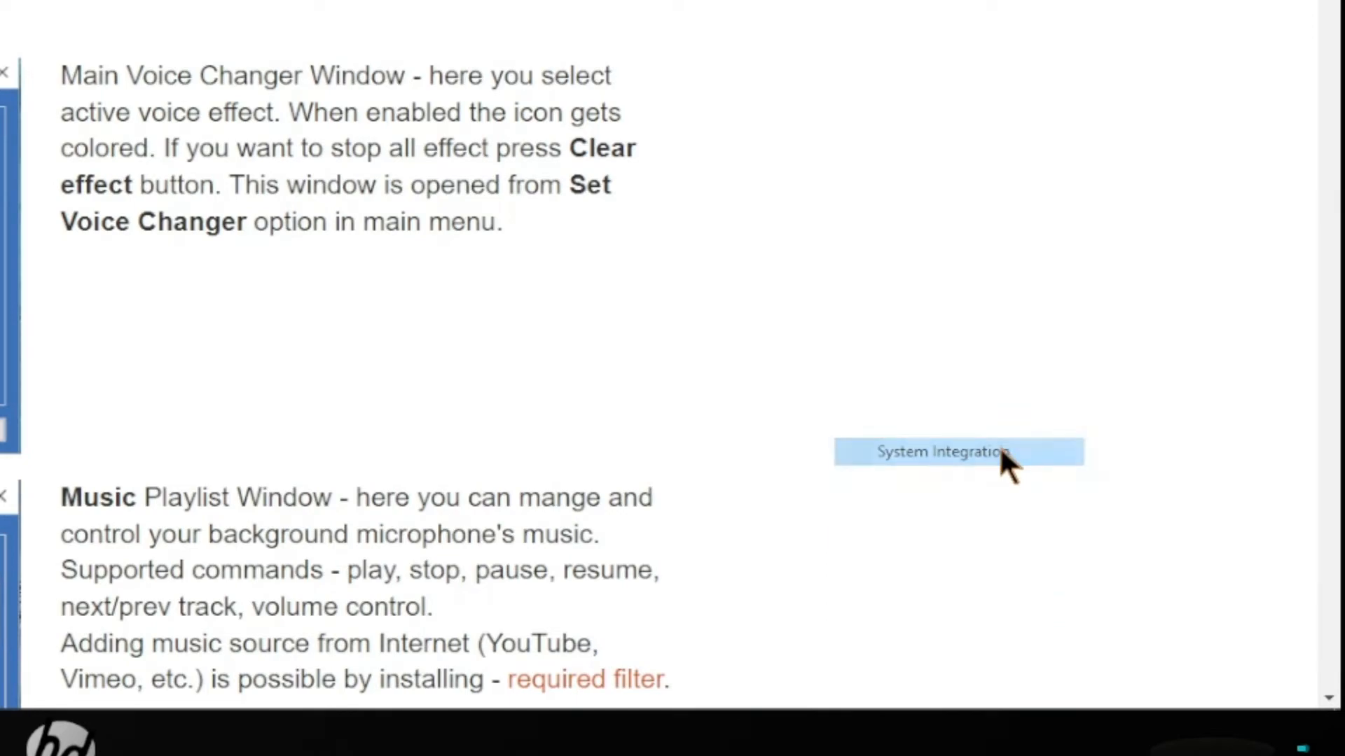
pyautogui.click(957, 451)
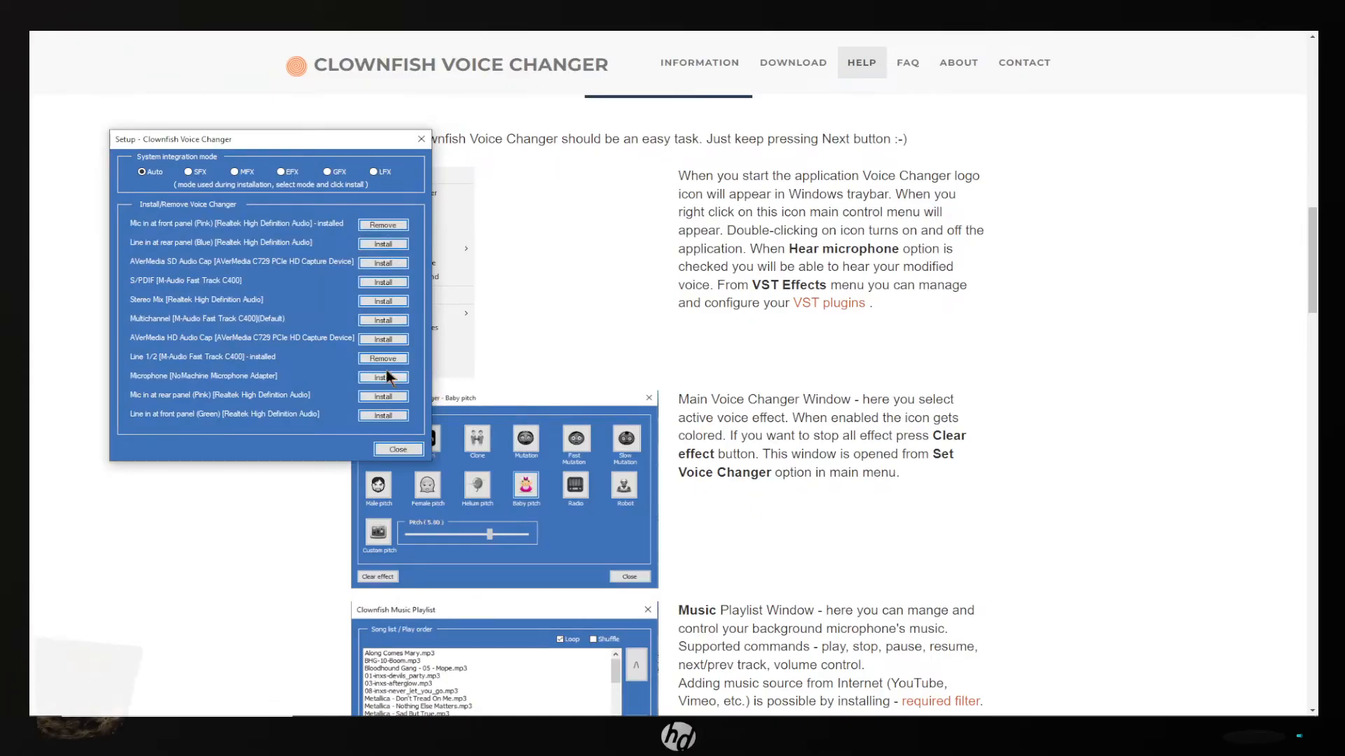
pyautogui.moveTo(243, 255)
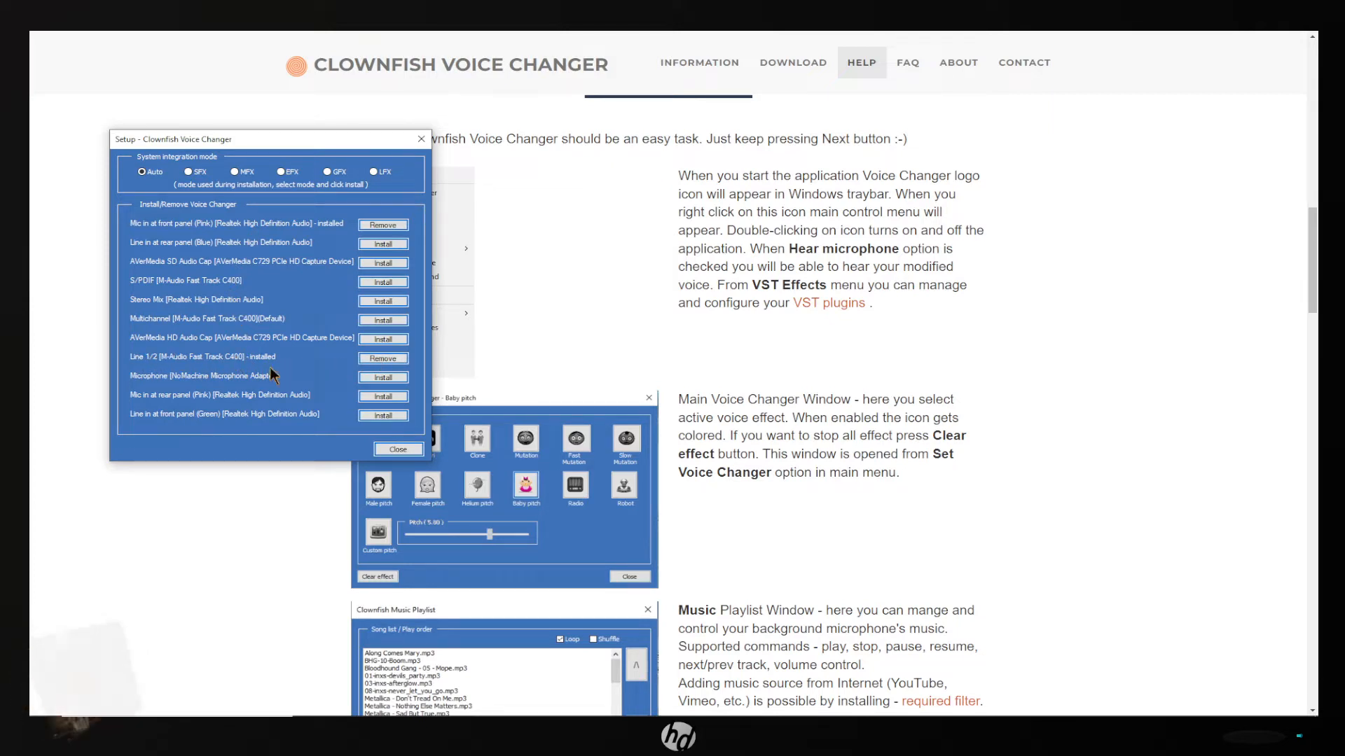
pyautogui.moveTo(225, 374)
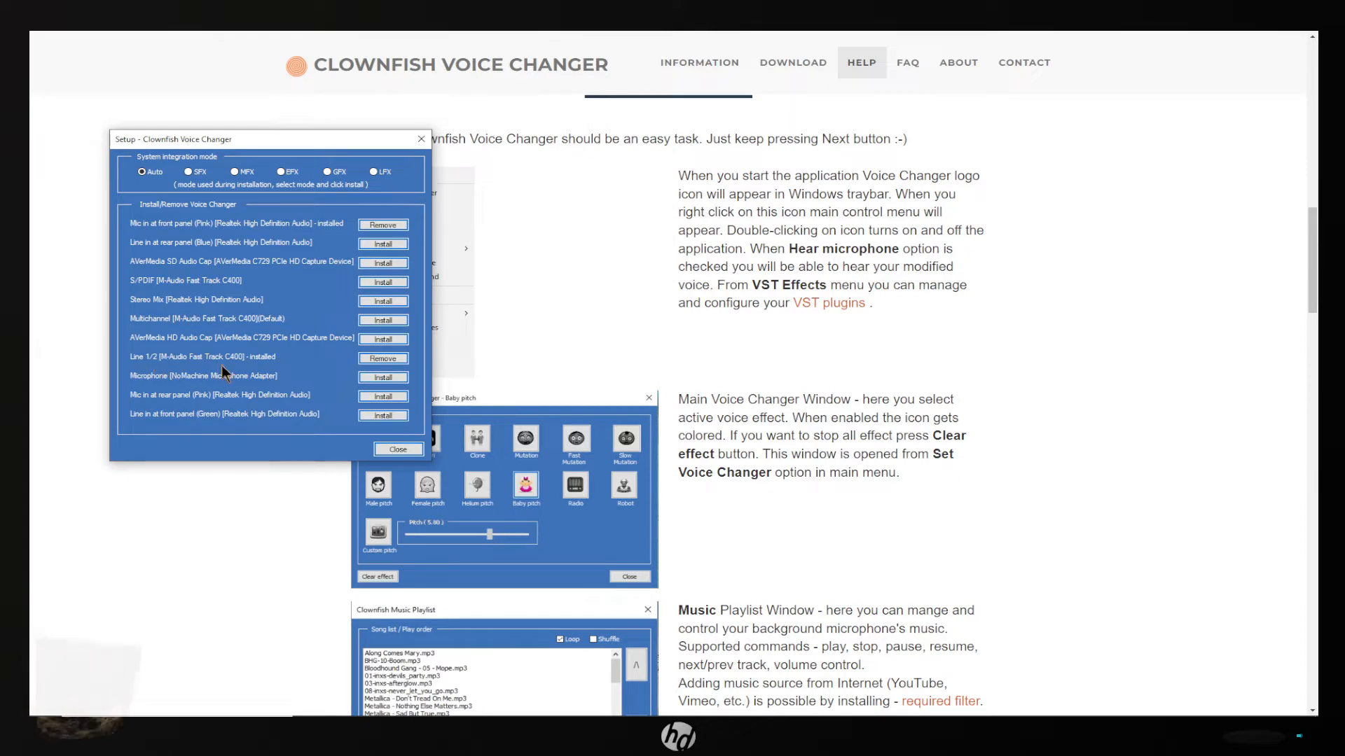
pyautogui.moveTo(199, 373)
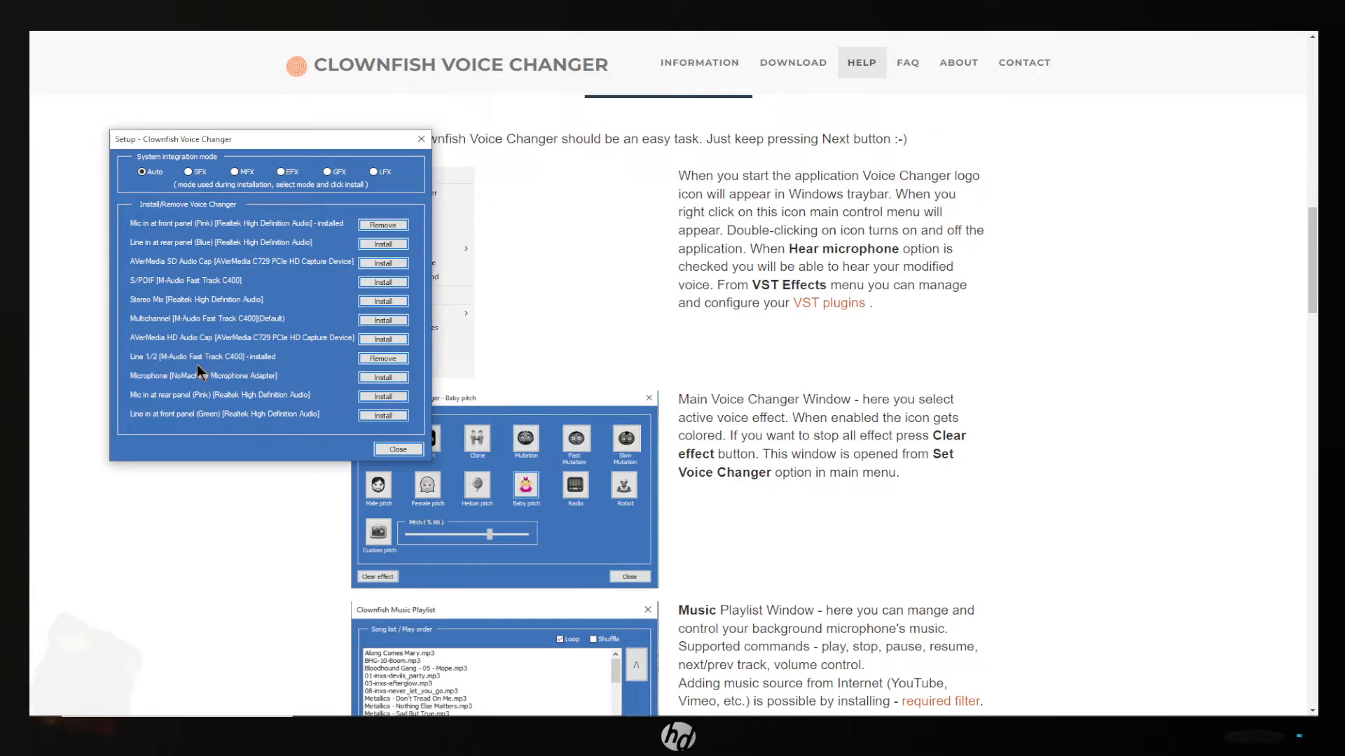
pyautogui.moveTo(376, 377)
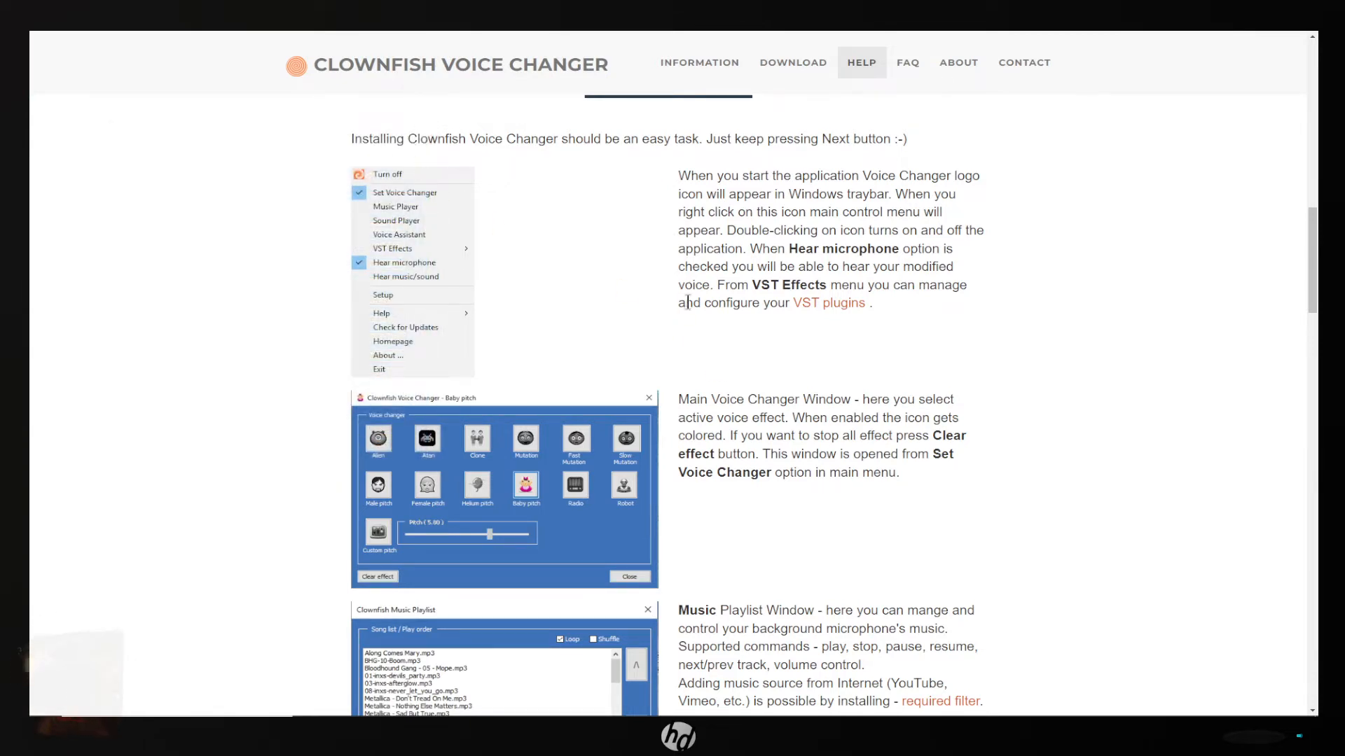
pyautogui.moveTo(779, 66)
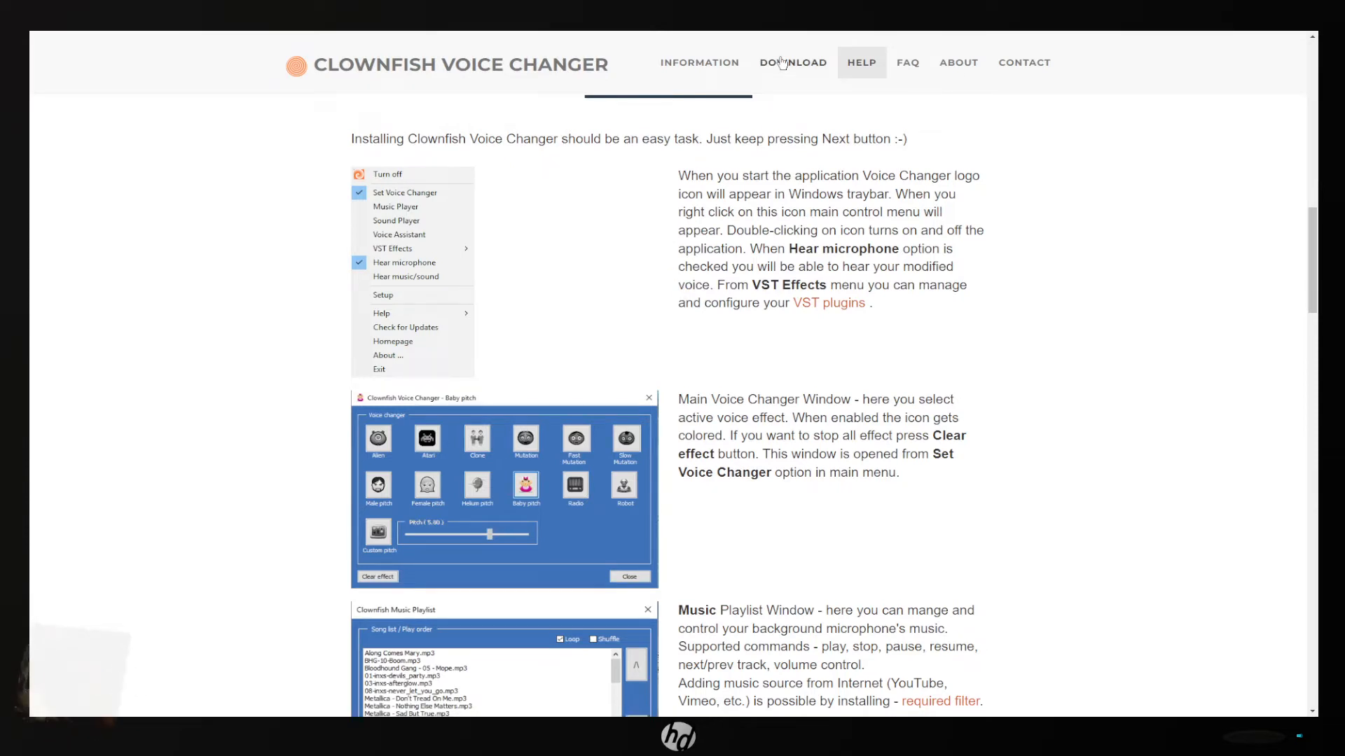
# Jump to the Download V1.70 section from the top navigation bar.
pyautogui.click(793, 63)
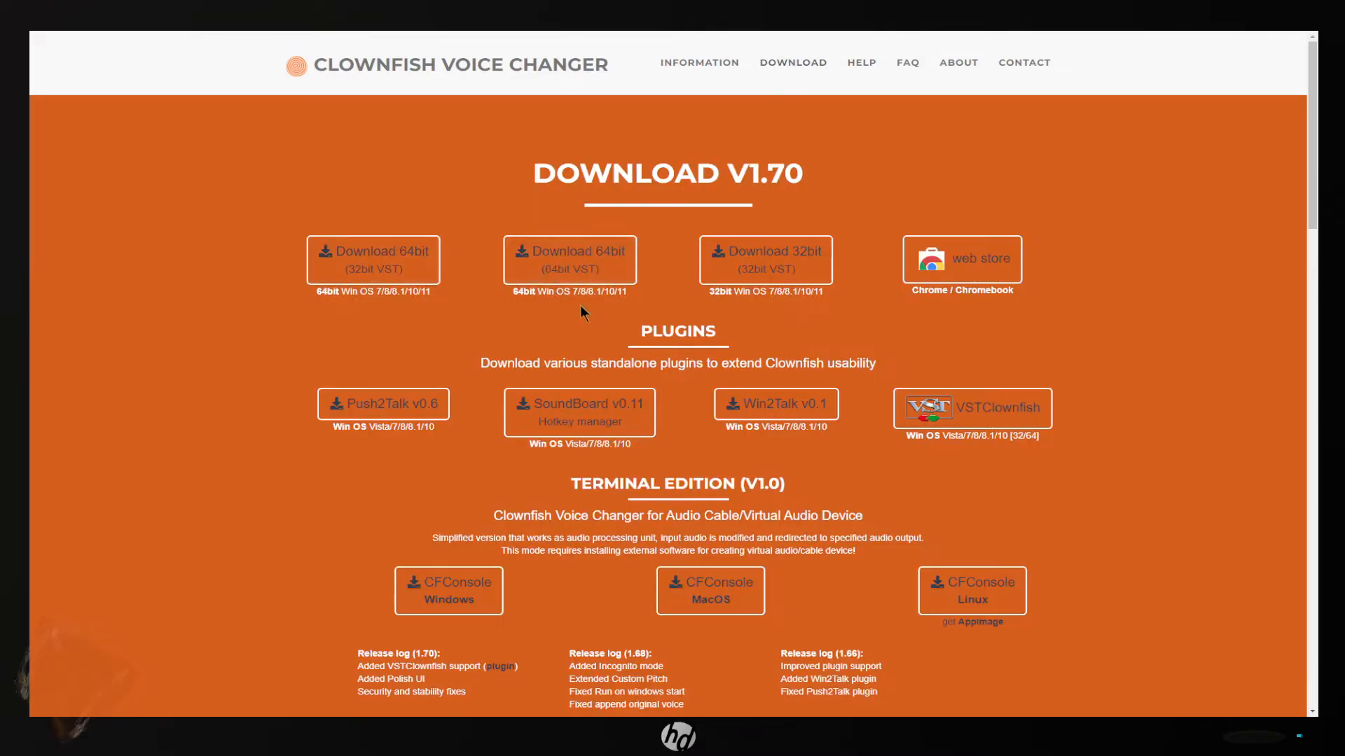
pyautogui.moveTo(589, 276)
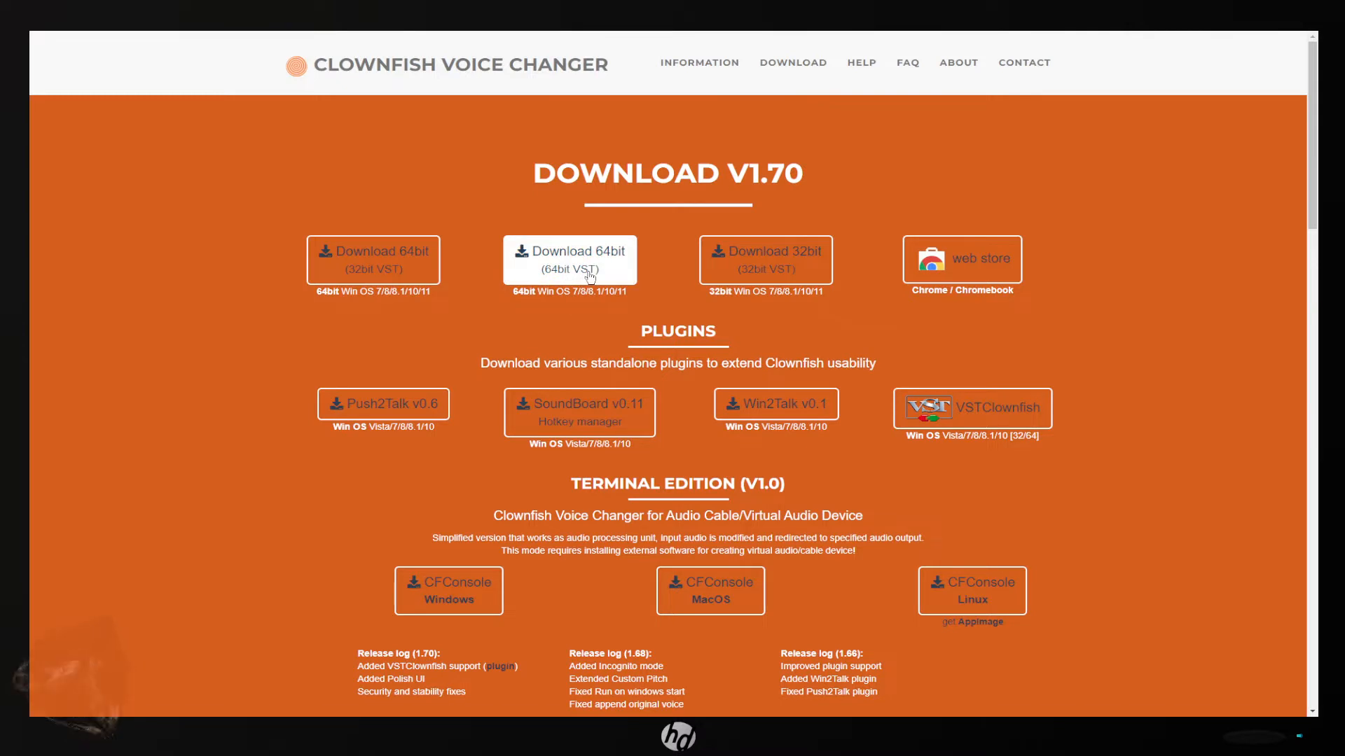
pyautogui.moveTo(977, 417)
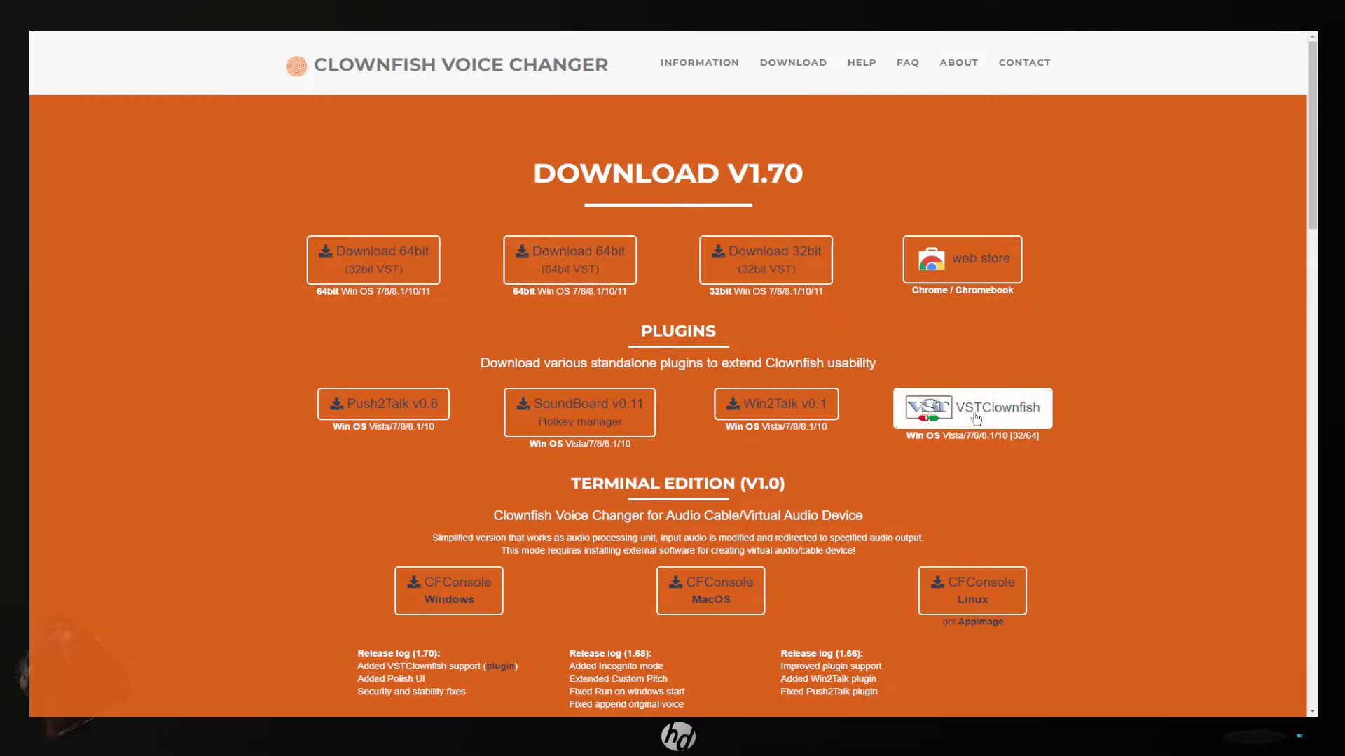
pyautogui.moveTo(863, 429)
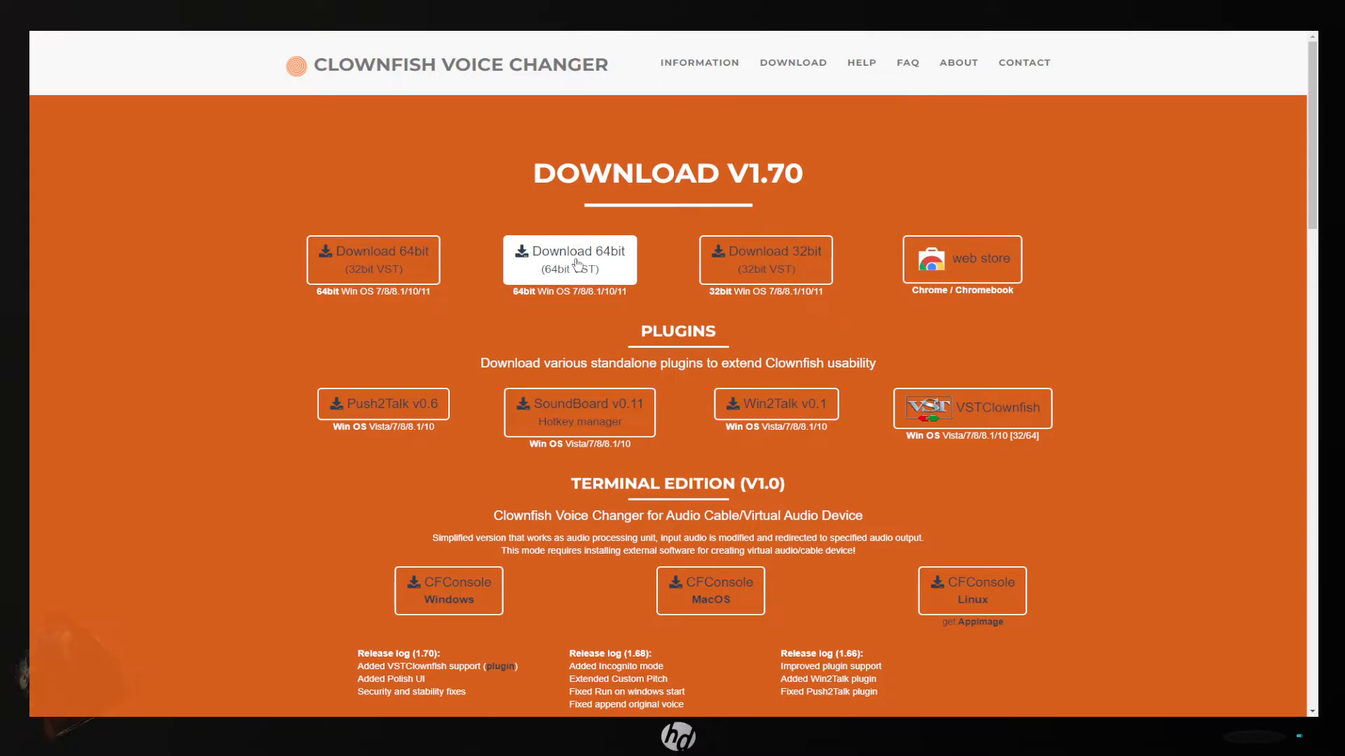
pyautogui.moveTo(1221, 107)
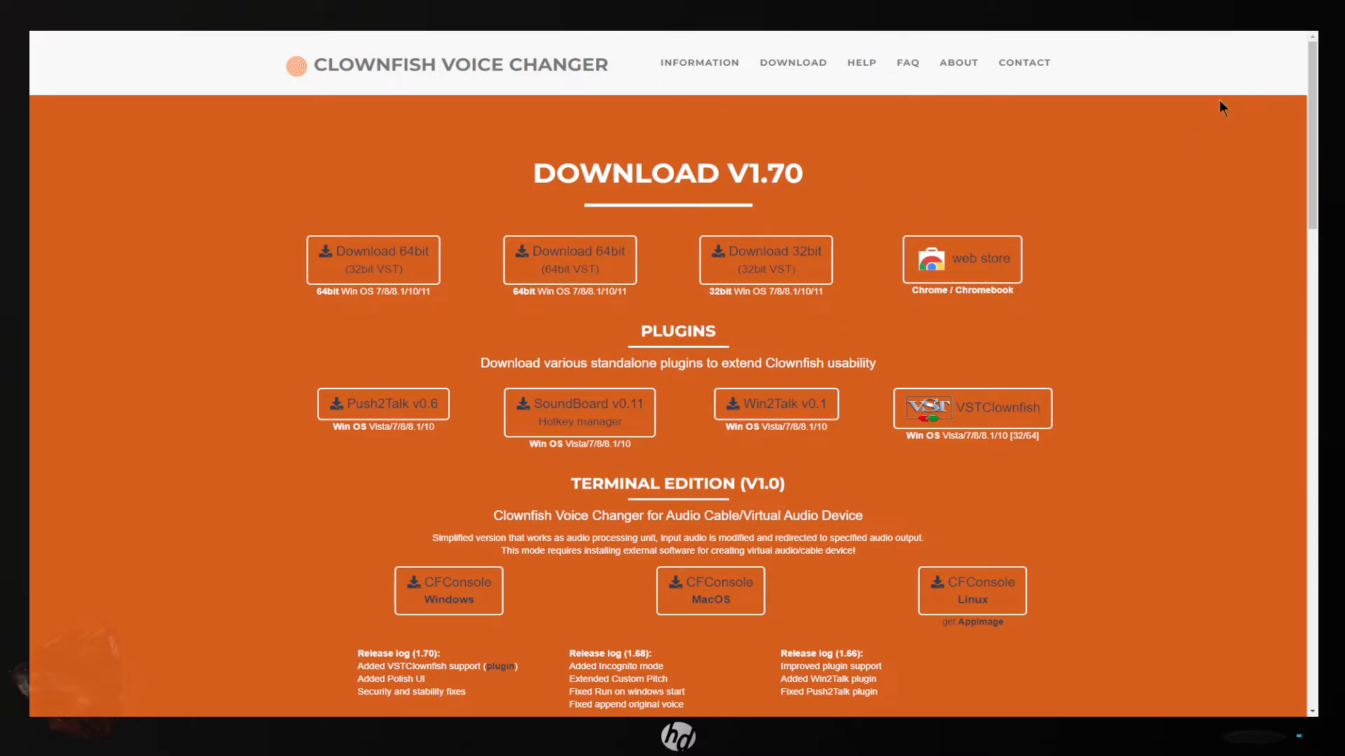
pyautogui.moveTo(168, 143)
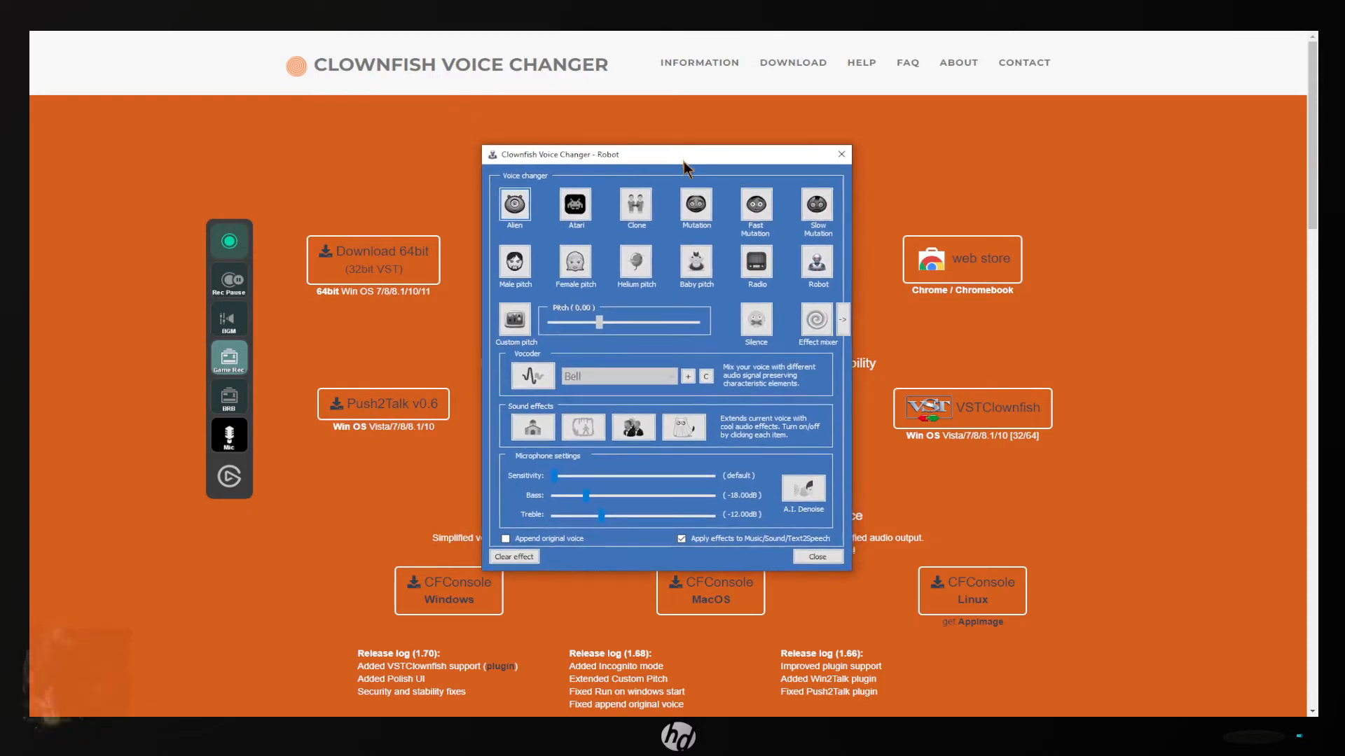
pyautogui.moveTo(625, 333)
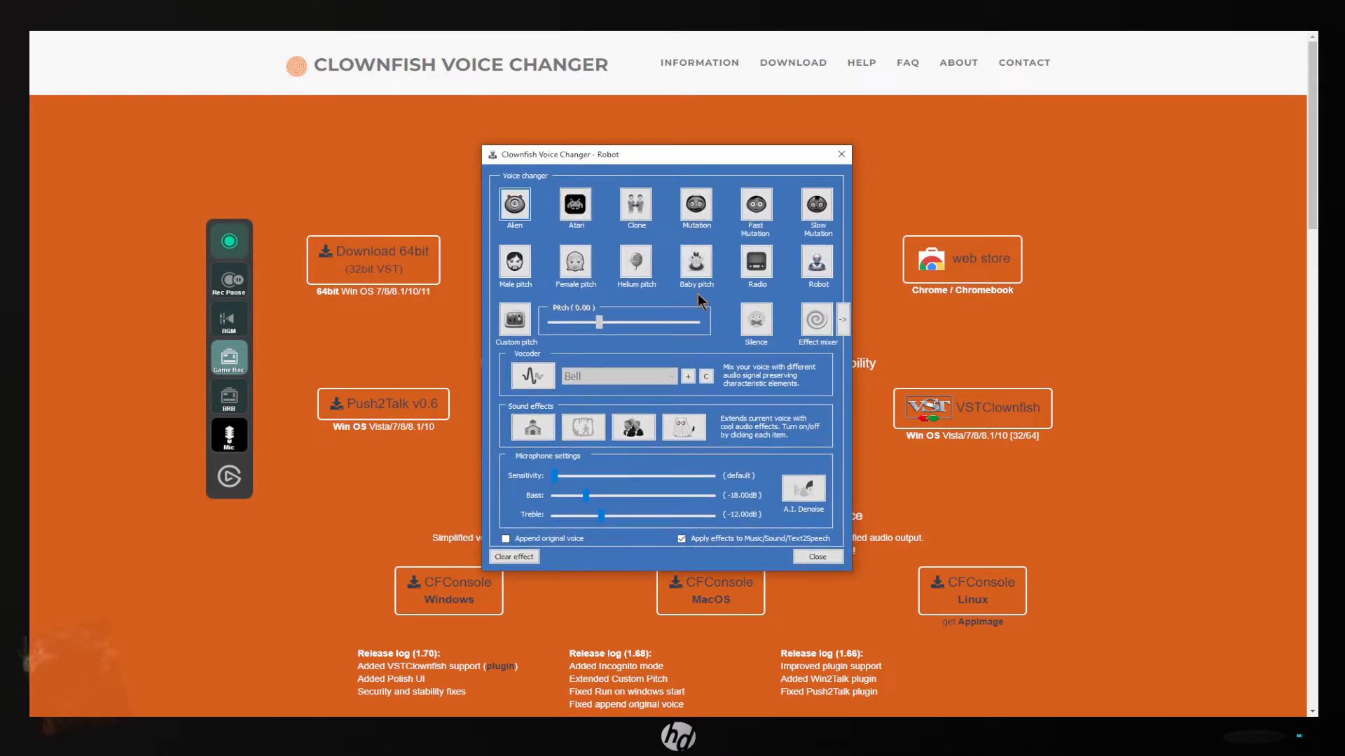
pyautogui.moveTo(721, 306)
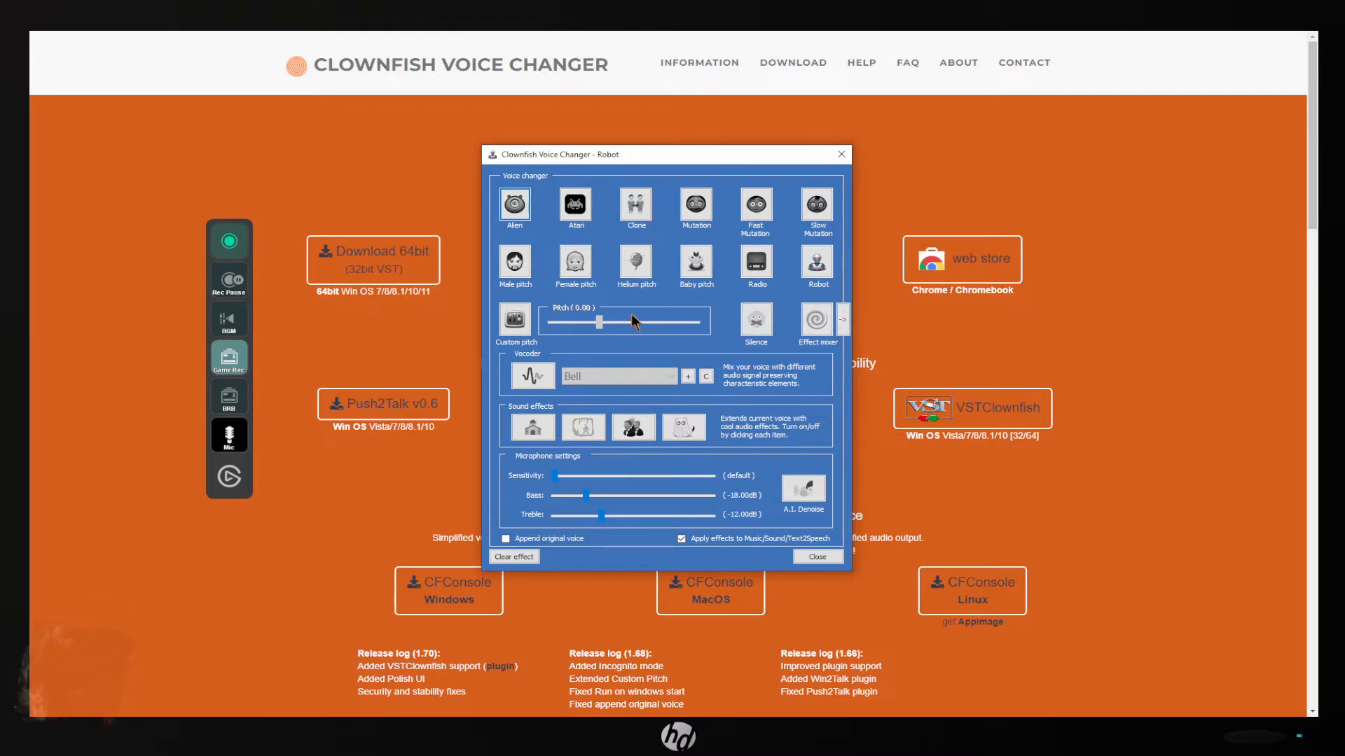
pyautogui.moveTo(570, 325)
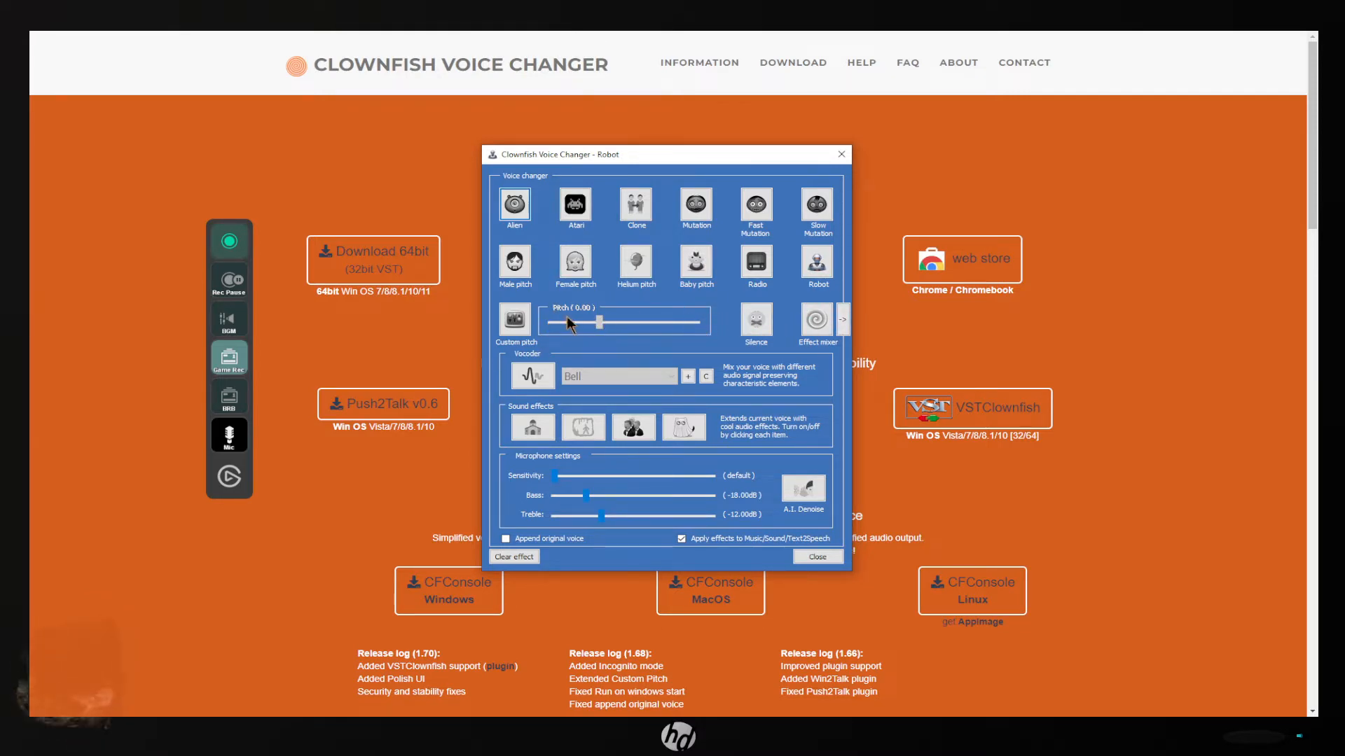
# Switch from Robot to Custom pitch, then the Effect mixer, and show its empty chain slots.
pyautogui.click(514, 320)
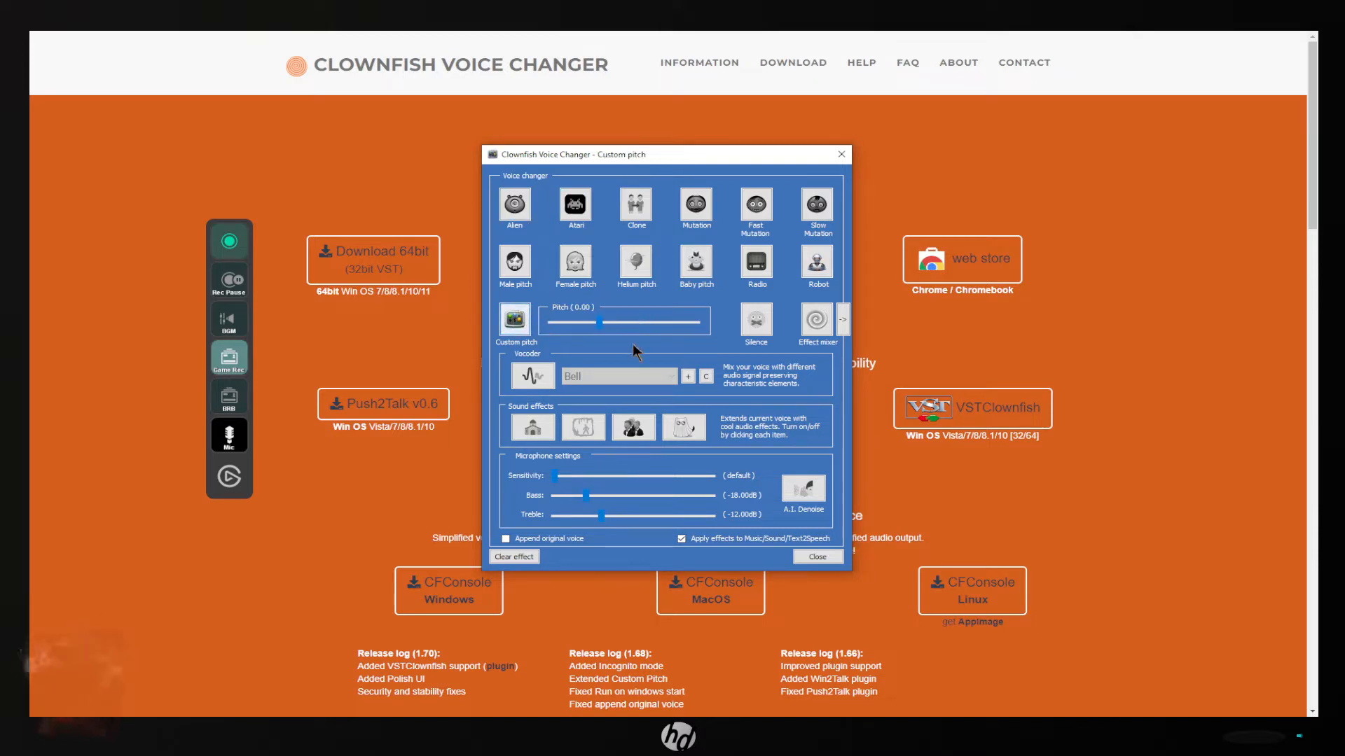
pyautogui.click(817, 321)
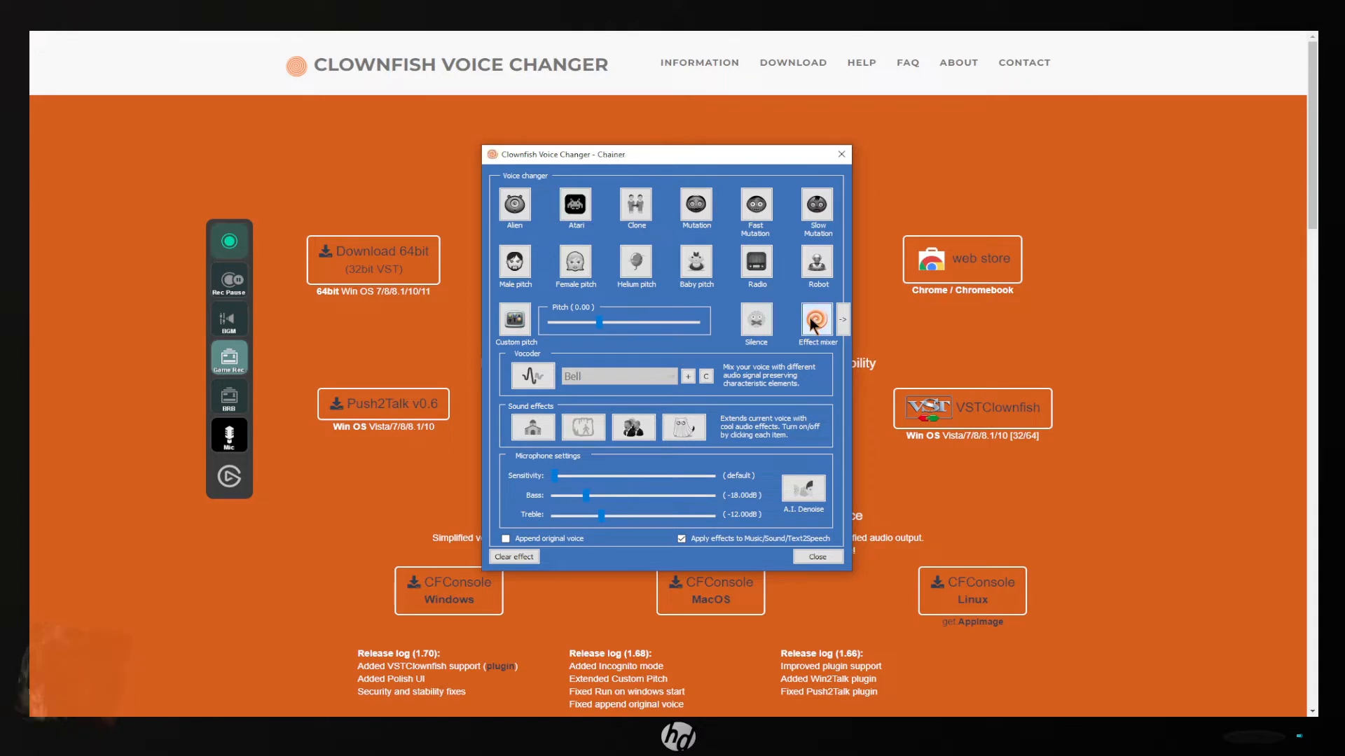
pyautogui.click(818, 319)
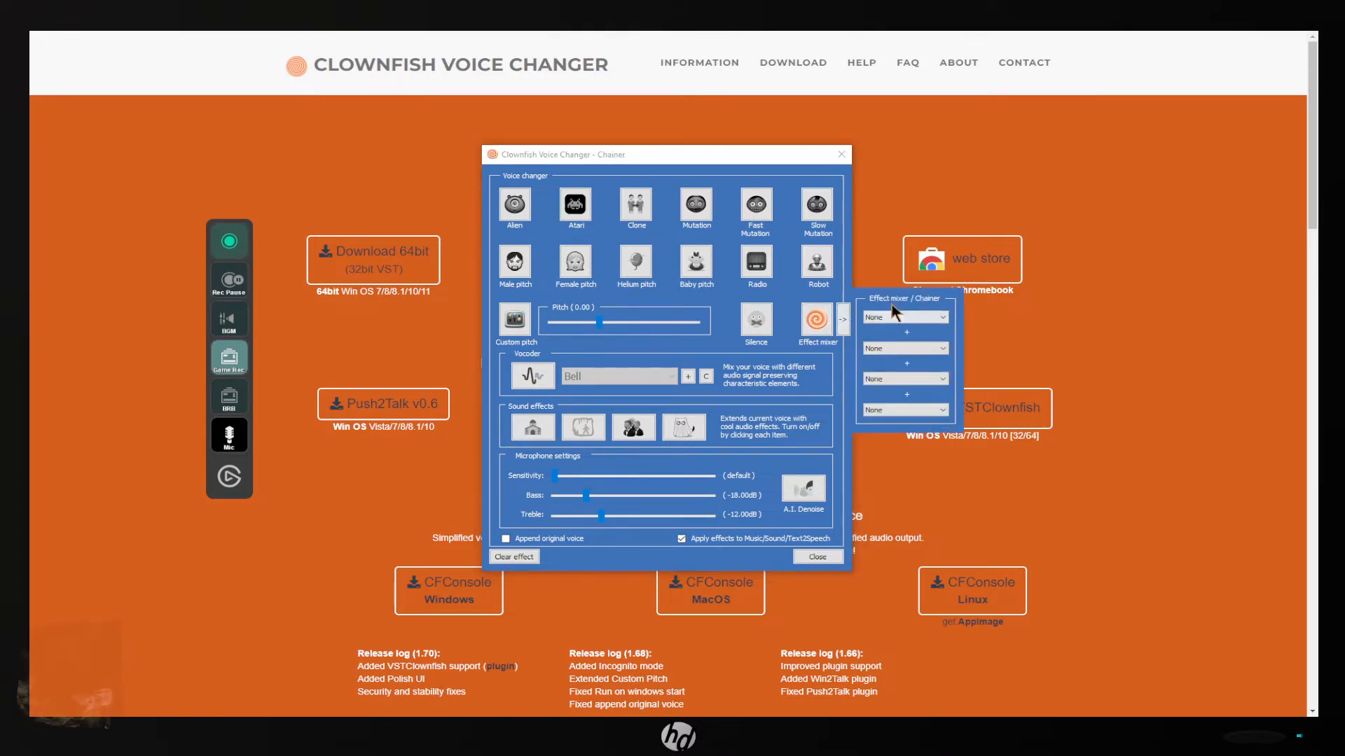
pyautogui.moveTo(600, 203)
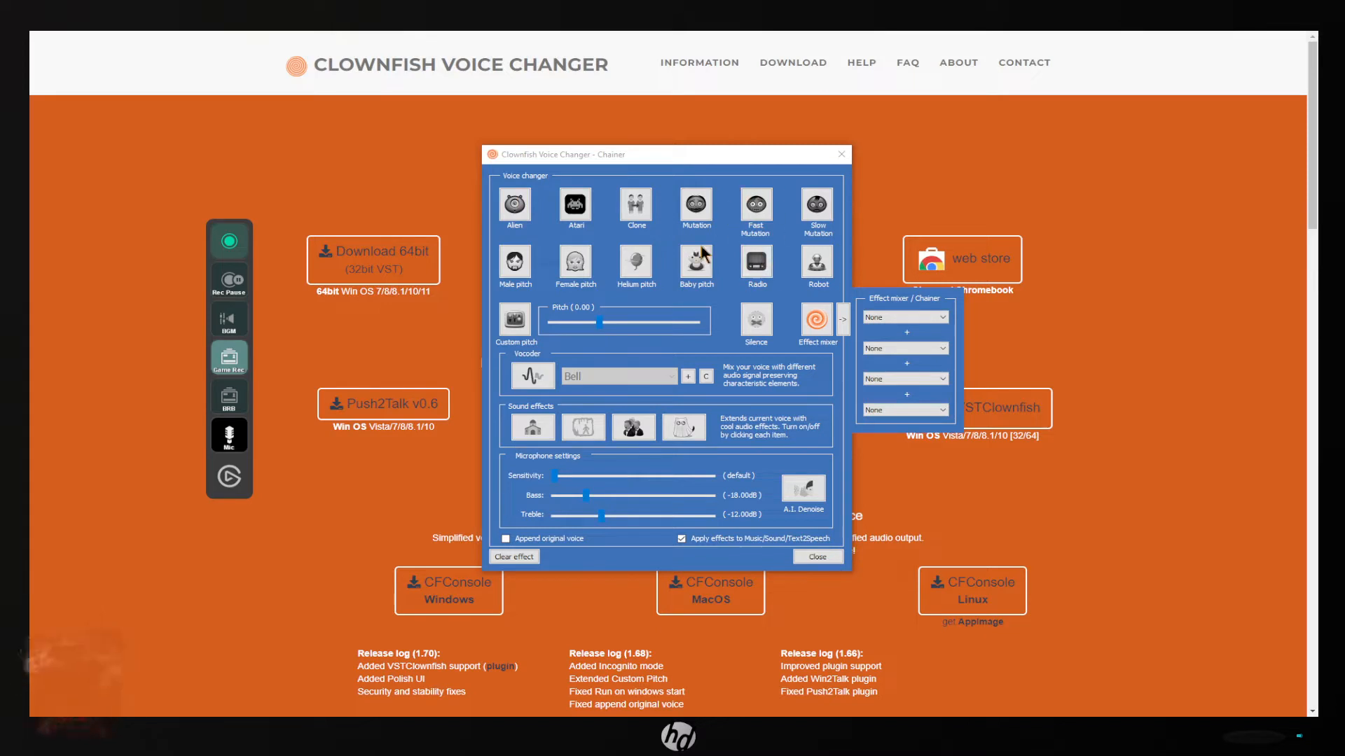
pyautogui.moveTo(543, 337)
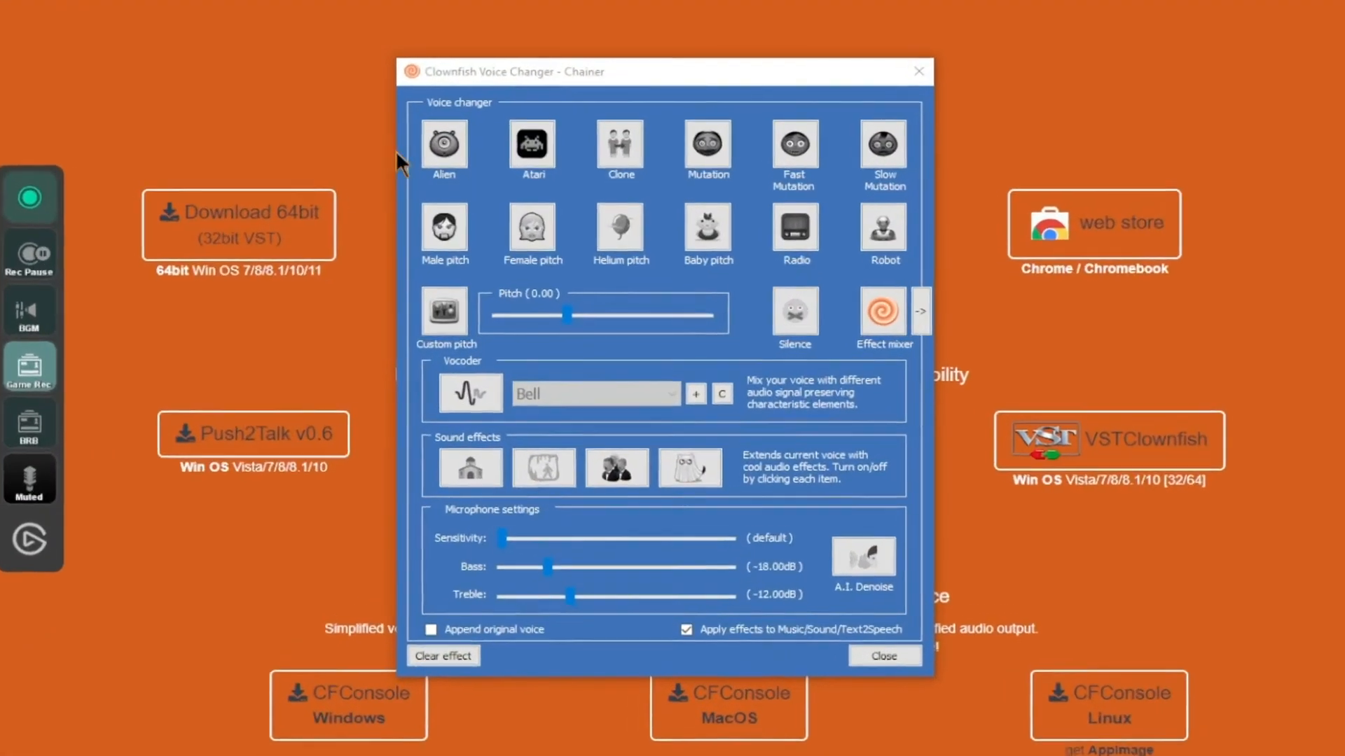
# Try the Alien, Atari, Clone, Mutation, Fast Mutation and Slow Mutation voices in turn.
pyautogui.click(443, 143)
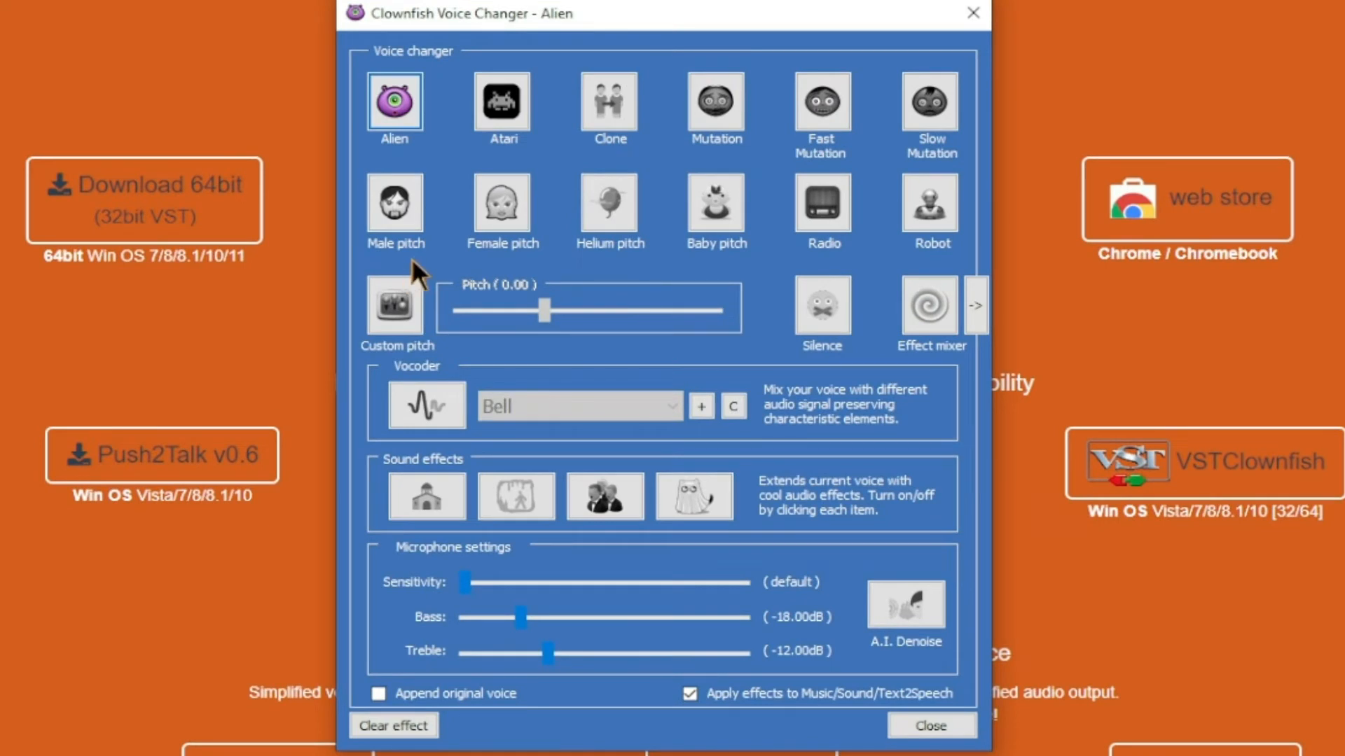
pyautogui.moveTo(474, 156)
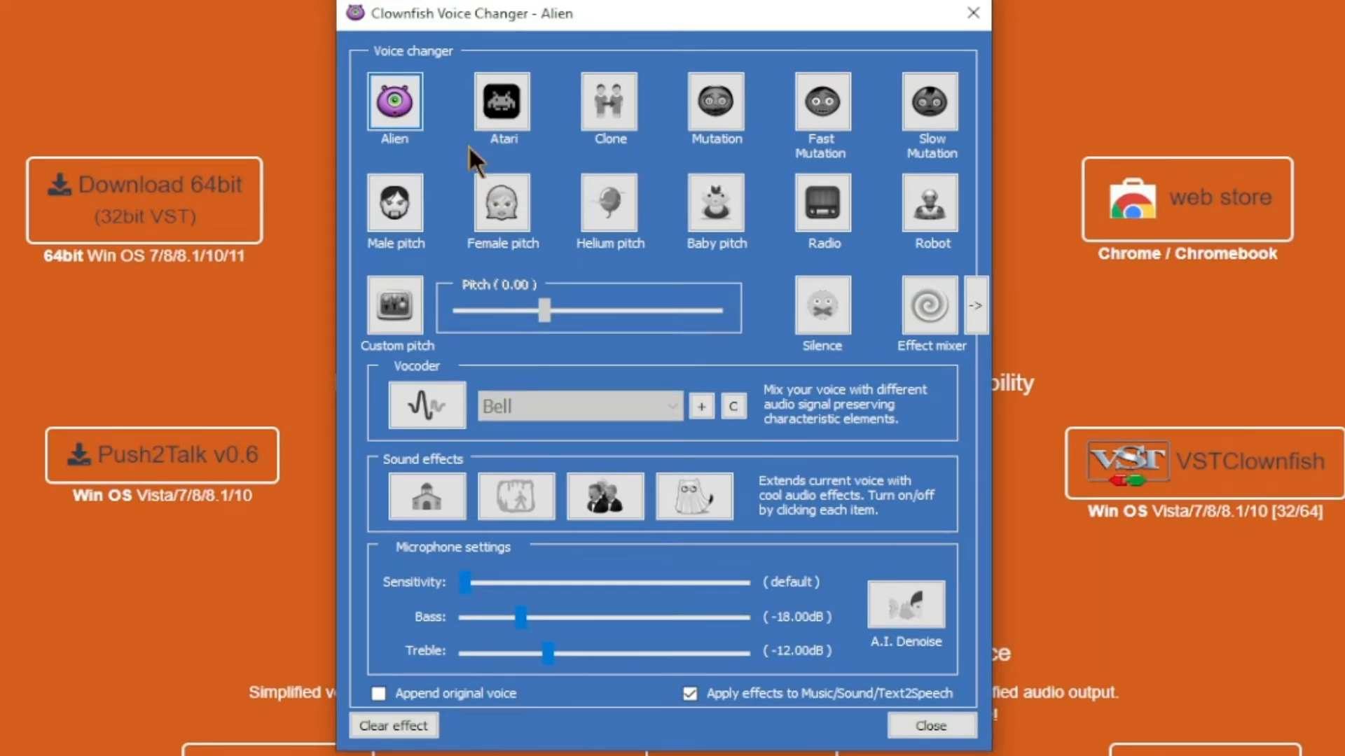
pyautogui.moveTo(513, 112)
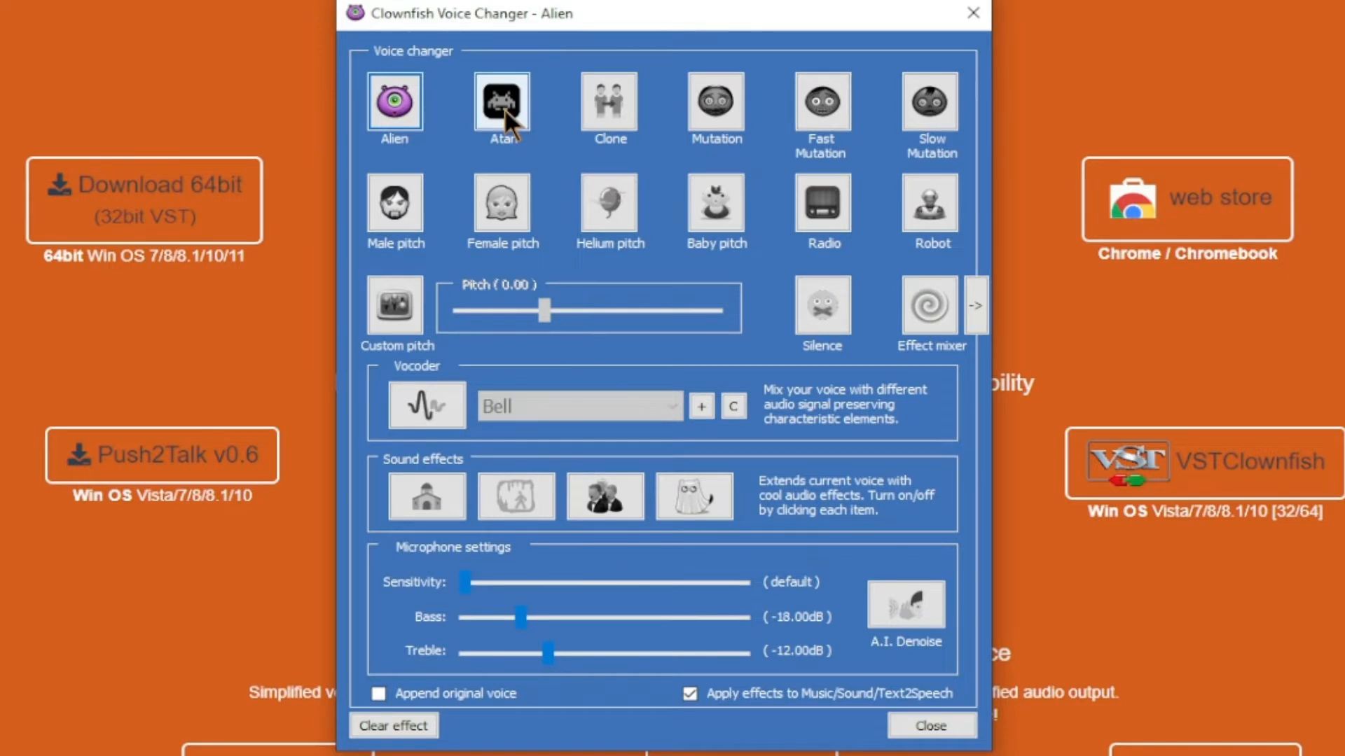
pyautogui.click(503, 105)
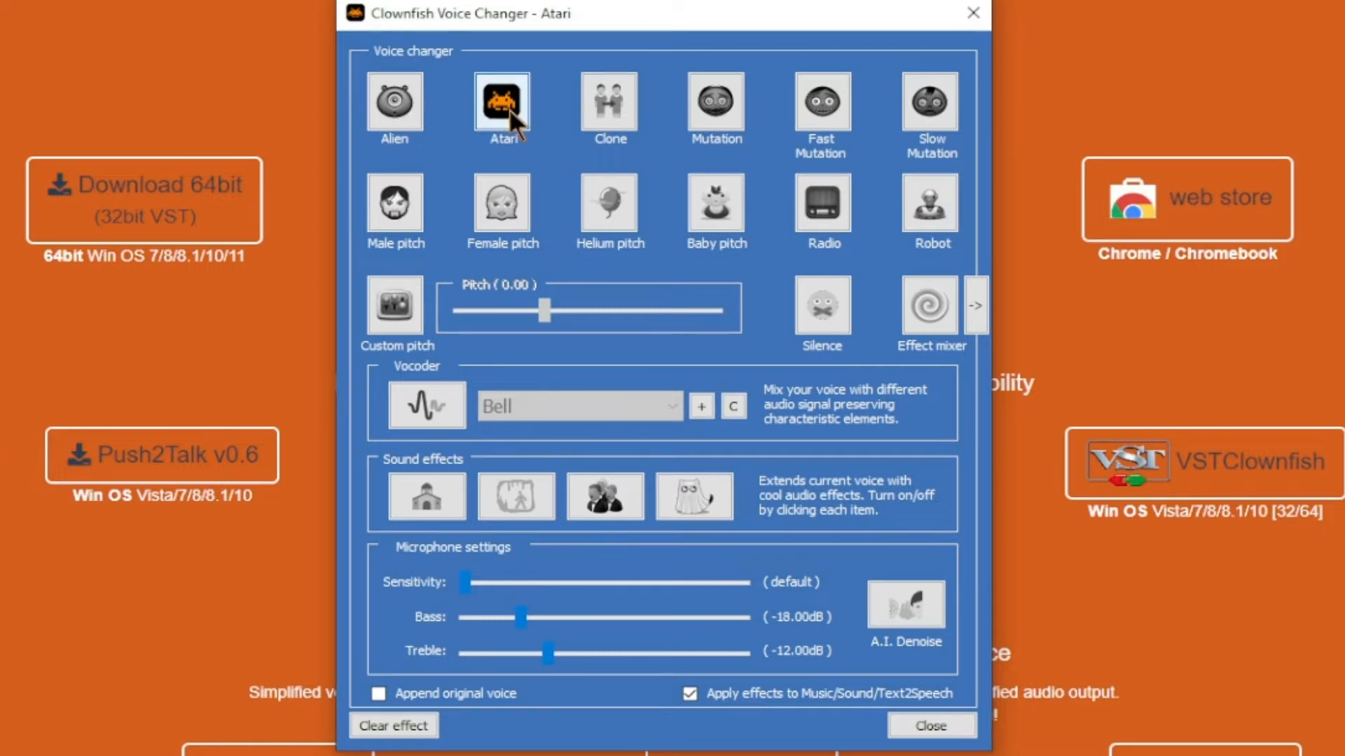
pyautogui.click(609, 104)
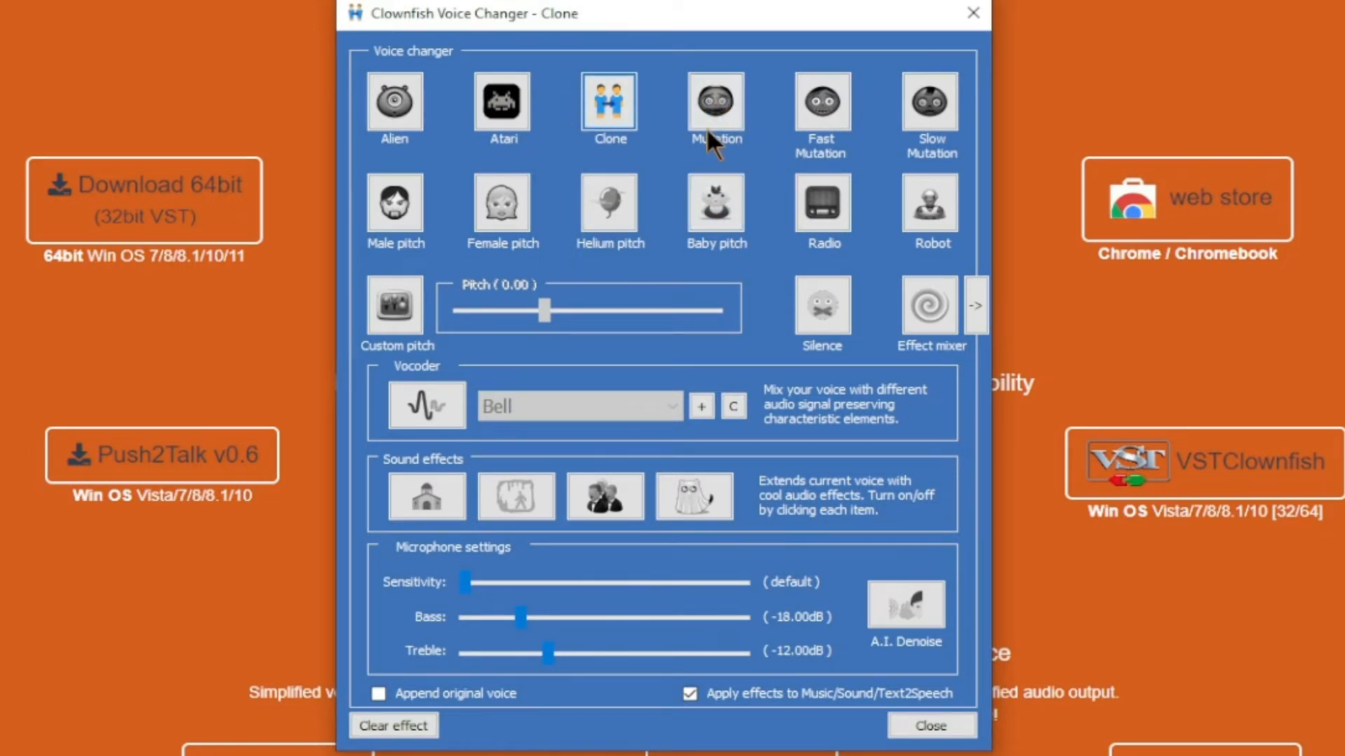
pyautogui.click(715, 102)
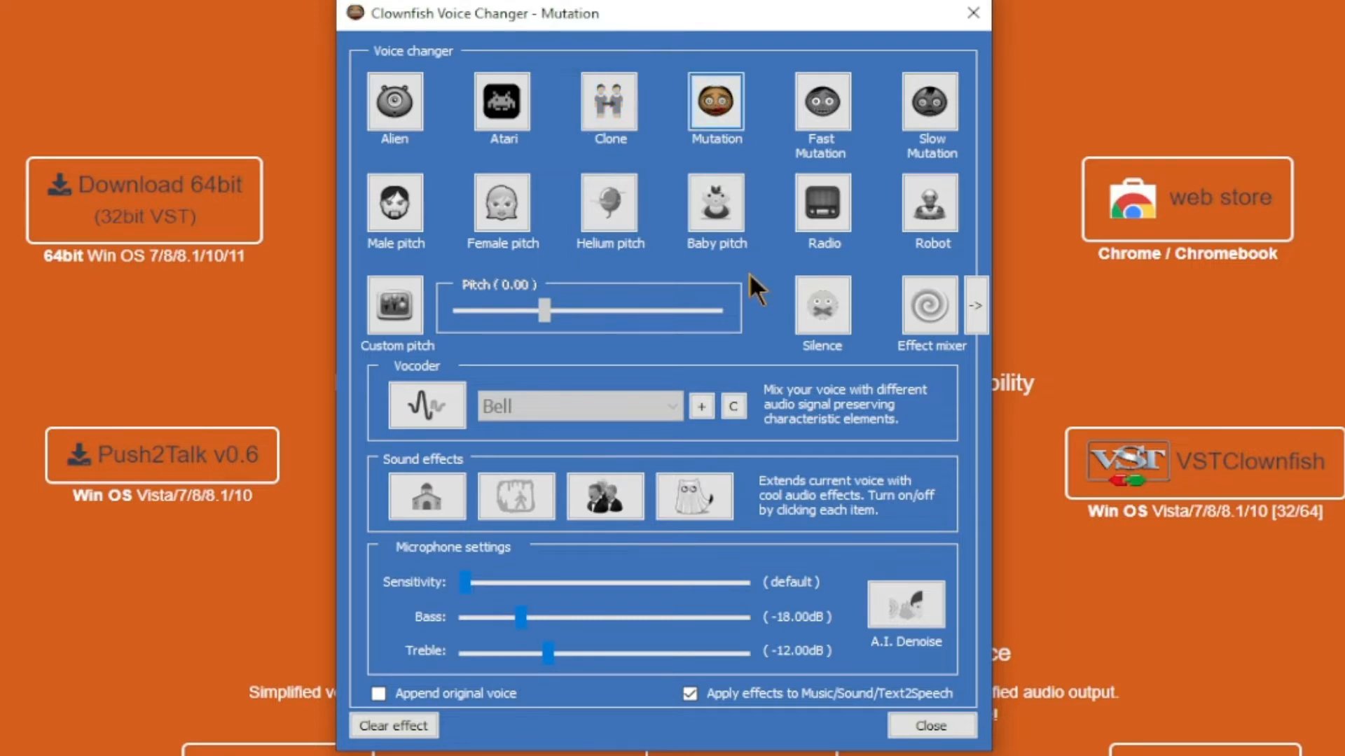
pyautogui.moveTo(678, 87)
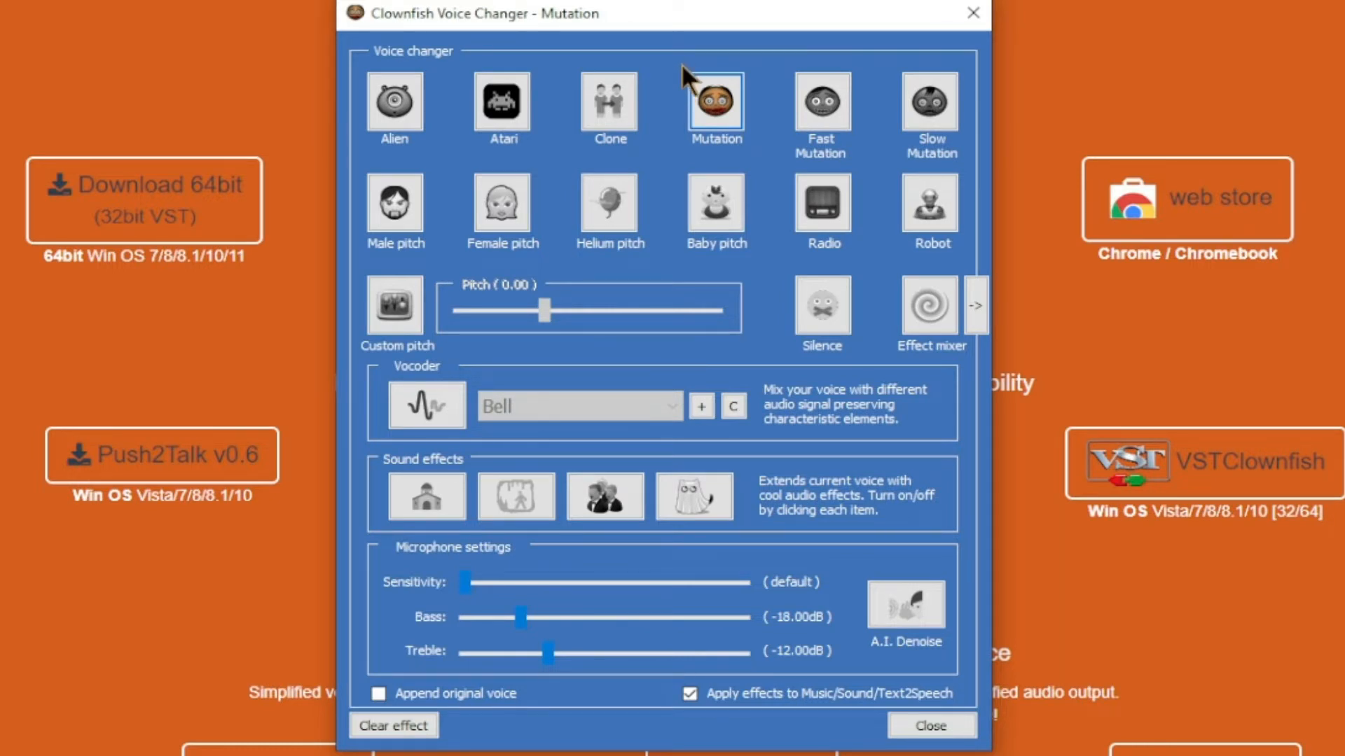
pyautogui.click(821, 105)
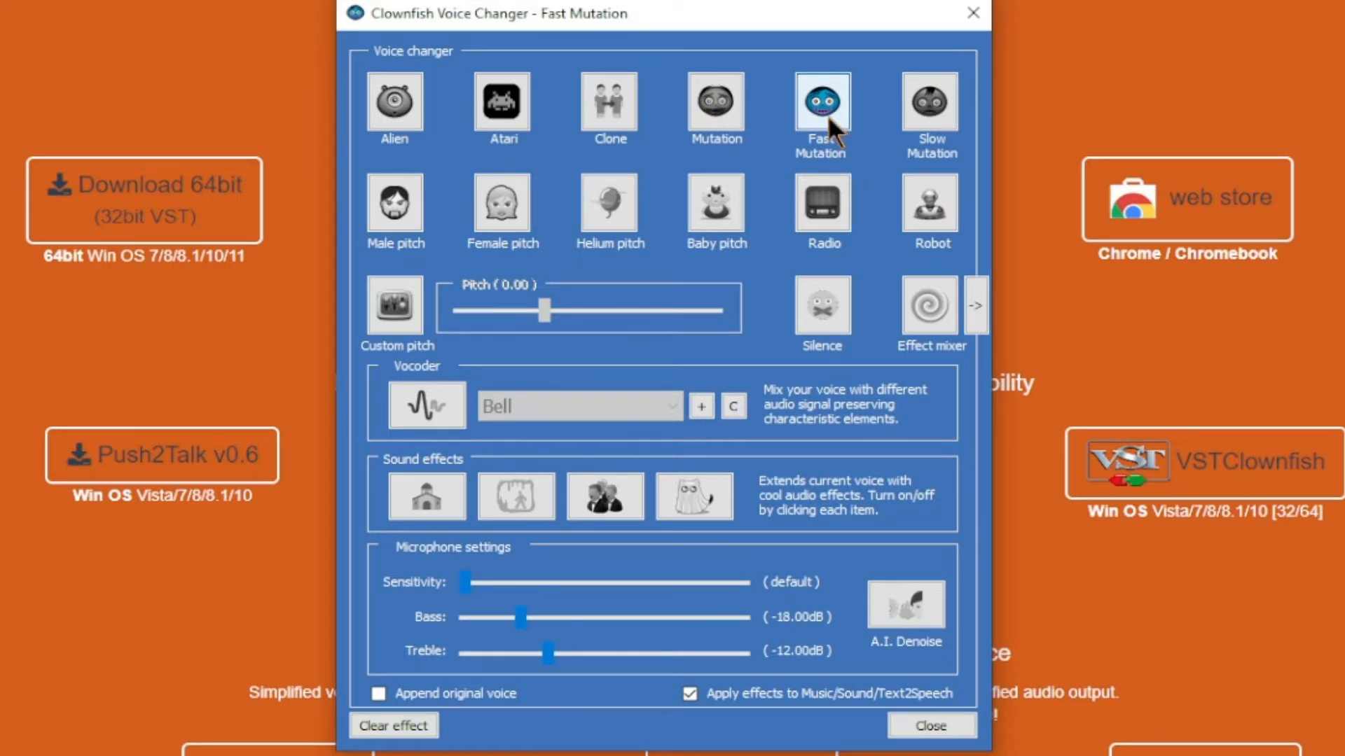
pyautogui.click(930, 104)
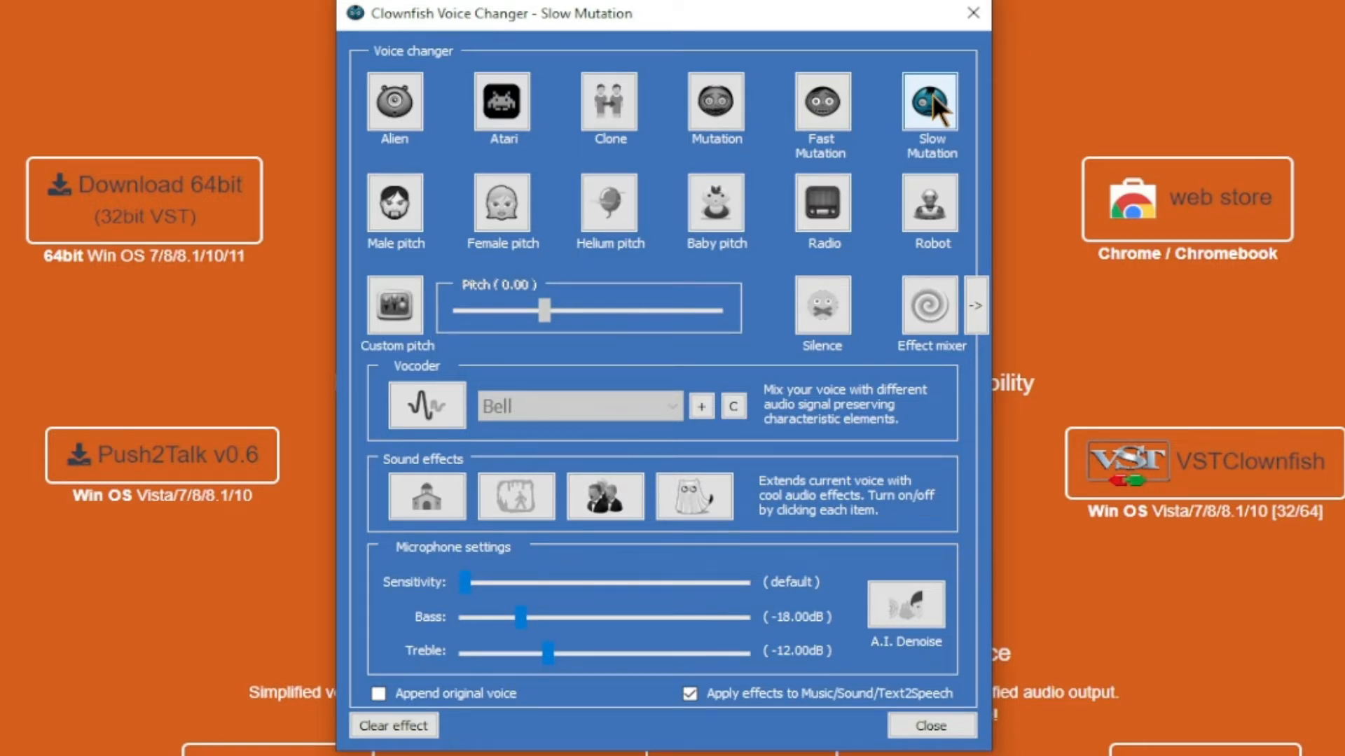
pyautogui.moveTo(698, 103)
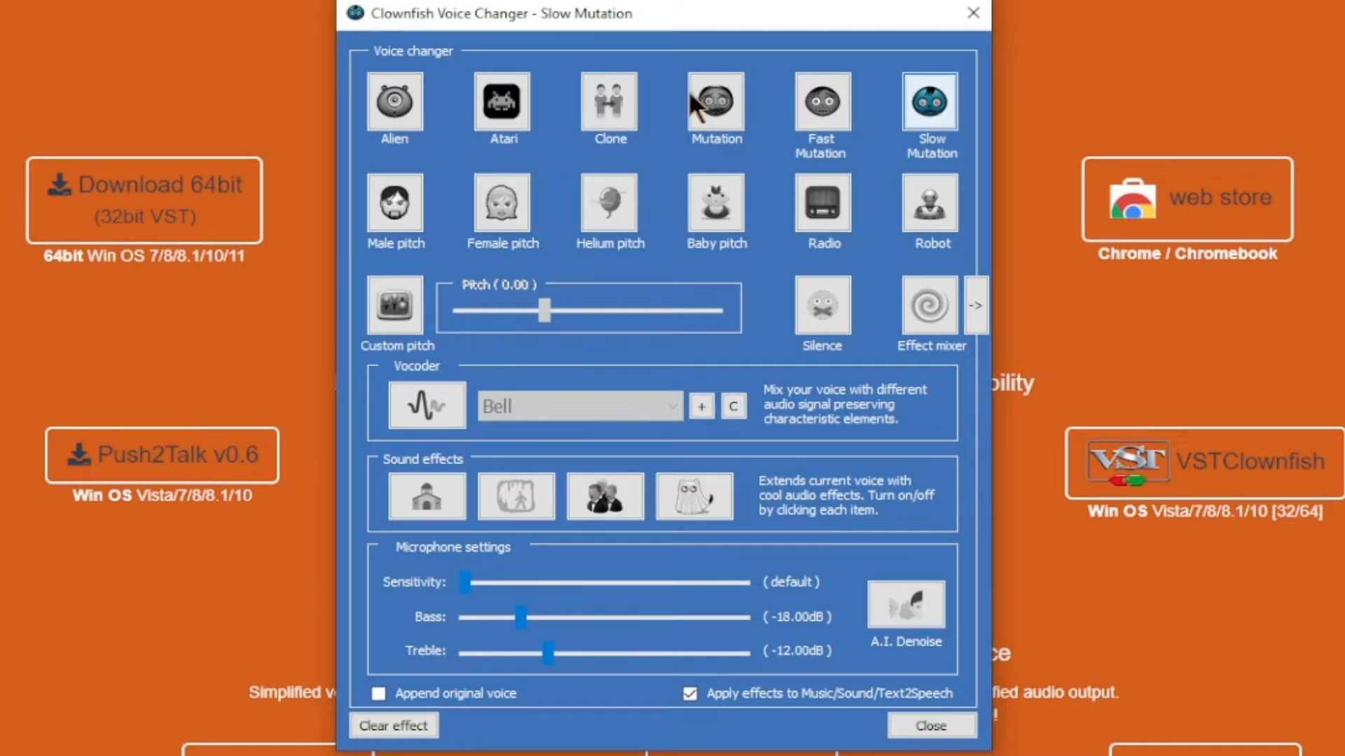
# Try the Male, Female, Helium and Baby pitch voices, then Old radio, ending on Robot.
pyautogui.click(395, 203)
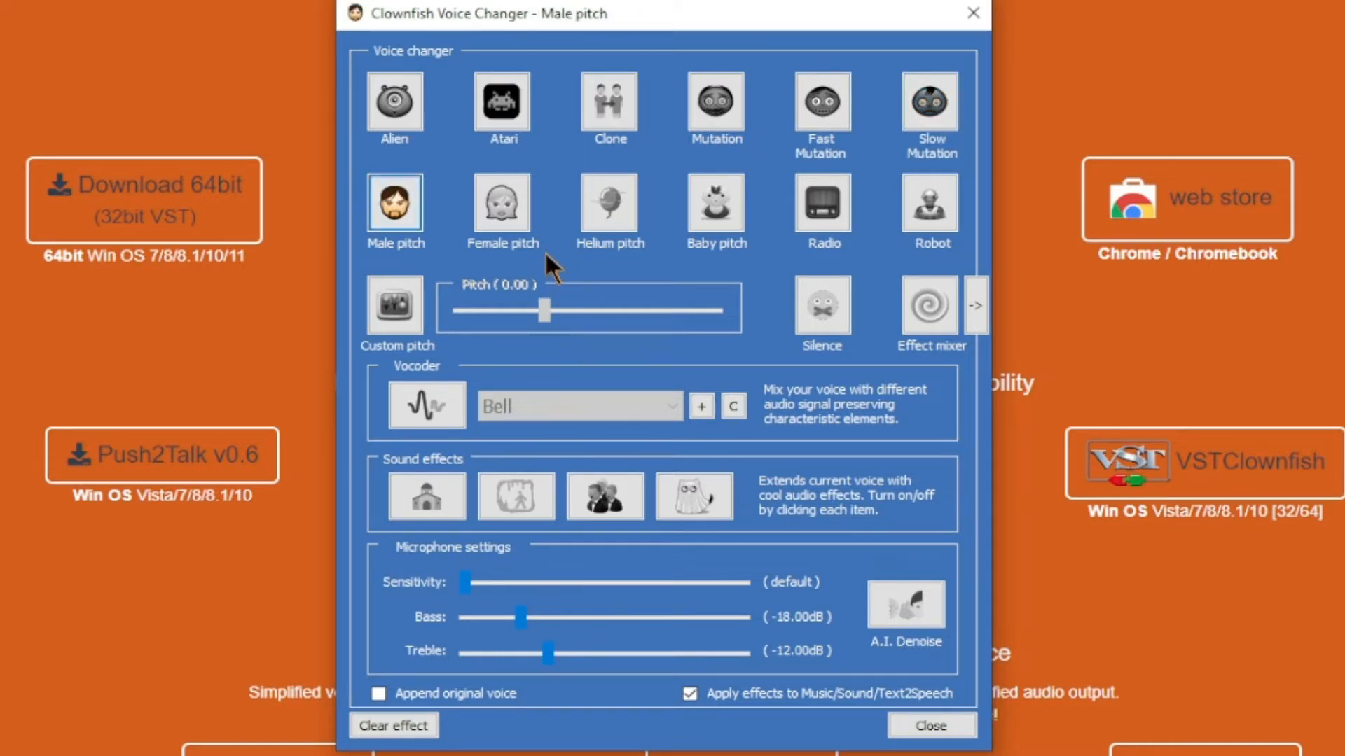
pyautogui.moveTo(560, 236)
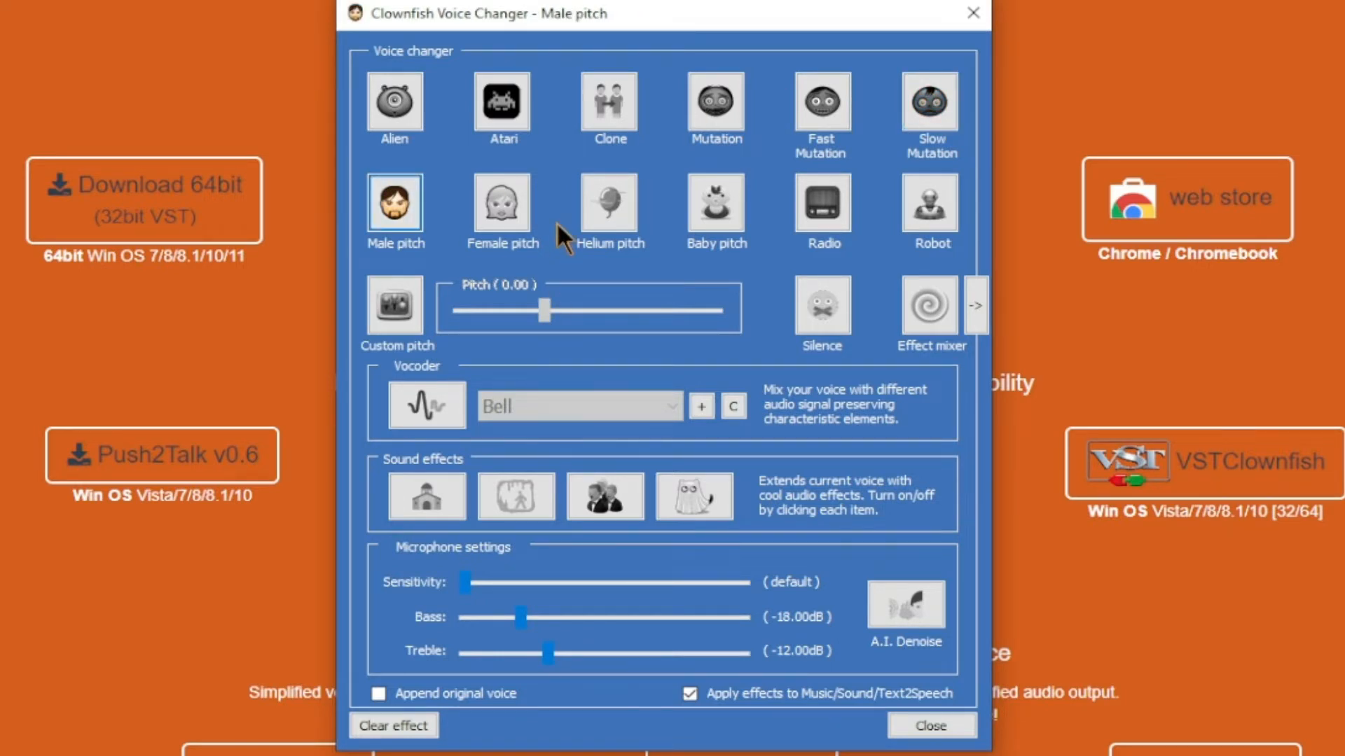
pyautogui.click(501, 205)
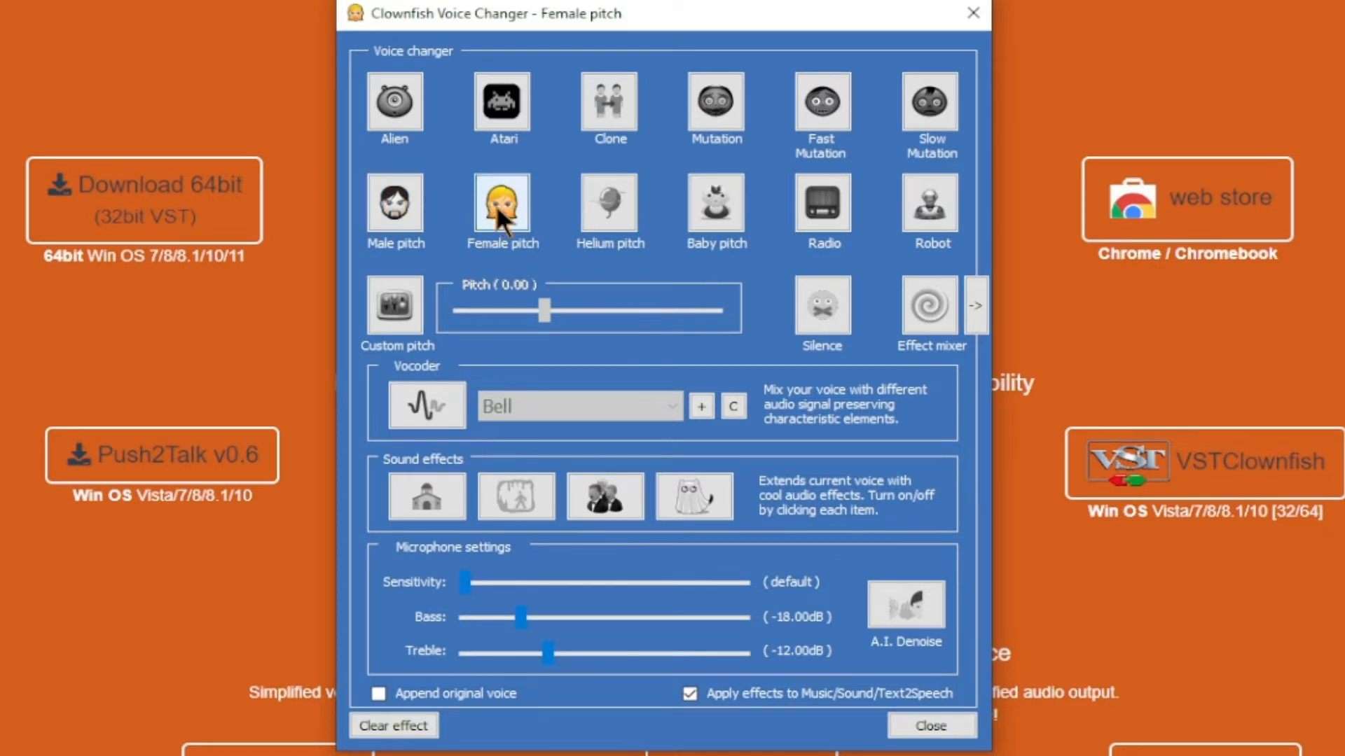
pyautogui.moveTo(558, 261)
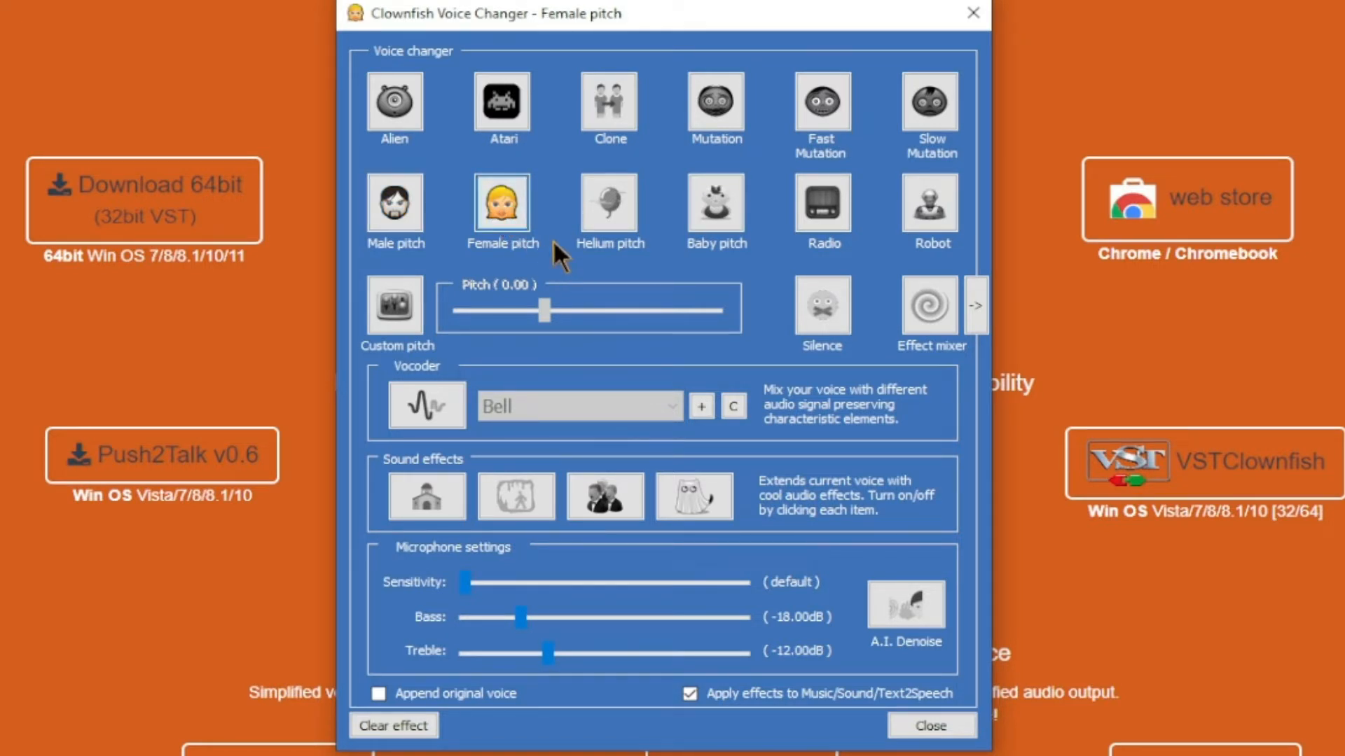
pyautogui.moveTo(603, 208)
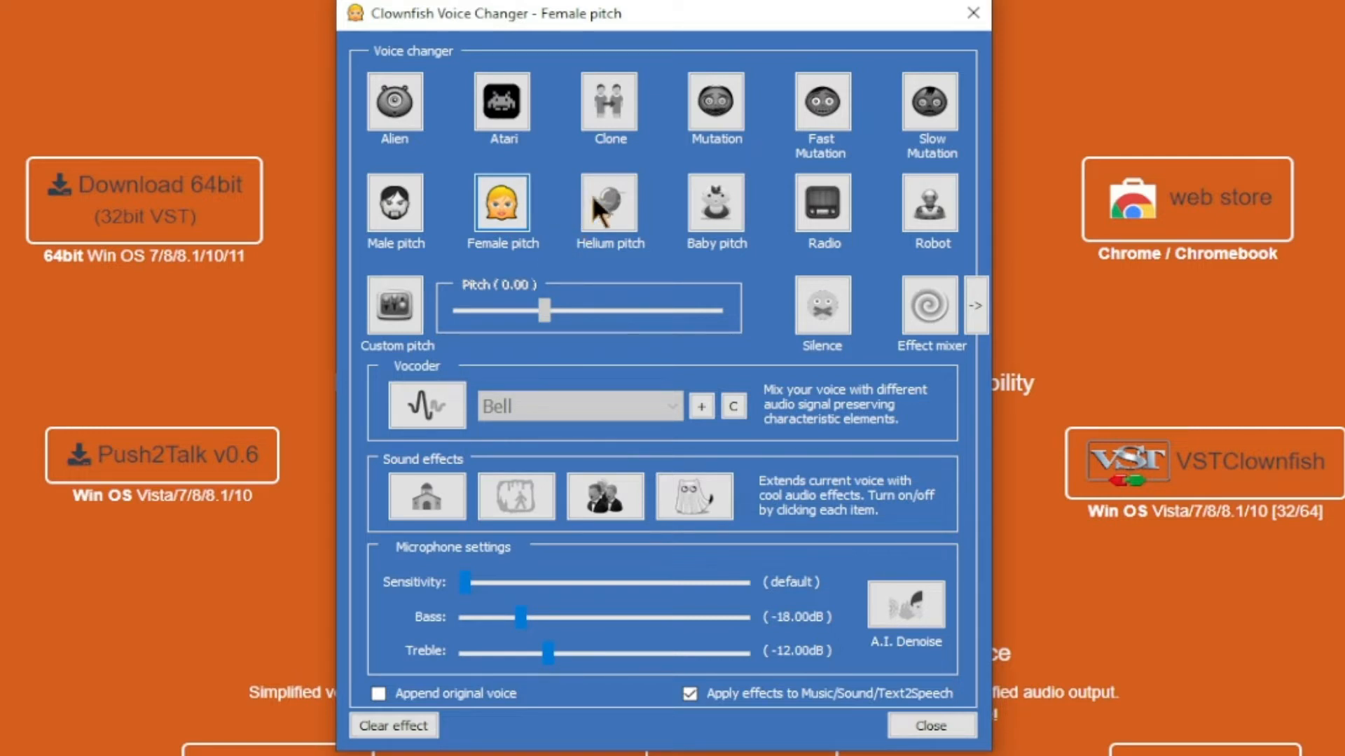
pyautogui.click(609, 202)
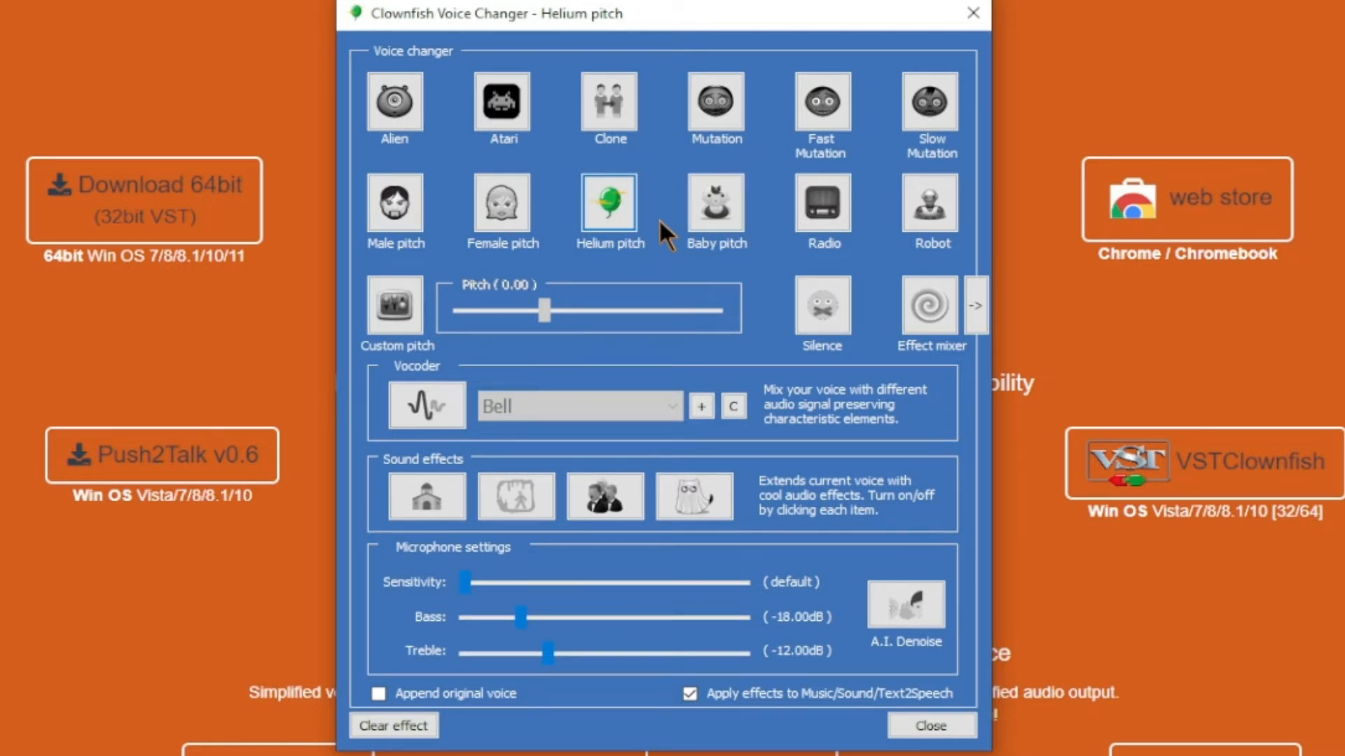
pyautogui.click(715, 204)
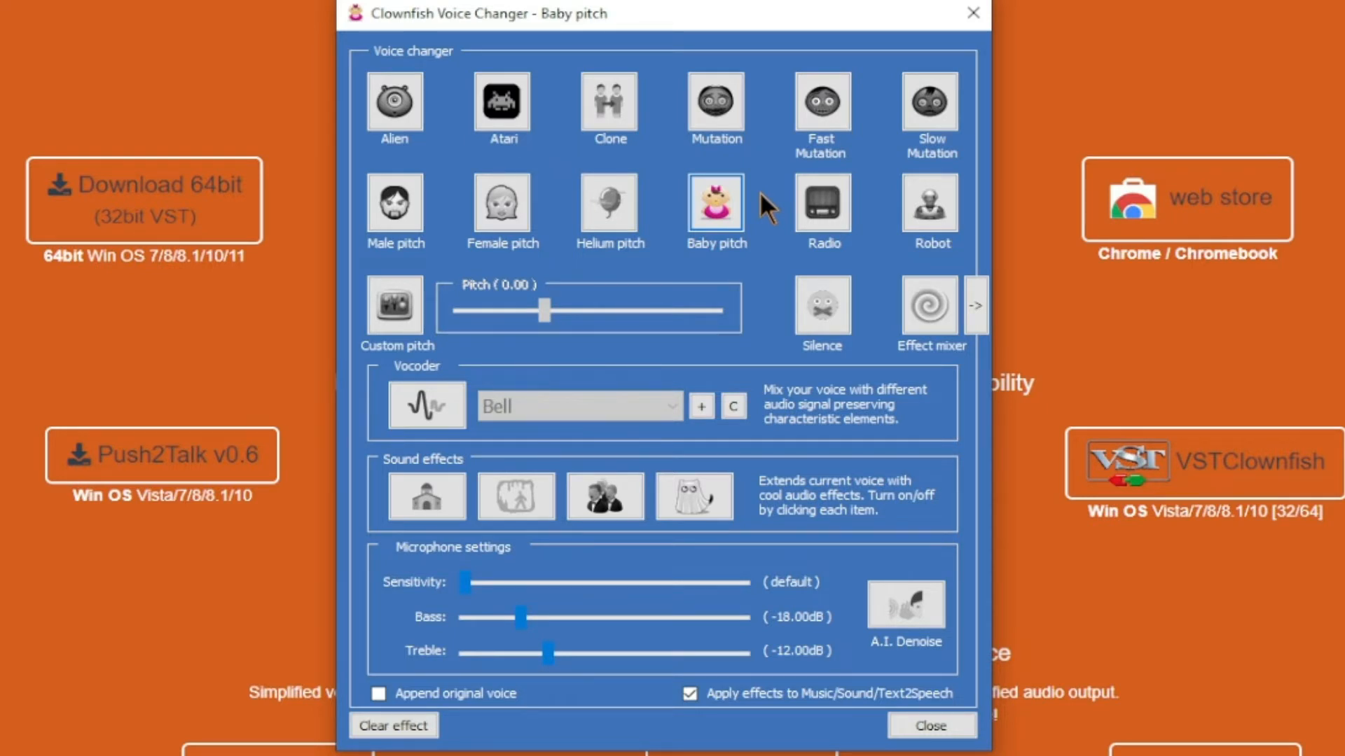
pyautogui.moveTo(802, 196)
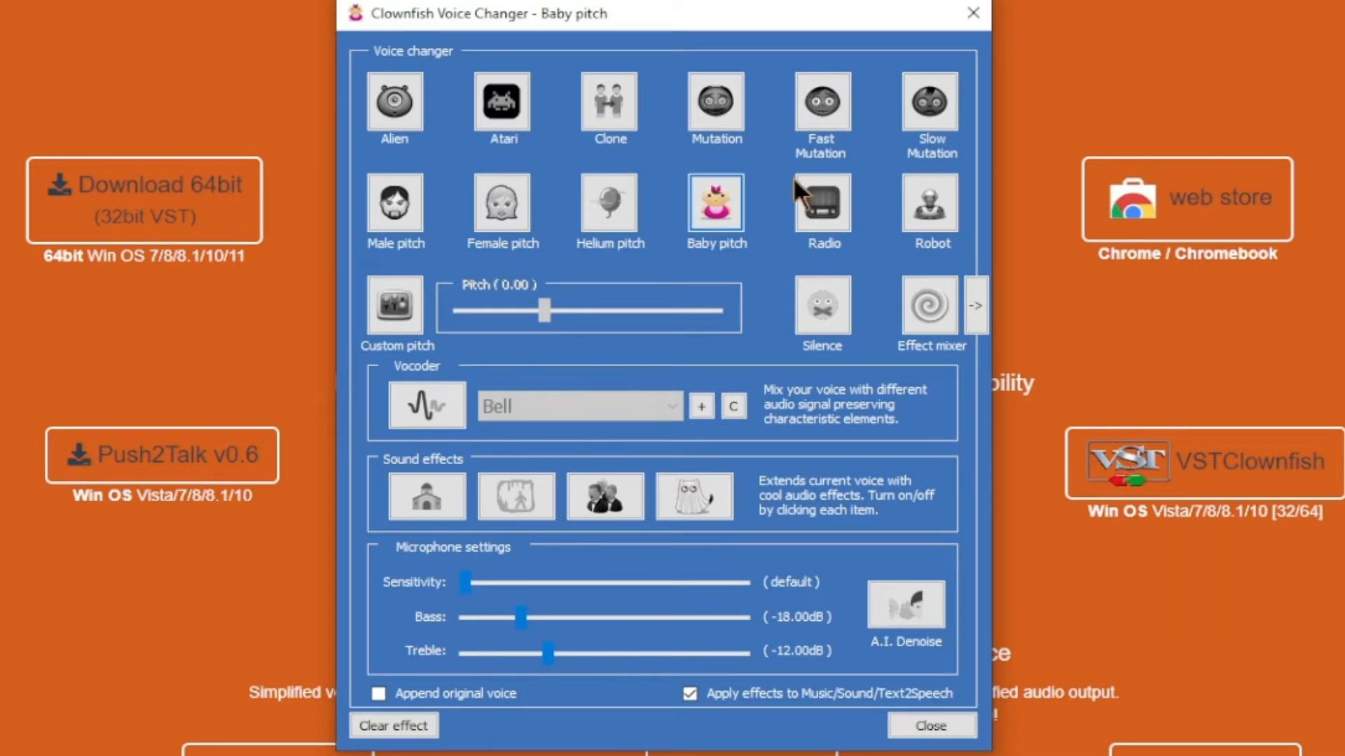
pyautogui.click(822, 202)
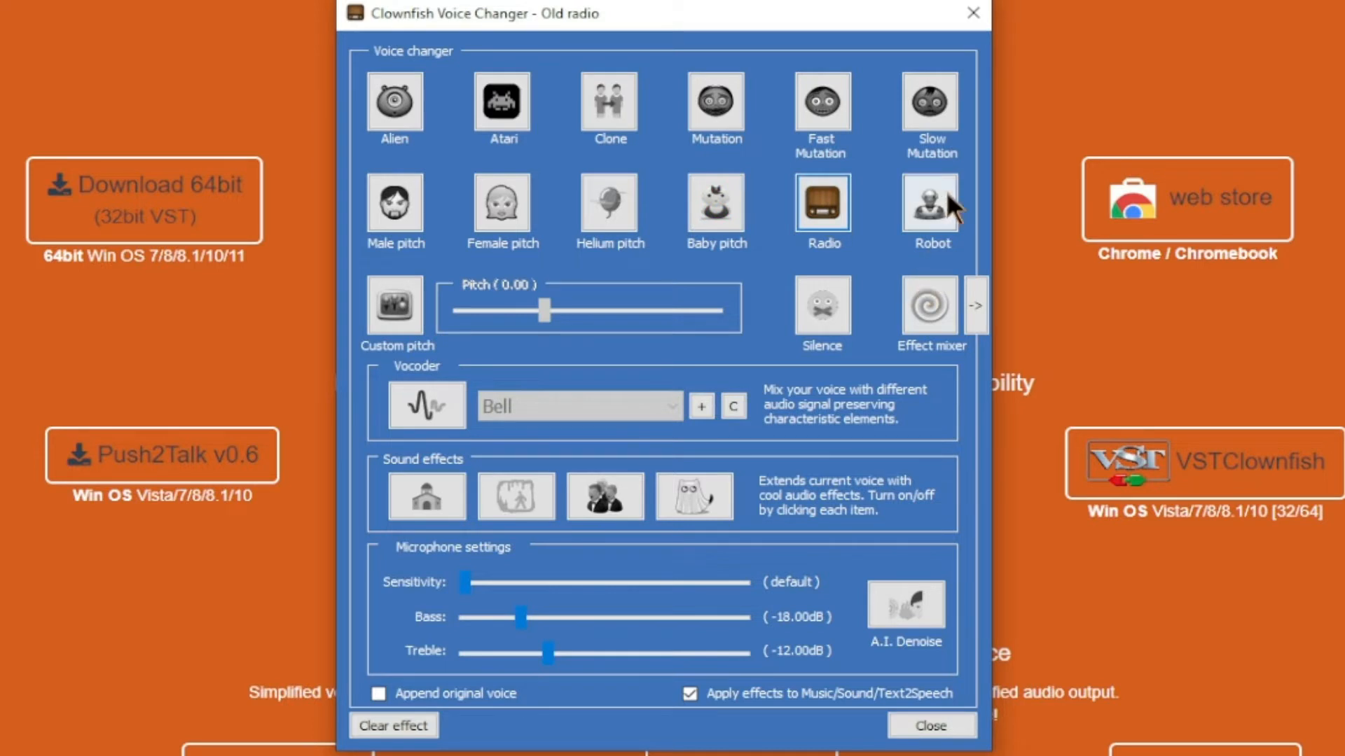
pyautogui.click(930, 203)
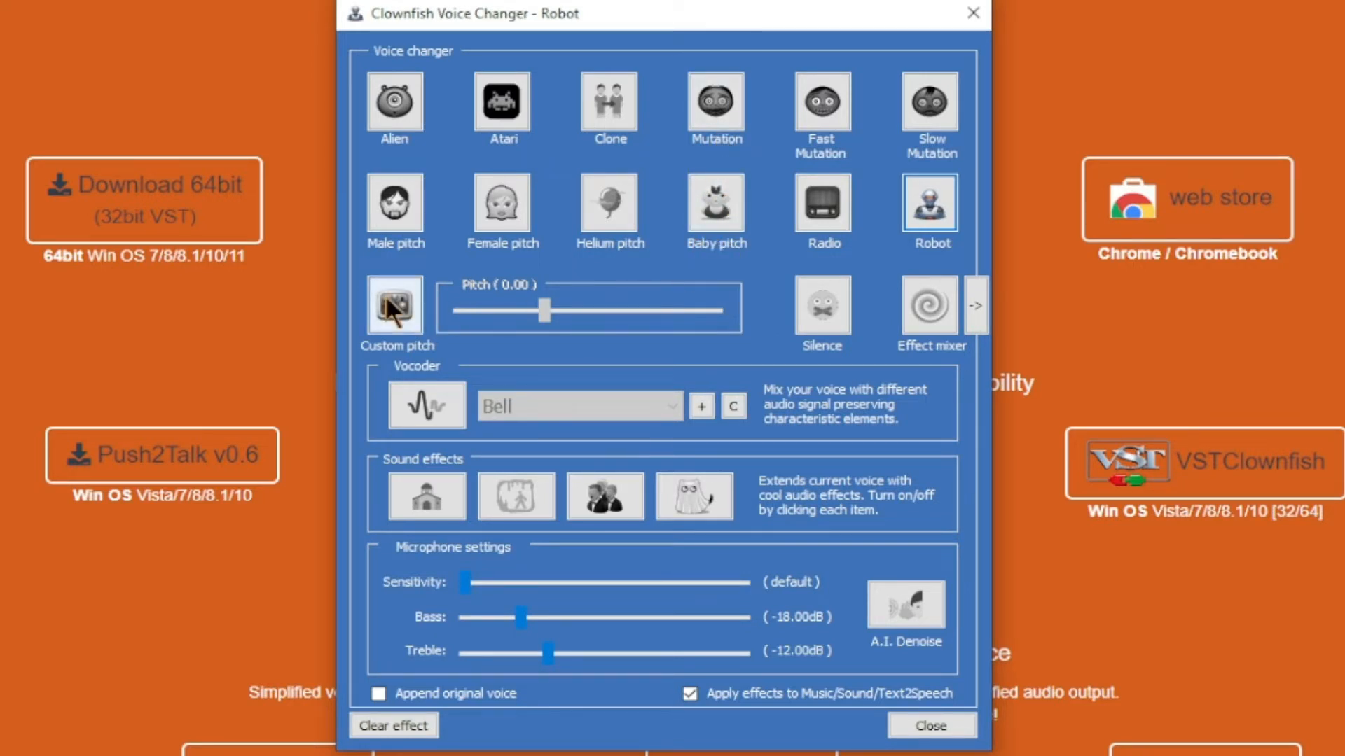
pyautogui.click(395, 305)
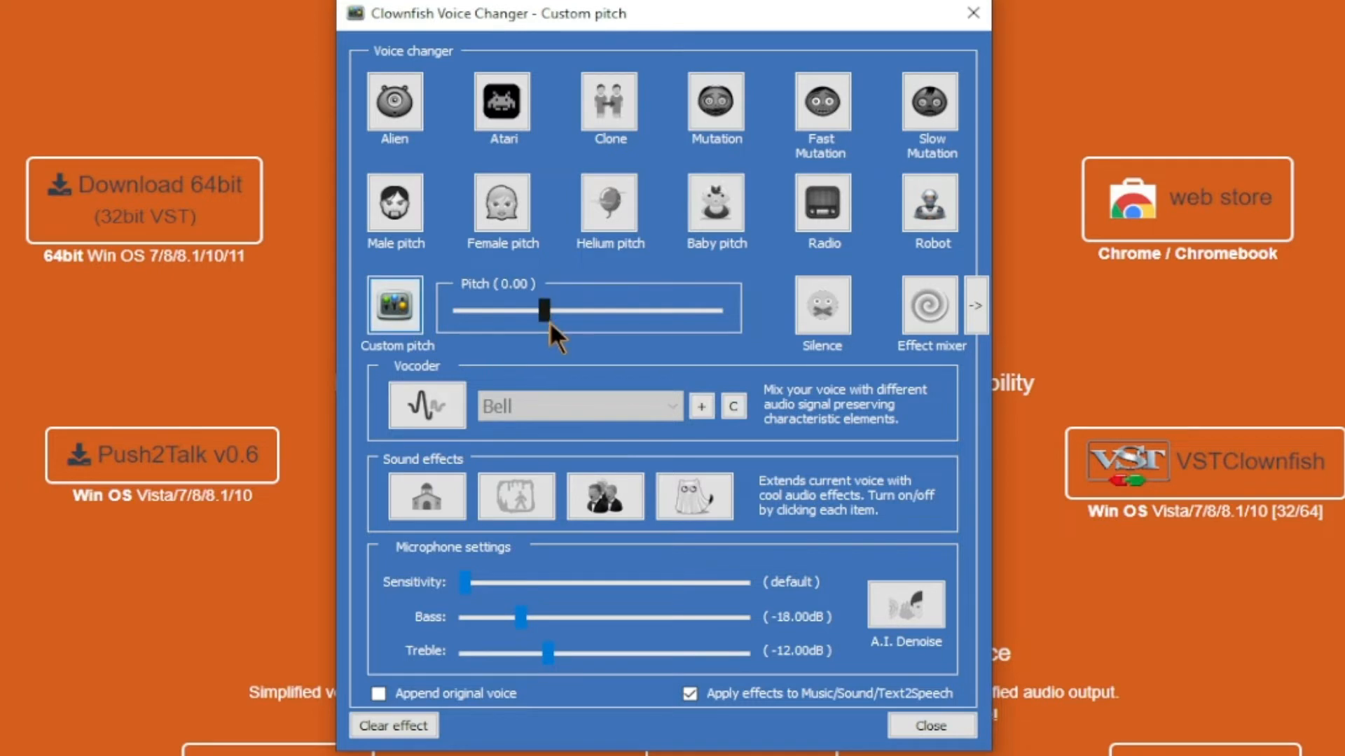
pyautogui.moveTo(544, 311); pyautogui.dragTo(574, 311)
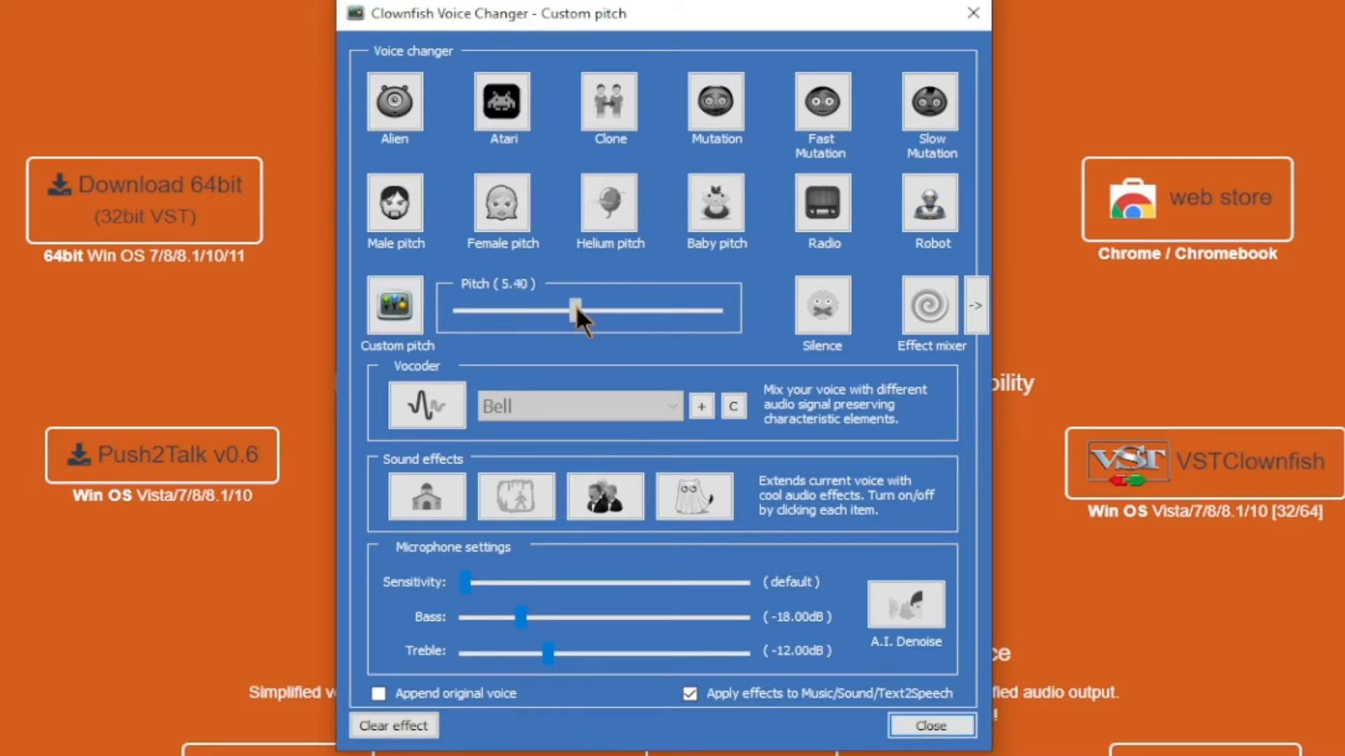
pyautogui.moveTo(574, 311); pyautogui.dragTo(609, 311)
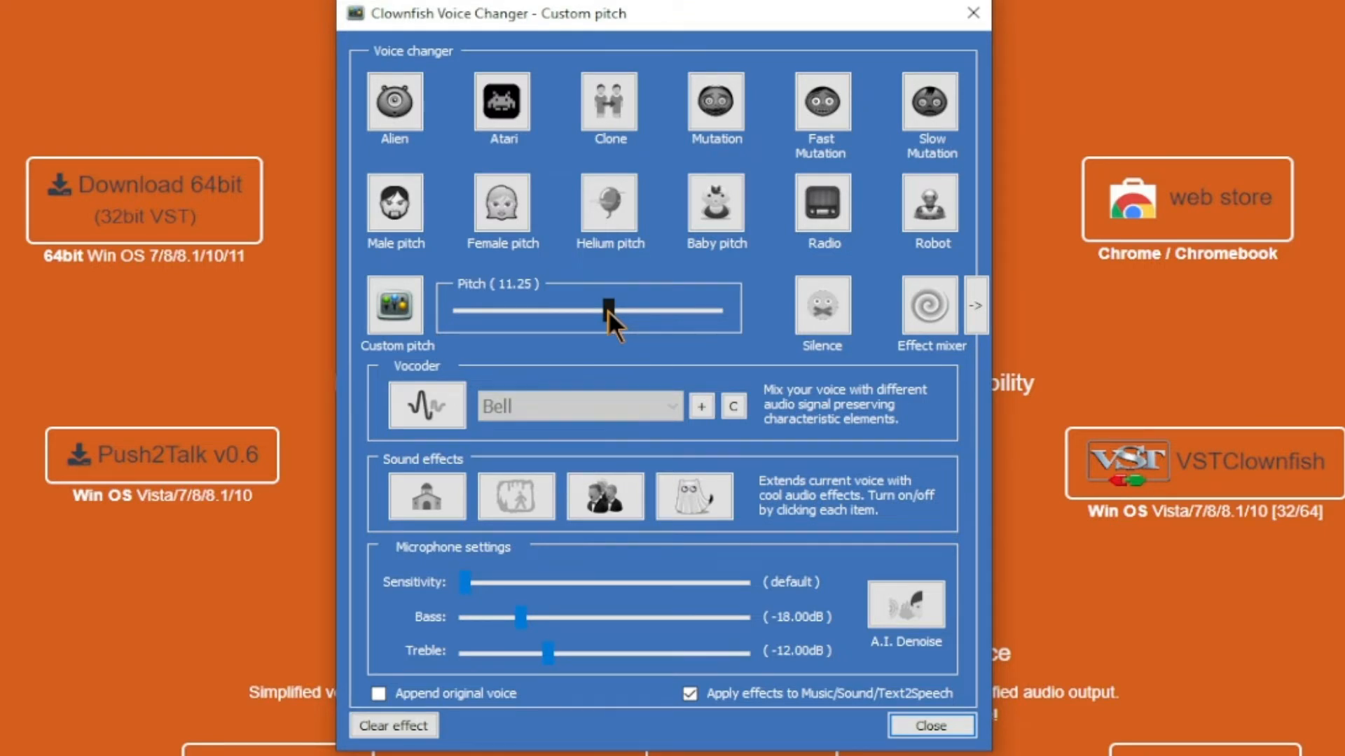
pyautogui.moveTo(607, 309); pyautogui.dragTo(485, 308)
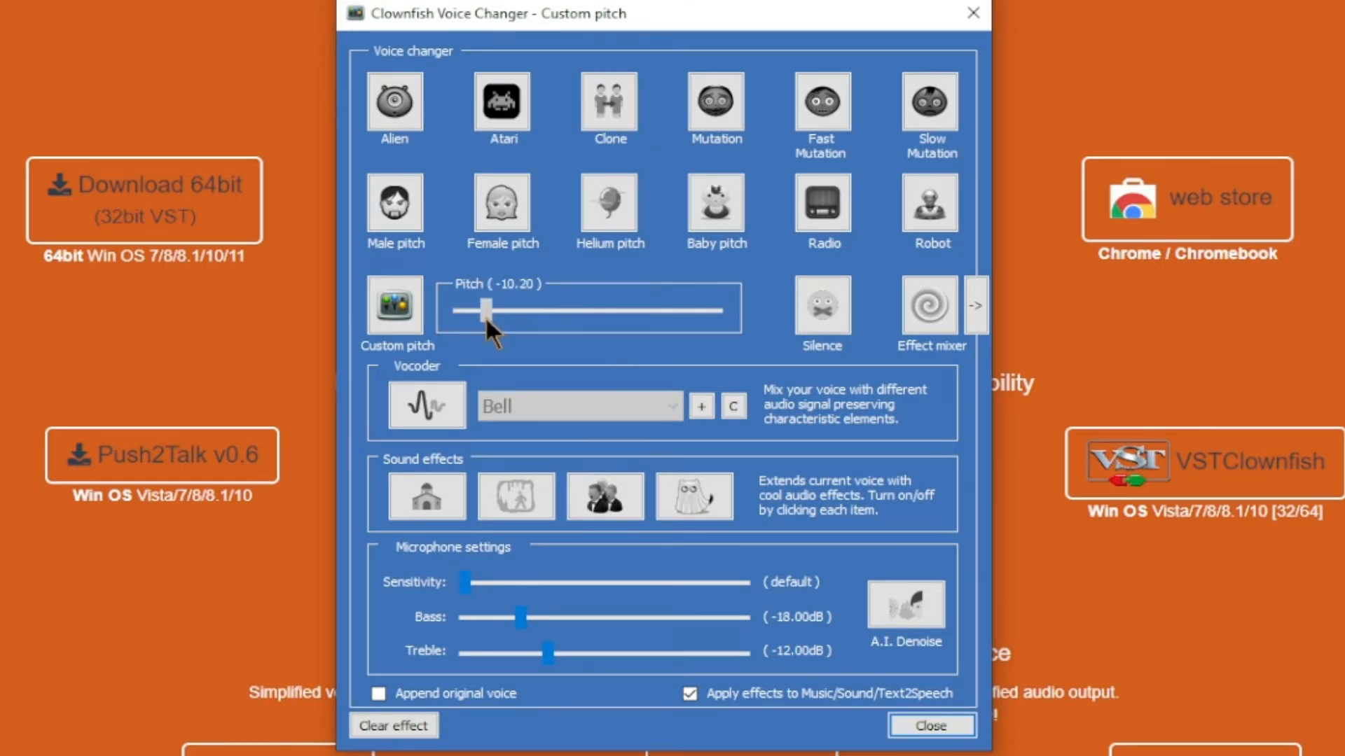
pyautogui.moveTo(482, 311); pyautogui.dragTo(493, 311)
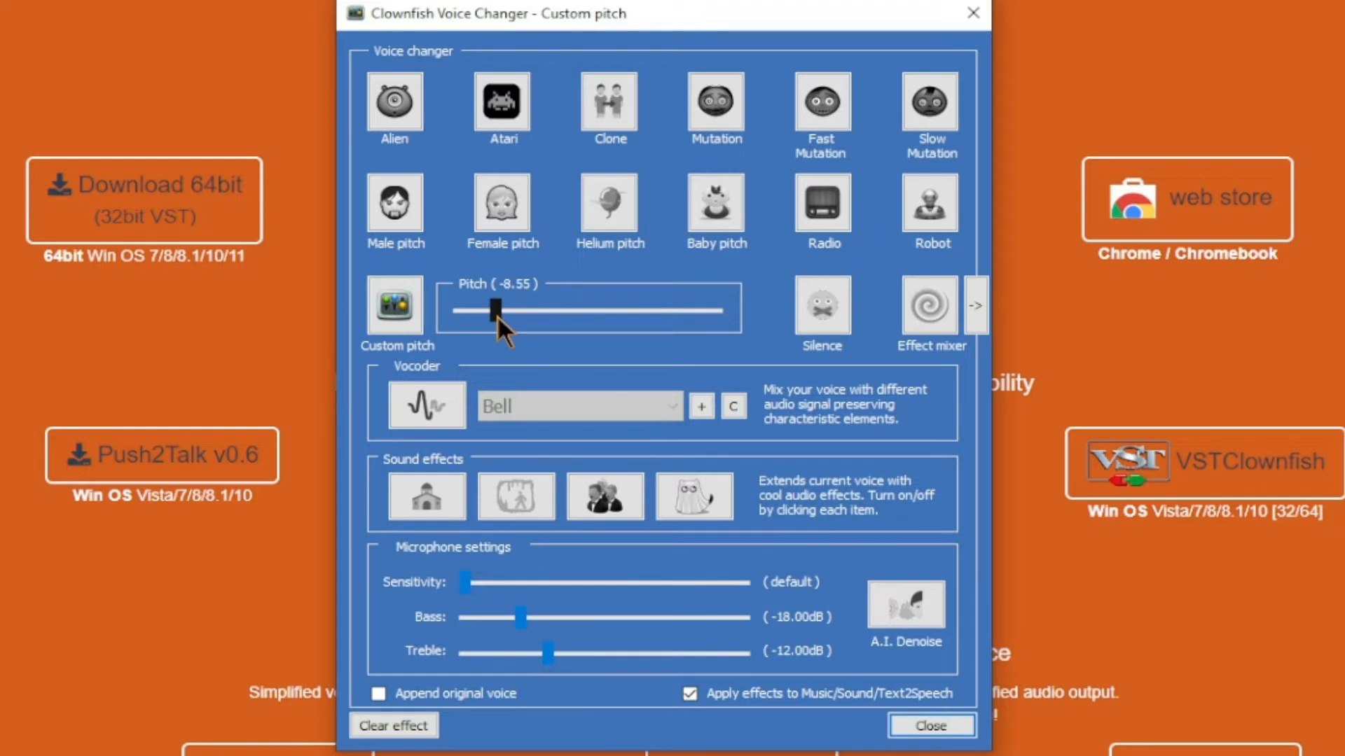
pyautogui.moveTo(521, 329)
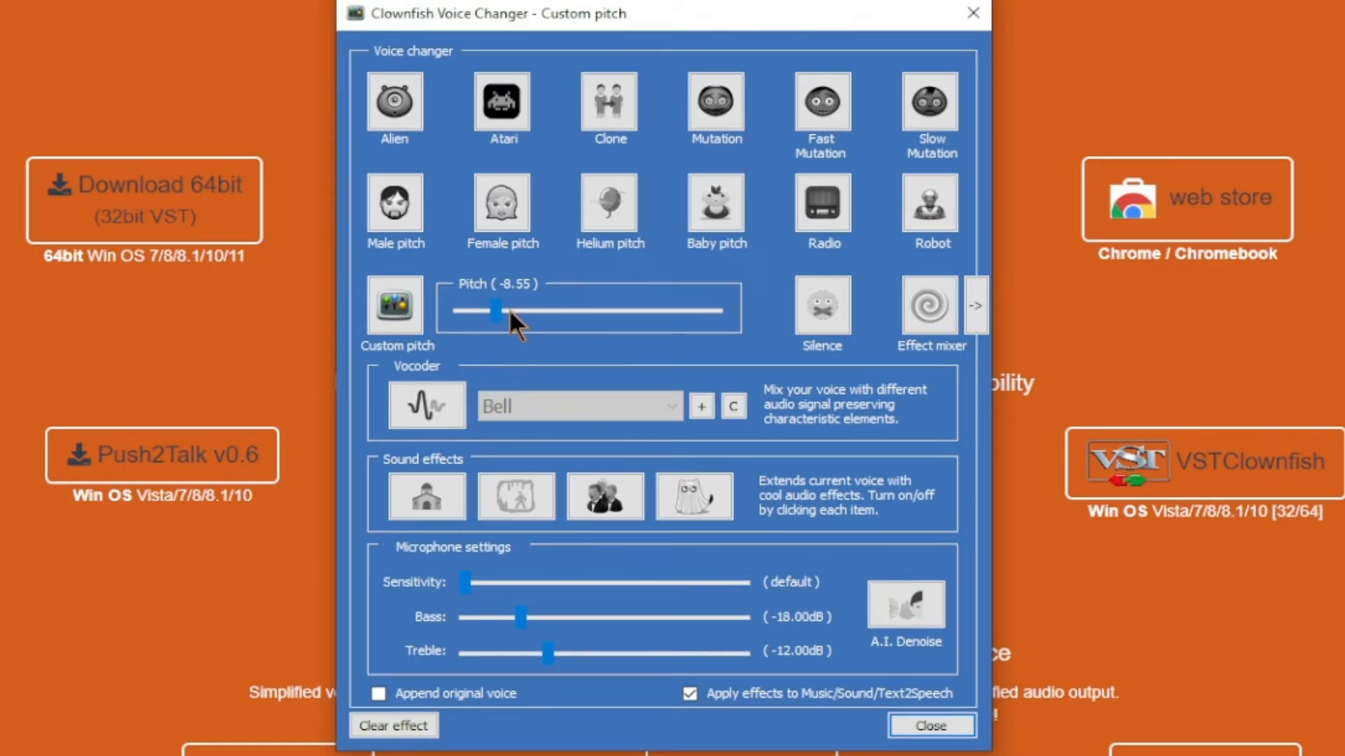
pyautogui.moveTo(497, 311); pyautogui.dragTo(549, 311)
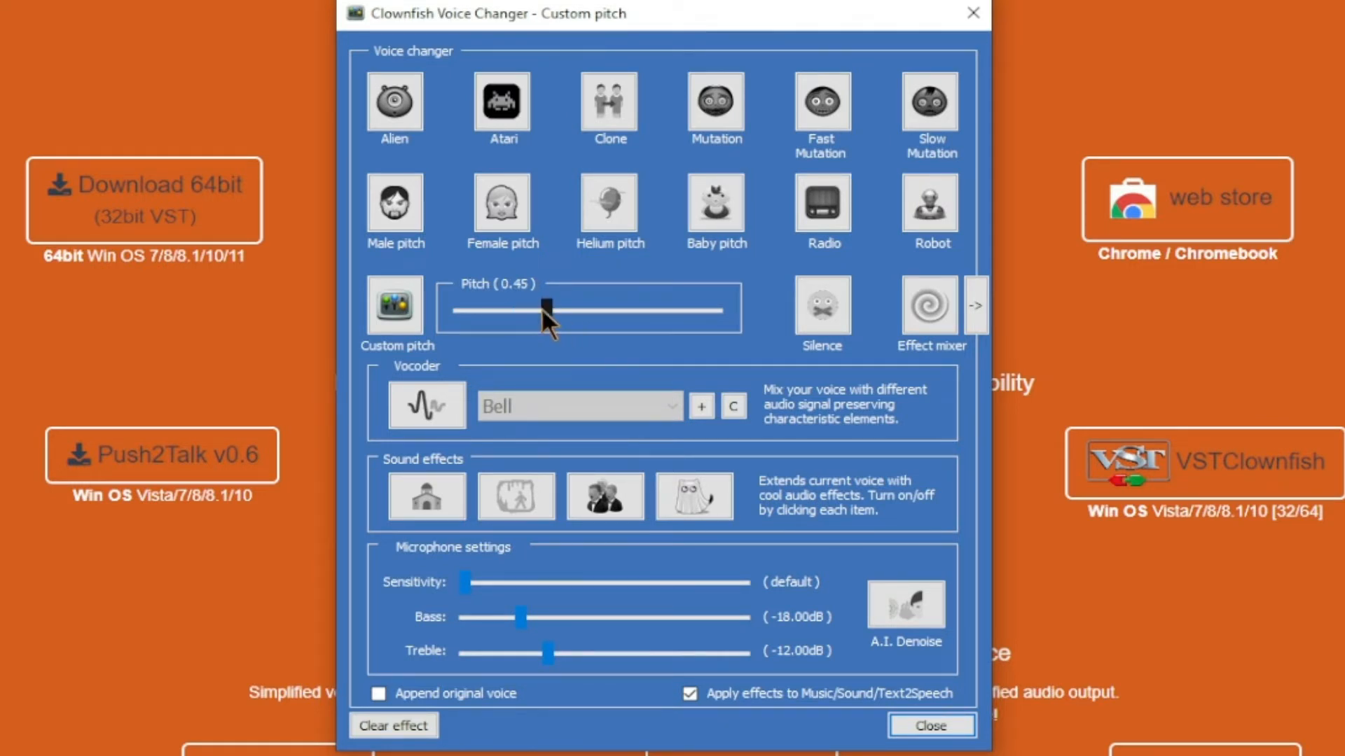
pyautogui.moveTo(548, 311); pyautogui.dragTo(550, 311)
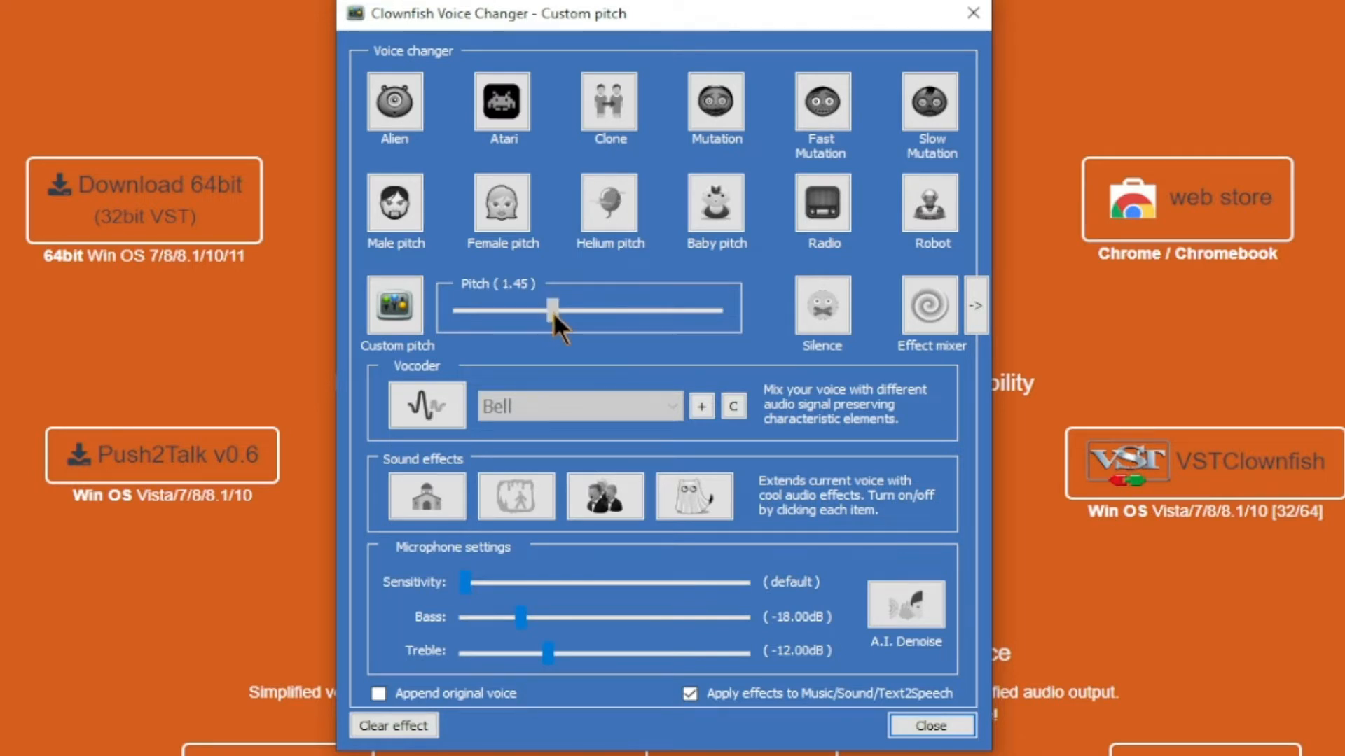
pyautogui.moveTo(552, 308); pyautogui.dragTo(547, 309)
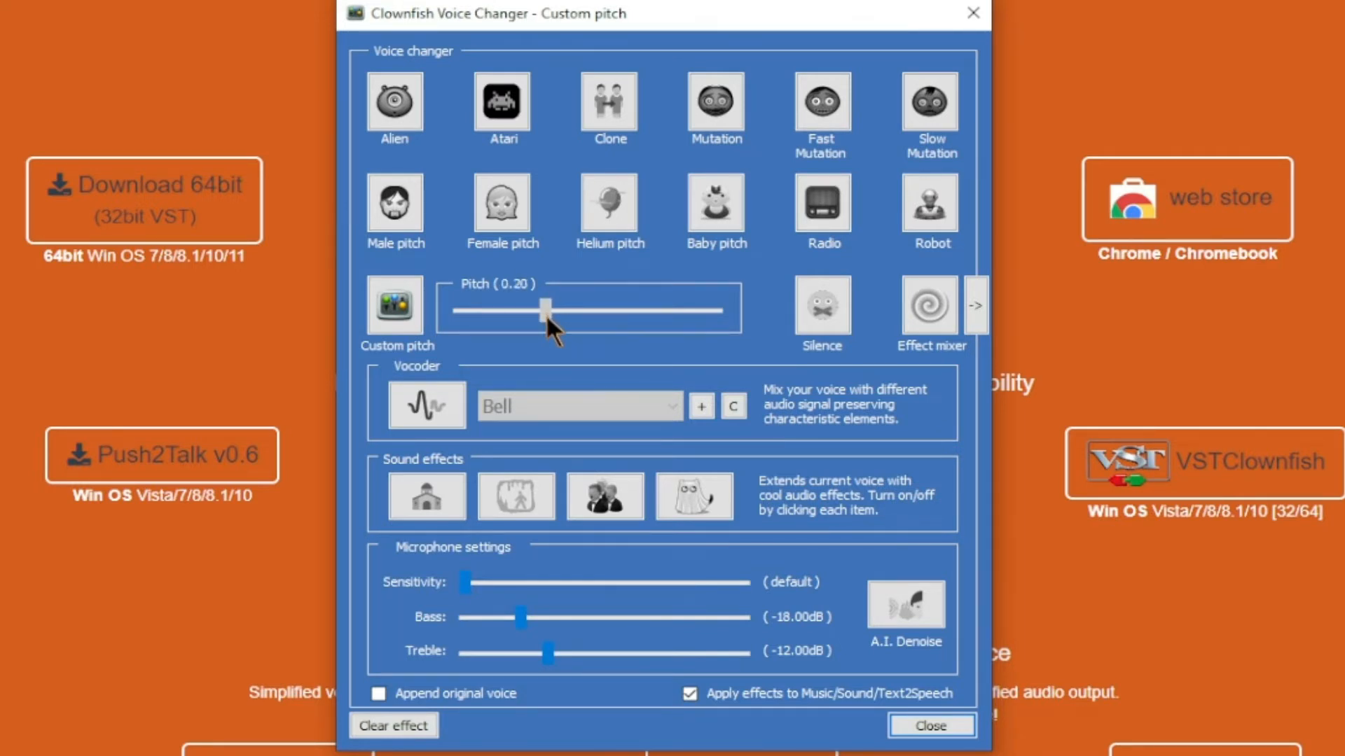
pyautogui.moveTo(548, 311); pyautogui.dragTo(540, 311)
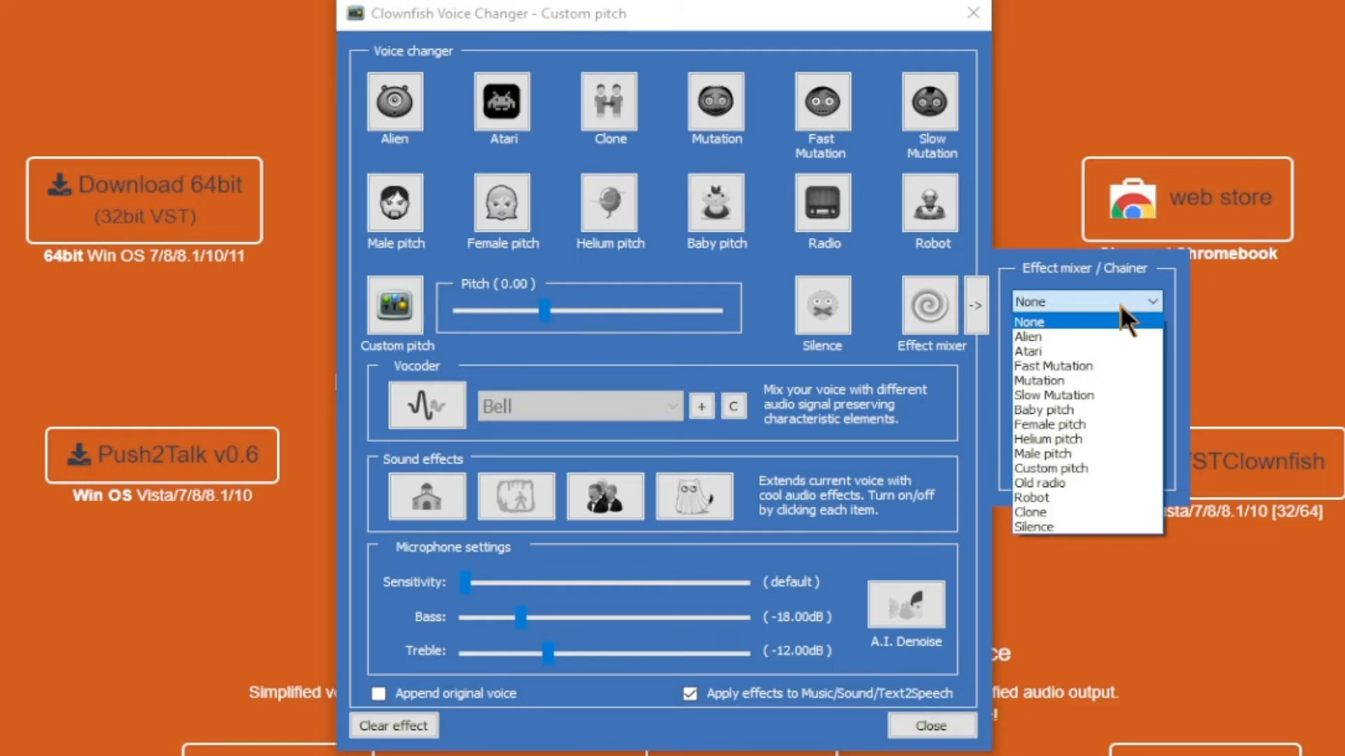
pyautogui.moveTo(1101, 385)
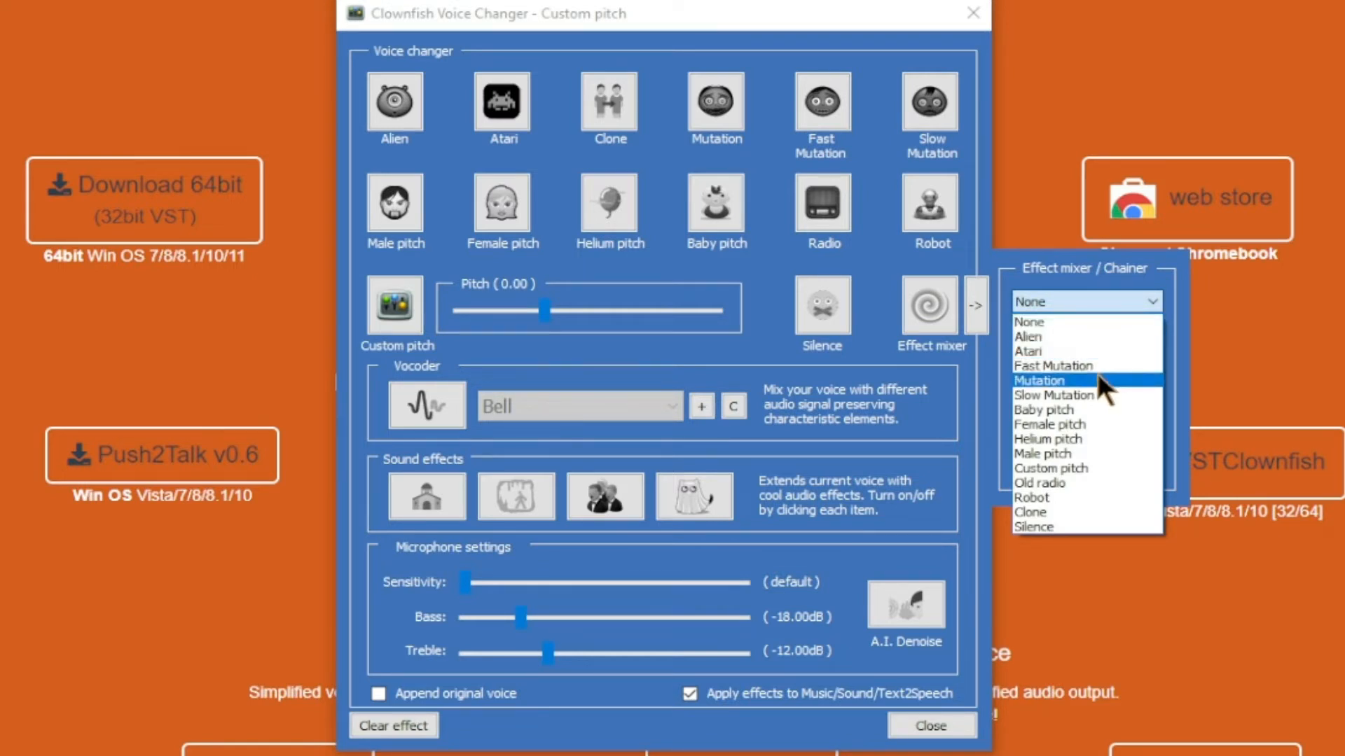
# Chain Mutation, Robot and Clone in the effect mixer and apply the mixed chain.
pyautogui.click(1040, 381)
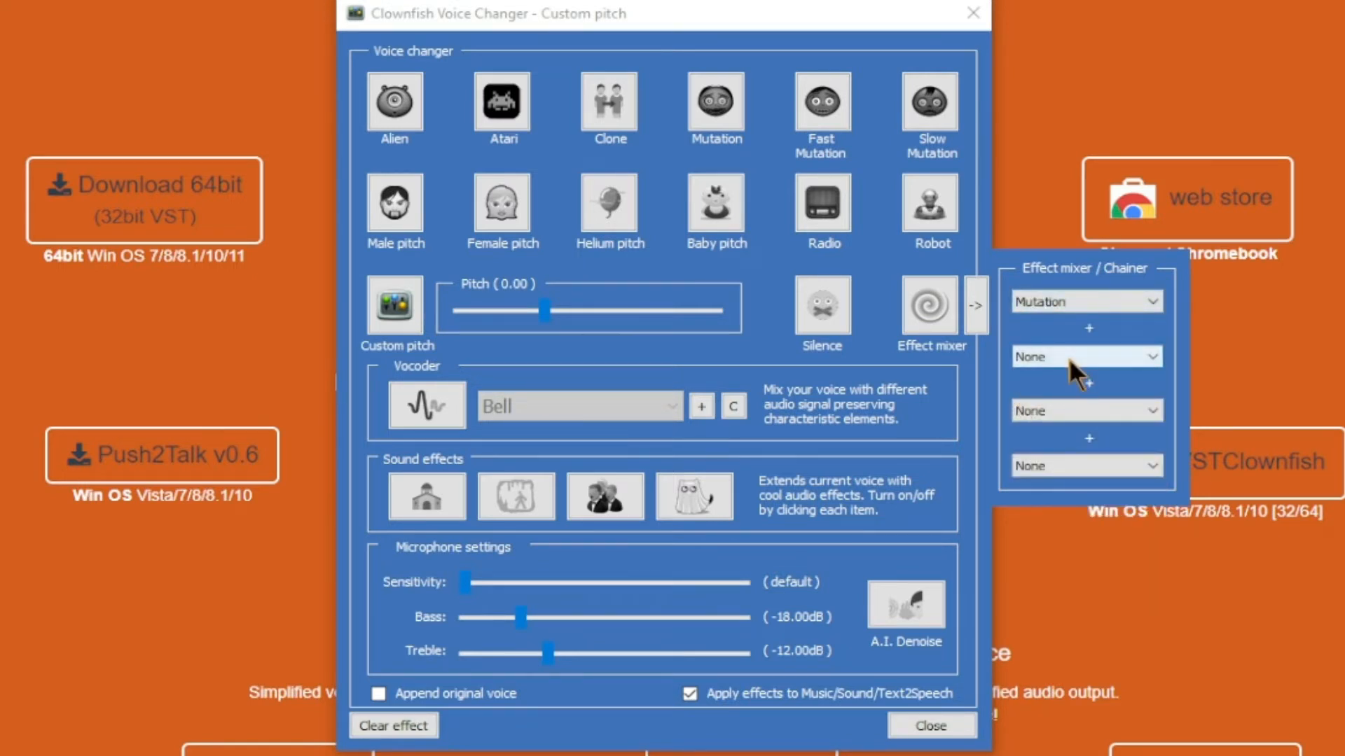
pyautogui.click(1086, 357)
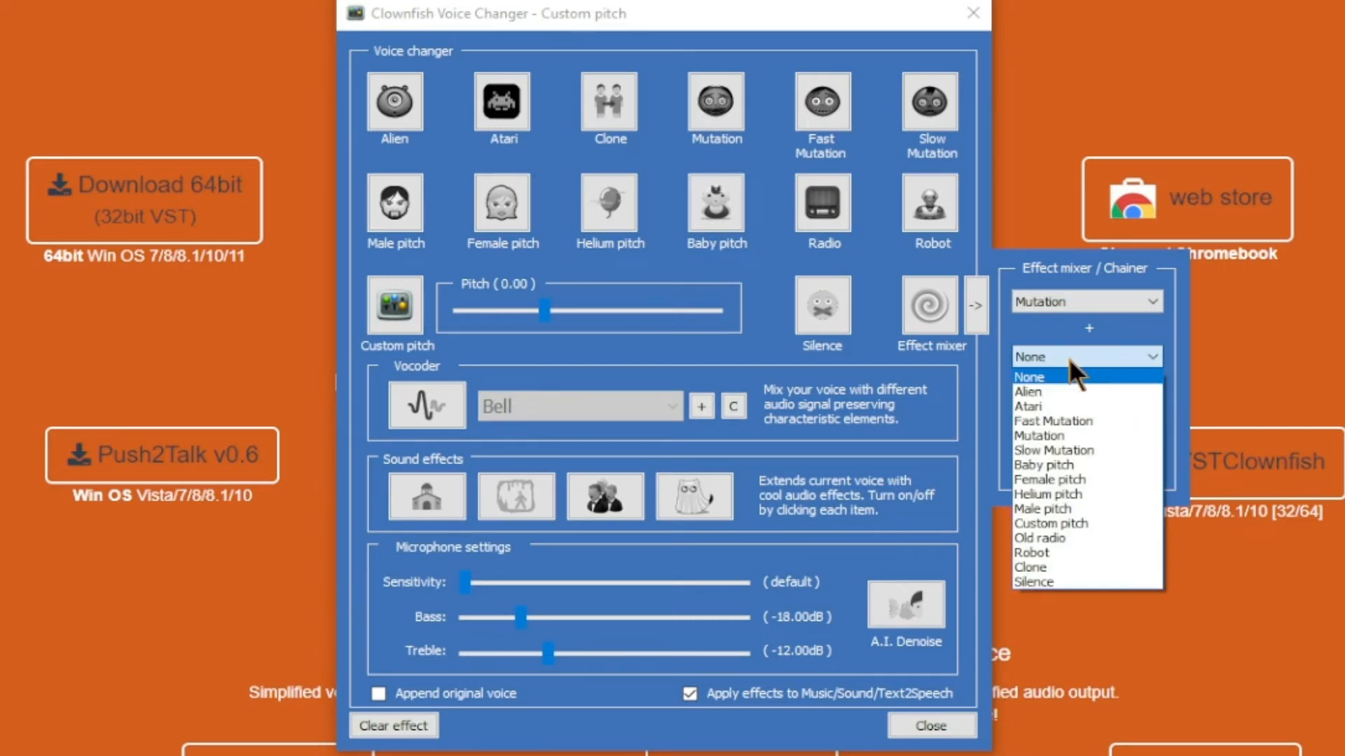
pyautogui.click(1025, 553)
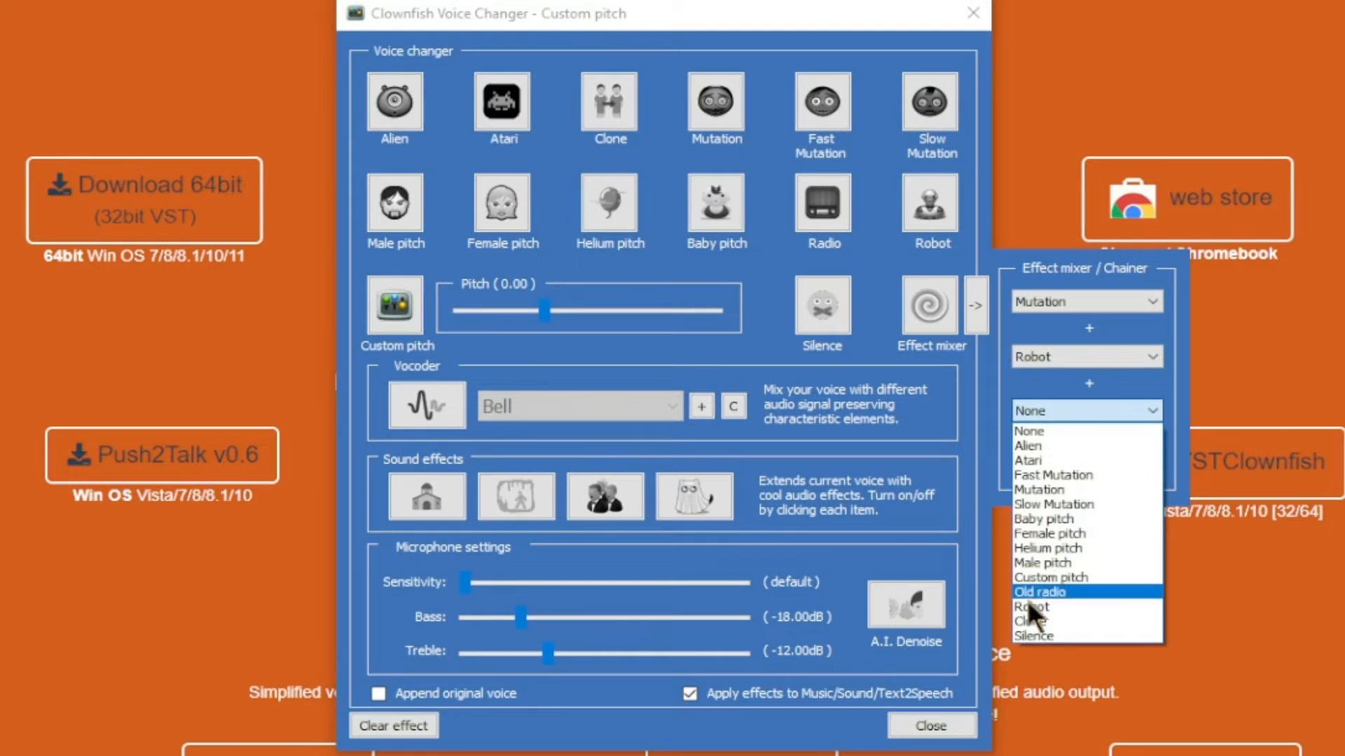
pyautogui.click(1034, 622)
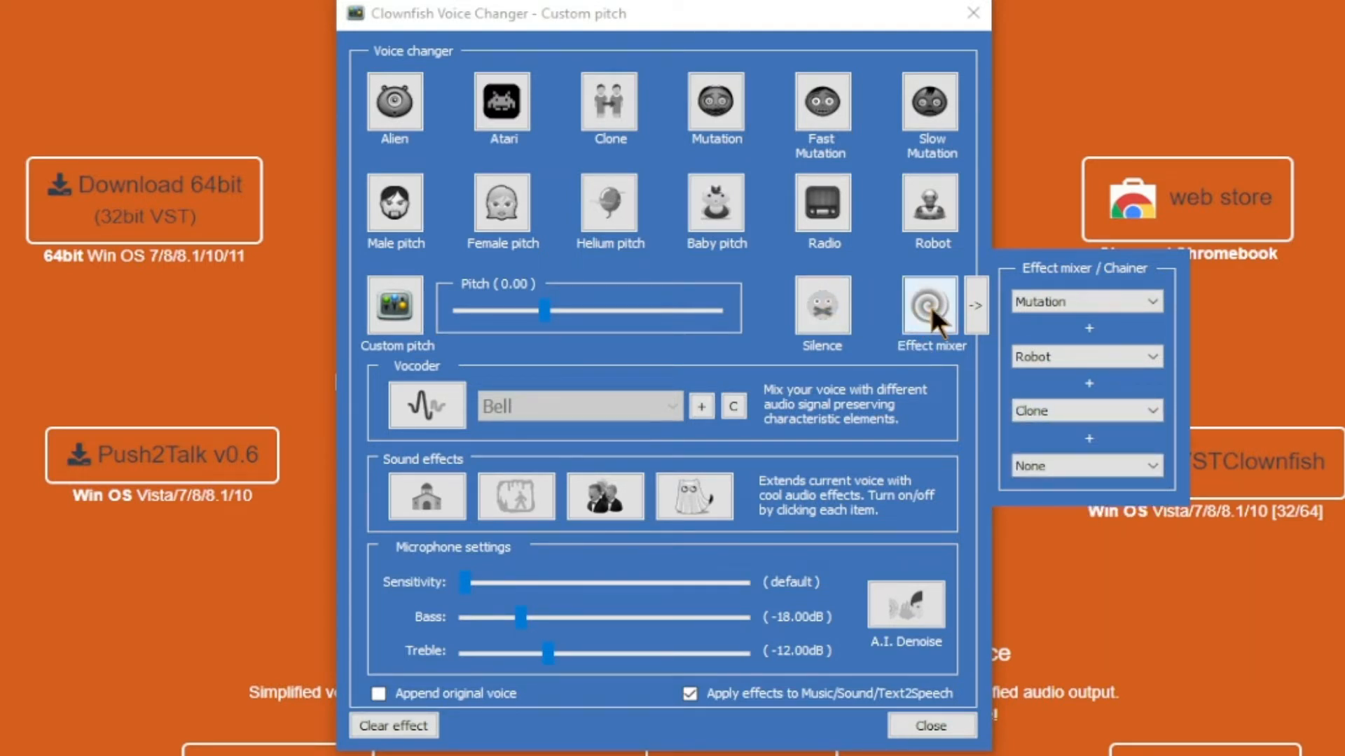
pyautogui.click(930, 303)
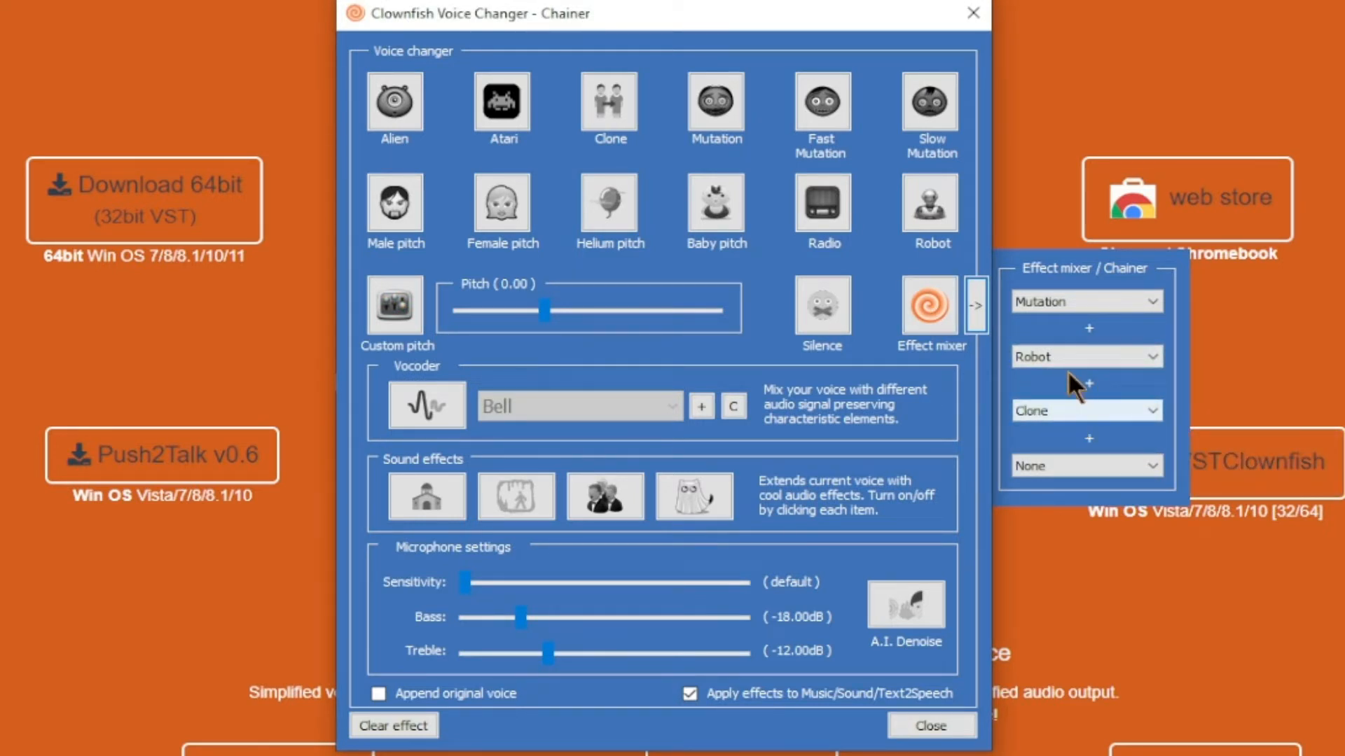
pyautogui.moveTo(1094, 347)
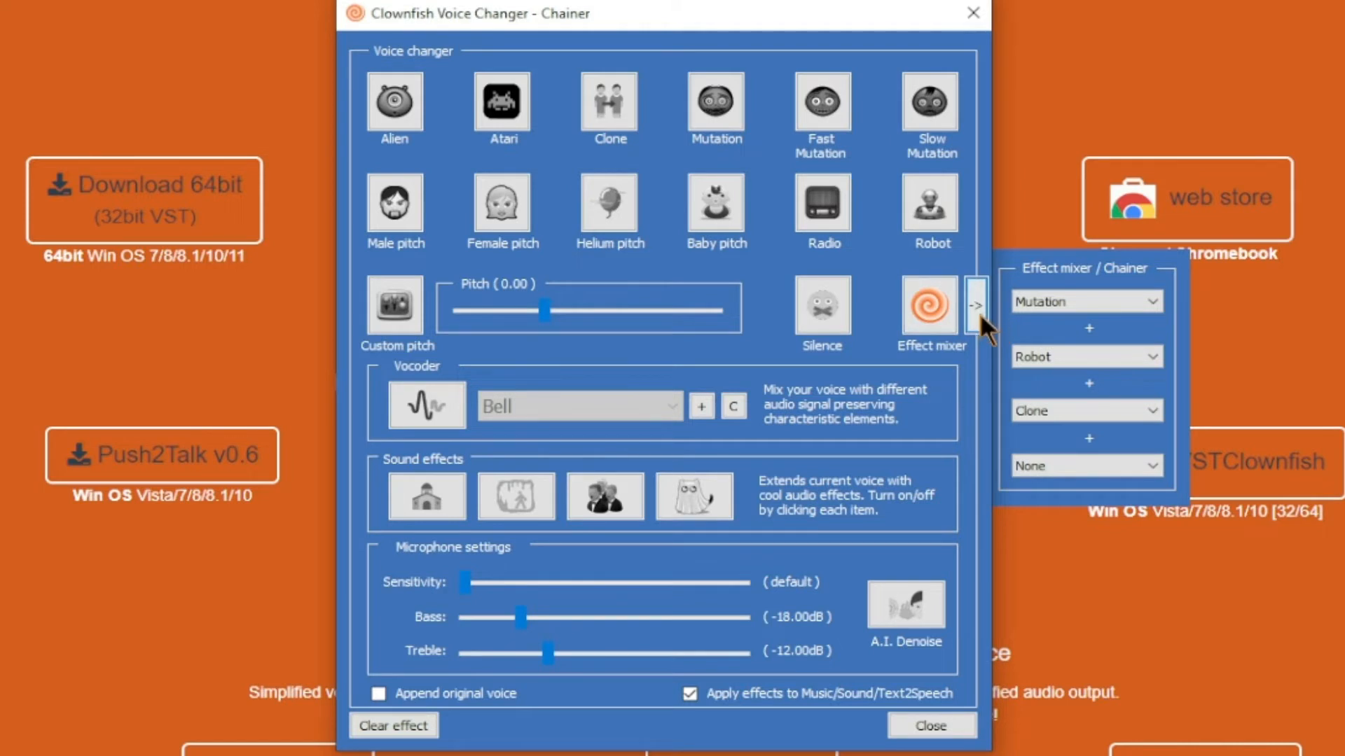
# Collapse the effect chain panel and switch to the plain Clone voice.
pyautogui.click(975, 304)
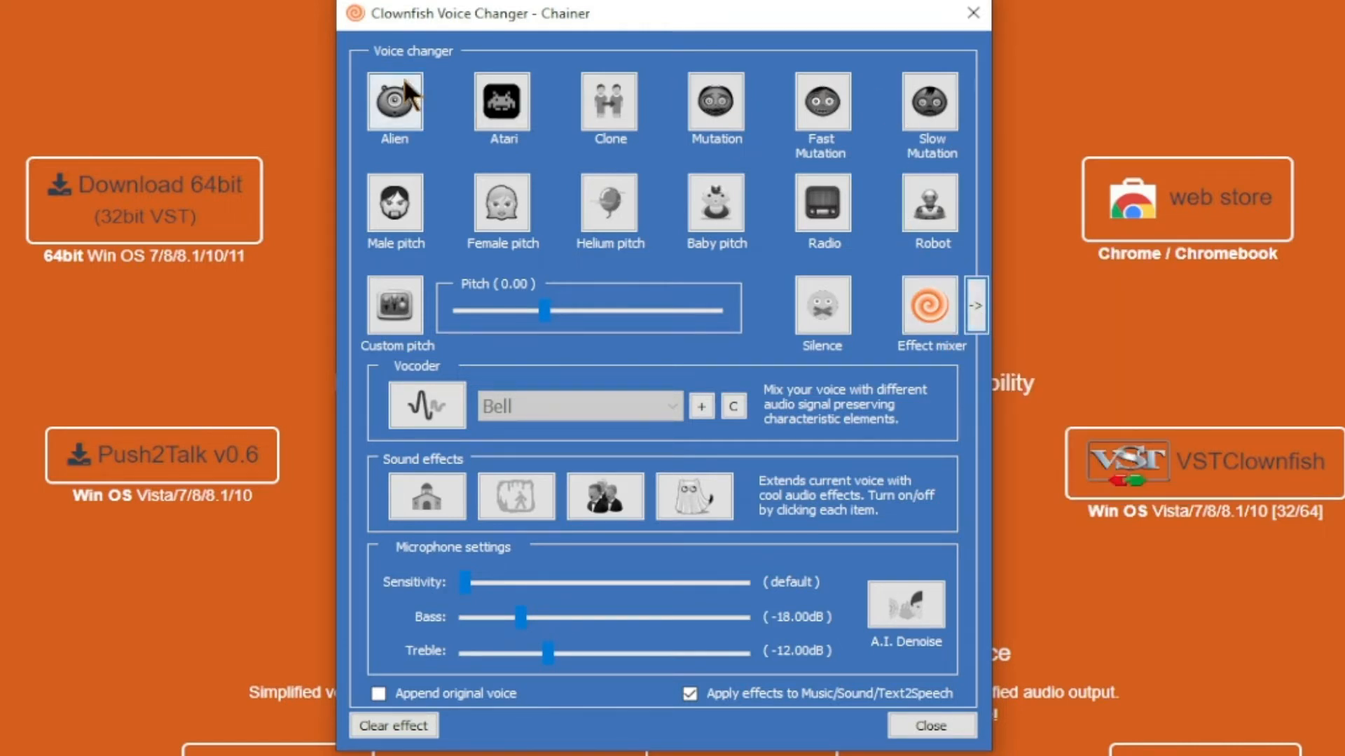
pyautogui.click(608, 103)
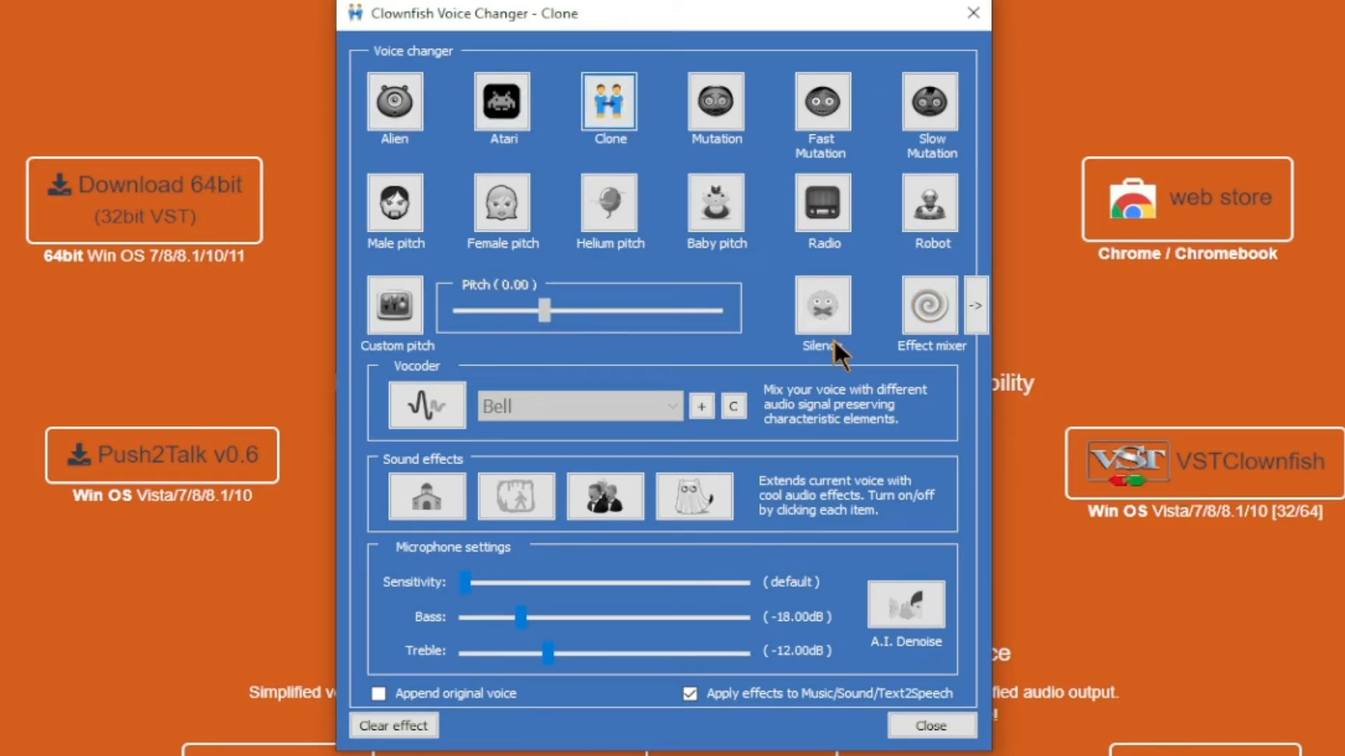
pyautogui.moveTo(778, 437)
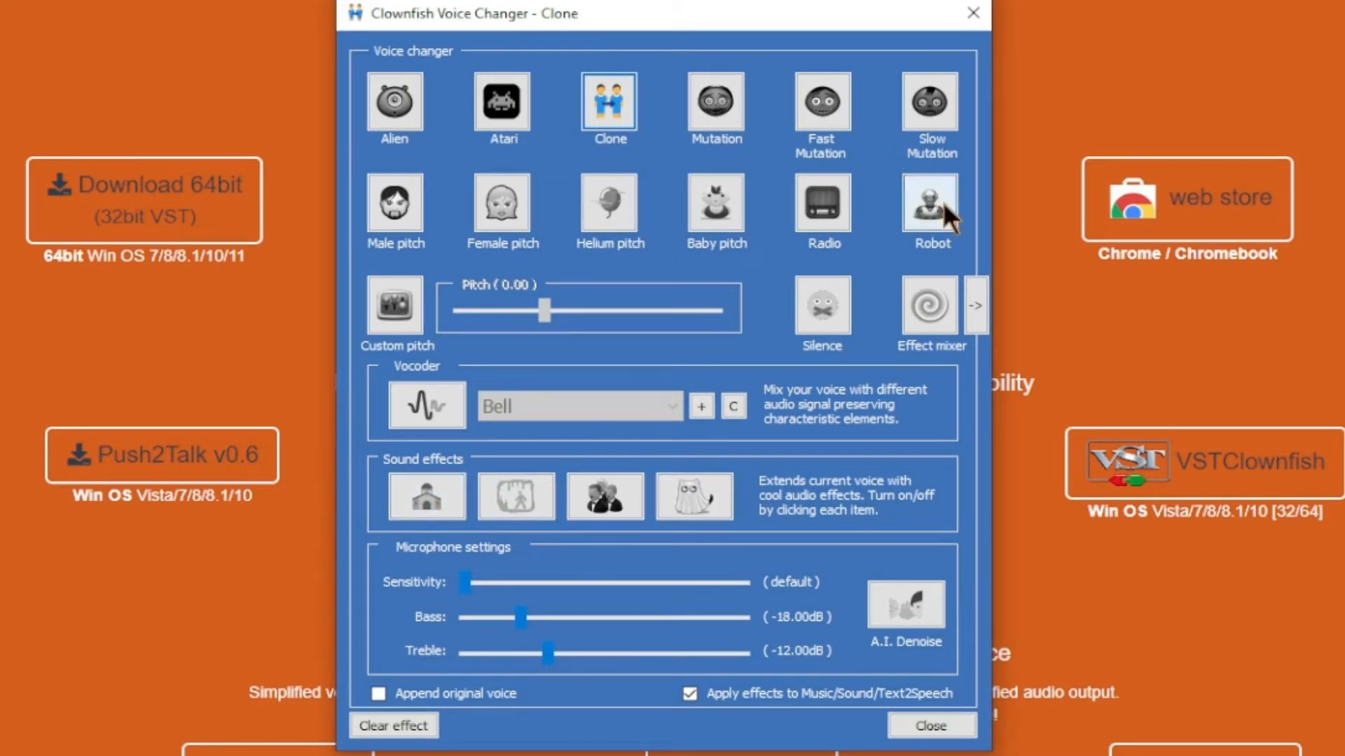
# Switch to Robot, then settle on the Male pitch voice.
pyautogui.click(930, 203)
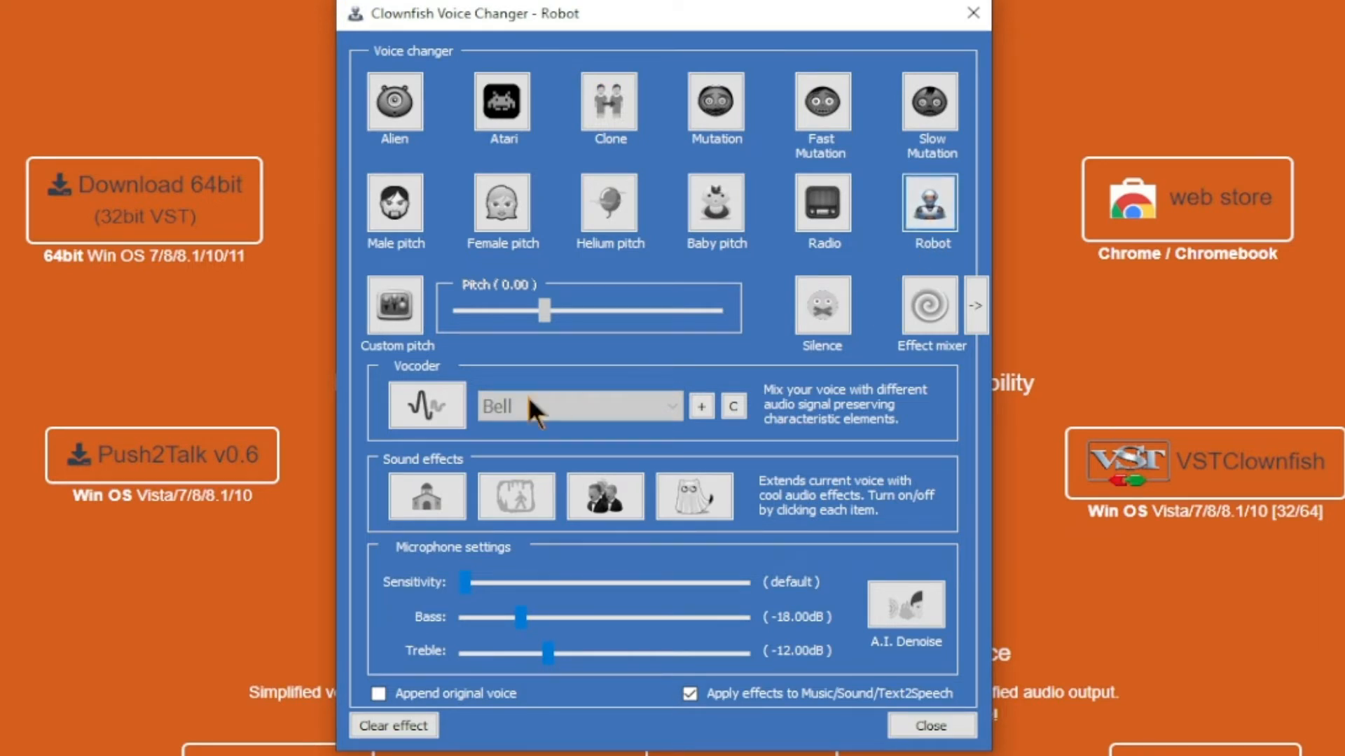
pyautogui.click(395, 204)
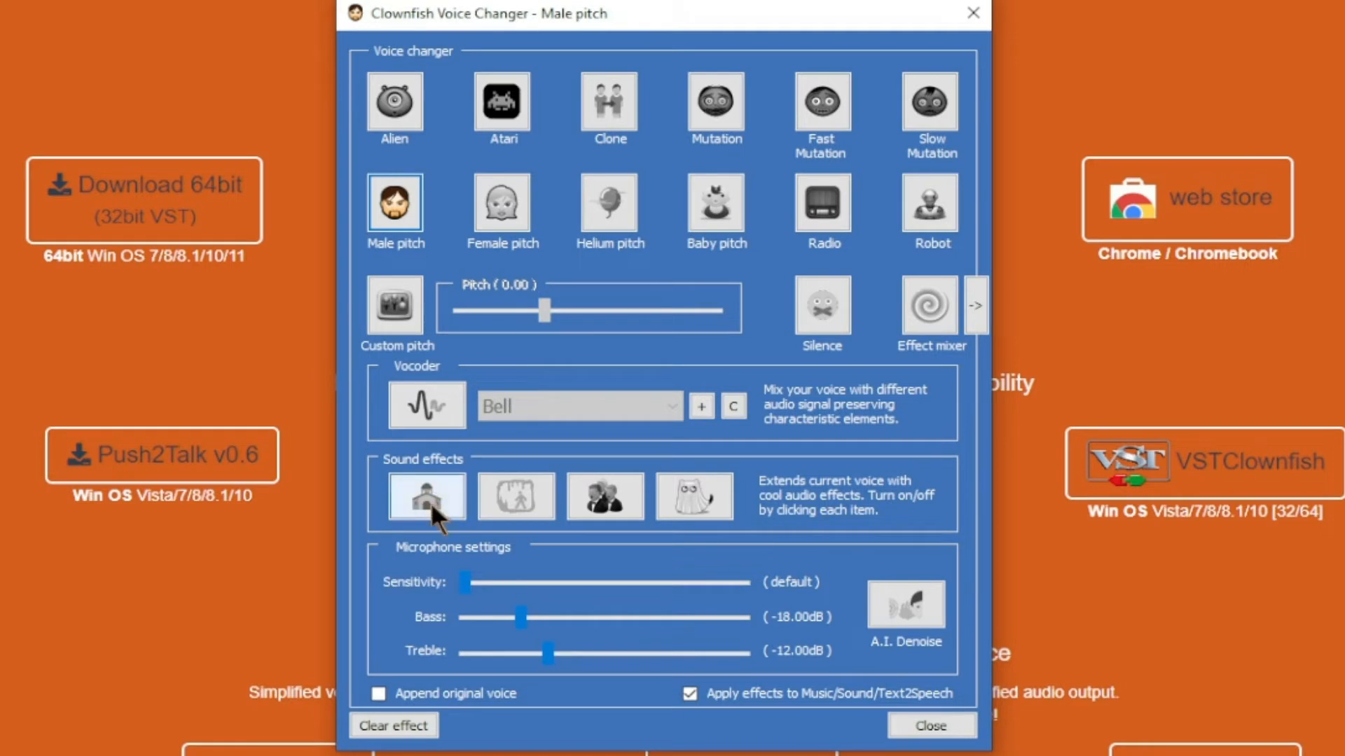
# Toggle the church echo, second and ghost sound effects, leaving church echo on, then pick Mutation.
pyautogui.click(426, 495)
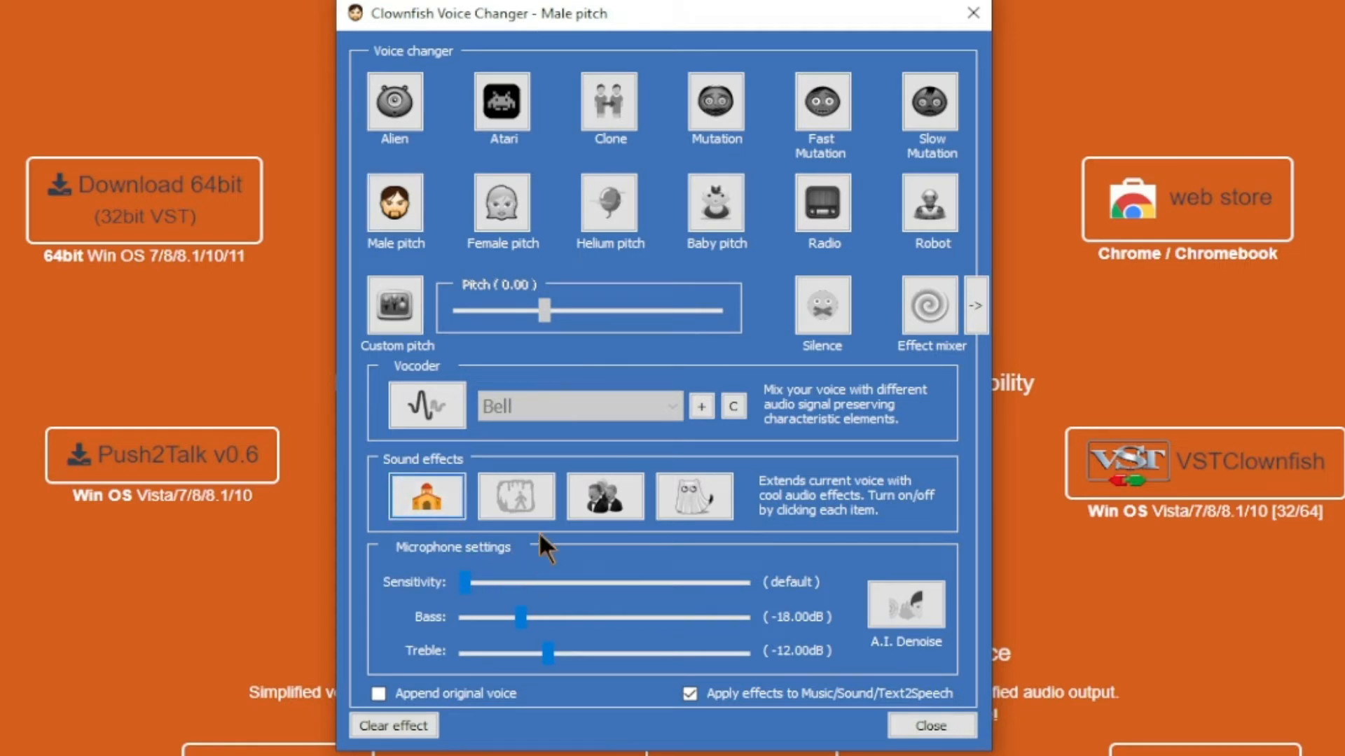
pyautogui.click(515, 496)
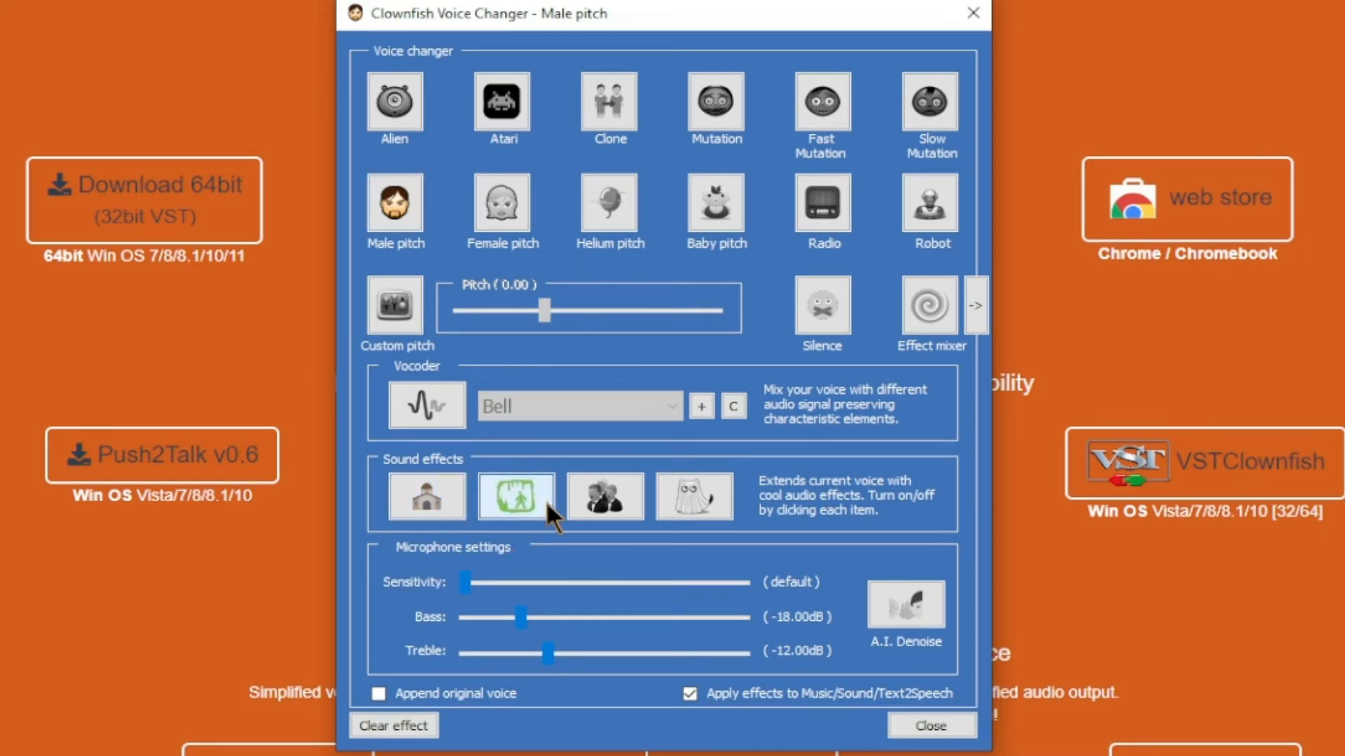
pyautogui.moveTo(538, 534)
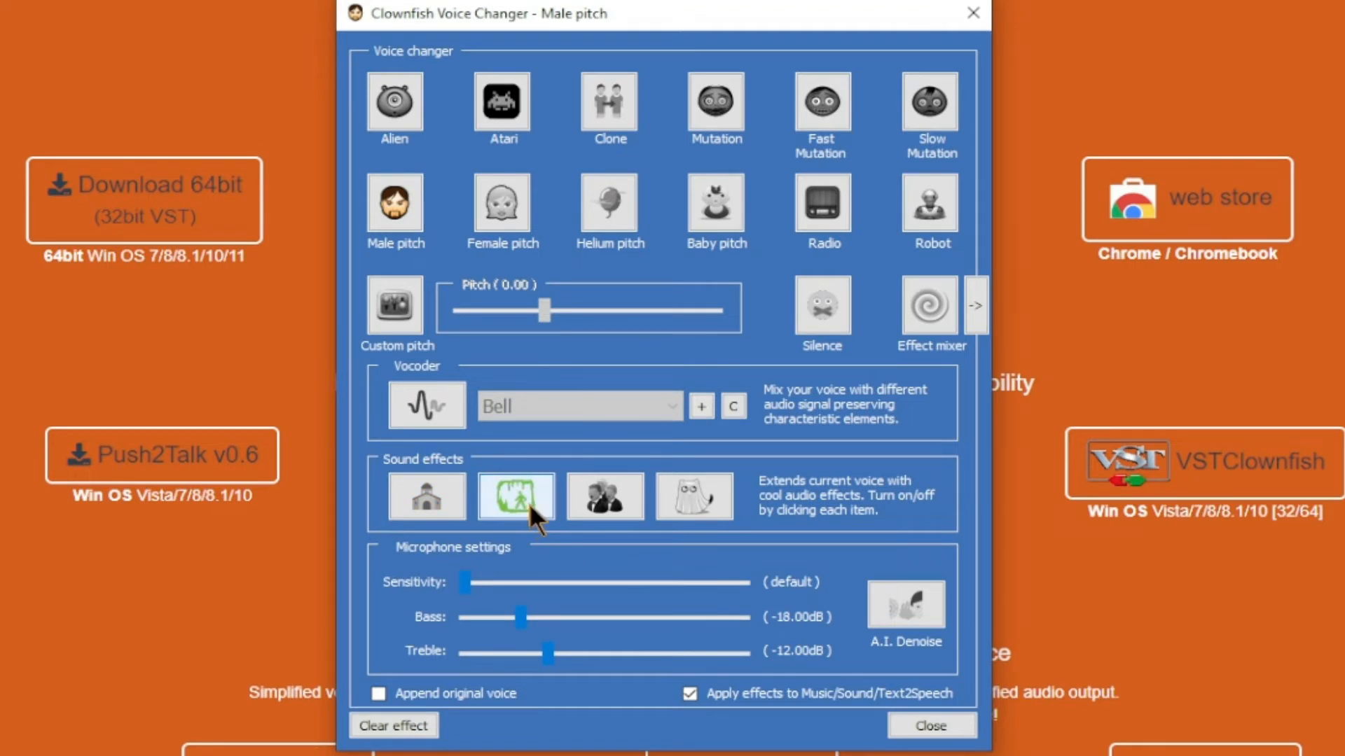
pyautogui.moveTo(546, 555)
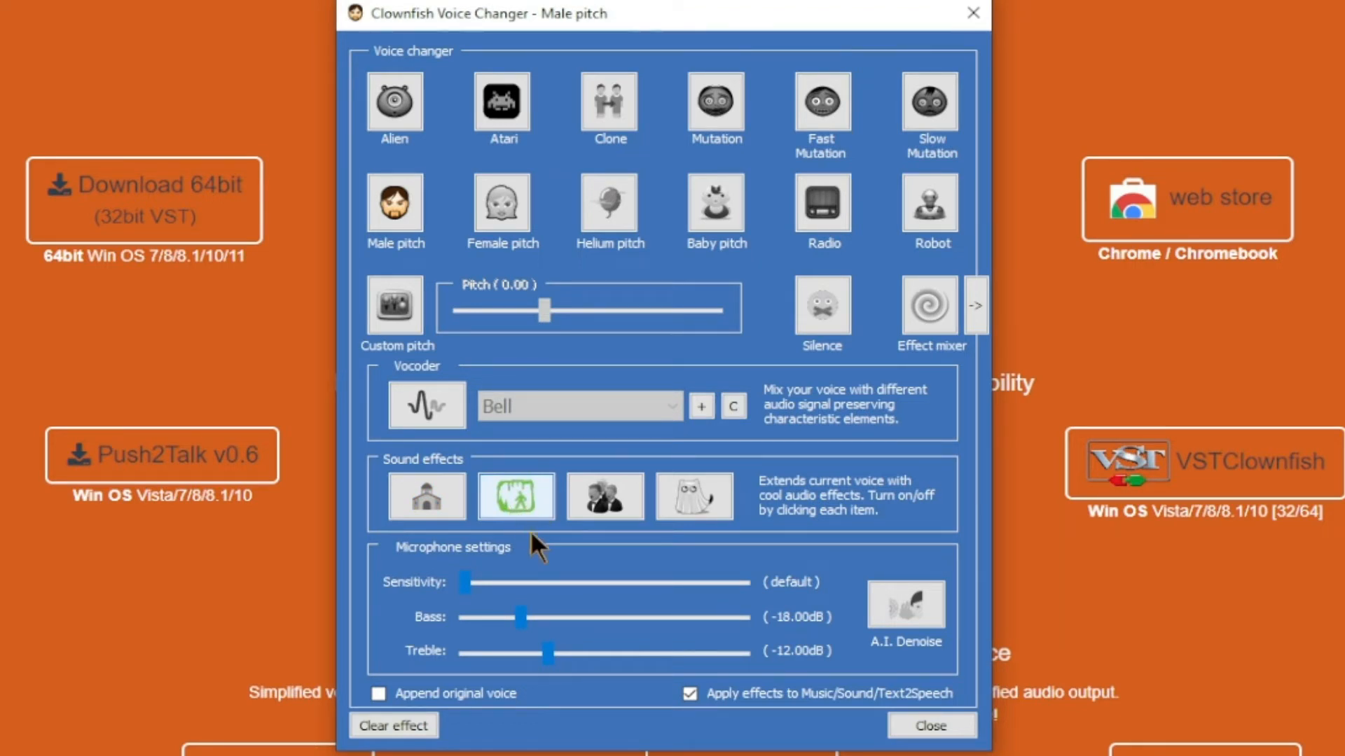
pyautogui.click(605, 496)
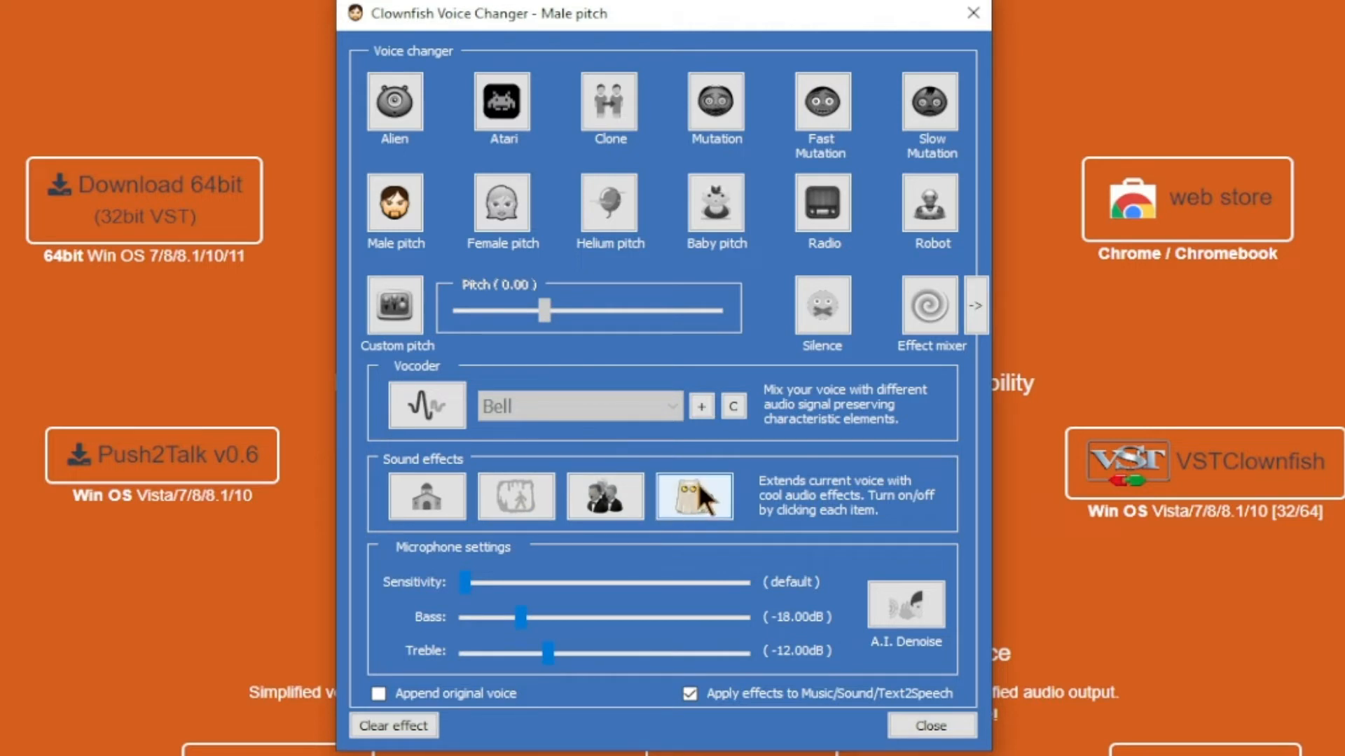
pyautogui.click(426, 495)
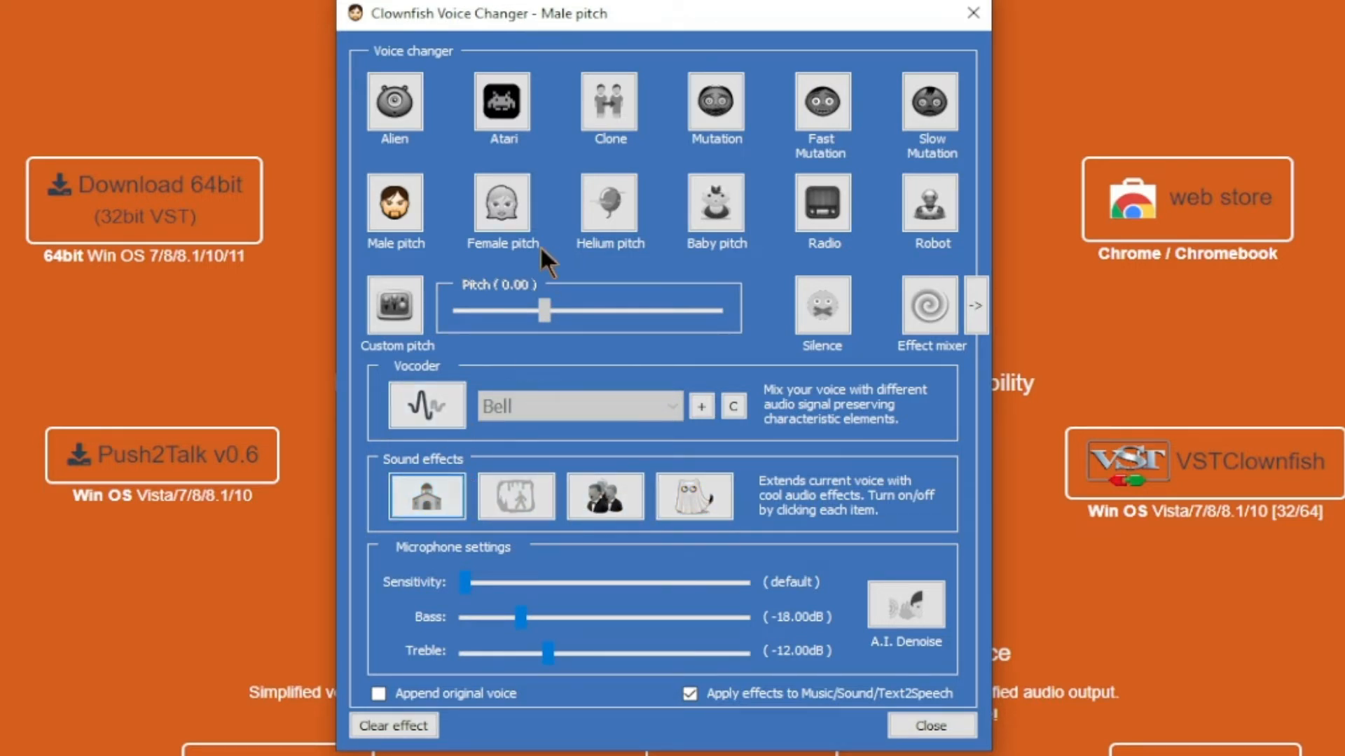
pyautogui.moveTo(594, 258)
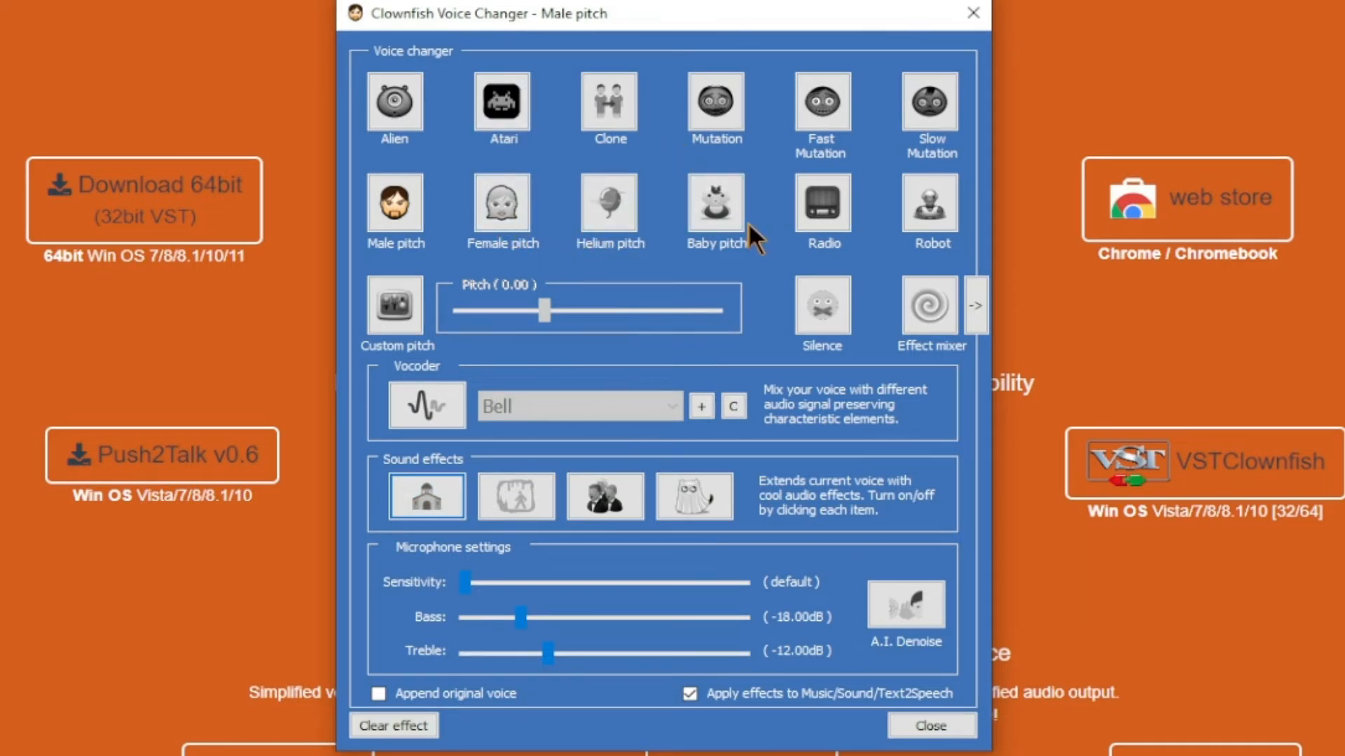
pyautogui.moveTo(758, 420)
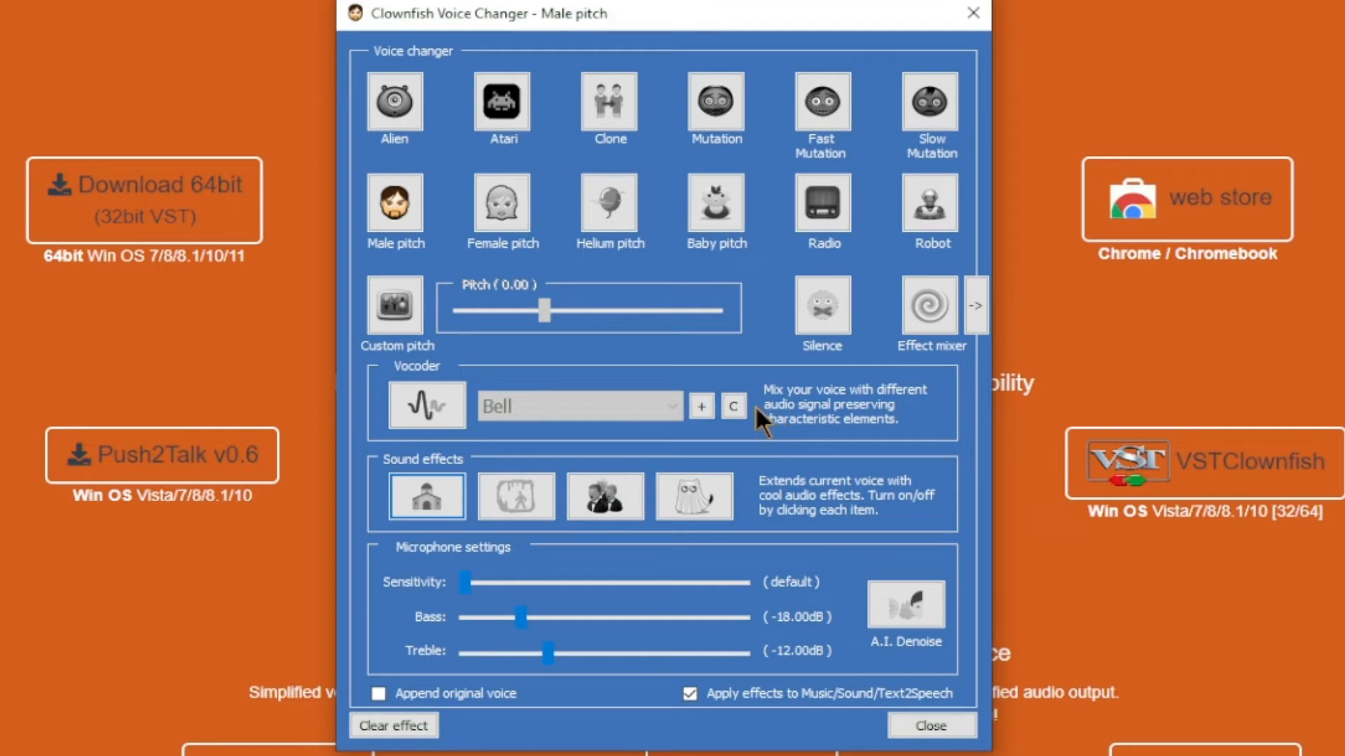
pyautogui.moveTo(731, 441)
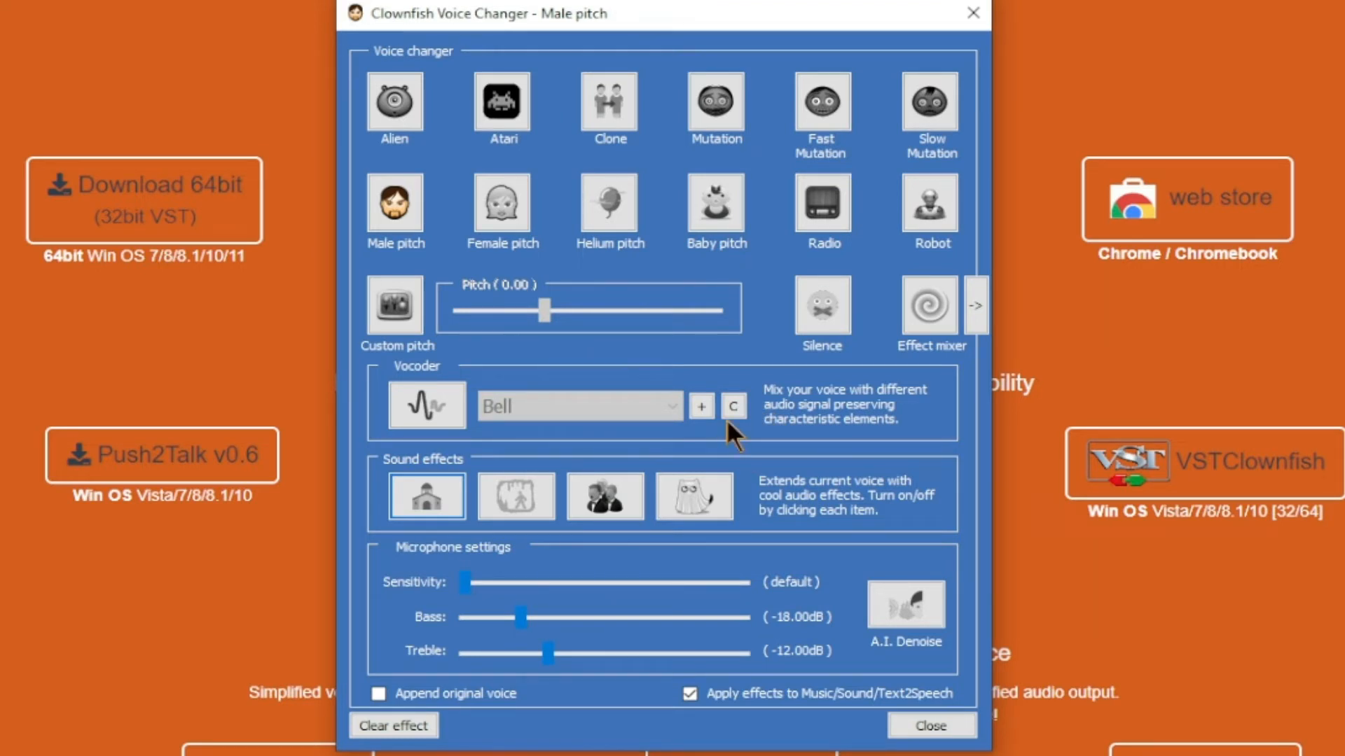
pyautogui.click(716, 105)
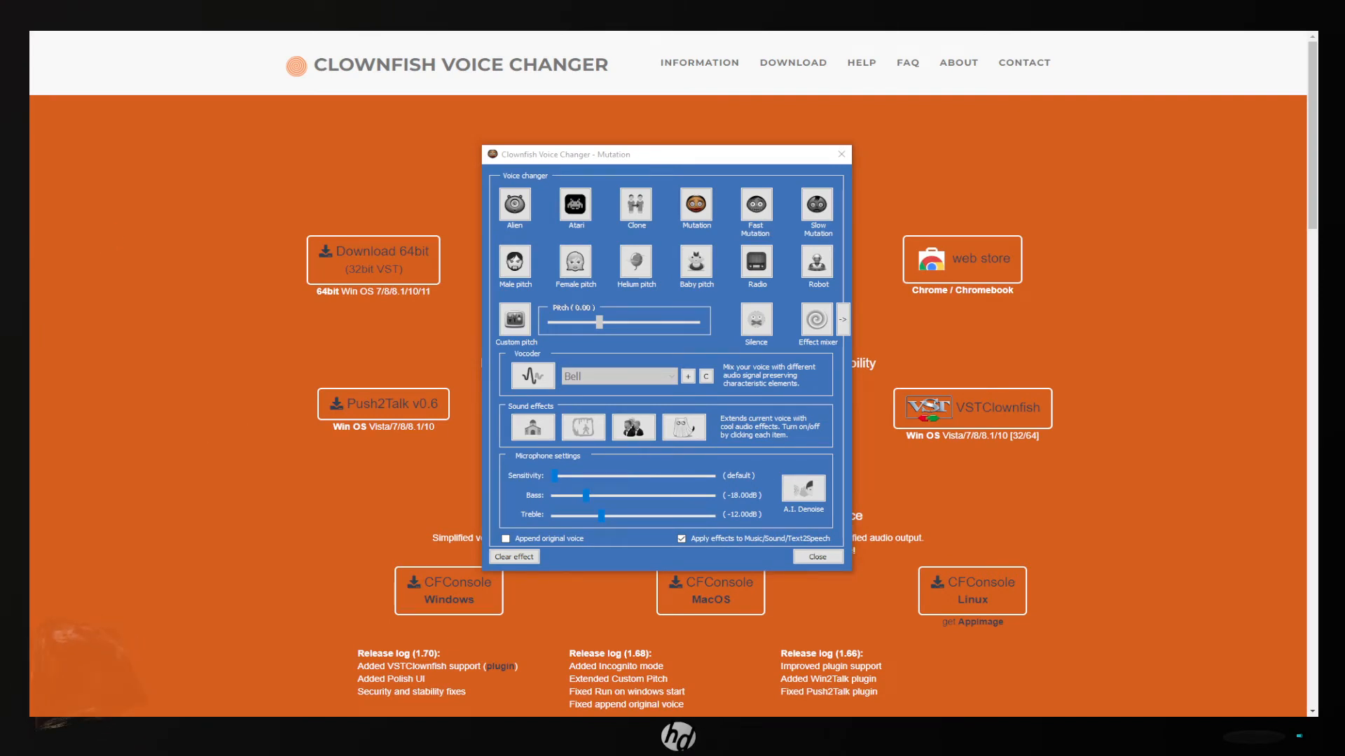
pyautogui.moveTo(701, 512)
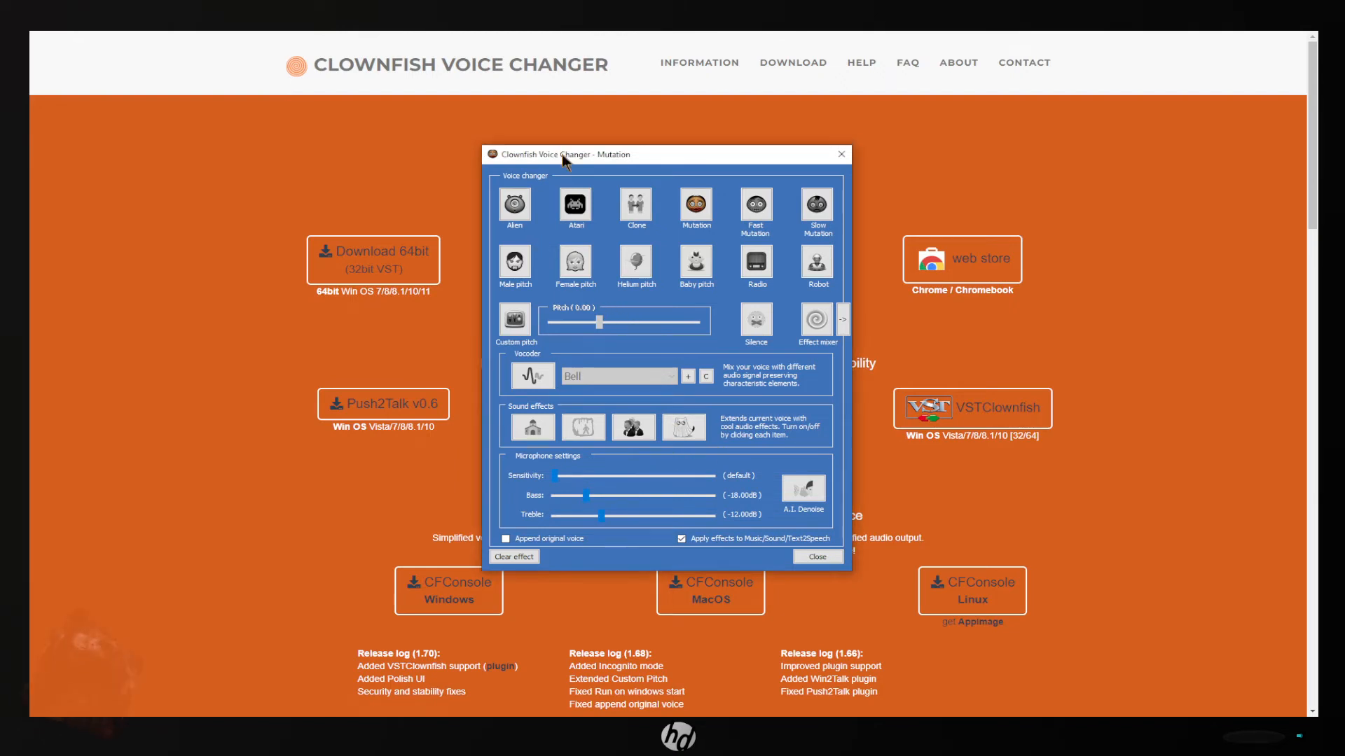
# Select the Mutation voice and close the Clownfish Voice Changer window.
pyautogui.click(695, 204)
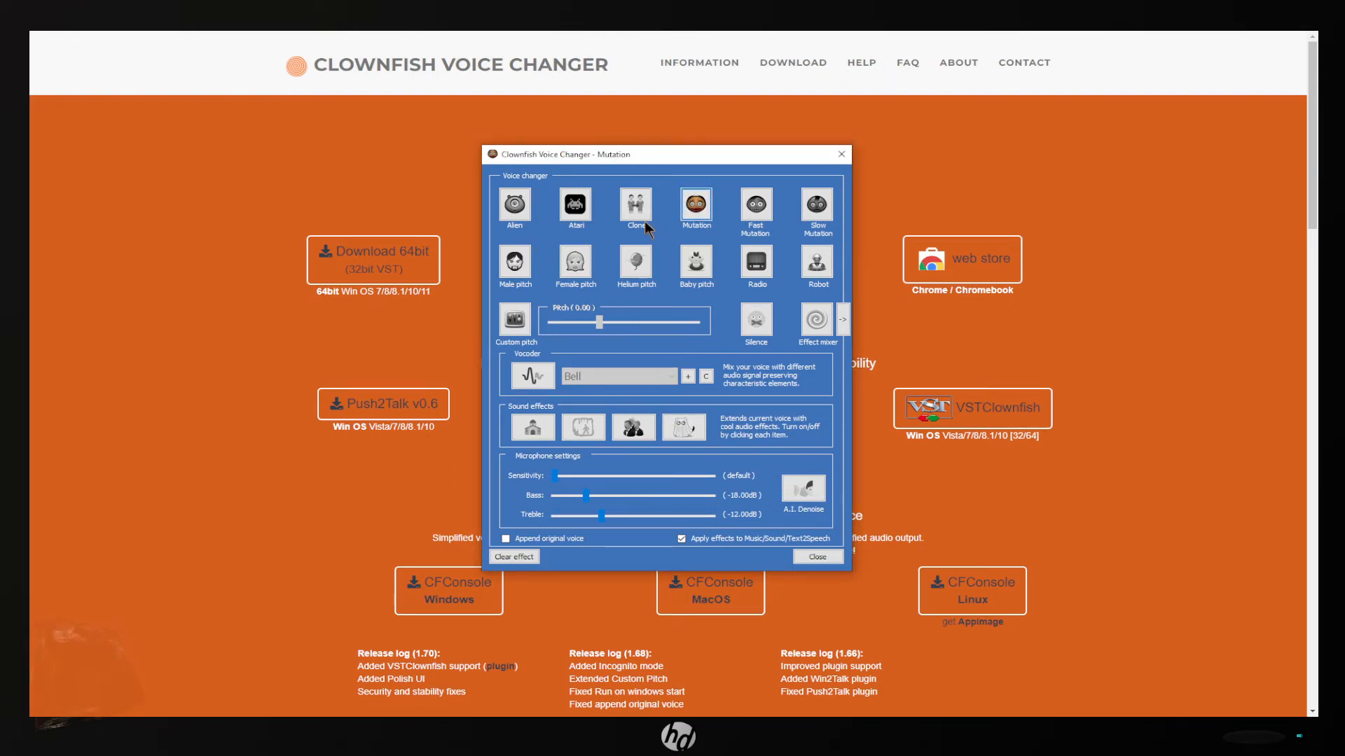
pyautogui.moveTo(841, 154)
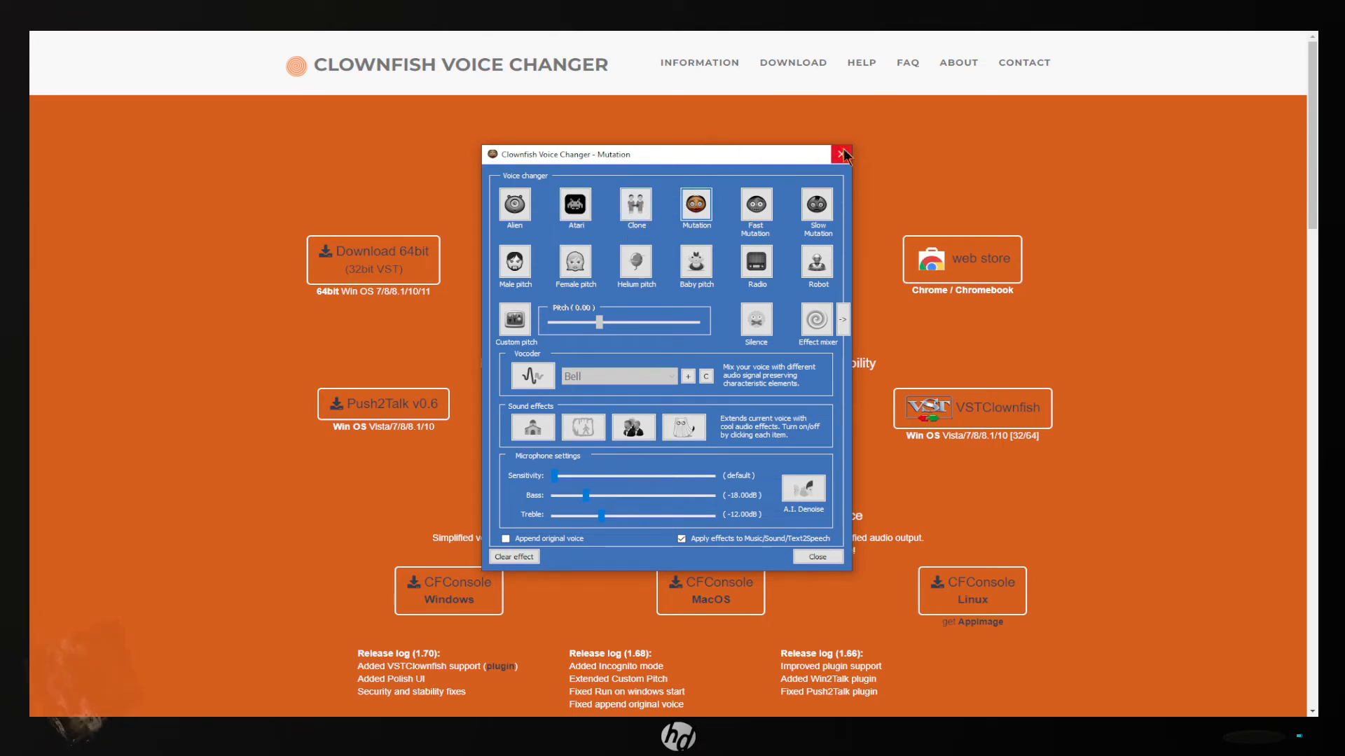
pyautogui.moveTo(843, 154)
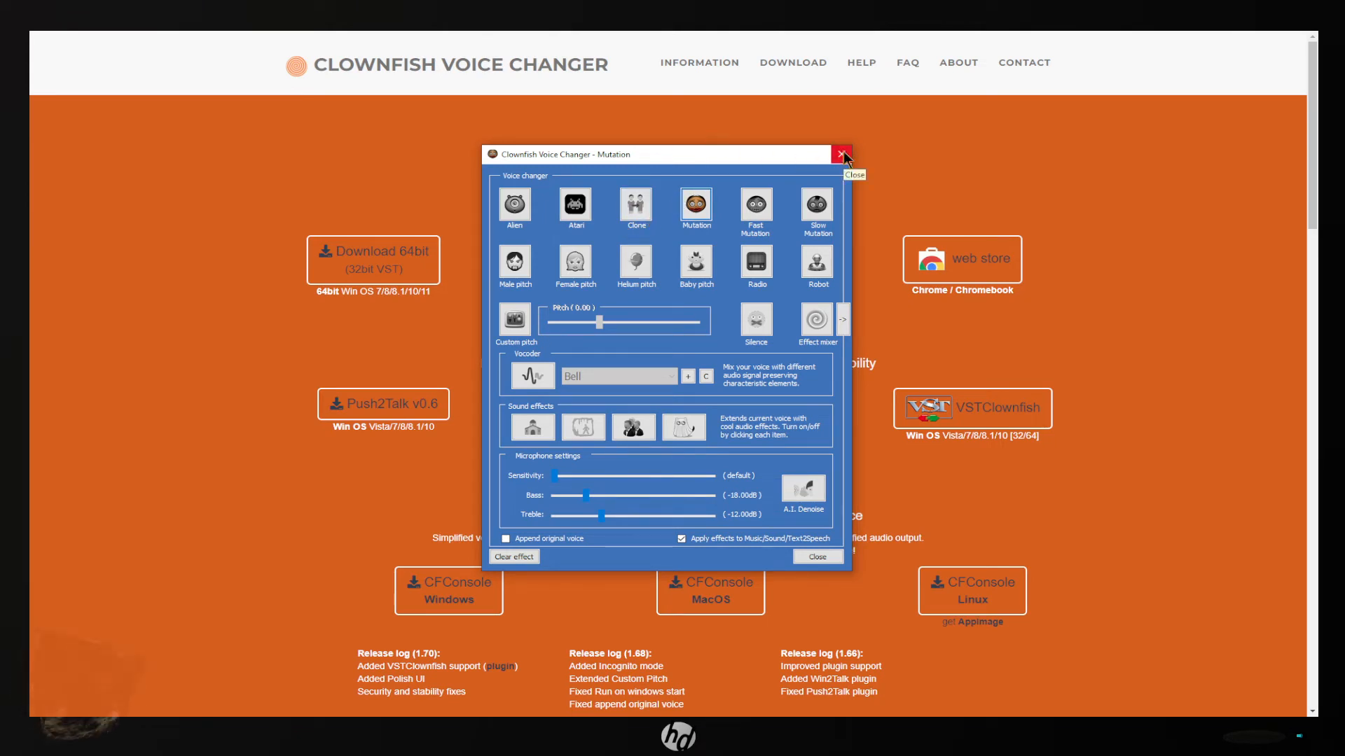
pyautogui.moveTo(812, 571)
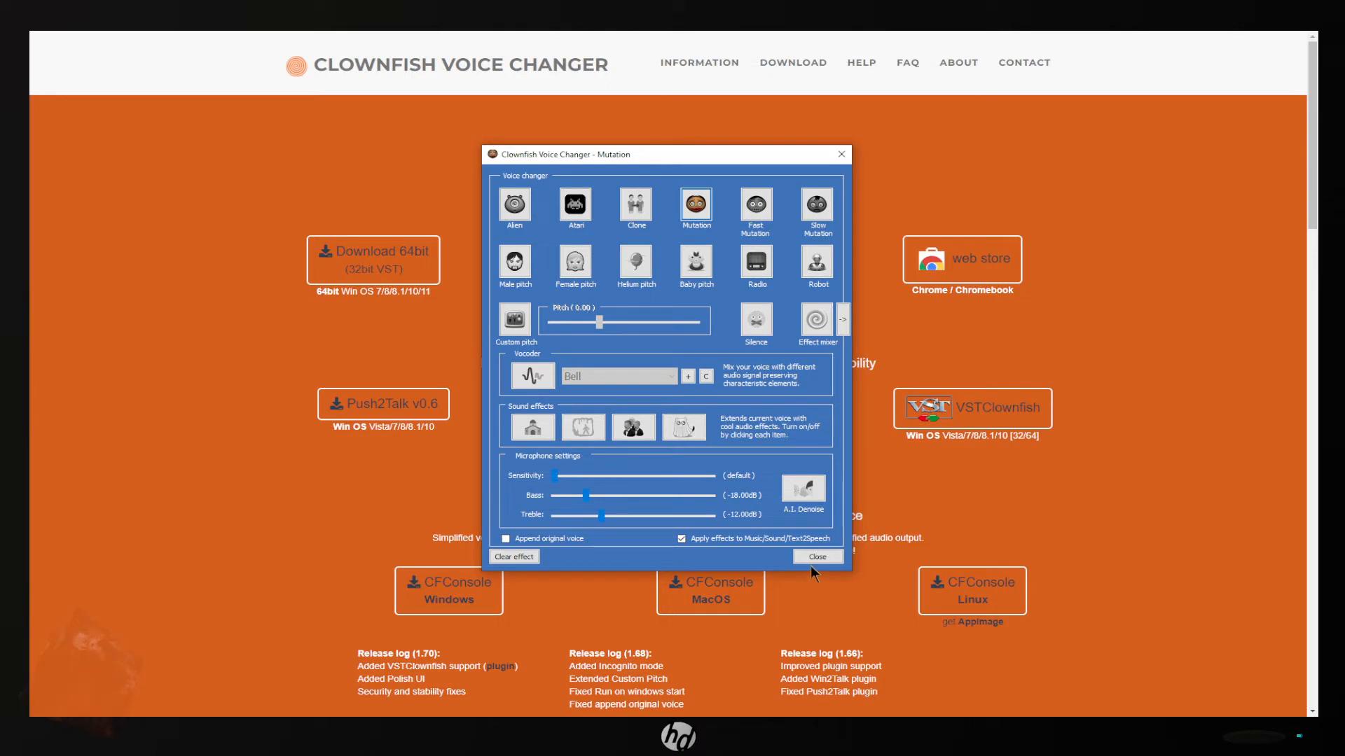
pyautogui.click(818, 557)
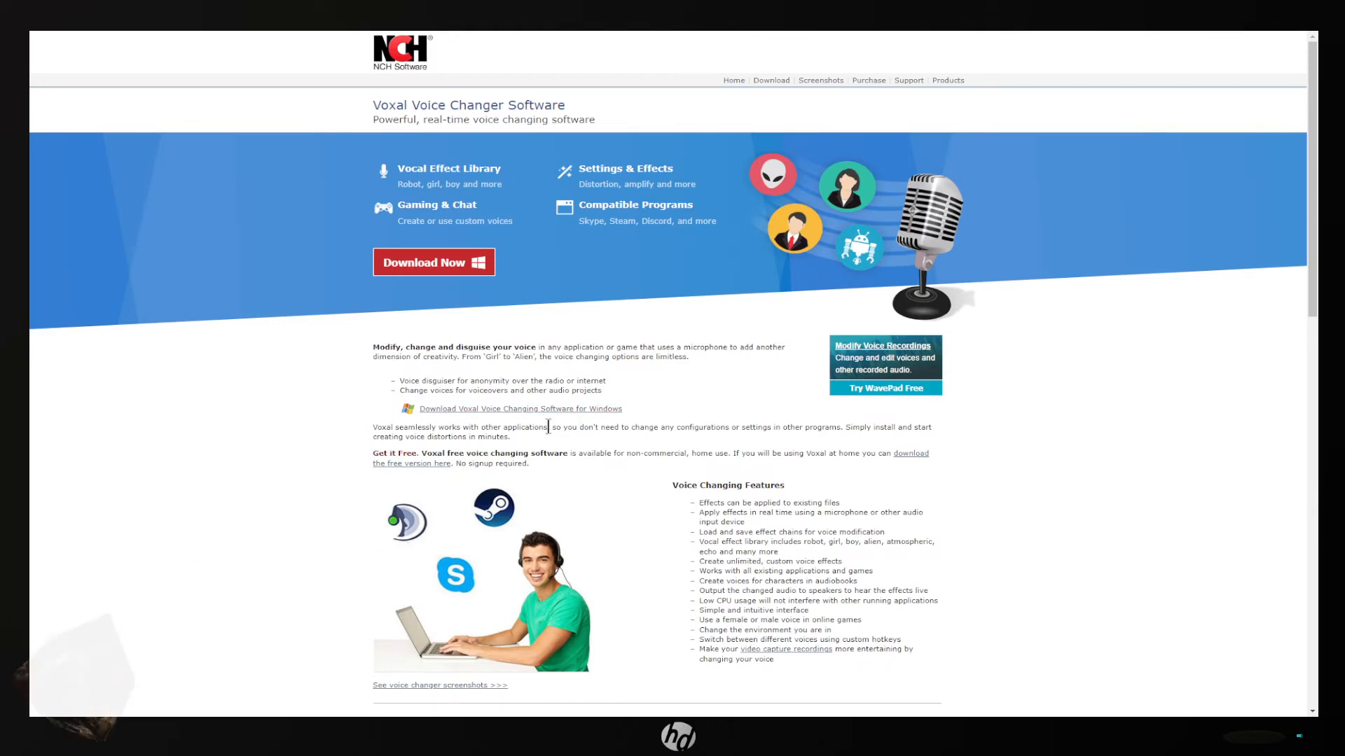
pyautogui.moveTo(485, 404)
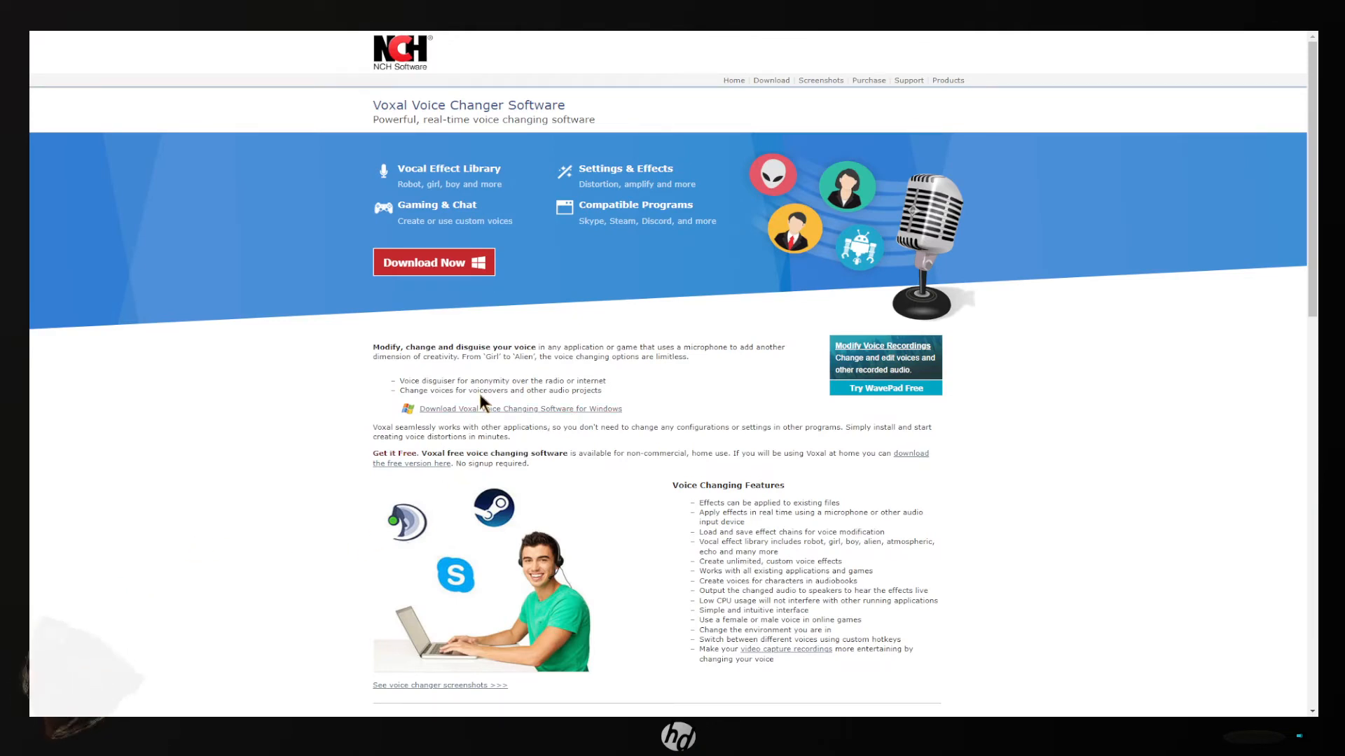
# Scroll the NCH Voxal product page and go to Purchase Online.
pyautogui.scroll(-3)
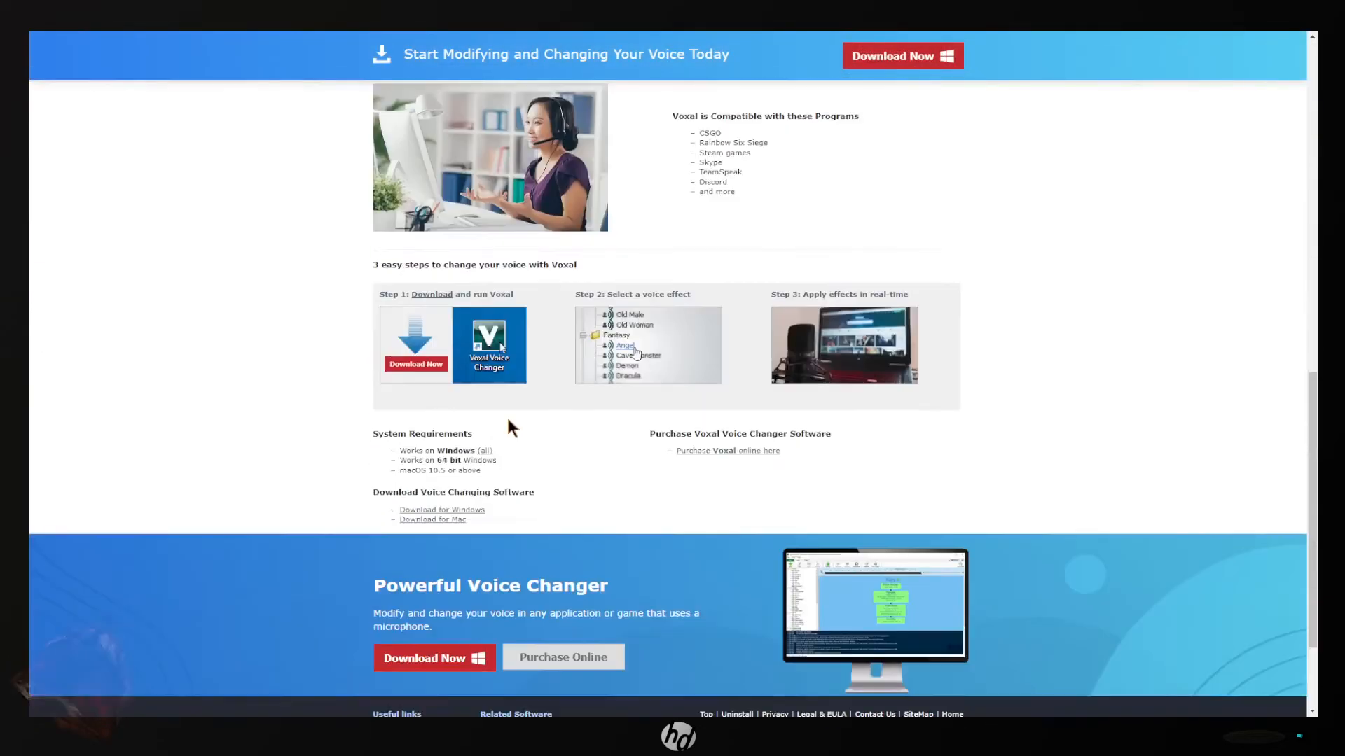
pyautogui.scroll(-3)
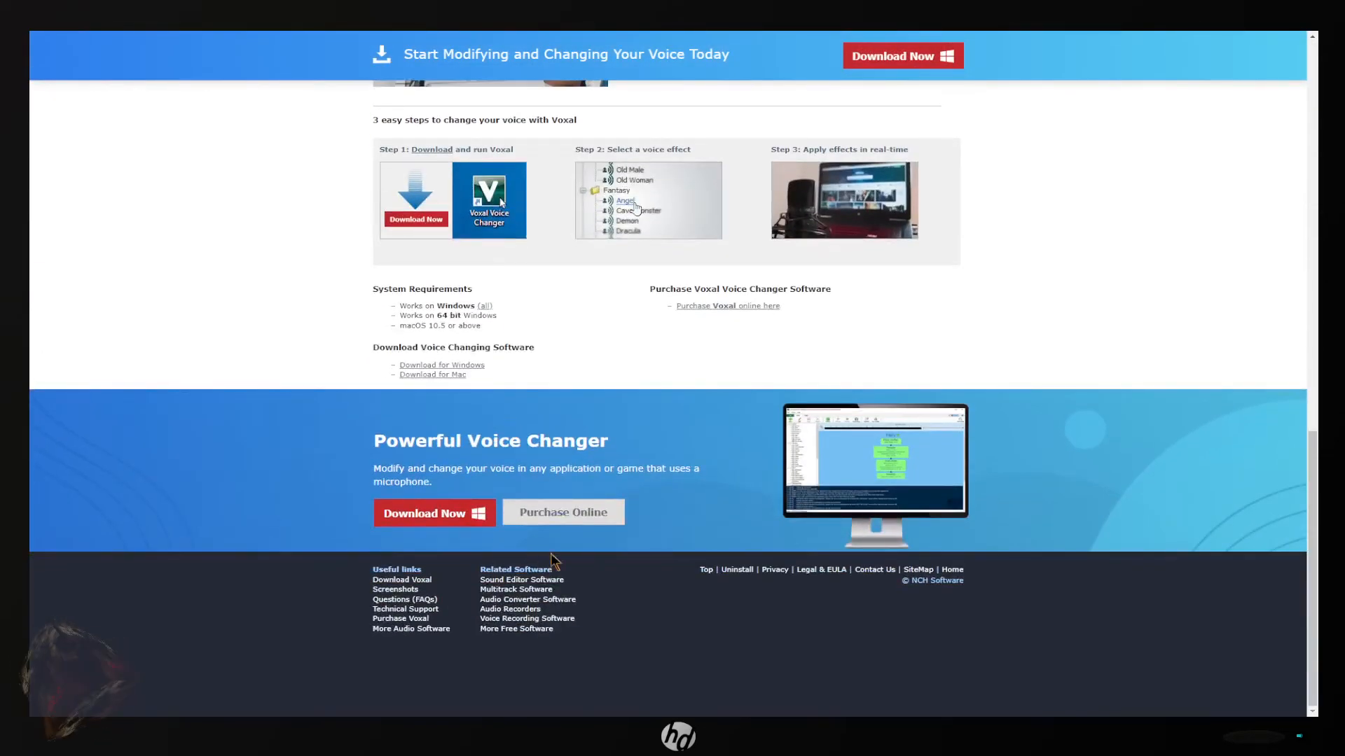
pyautogui.click(563, 513)
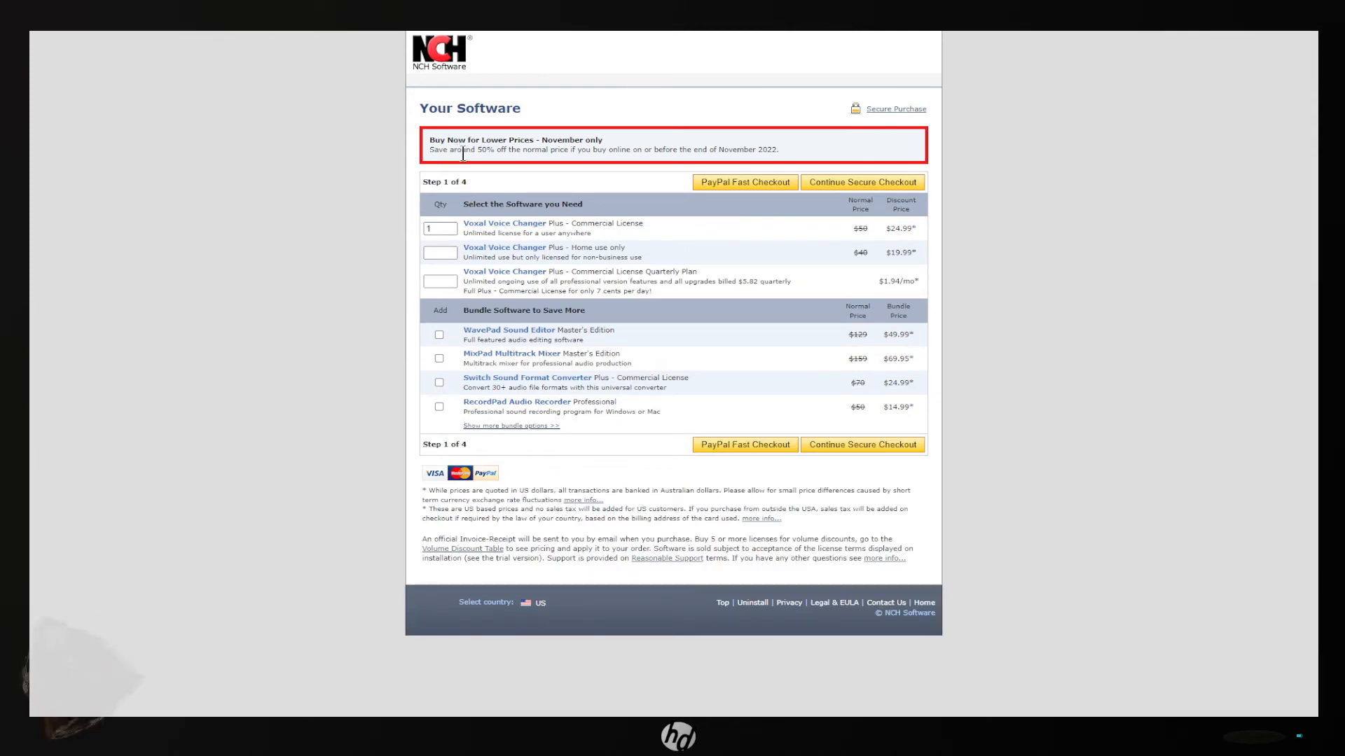
pyautogui.moveTo(631, 181)
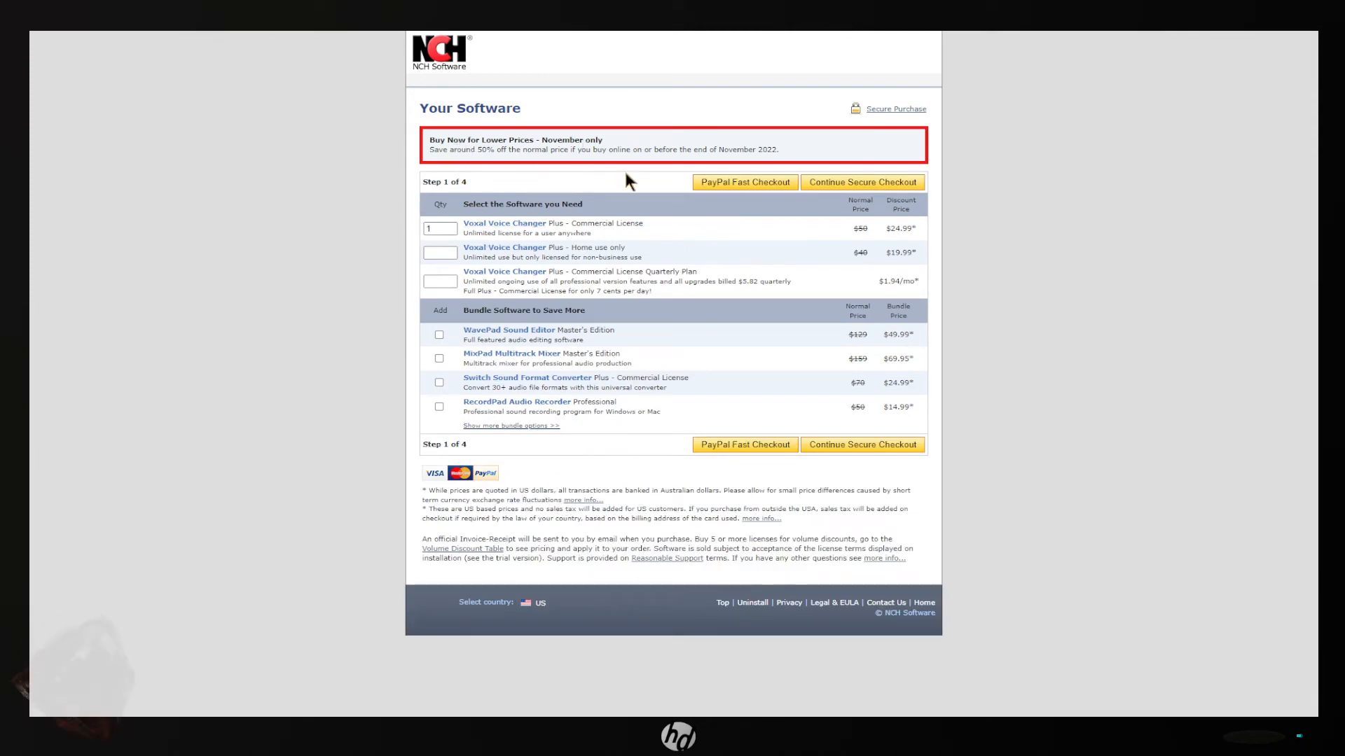
pyautogui.moveTo(827, 233)
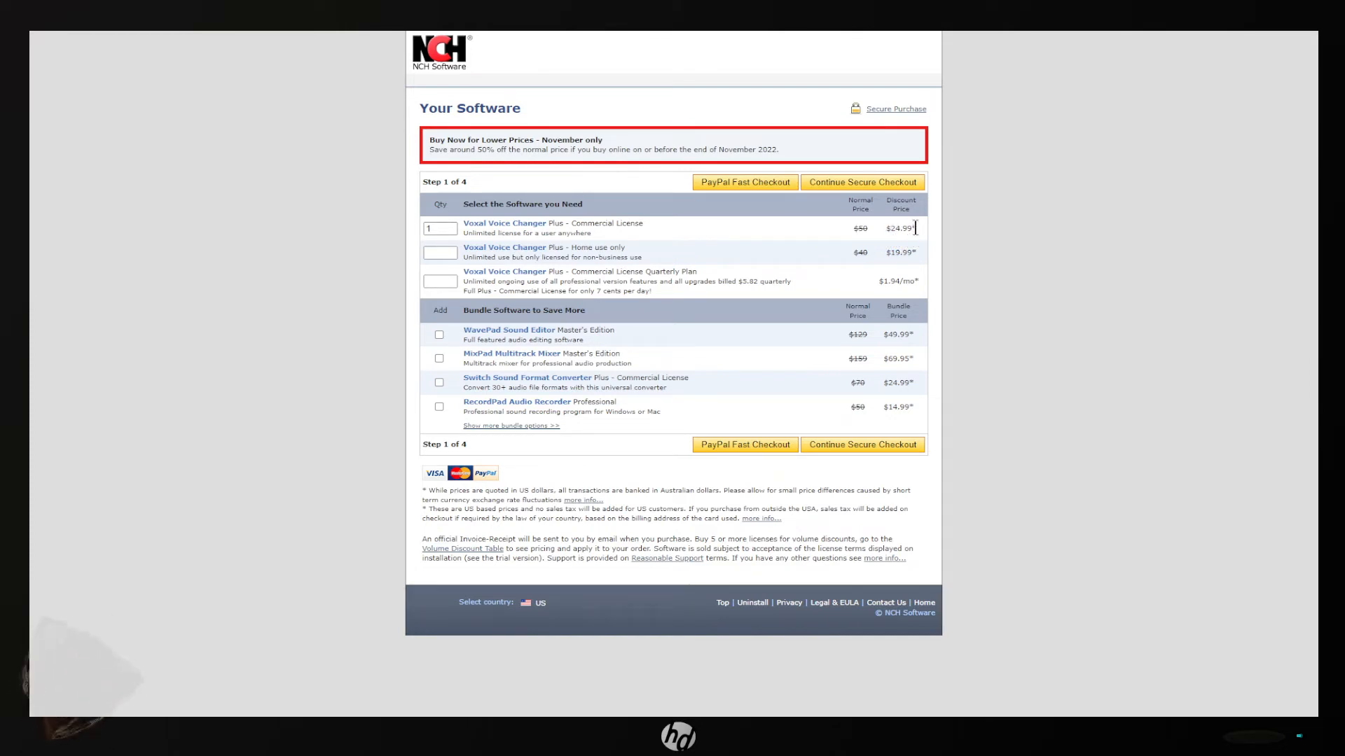
pyautogui.moveTo(563, 250)
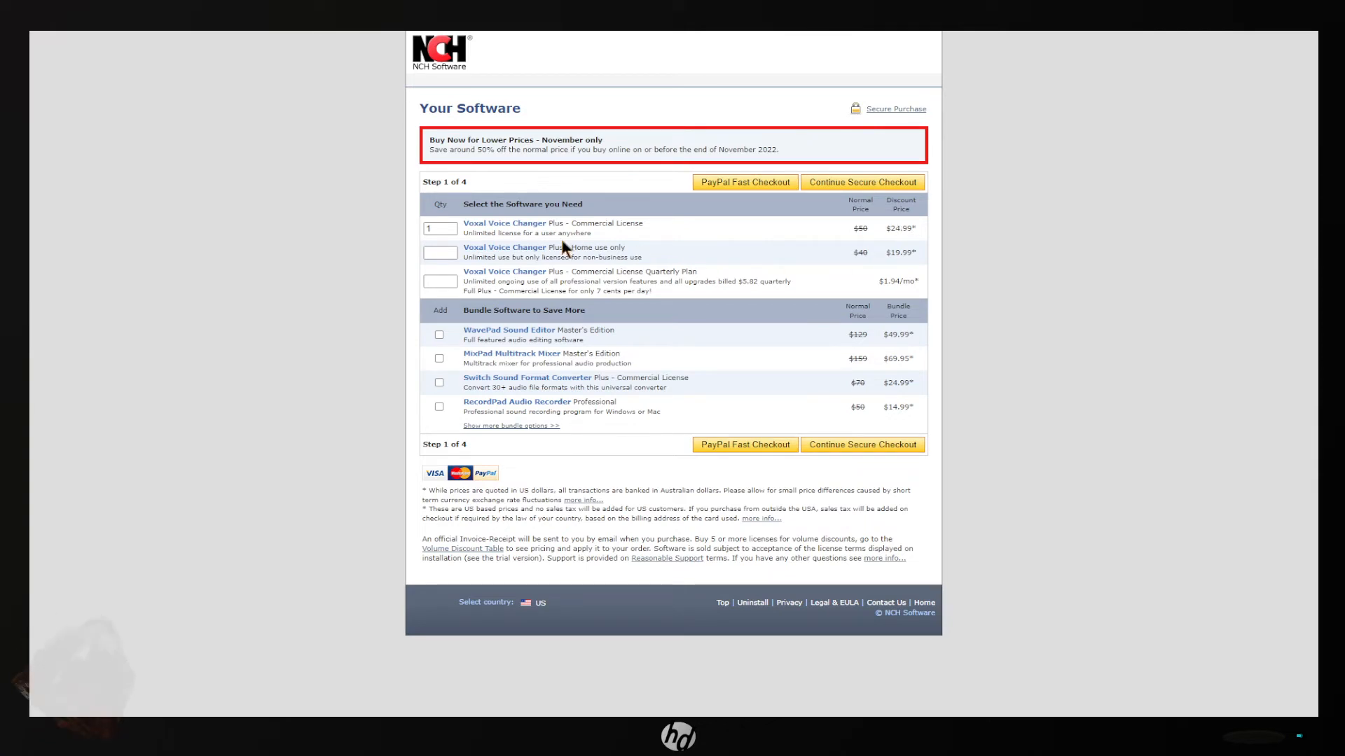
pyautogui.moveTo(816, 261)
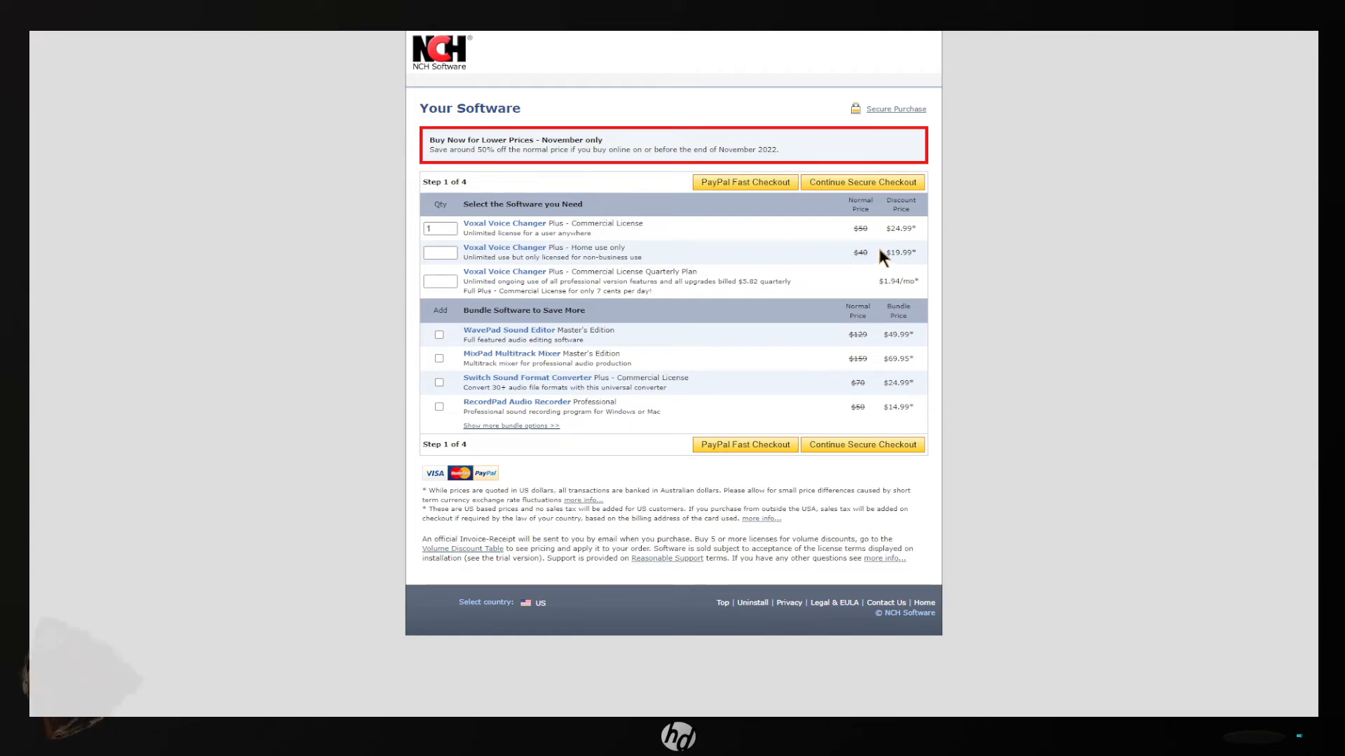
pyautogui.moveTo(797, 270)
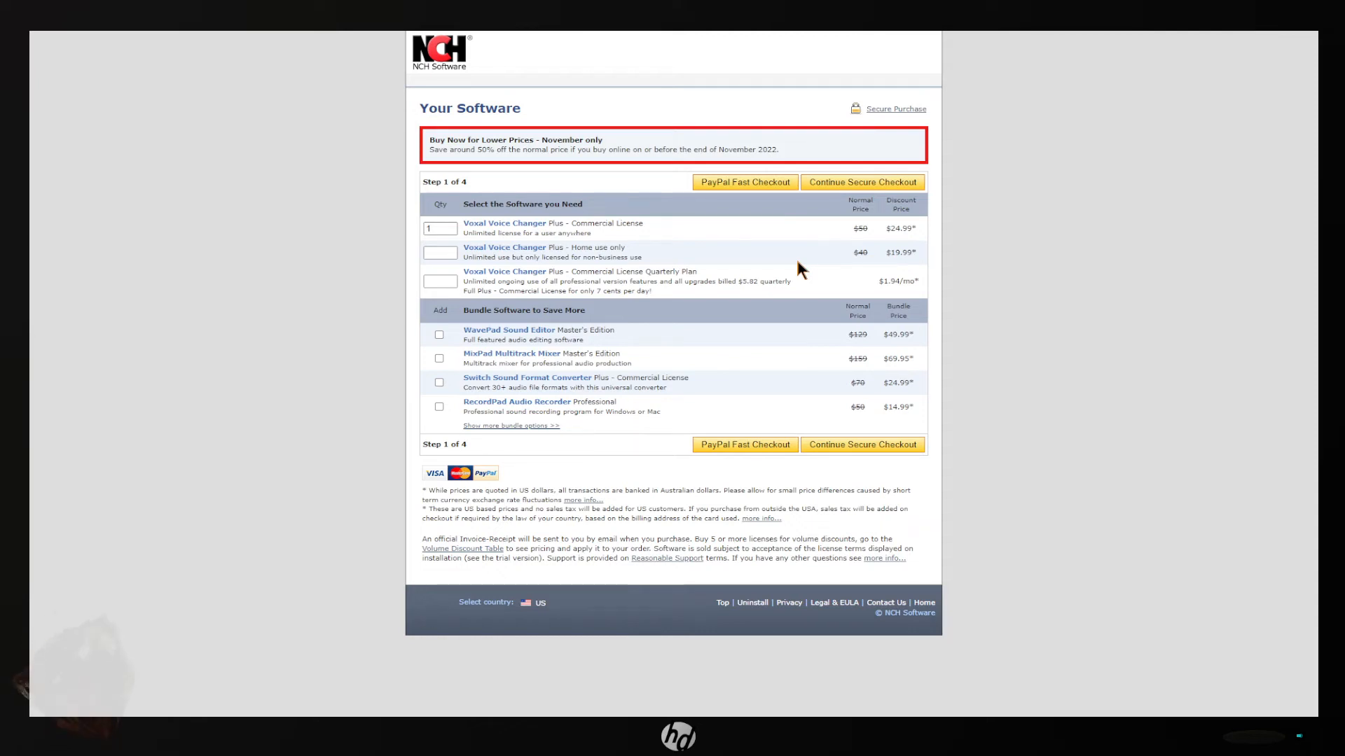
pyautogui.moveTo(441, 245)
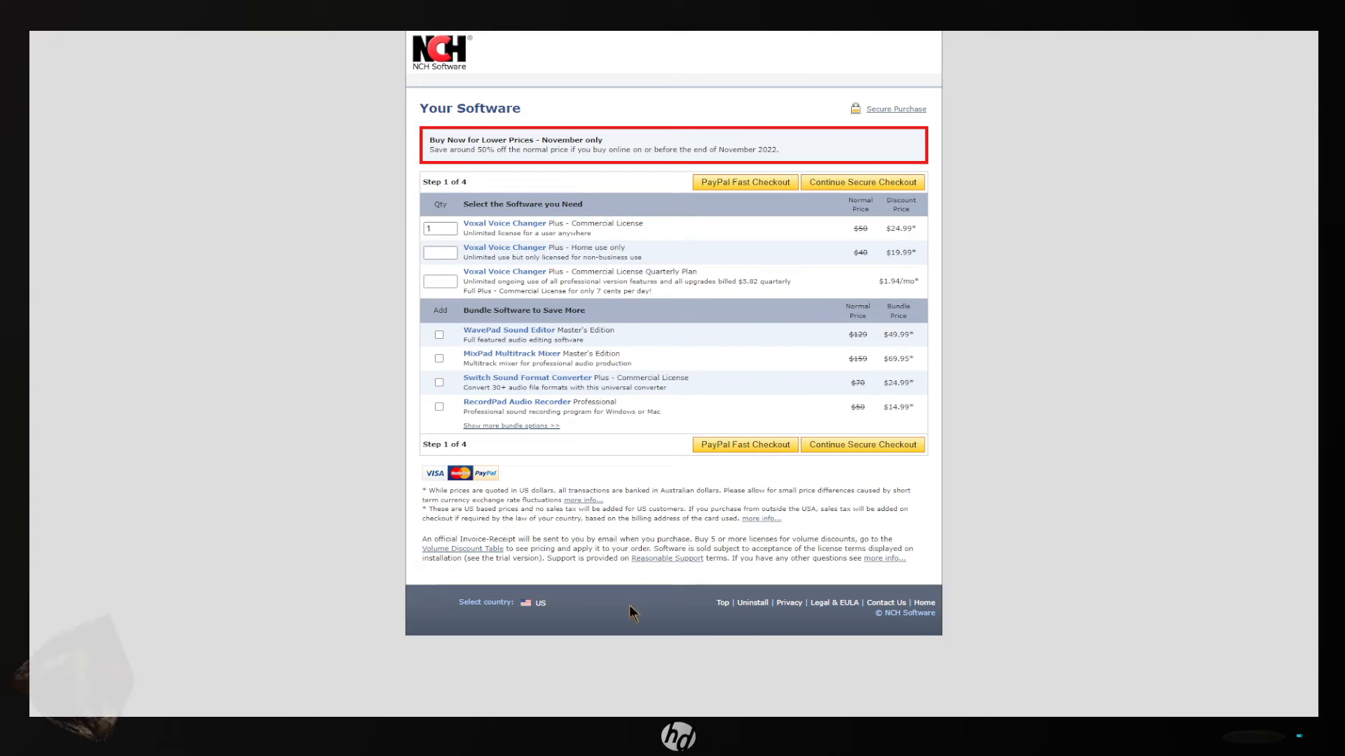
pyautogui.moveTo(301, 347)
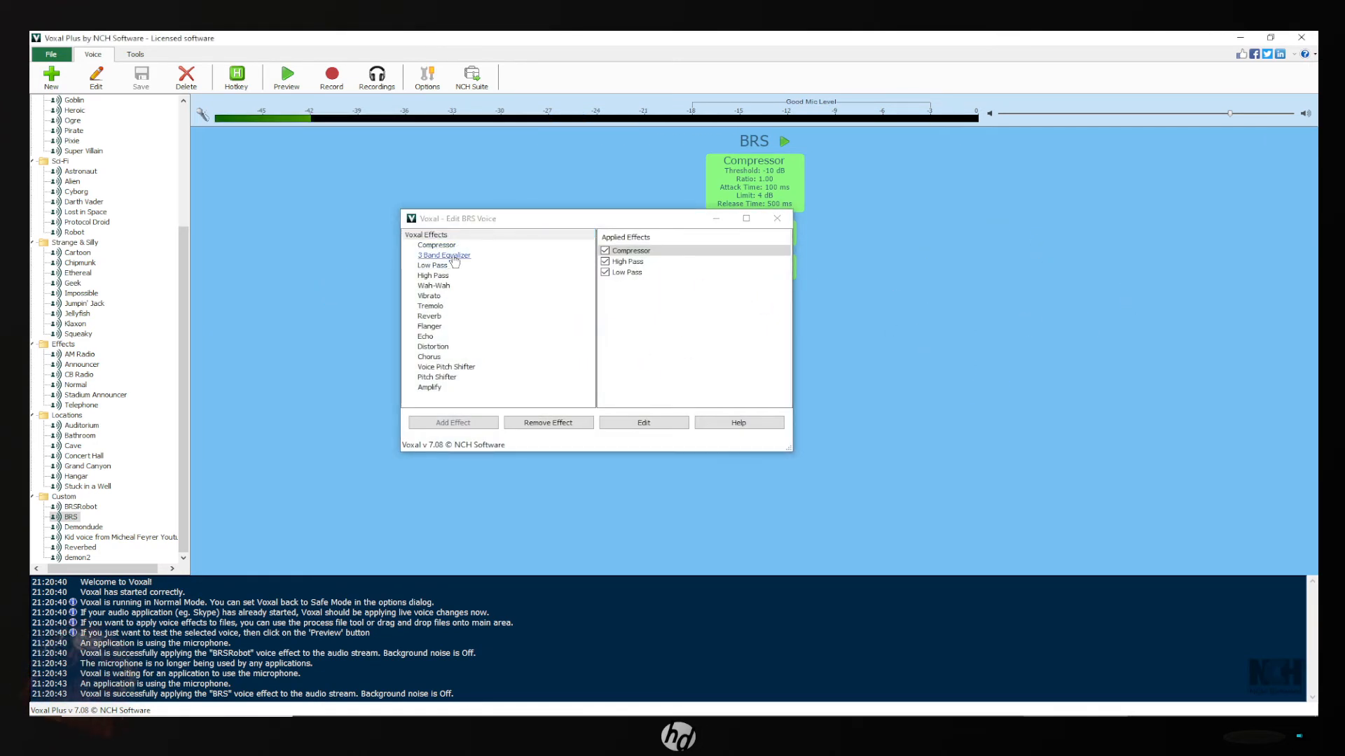
pyautogui.moveTo(420, 333)
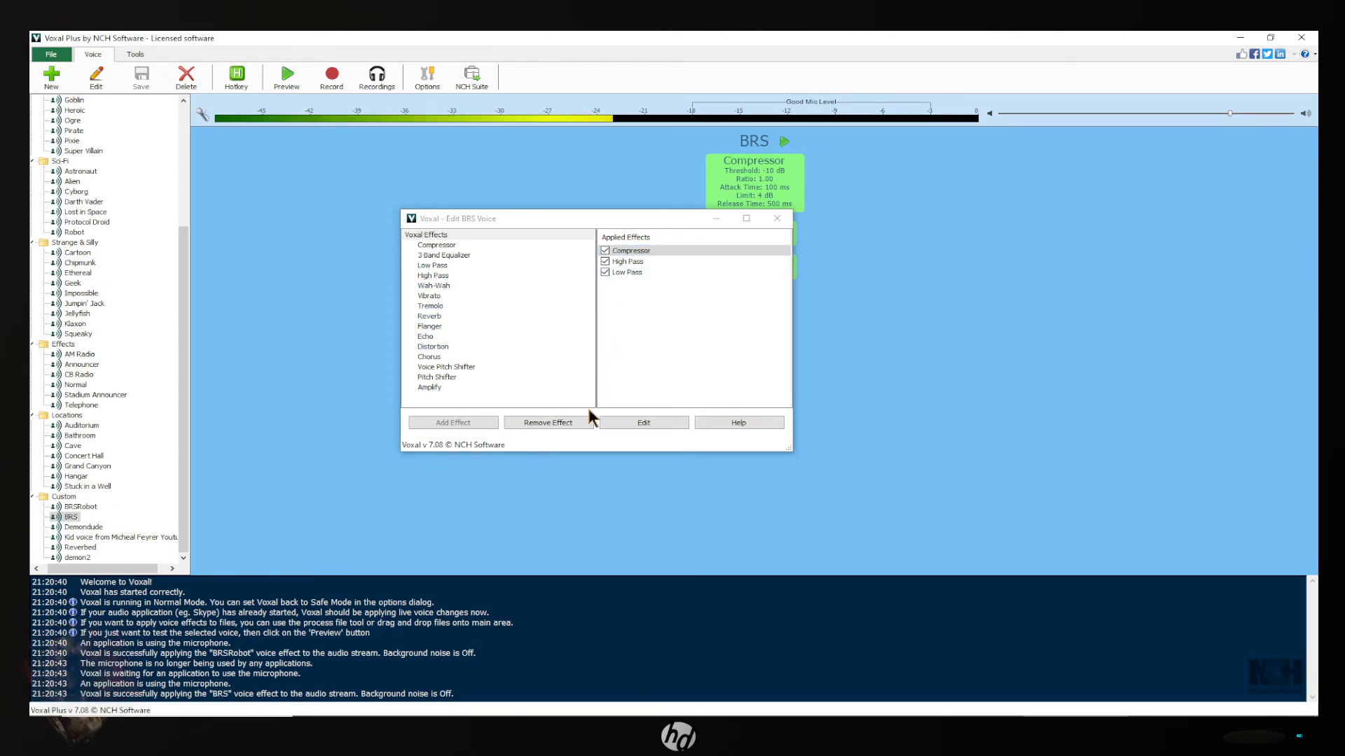
# Check the High Pass effect's 50 Hz frequency setting, return to the chain and close the BRS editor.
pyautogui.click(627, 272)
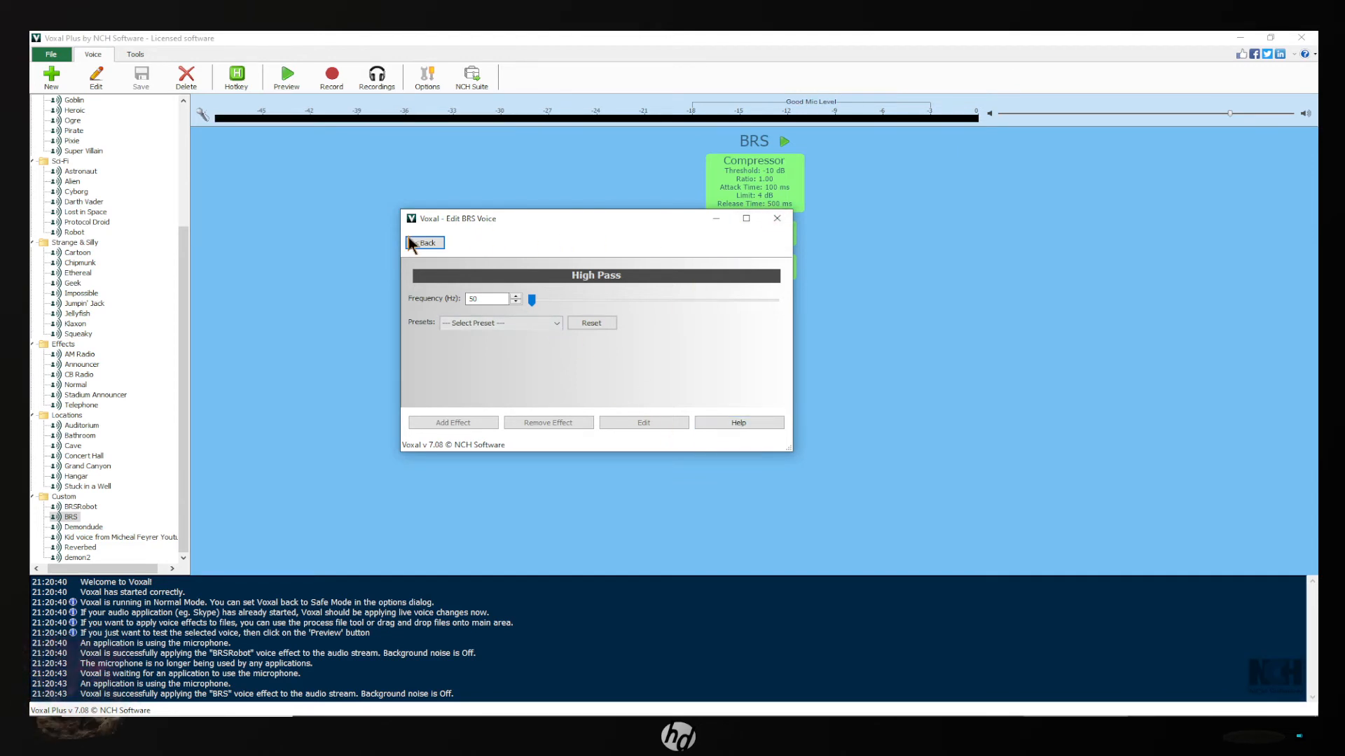
pyautogui.click(425, 242)
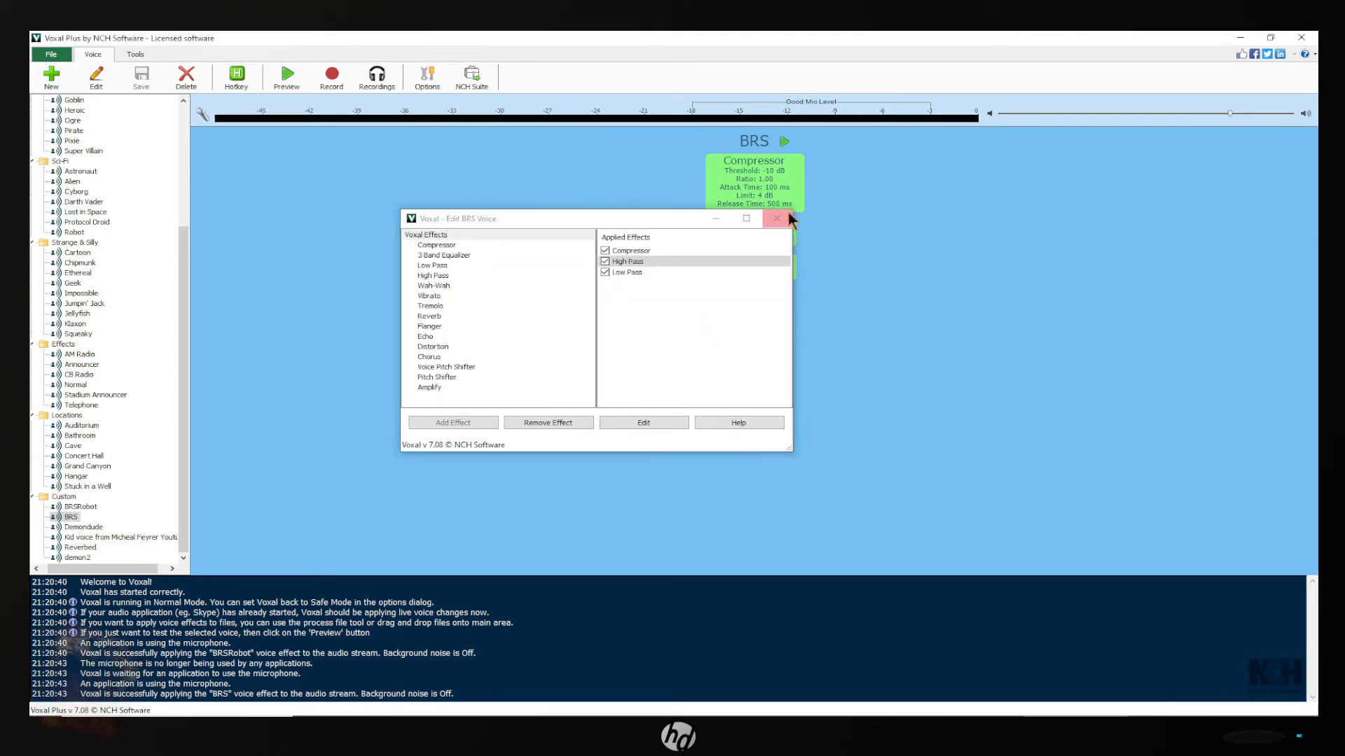
pyautogui.click(776, 218)
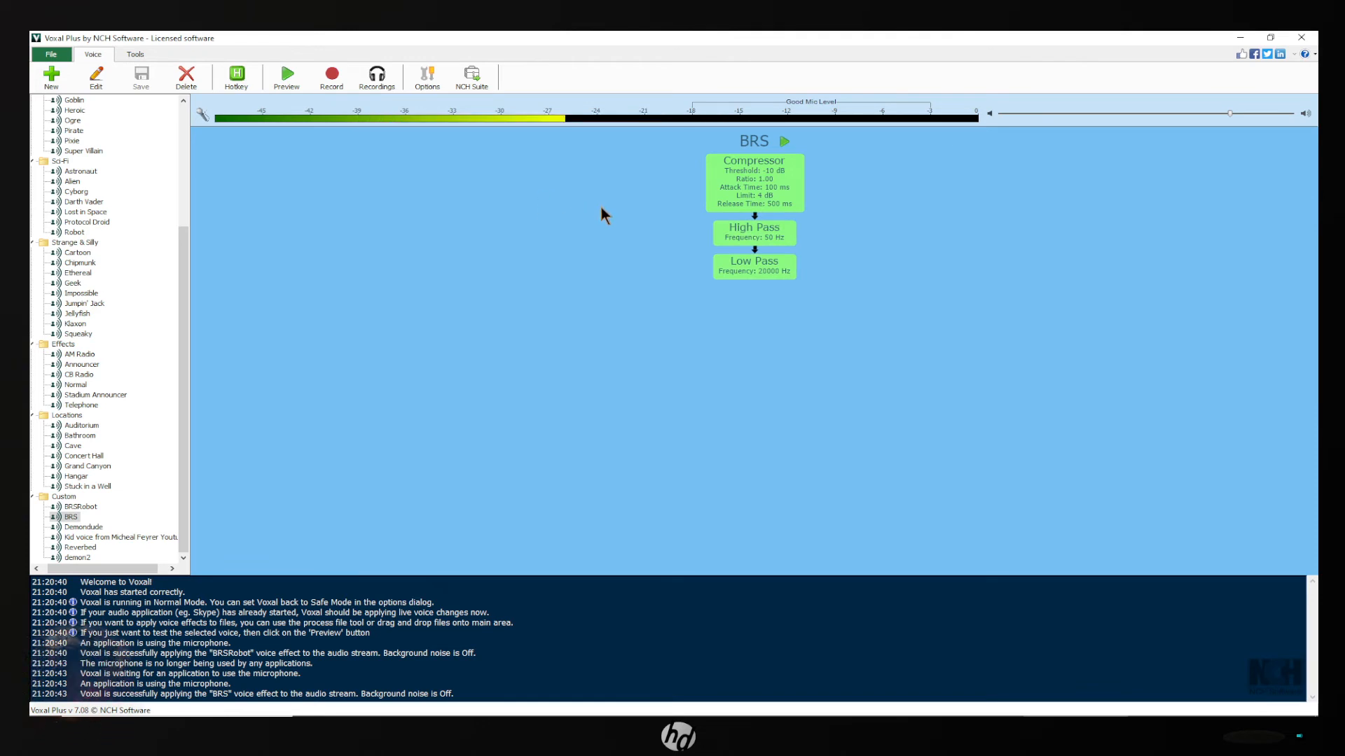
pyautogui.moveTo(65, 67)
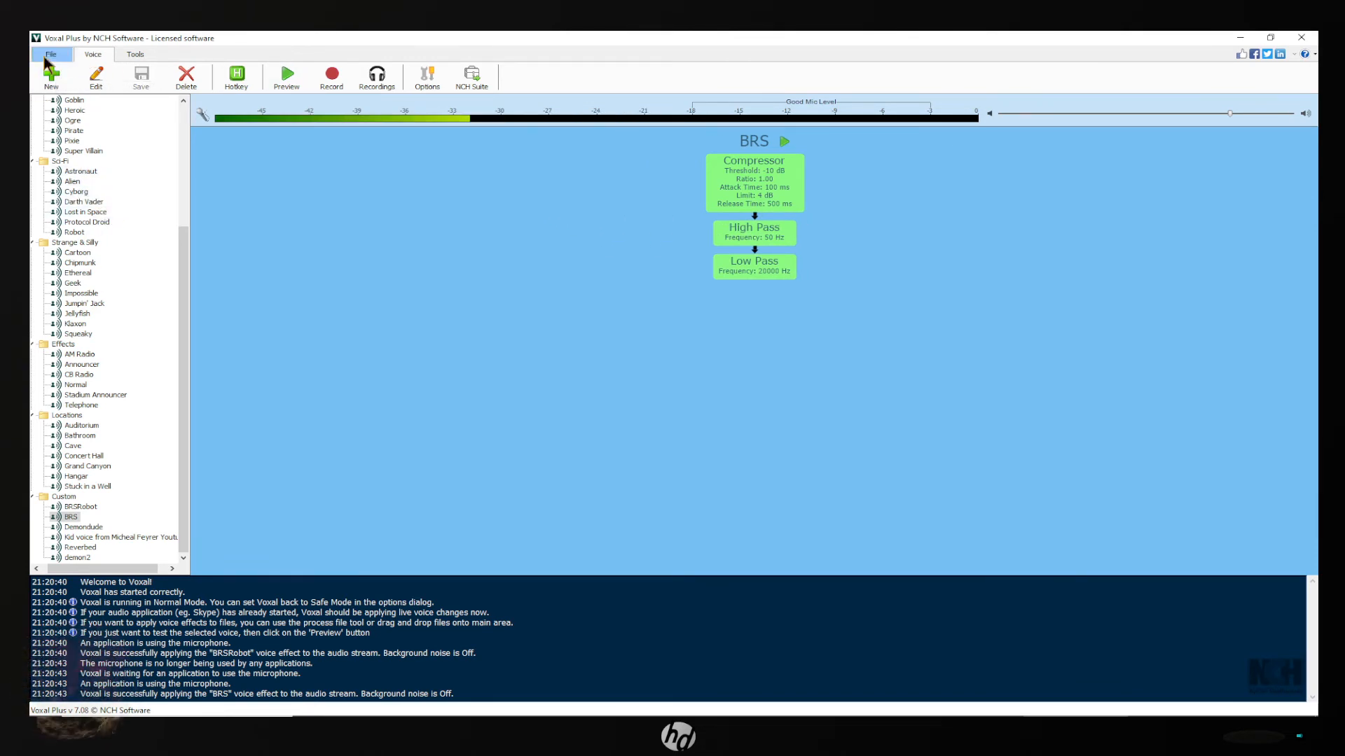
# Save the current effect chain as a new voice from the File menu, confirming its name.
pyautogui.click(47, 55)
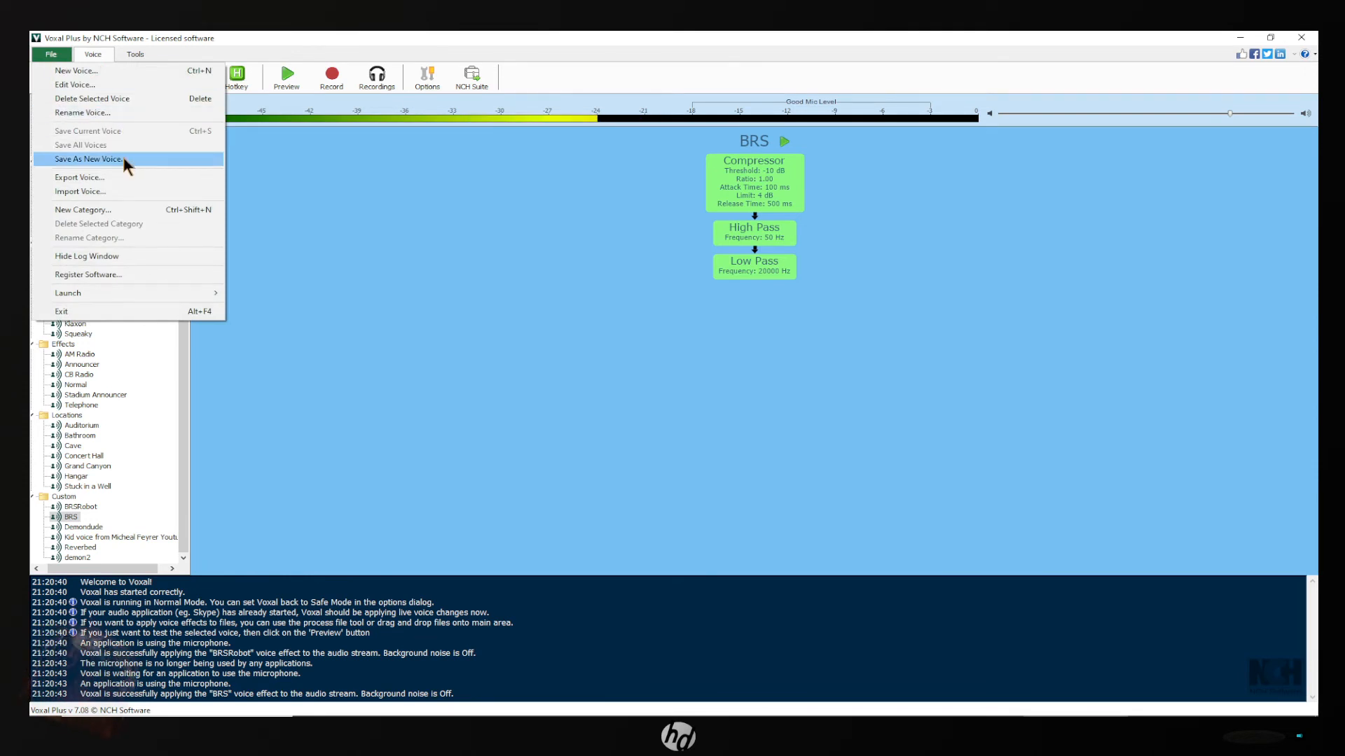
pyautogui.click(87, 158)
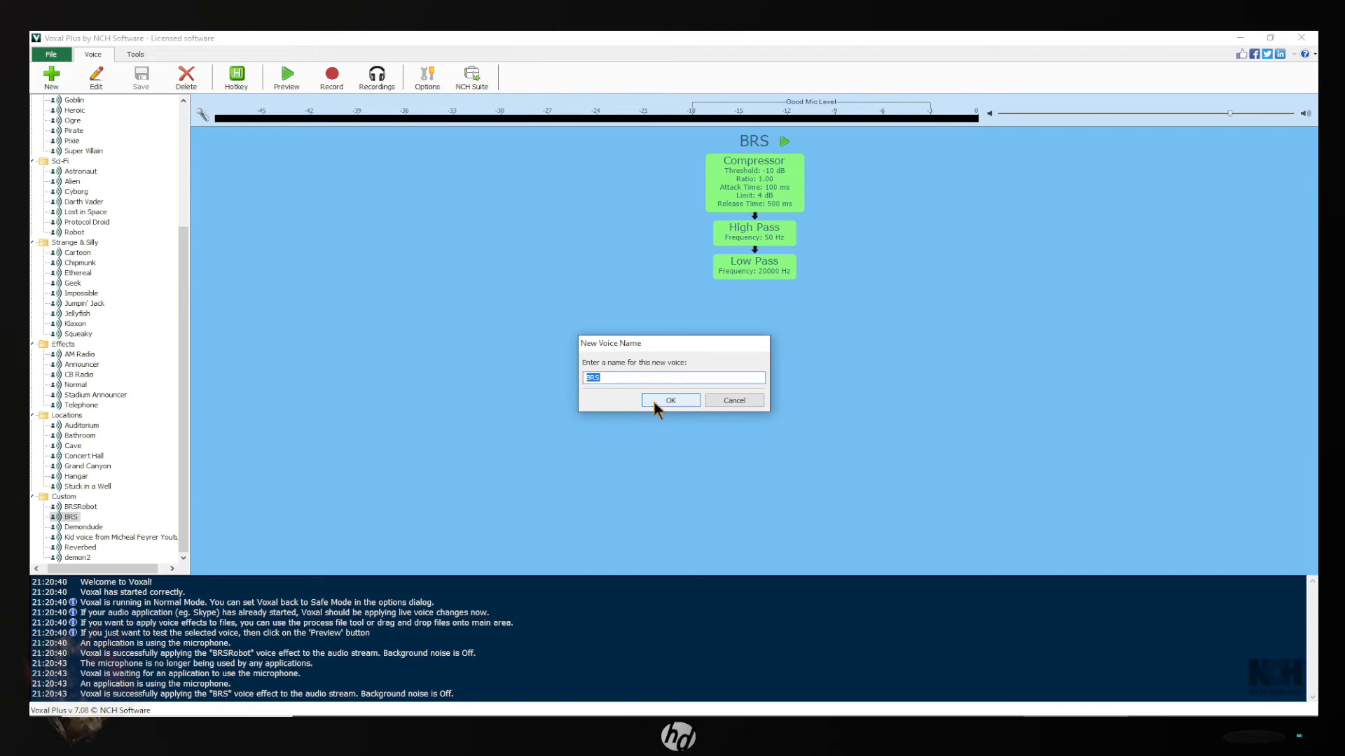
pyautogui.click(669, 401)
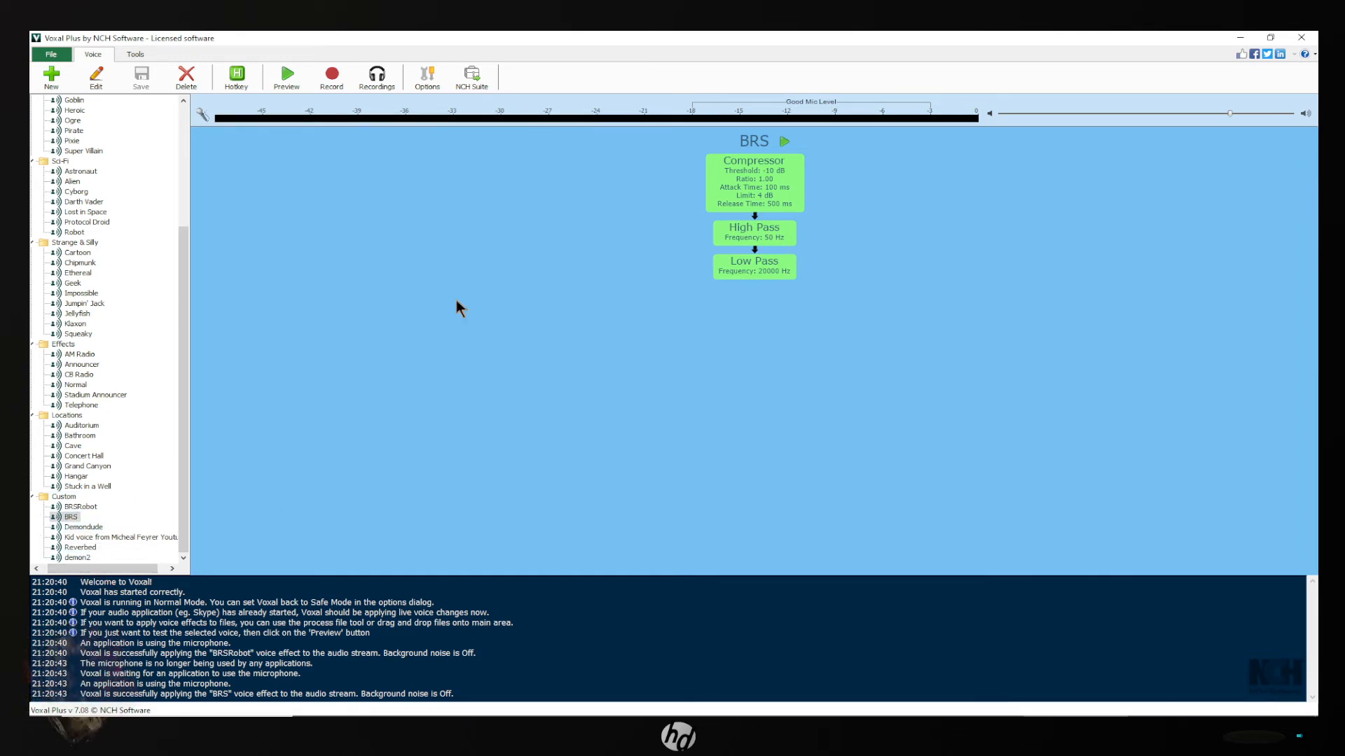
# Select the BRSRobot custom voice with its Pitch Shifter, Echo and Amplify chain.
pyautogui.click(78, 507)
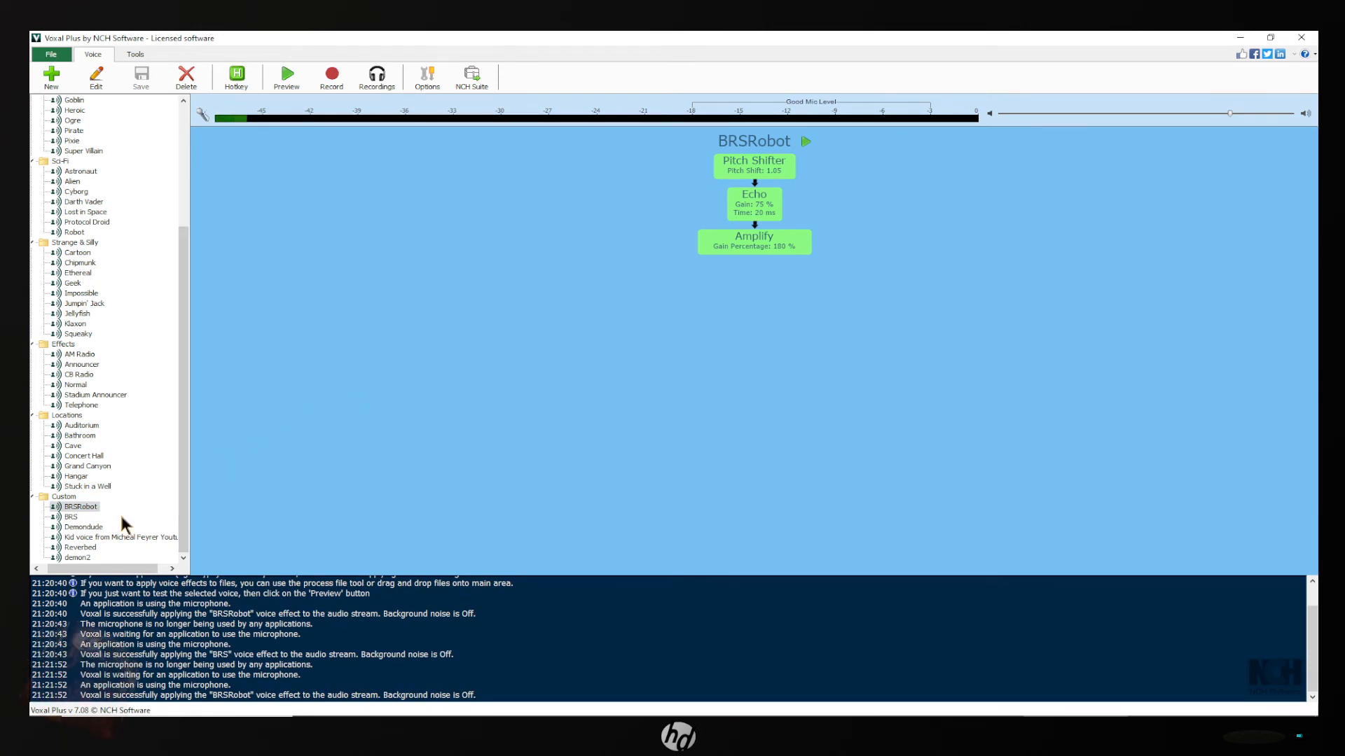
# Audition Demondude, Kid voice and Reverbed, nudge the volume down, then land on demon2.
pyautogui.click(83, 527)
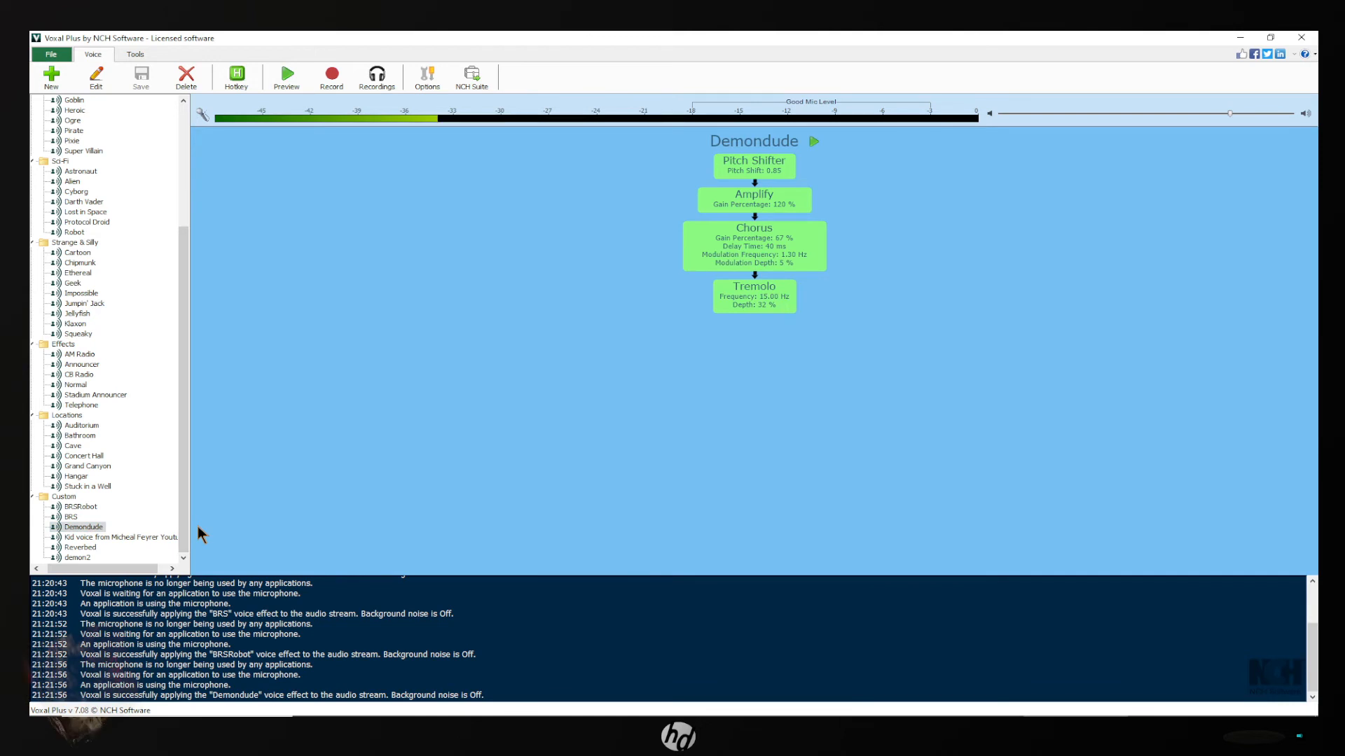
pyautogui.click(105, 538)
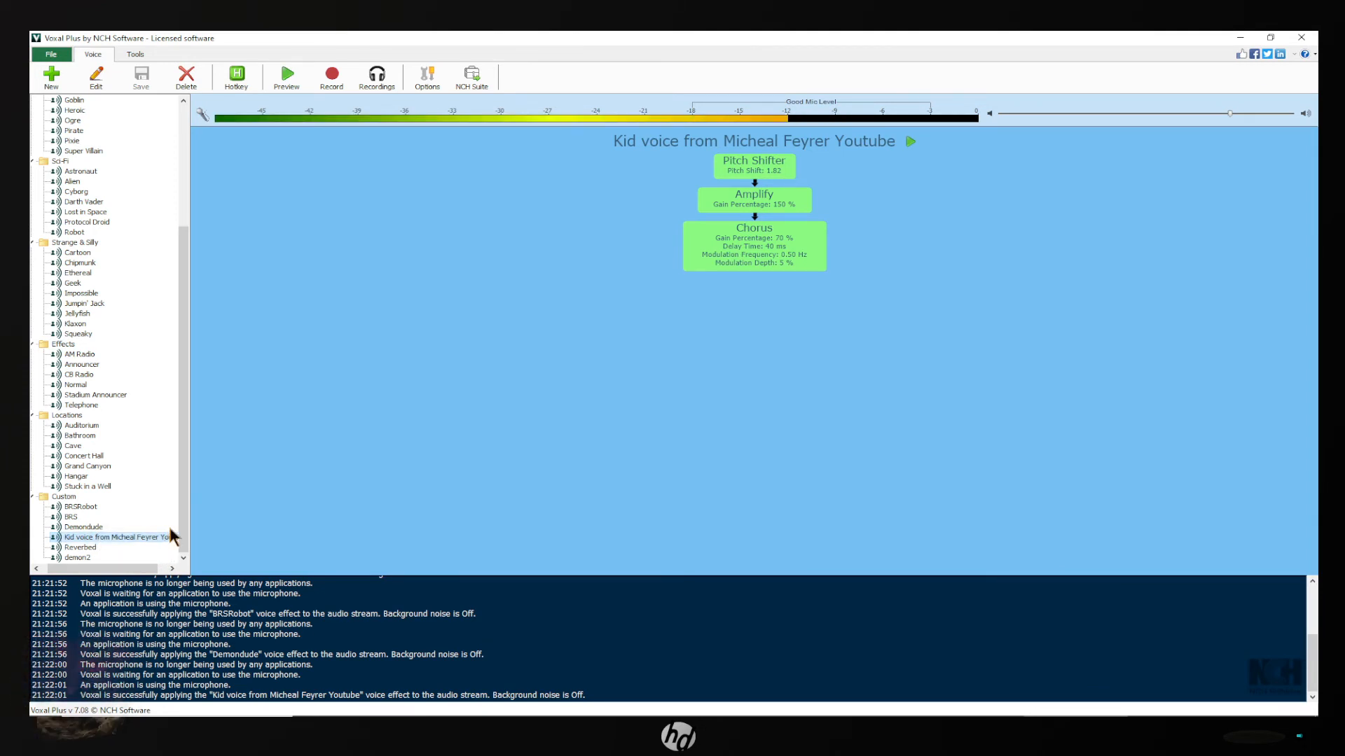
pyautogui.moveTo(84, 554)
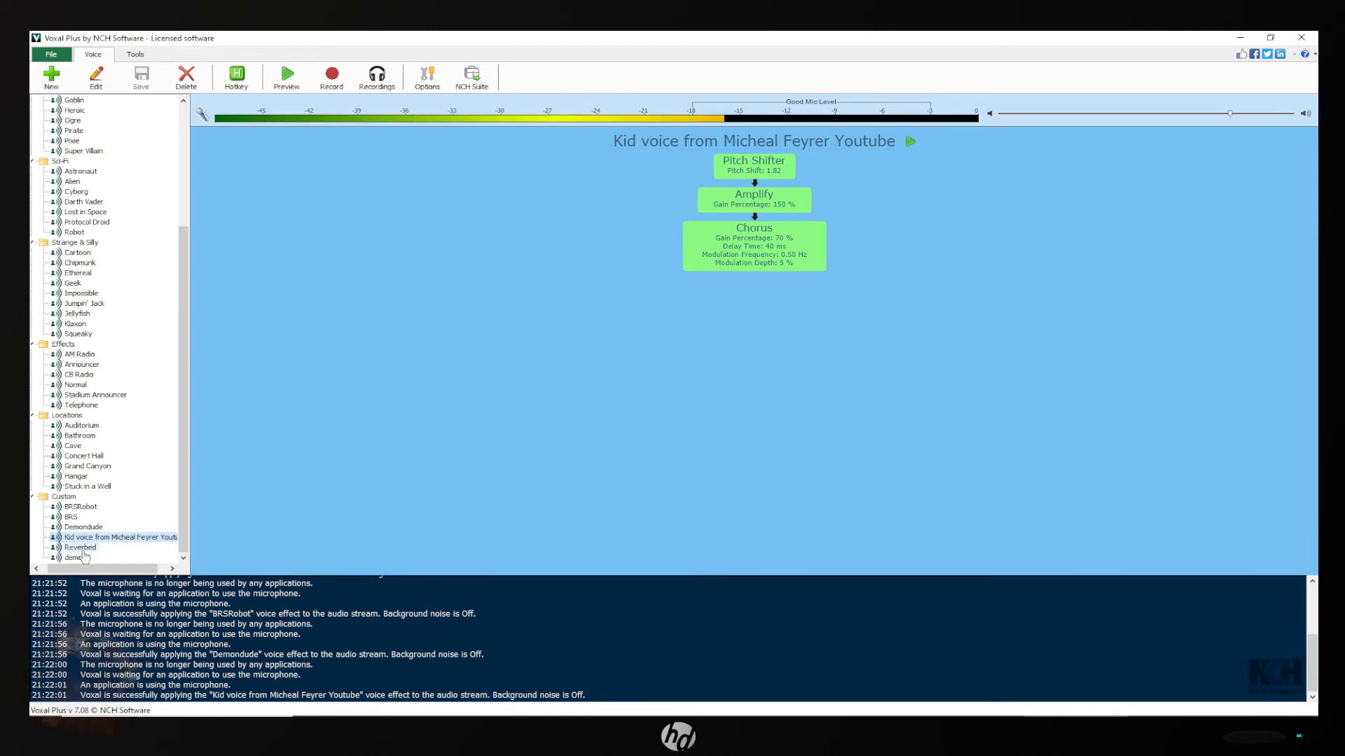
pyautogui.click(79, 546)
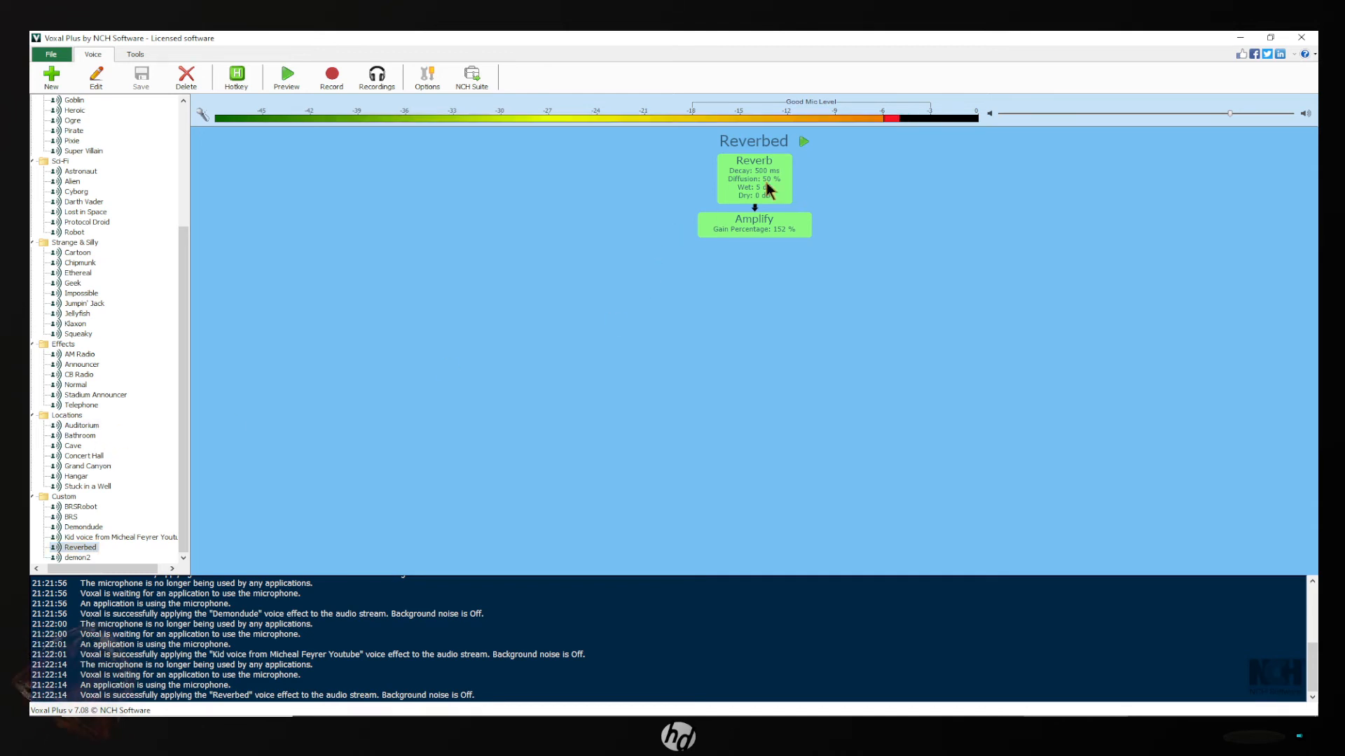
pyautogui.moveTo(779, 241)
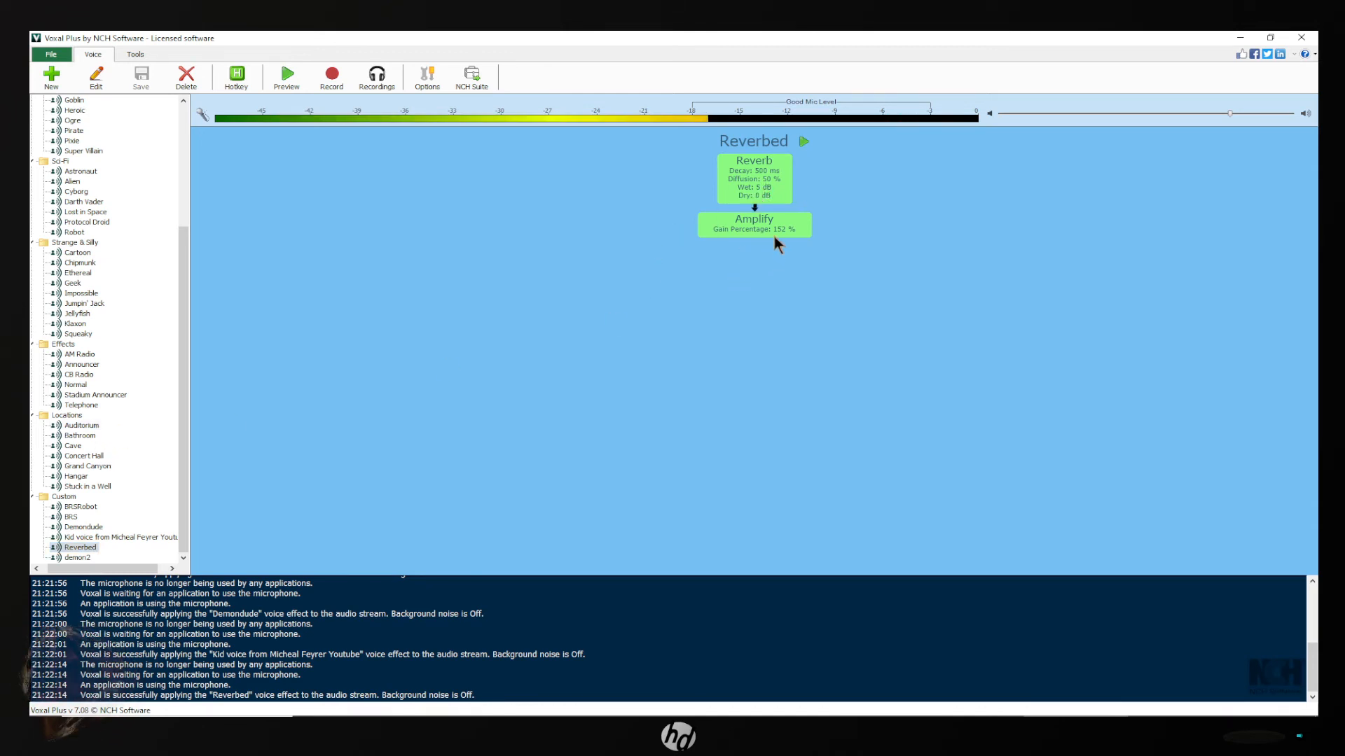
pyautogui.moveTo(681, 305)
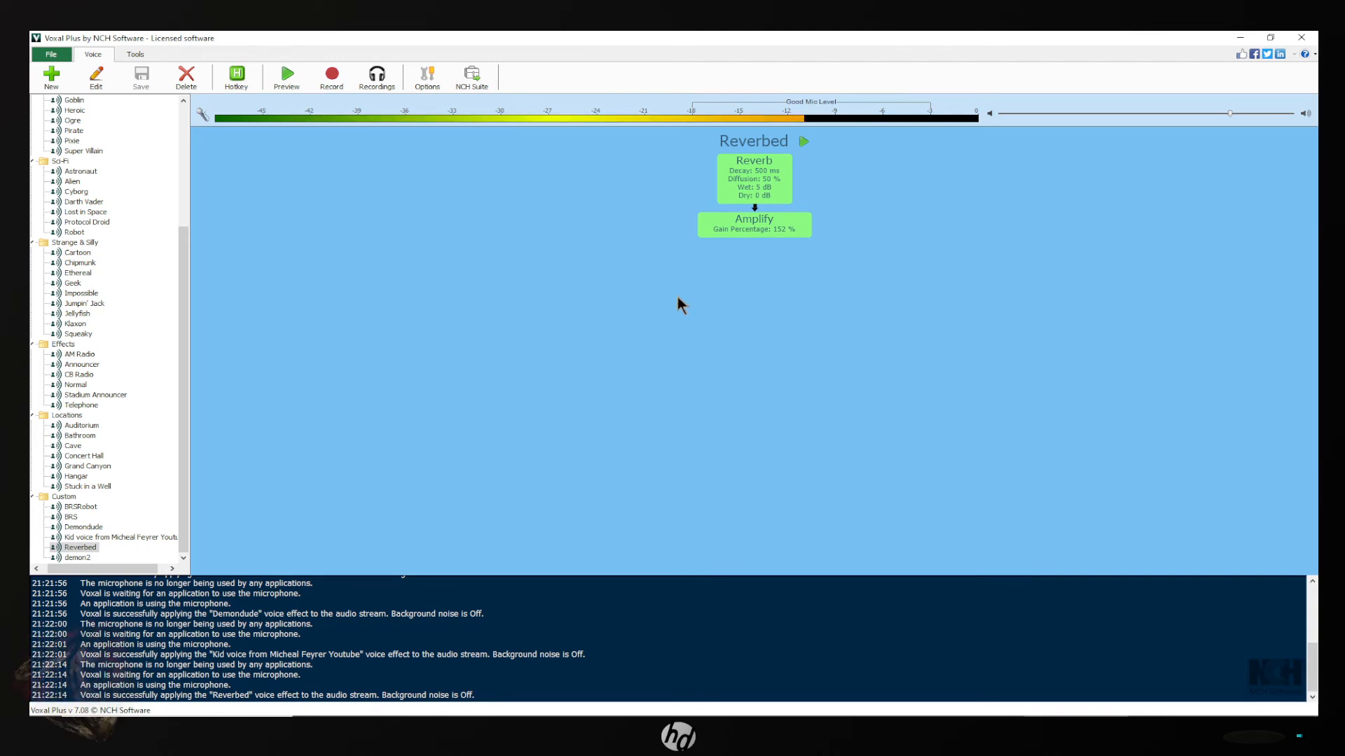
pyautogui.moveTo(664, 266)
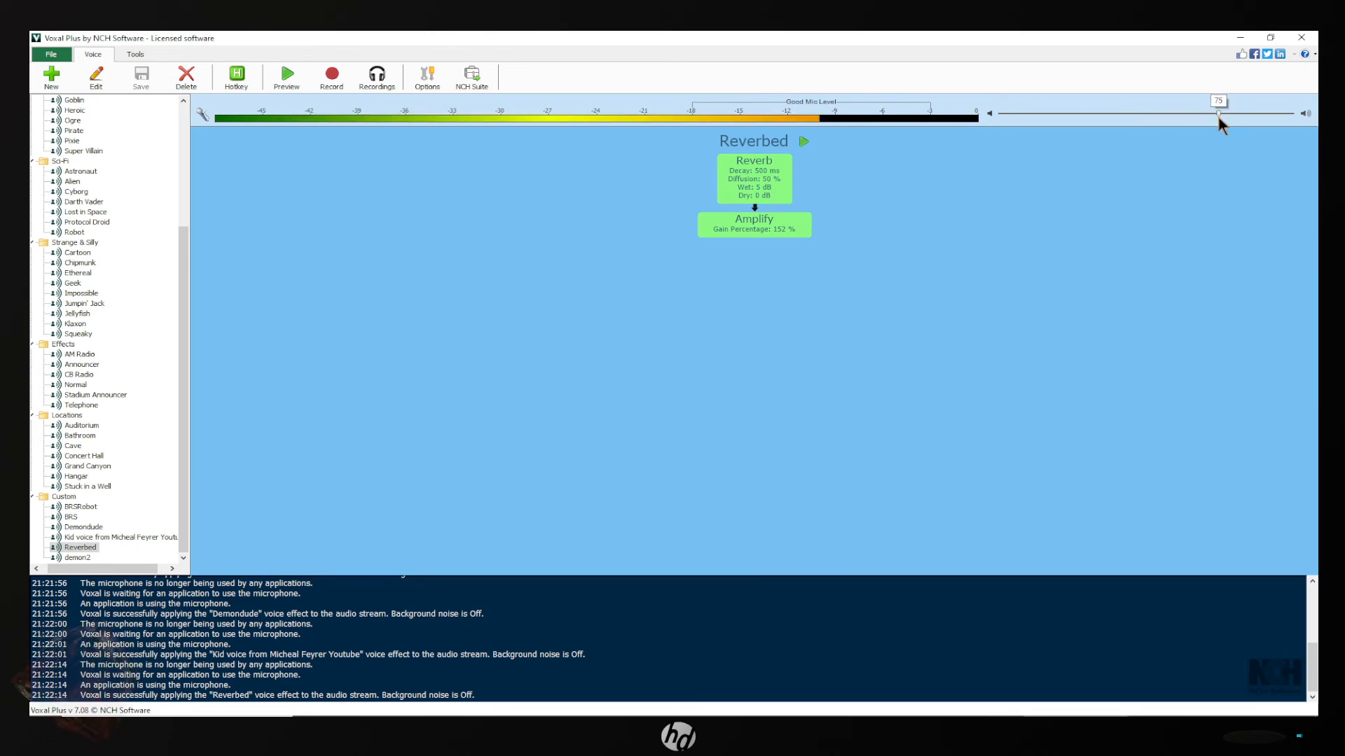
pyautogui.moveTo(1217, 112); pyautogui.dragTo(1201, 112)
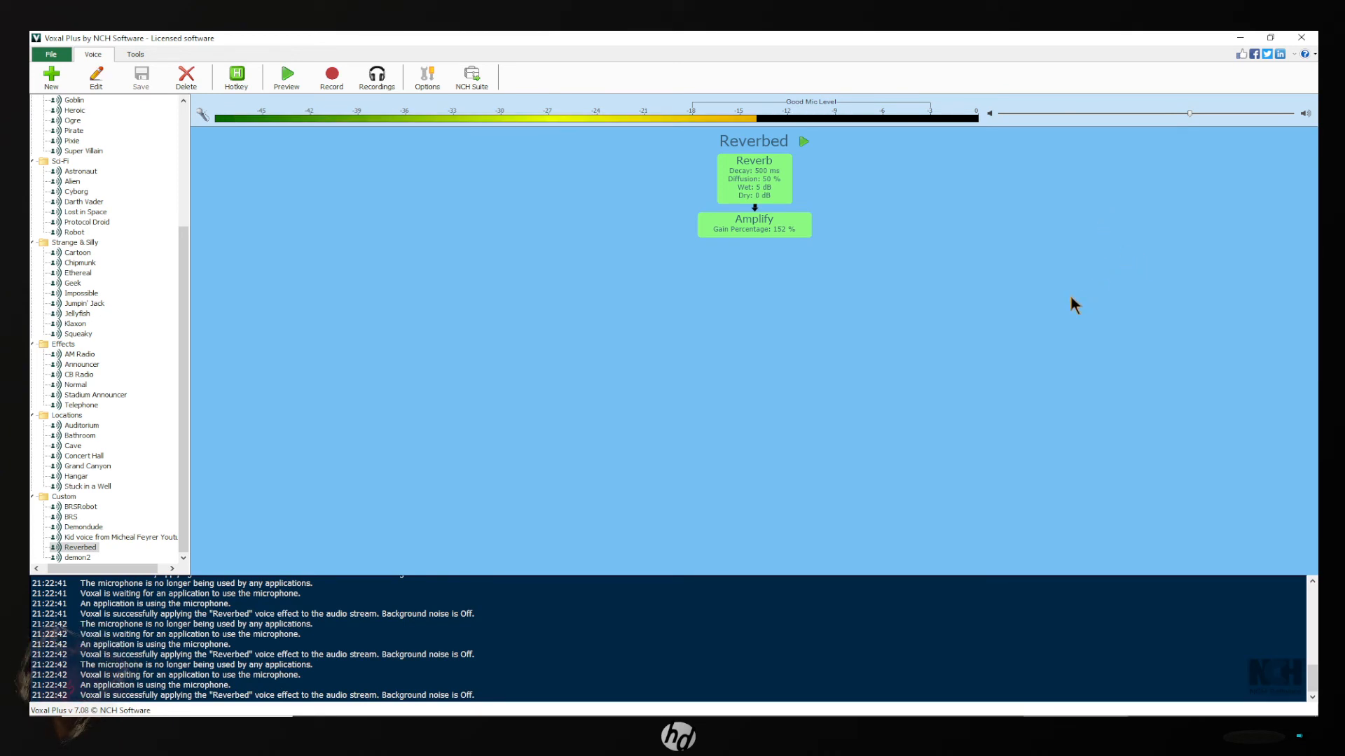
pyautogui.moveTo(1017, 230)
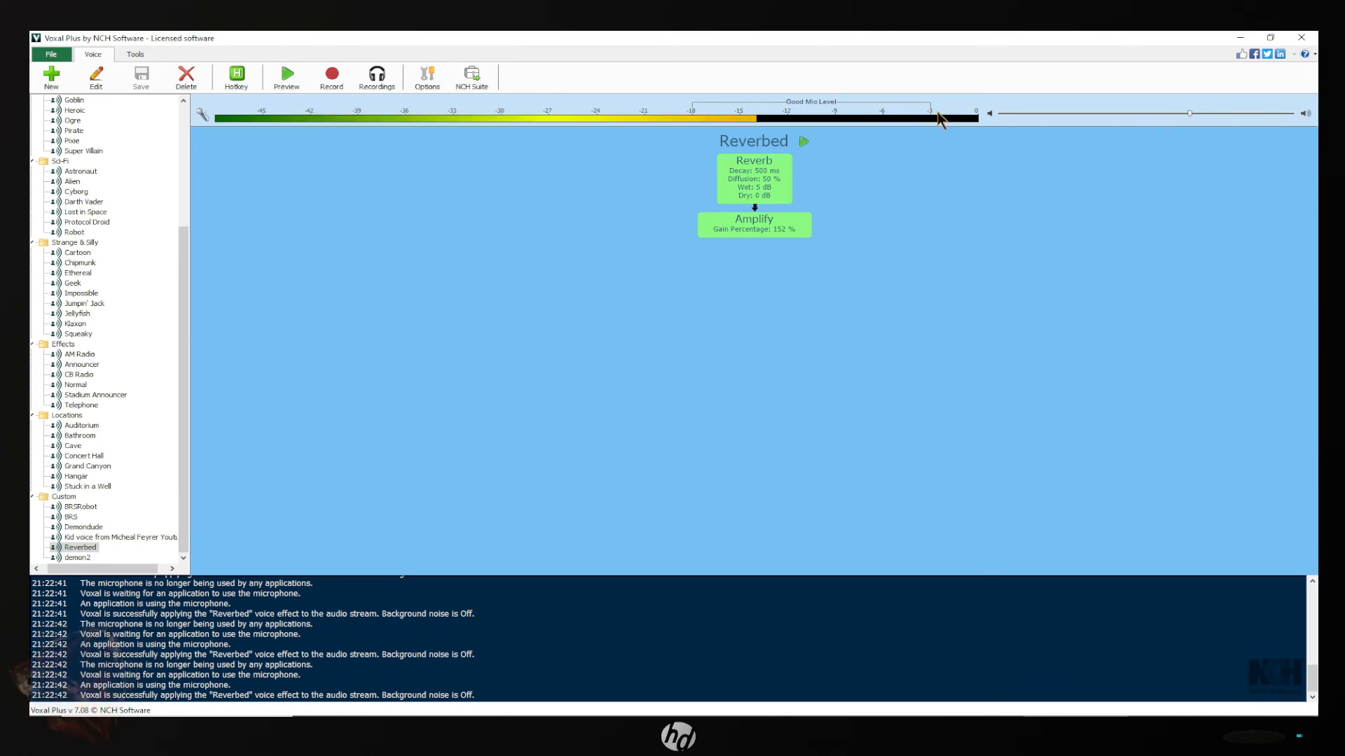
pyautogui.click(76, 557)
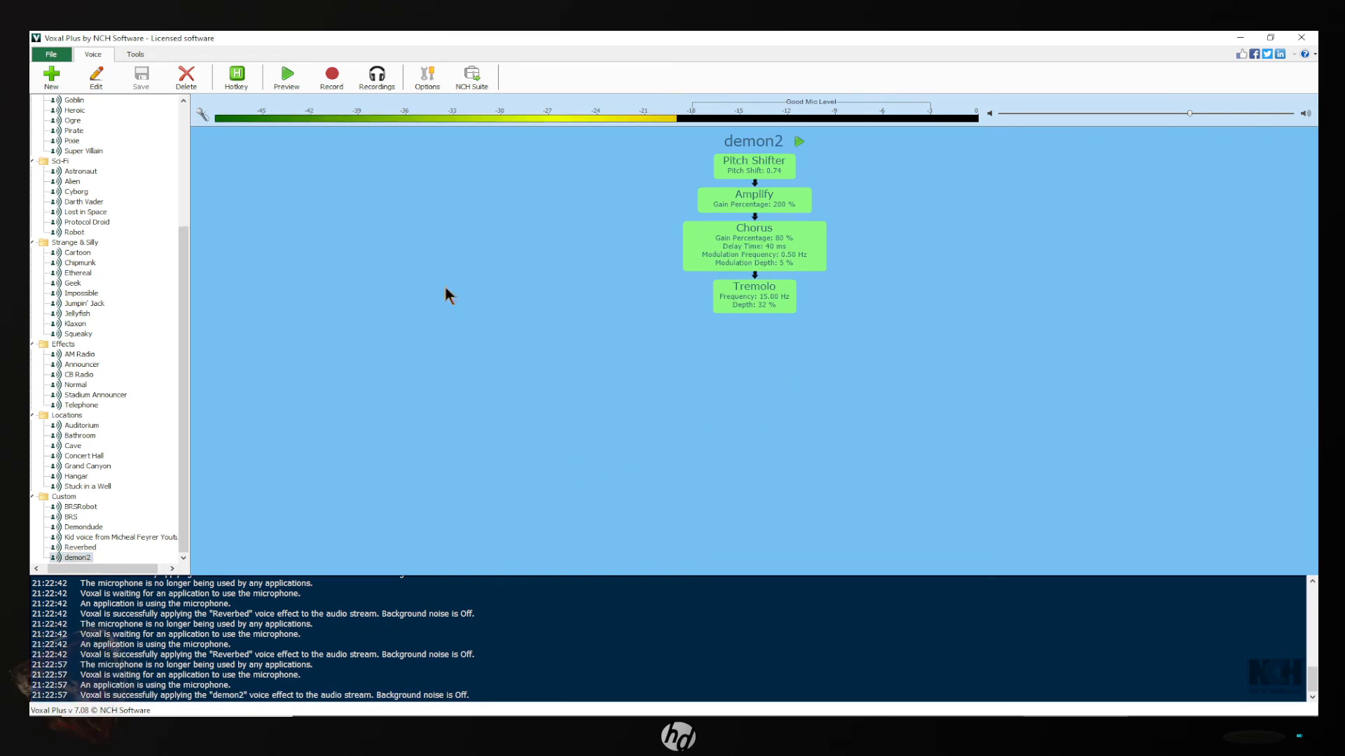
# Reduce demon2's Tremolo depth from 32% to 10% in the Edit Voice window and close it.
pyautogui.click(95, 75)
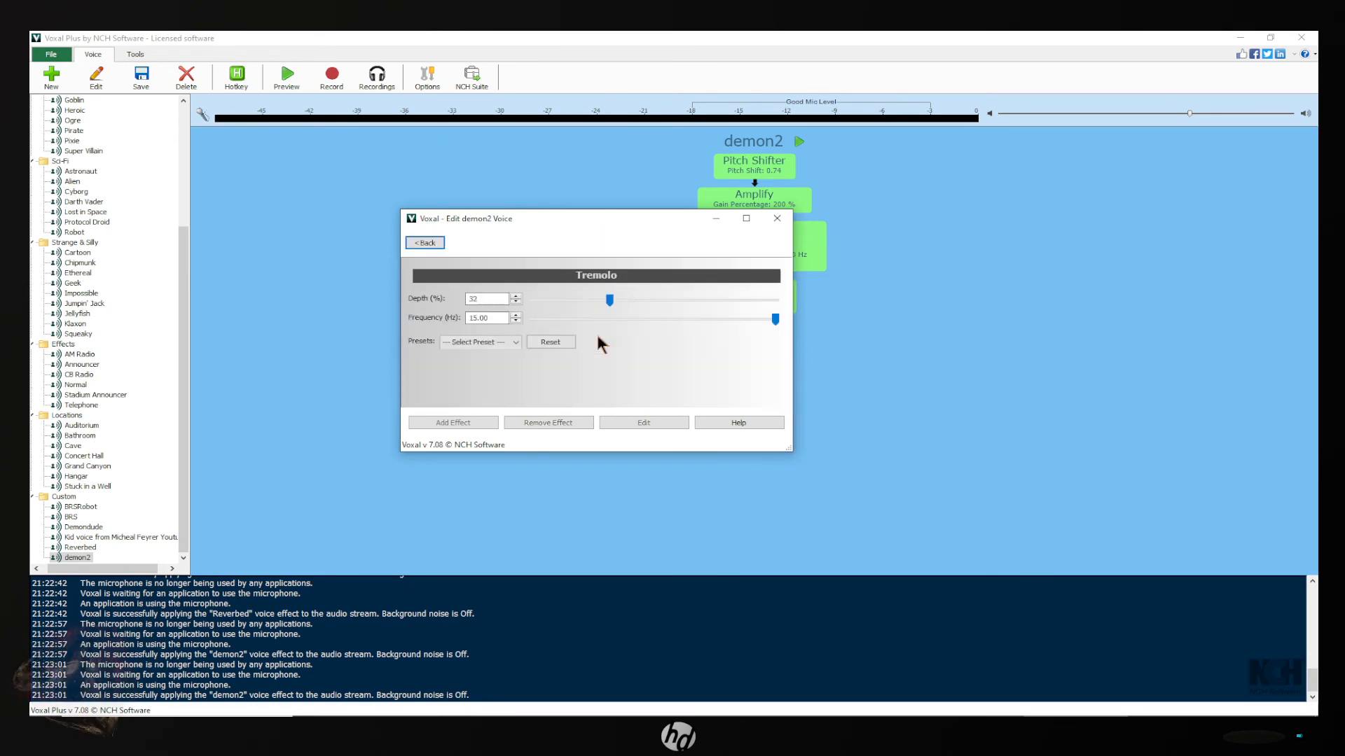
pyautogui.moveTo(596, 312)
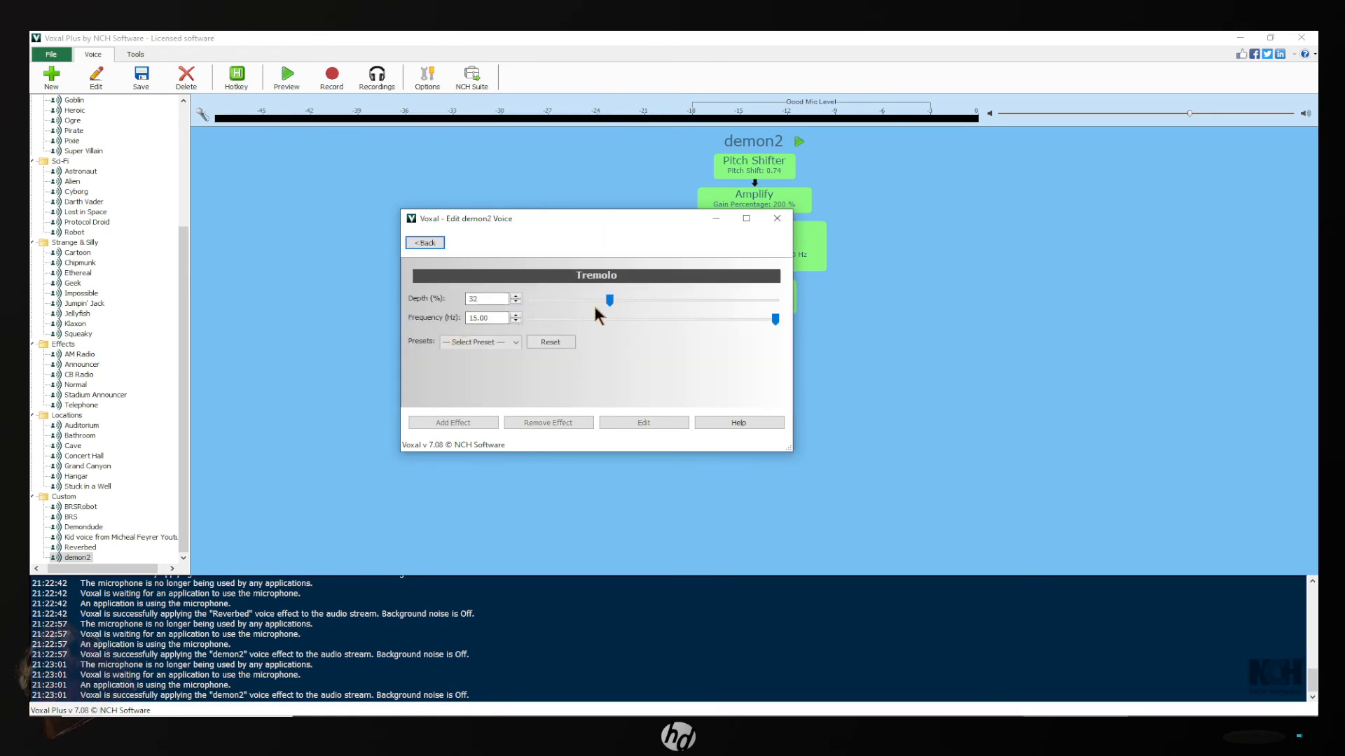
pyautogui.moveTo(609, 301); pyautogui.dragTo(594, 301)
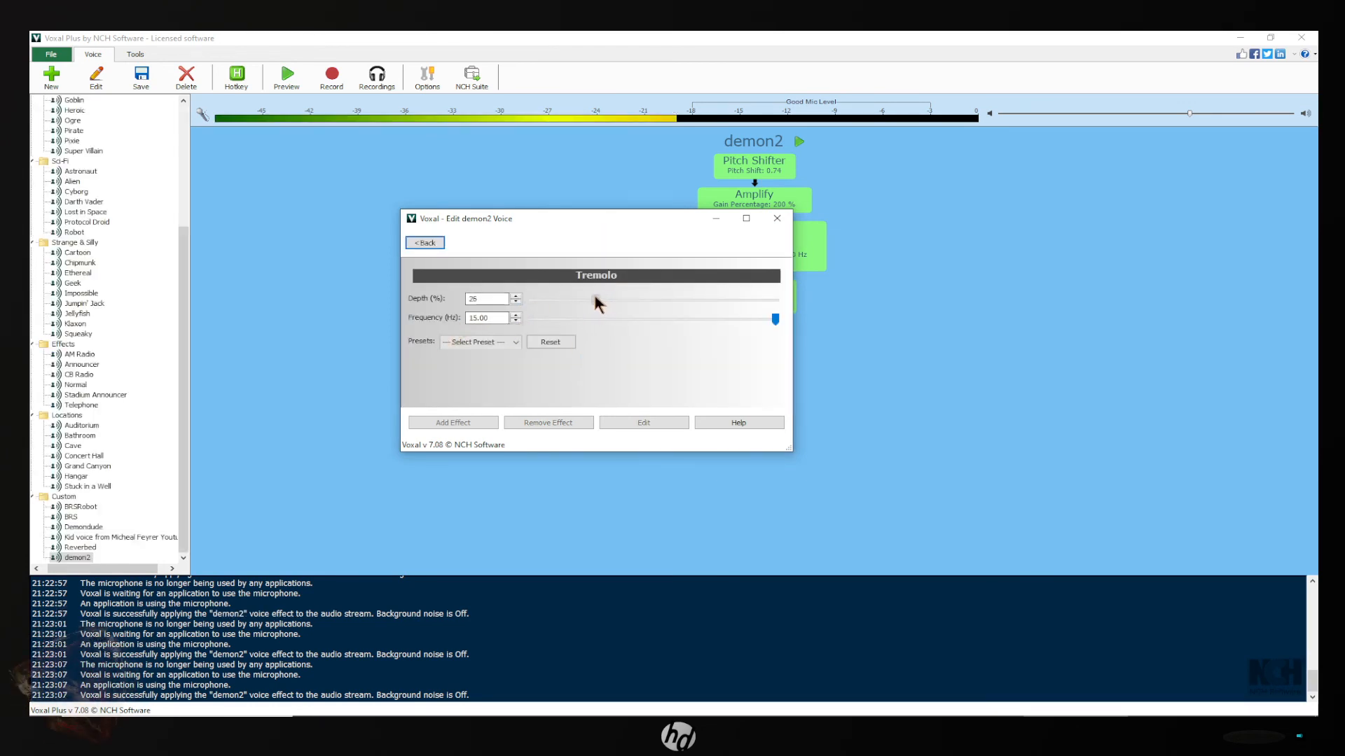
pyautogui.moveTo(594, 300); pyautogui.dragTo(554, 300)
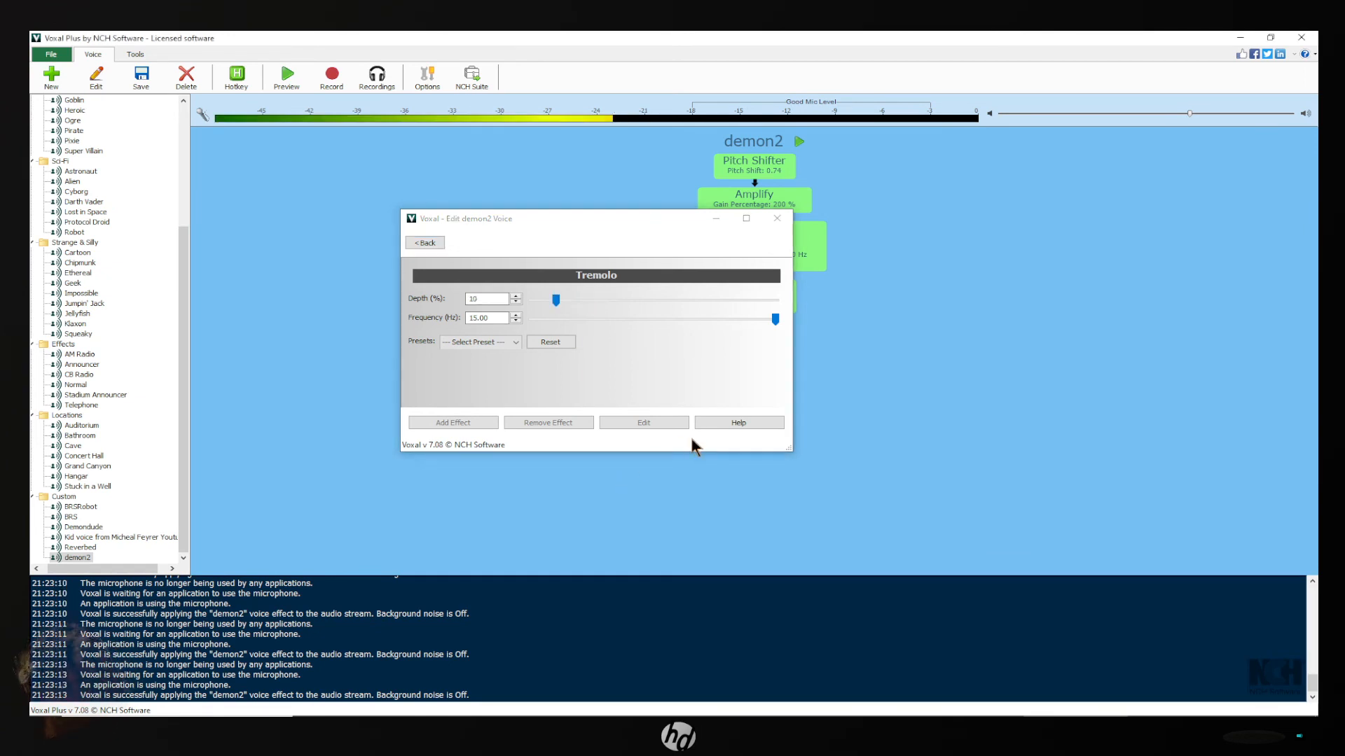
pyautogui.moveTo(776, 219)
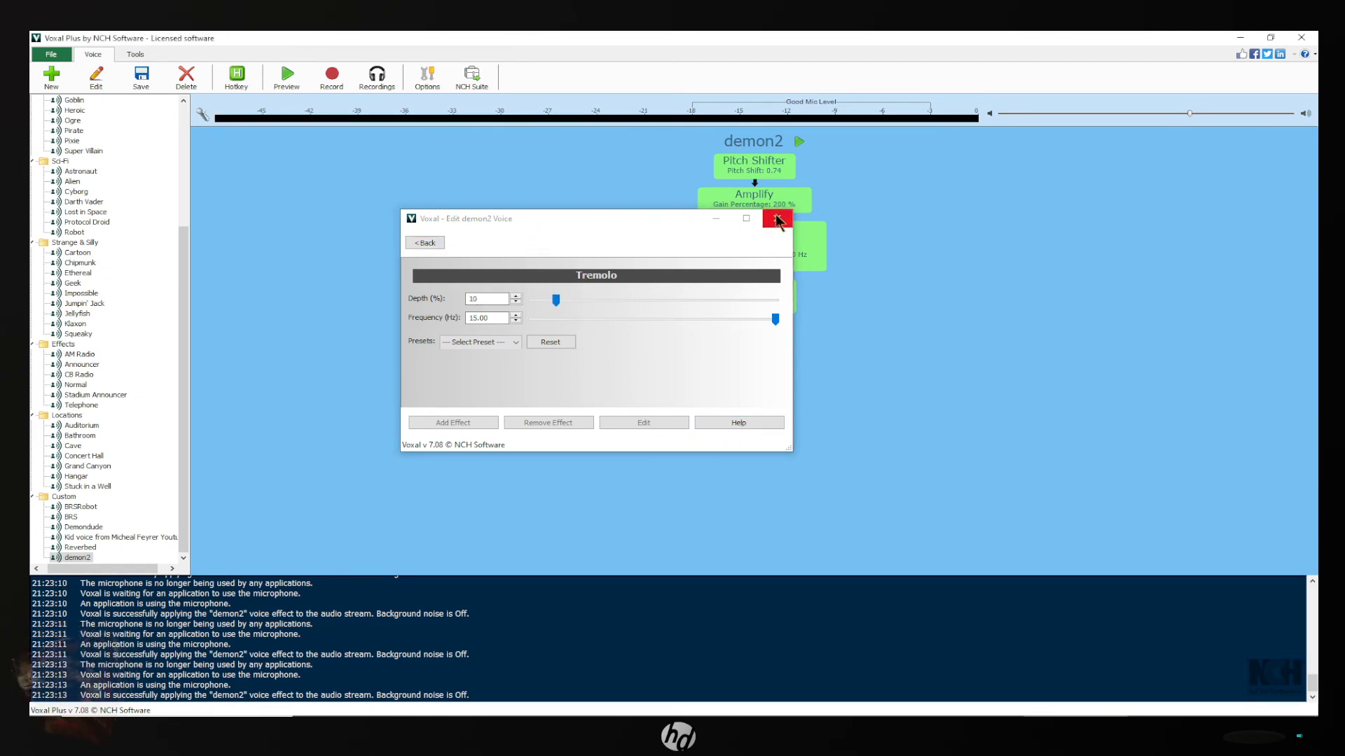
pyautogui.click(776, 218)
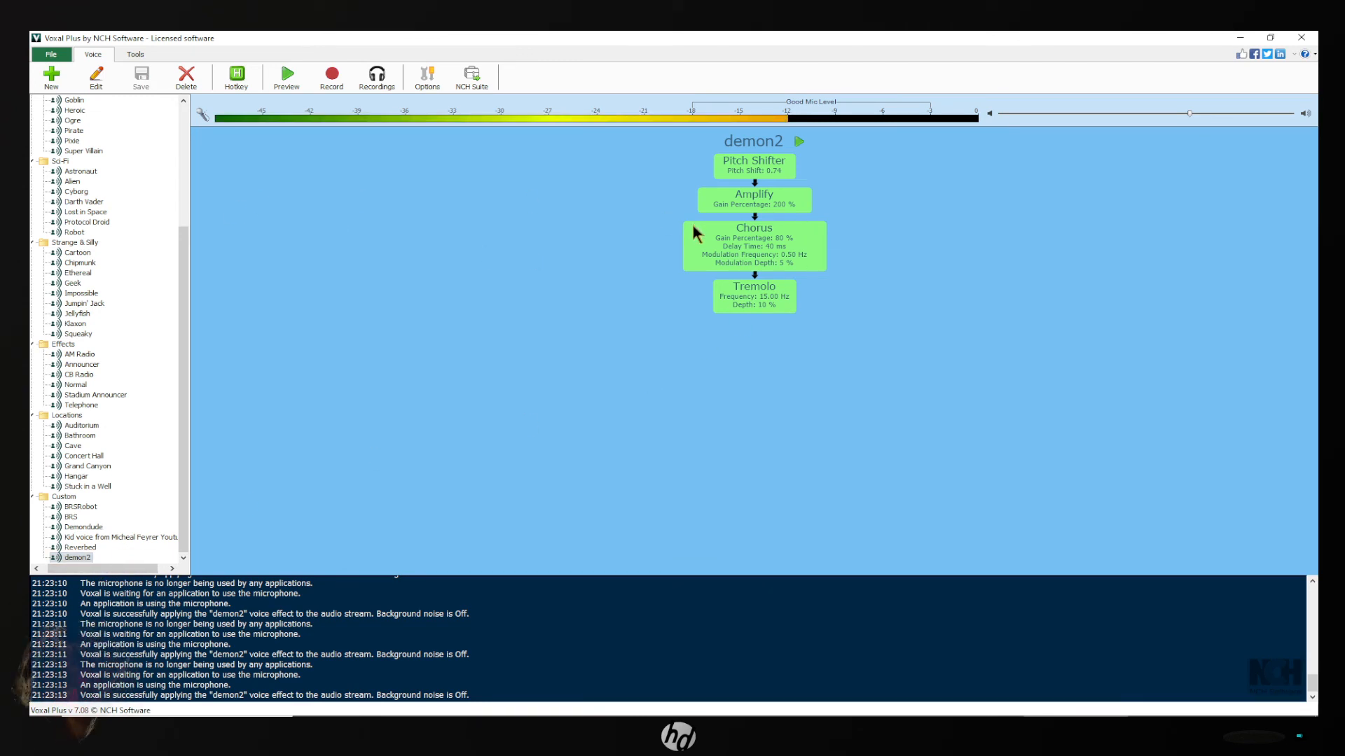
# Save the tweaked demon2 chain via File > Save As New Voice.
pyautogui.click(48, 53)
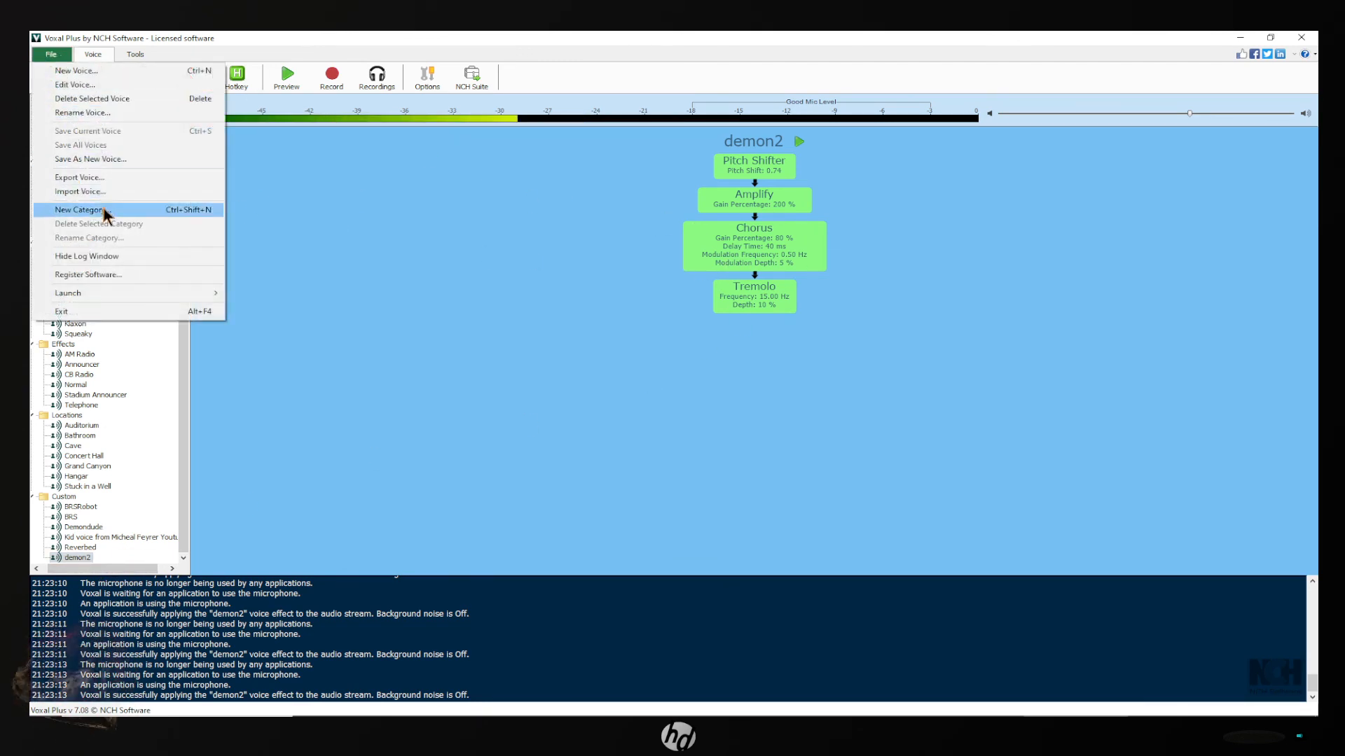
pyautogui.moveTo(89, 158)
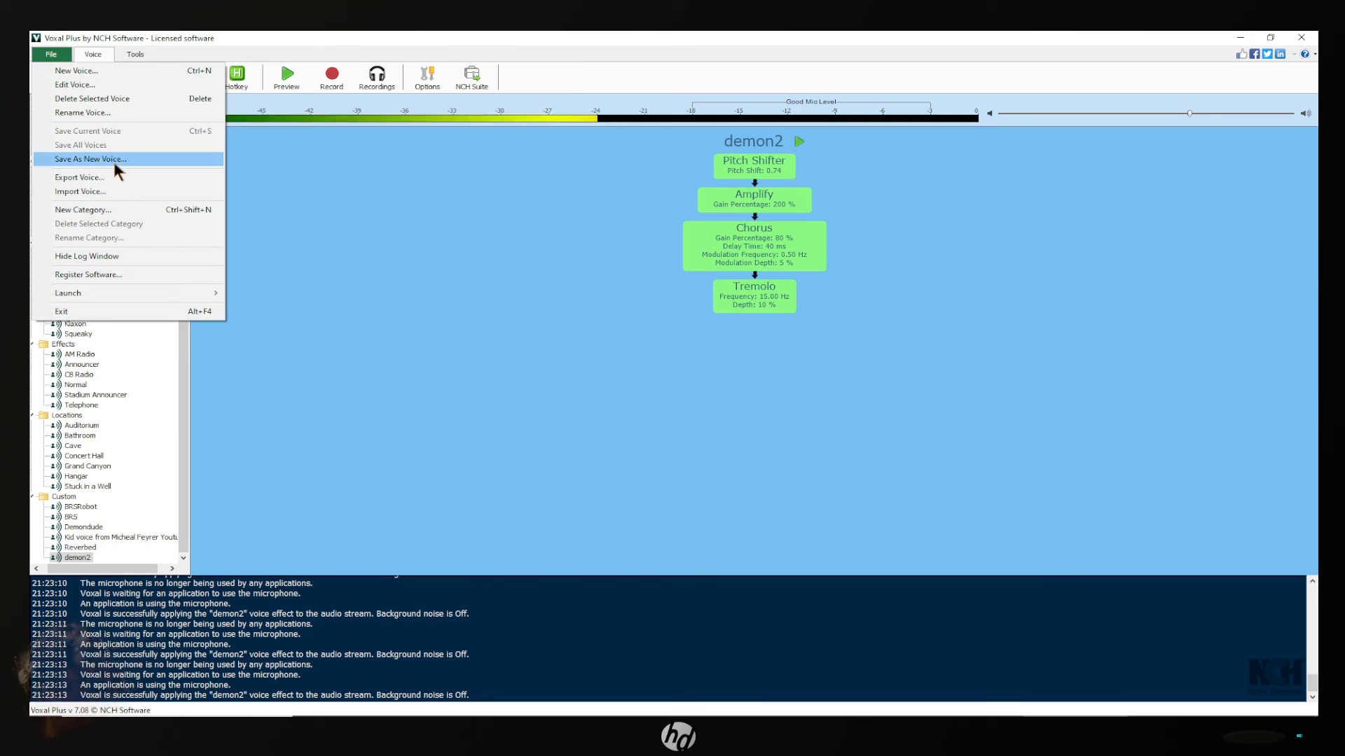
pyautogui.click(416, 336)
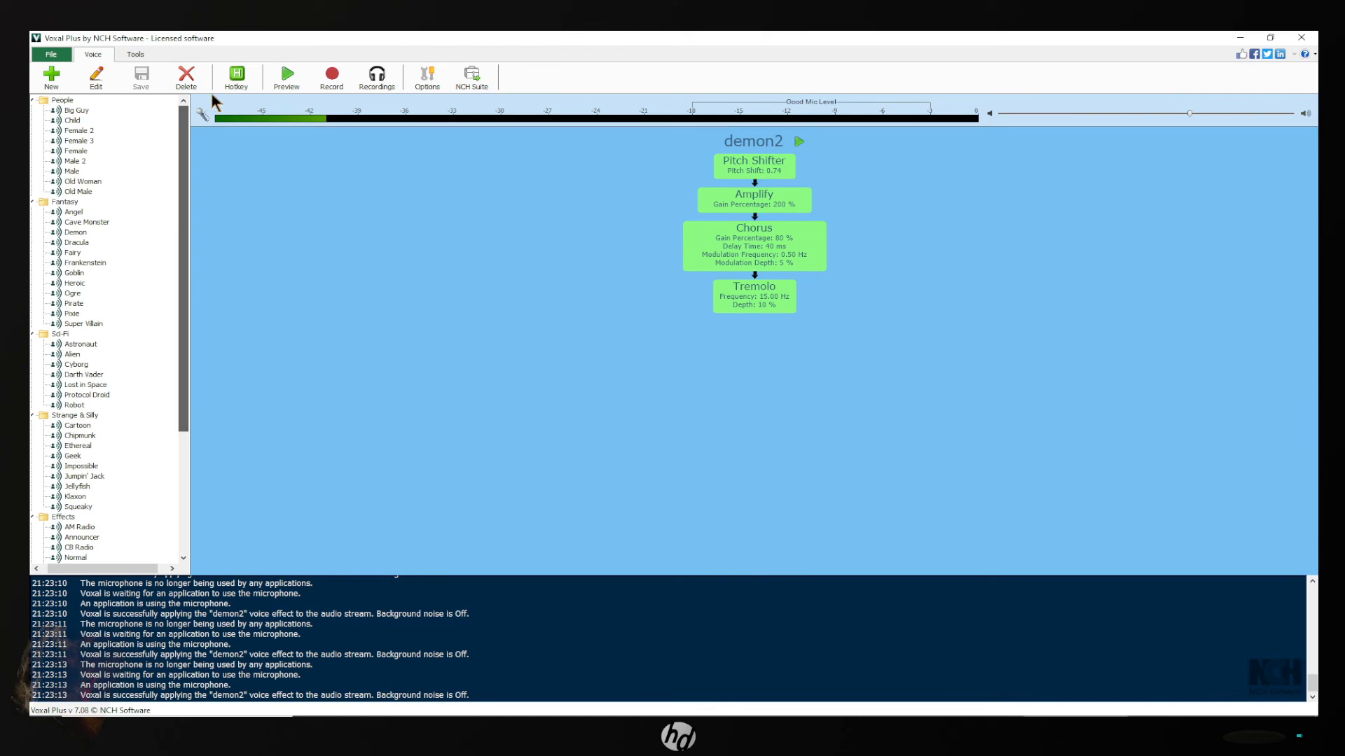
pyautogui.moveTo(51, 76)
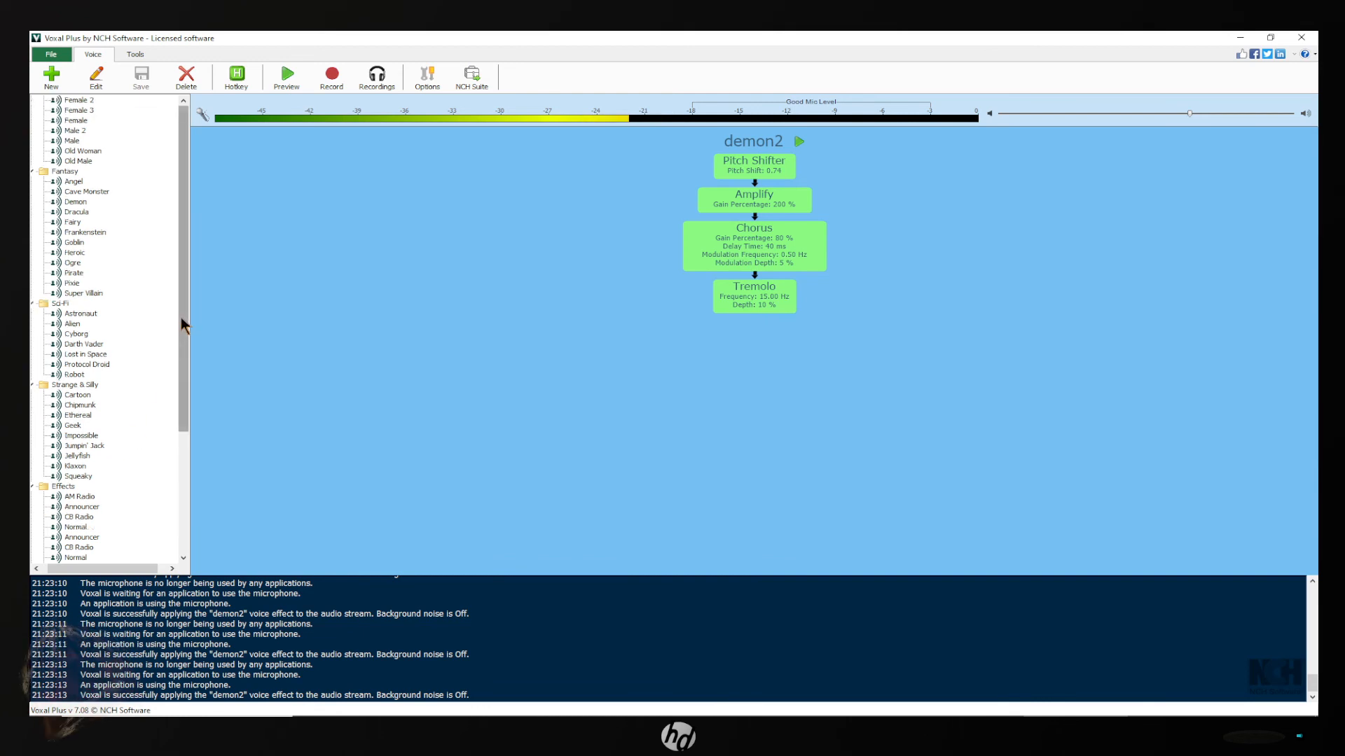
pyautogui.scroll(-3)
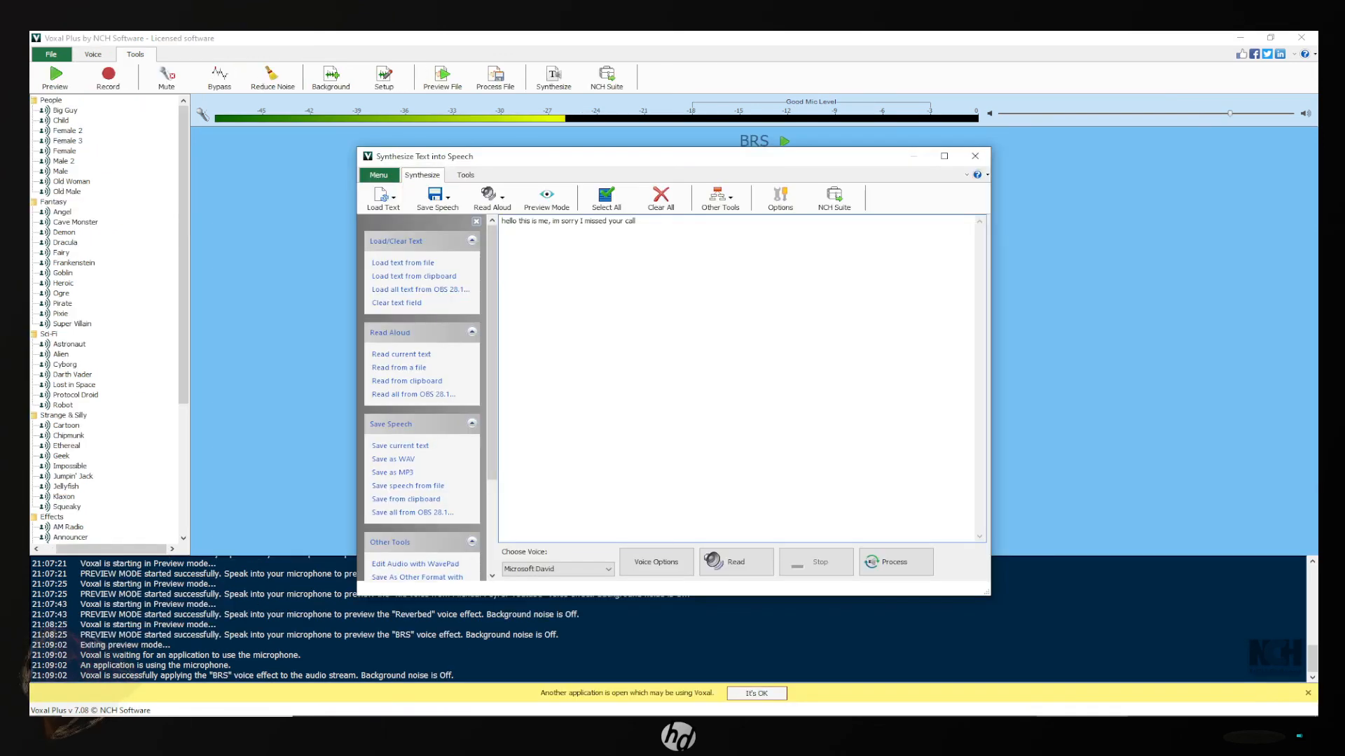
# Read the typed greeting aloud, then choose Microsoft Zira as the speech voice.
pyautogui.click(737, 561)
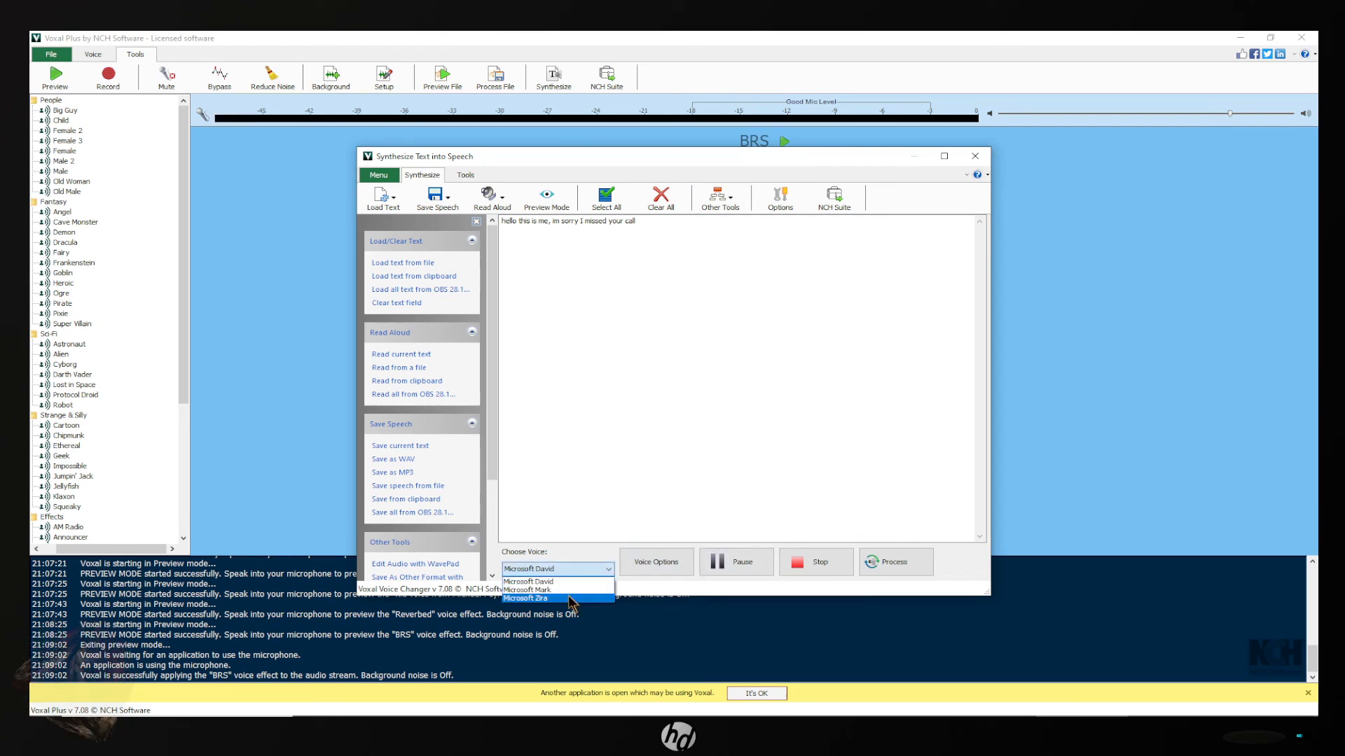
pyautogui.click(527, 598)
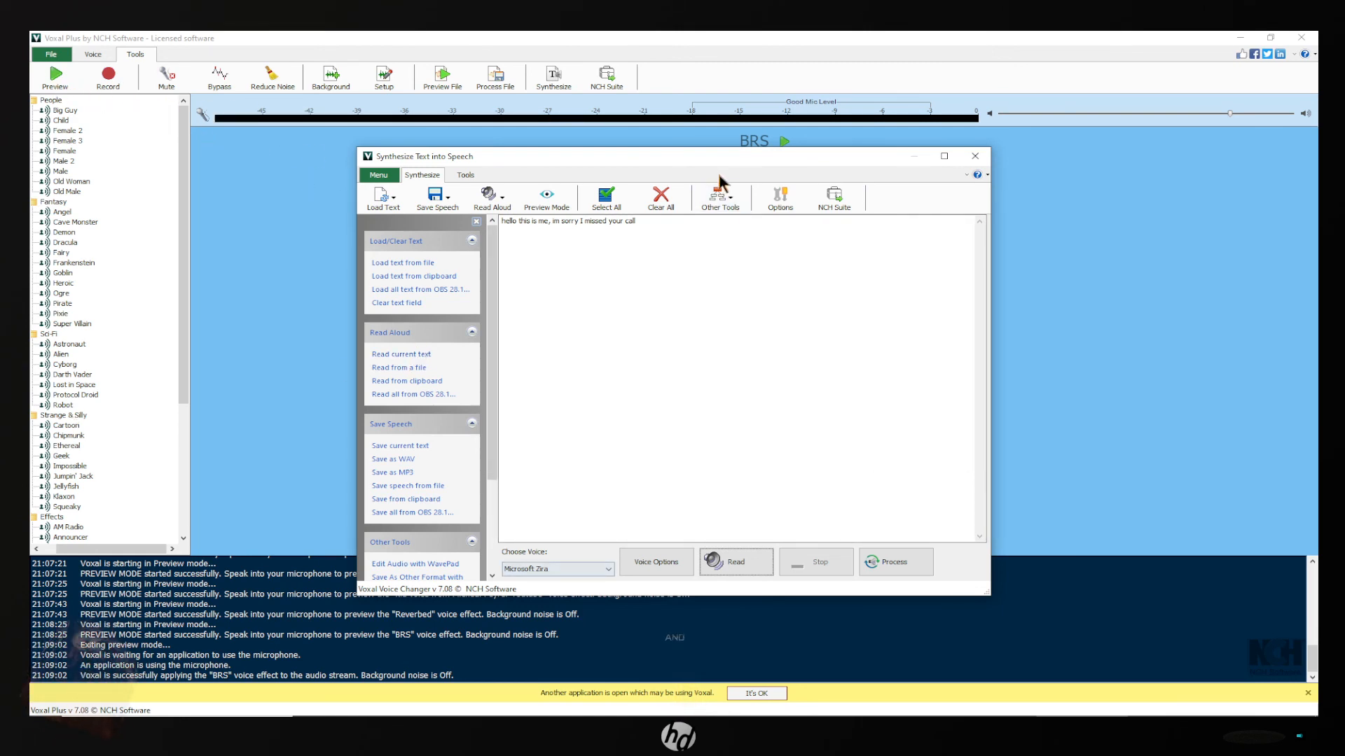
pyautogui.moveTo(923, 221)
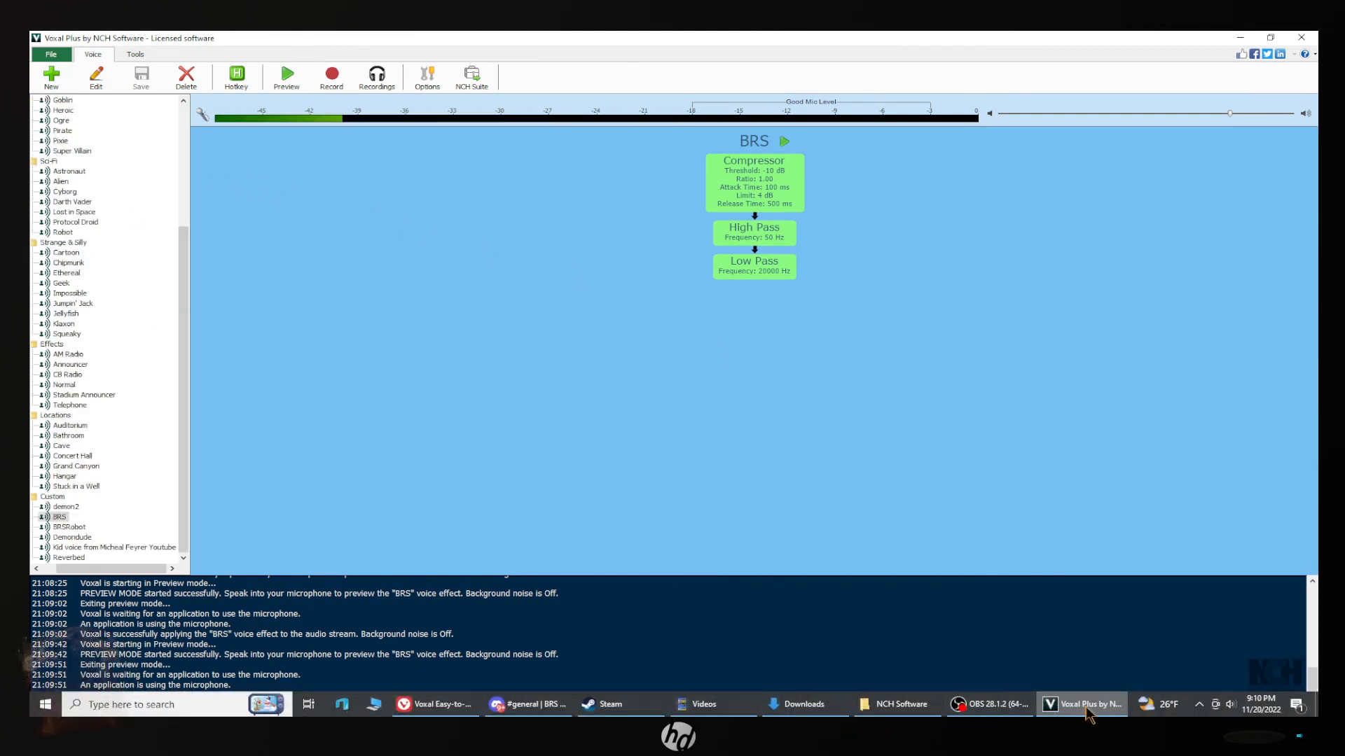
pyautogui.moveTo(995, 704)
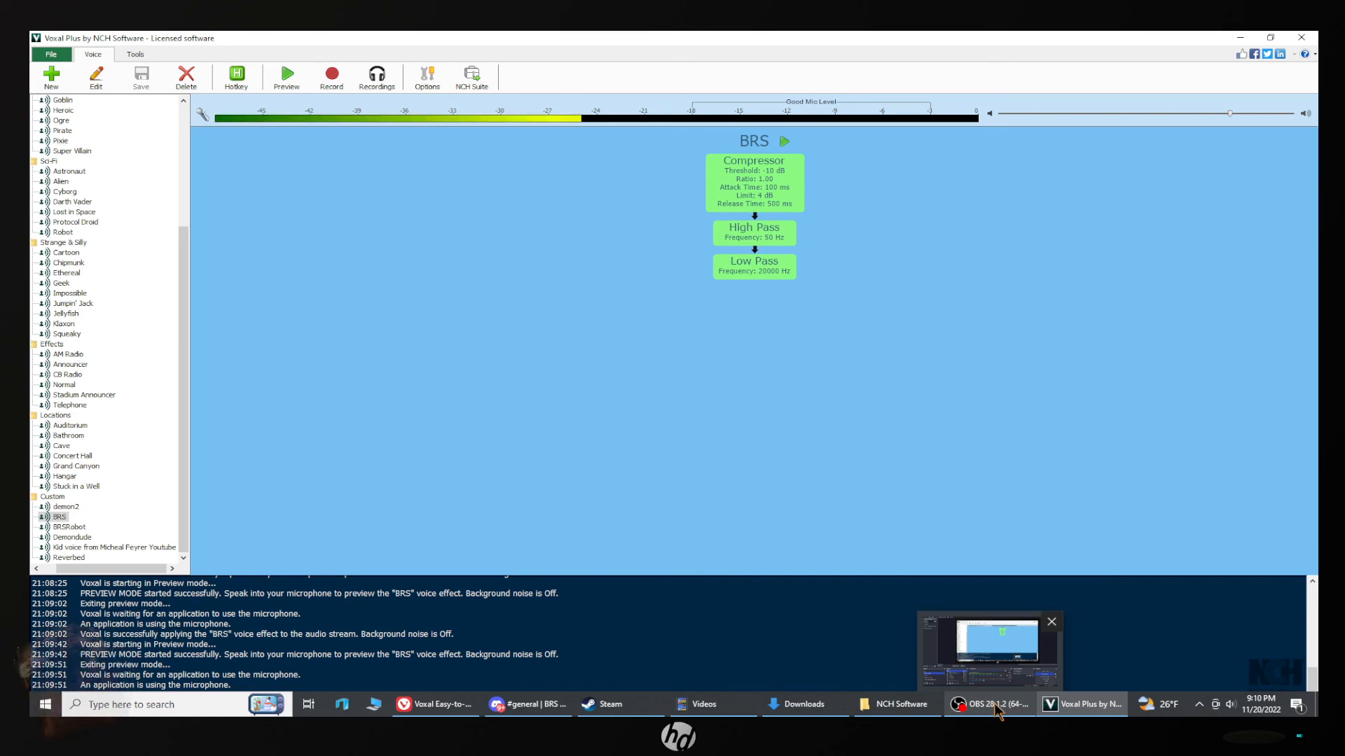
pyautogui.click(1050, 622)
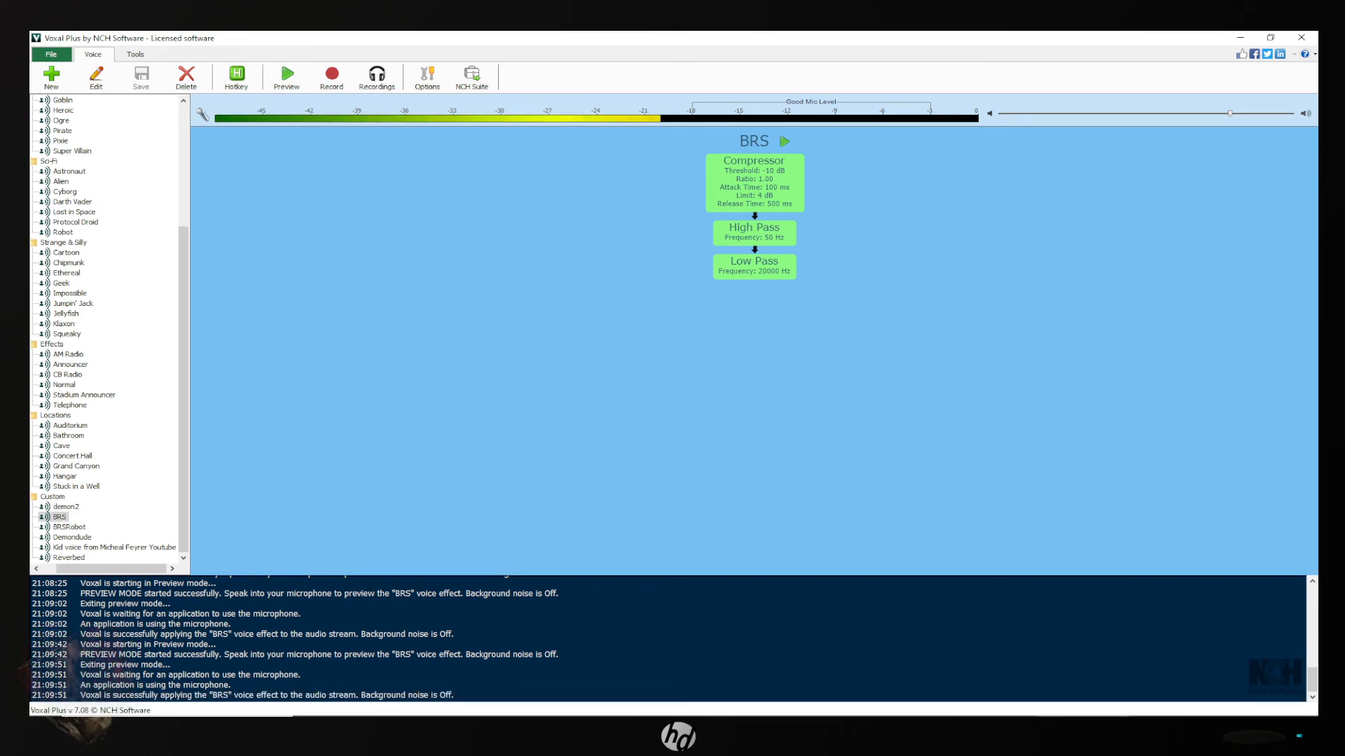